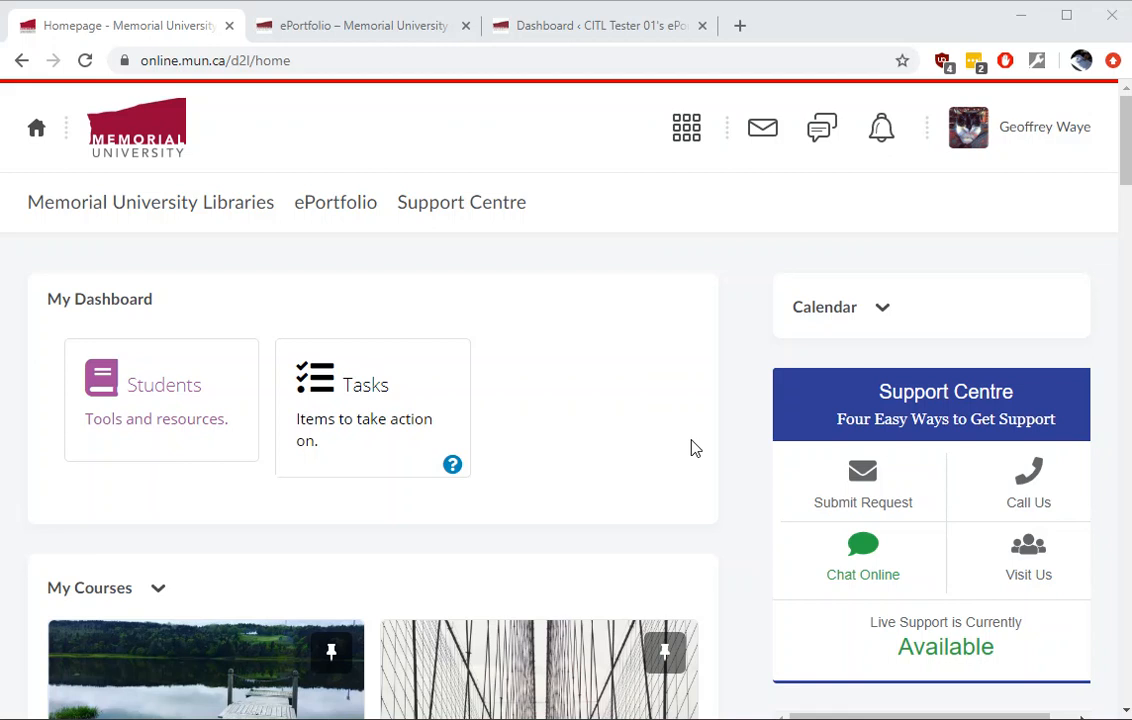
{"action": "mouse_move", "coordinate": [336, 202]}
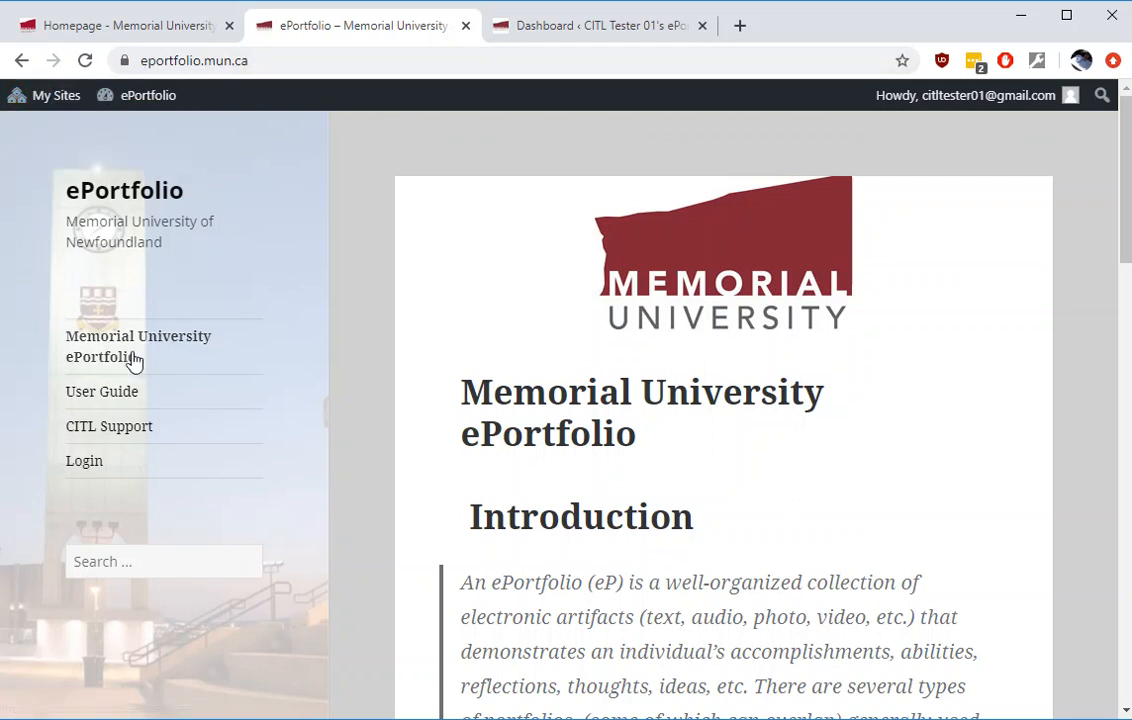
{"action": "mouse_move", "coordinate": [84, 460]}
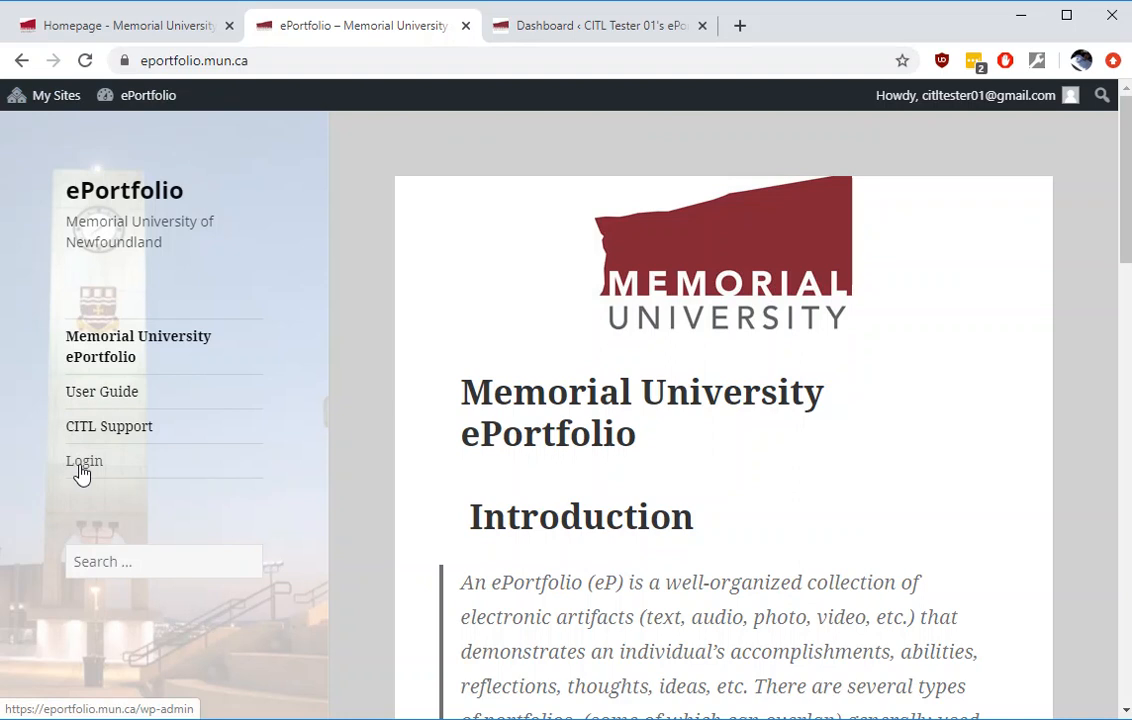
{"action": "mouse_move", "coordinate": [550, 24]}
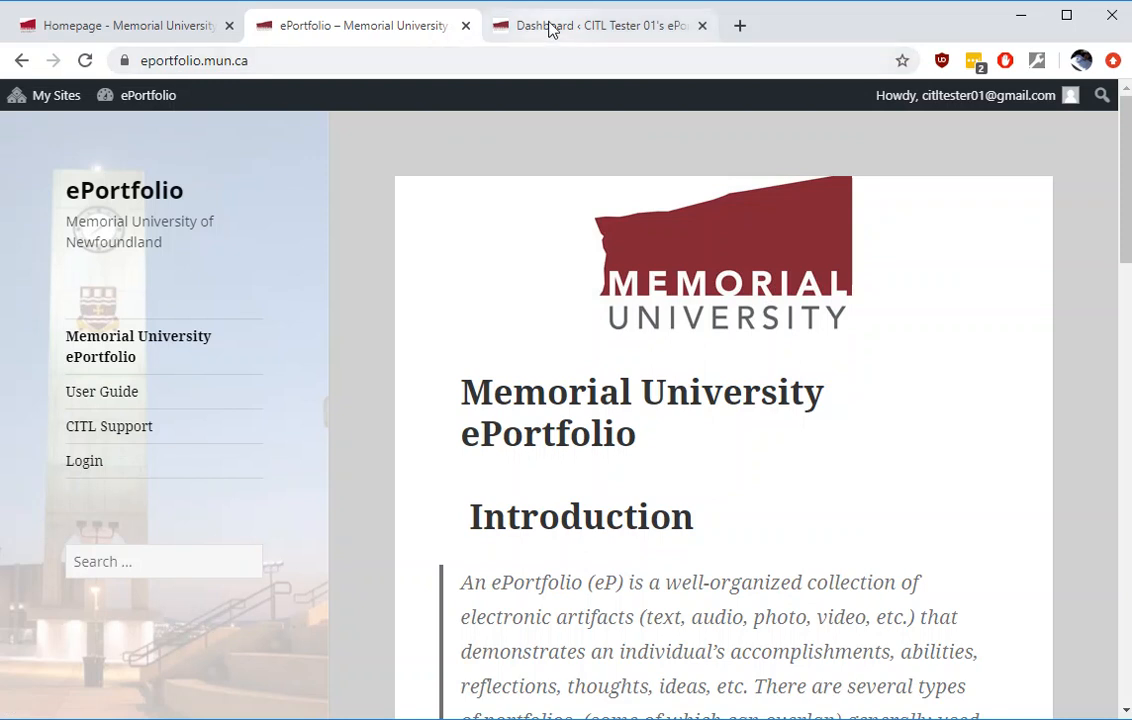
Step: Switch to the ePortfolio site's admin dashboard
{"action": "left_click", "coordinate": [596, 24]}
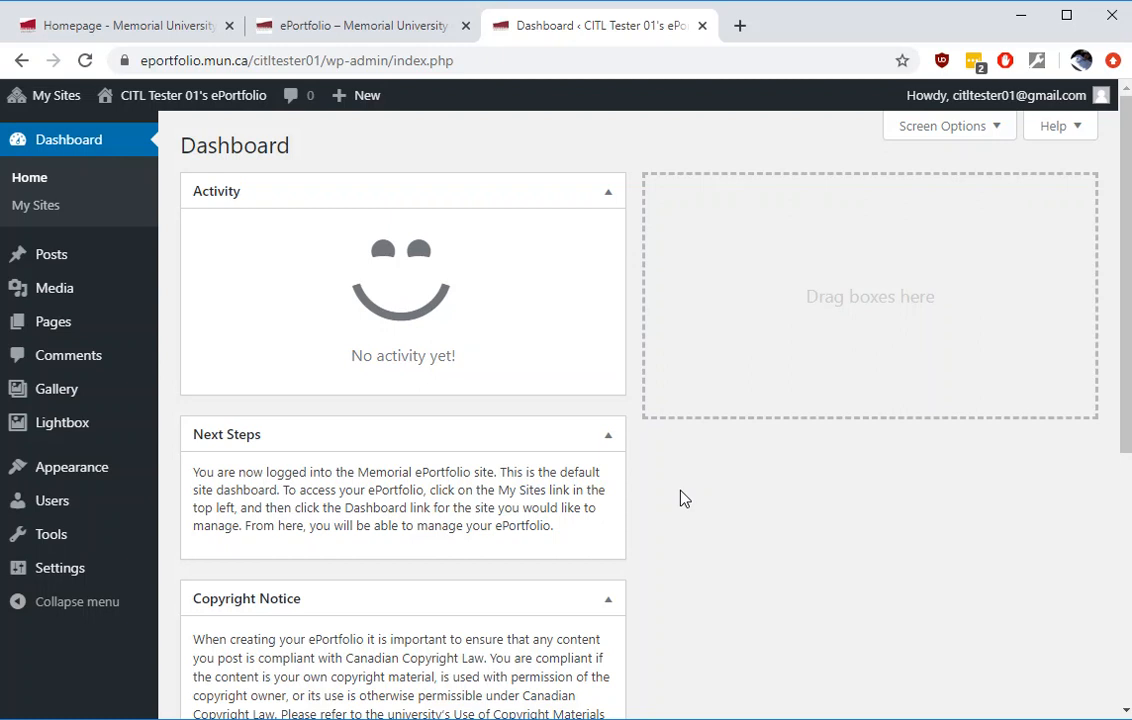
{"action": "mouse_move", "coordinate": [44, 254]}
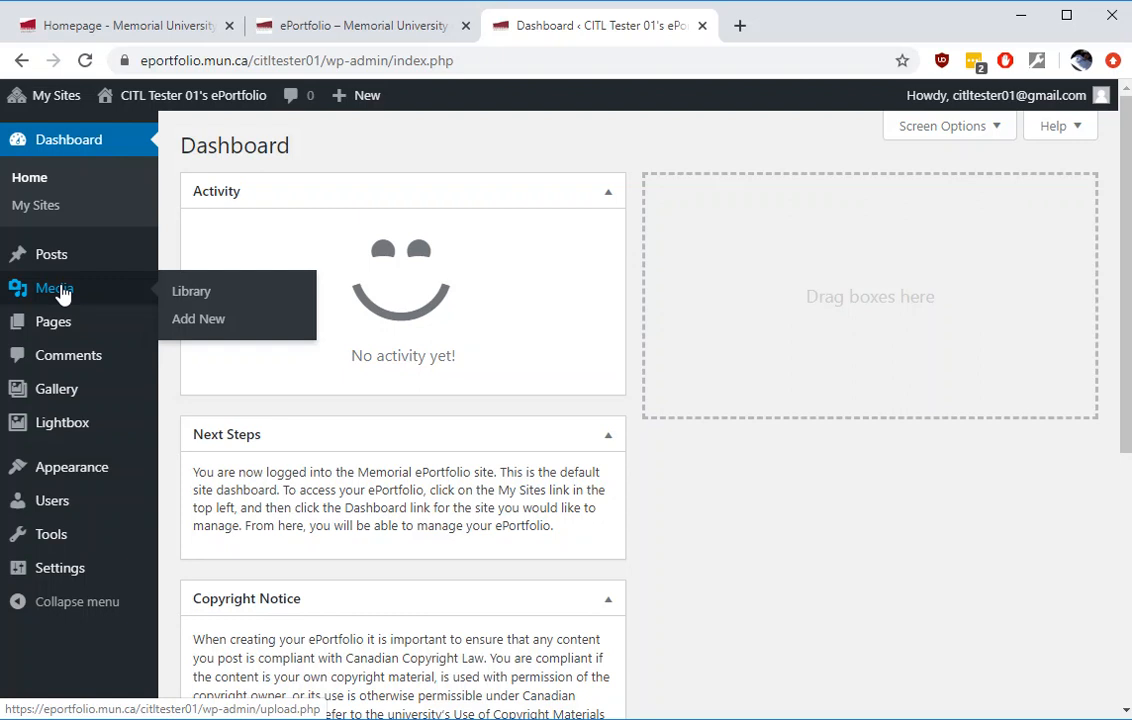
{"action": "mouse_move", "coordinate": [752, 476]}
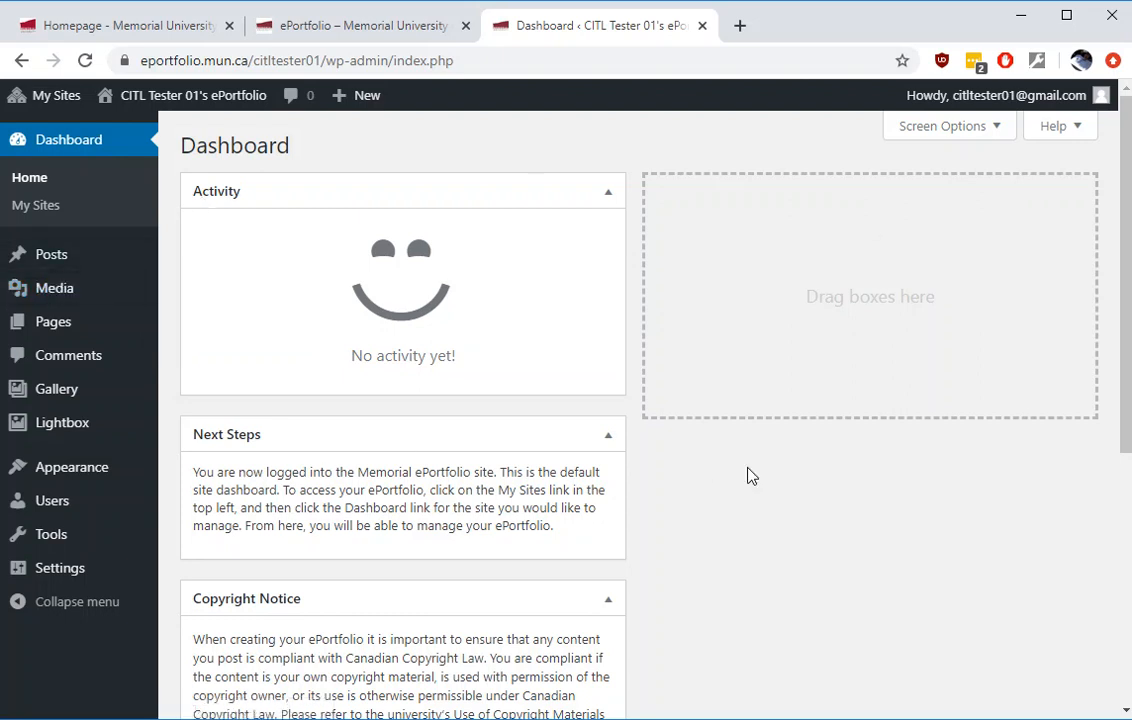
{"action": "mouse_move", "coordinate": [748, 504]}
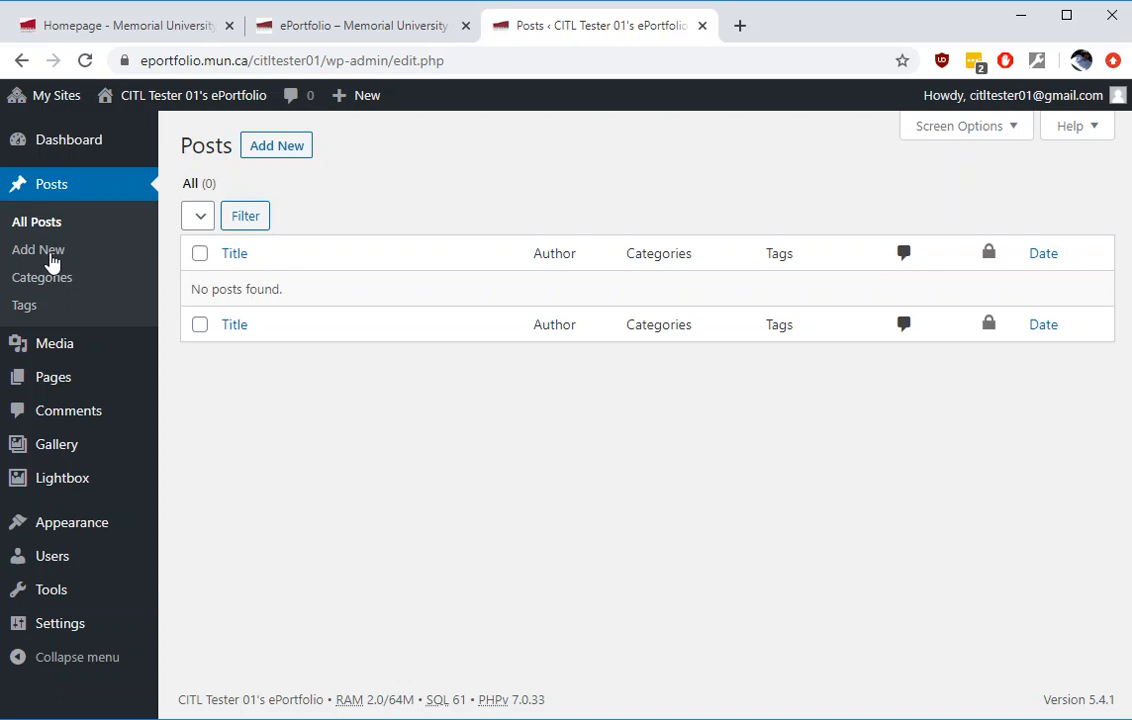
{"action": "mouse_move", "coordinate": [52, 376]}
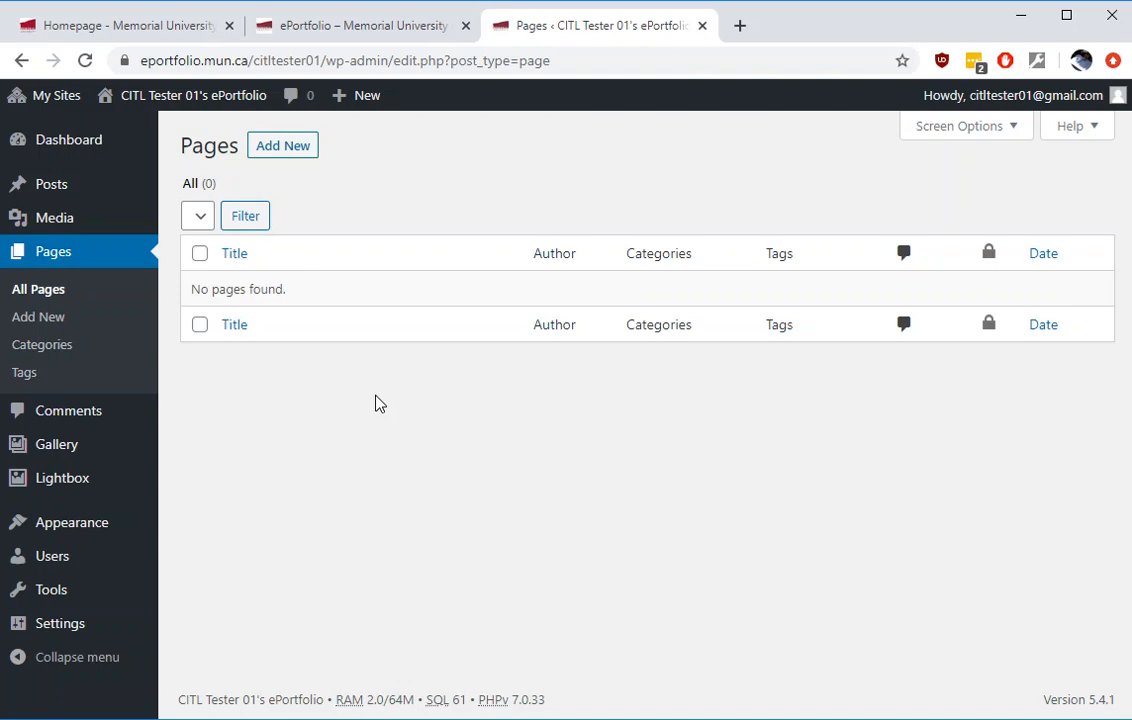
{"action": "mouse_move", "coordinate": [64, 264]}
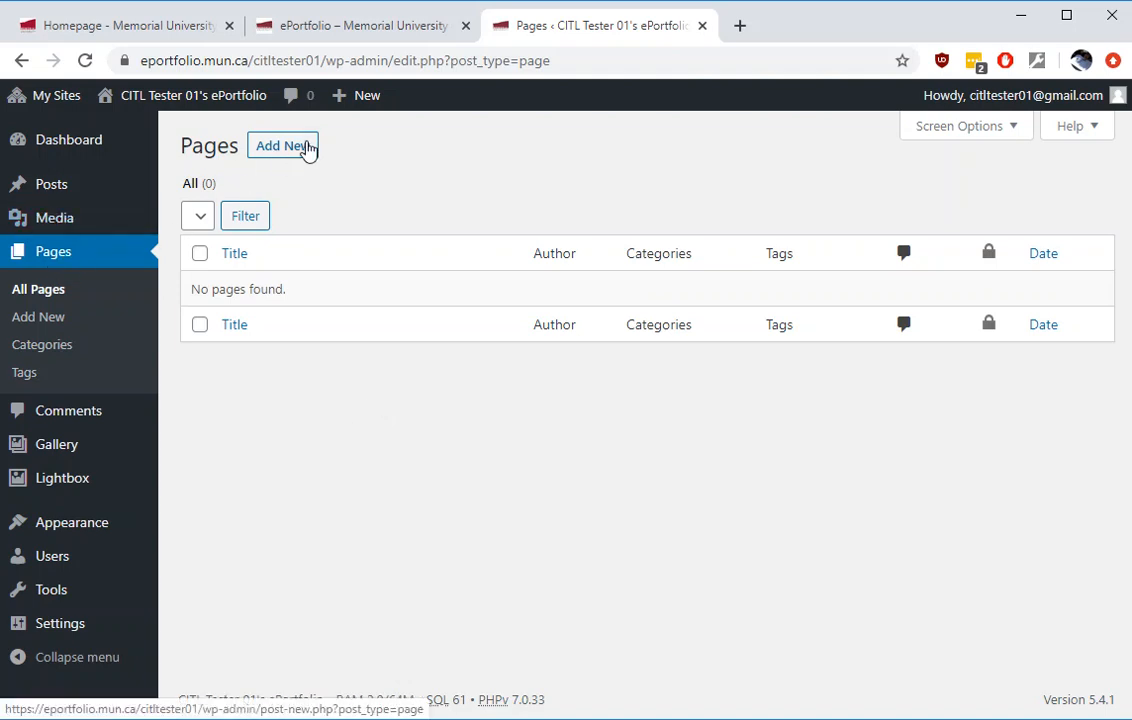
Step: Create and publish a page titled 'Welcome' with body text 'Test.'
{"action": "left_click", "coordinate": [284, 144]}
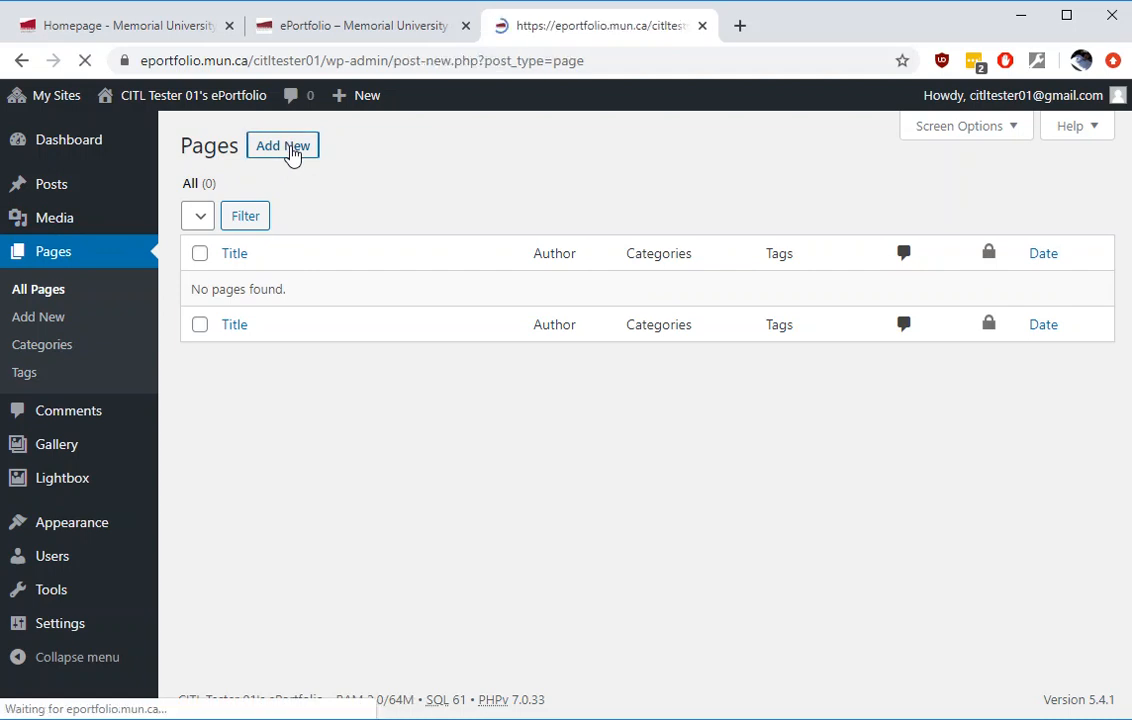
{"action": "left_click", "coordinate": [282, 146]}
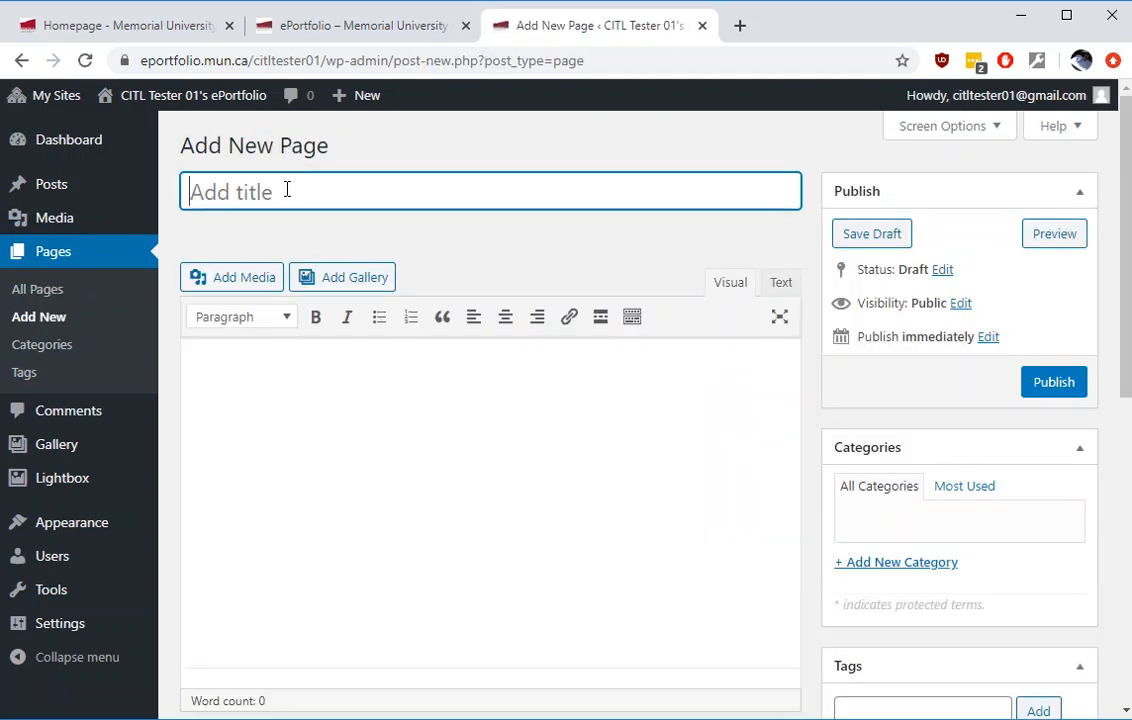
{"action": "type", "text": "W"}
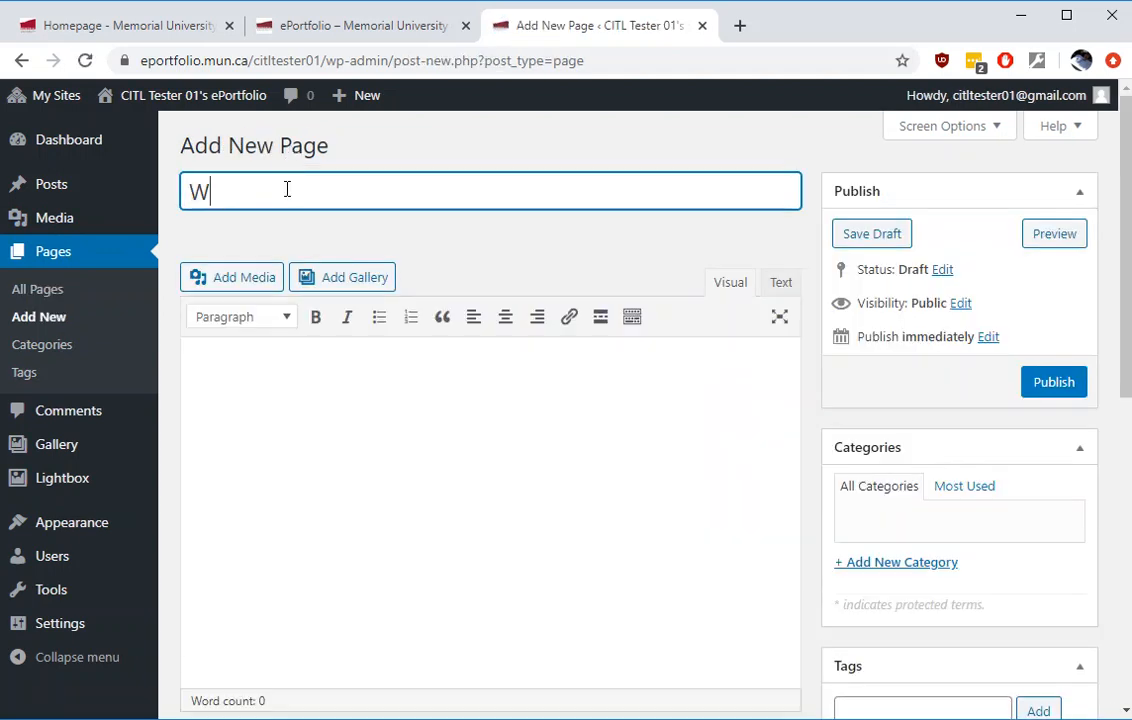
{"action": "type", "text": "elcome"}
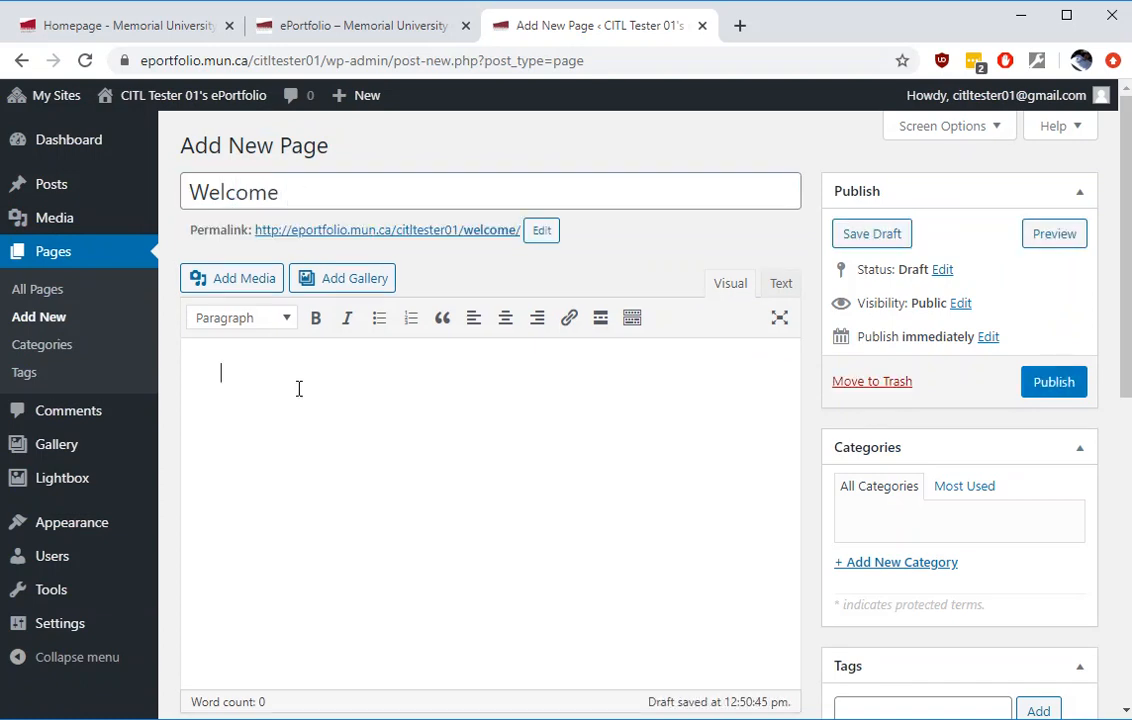
{"action": "type", "text": "Test."}
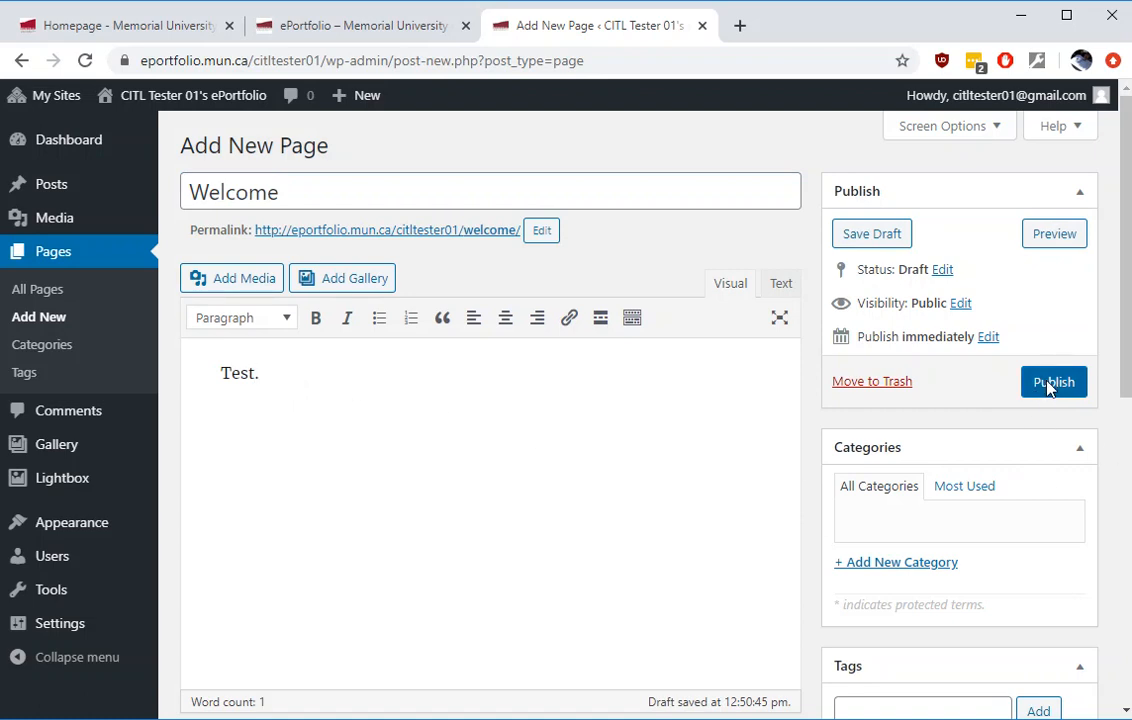
{"action": "left_click", "coordinate": [1052, 382]}
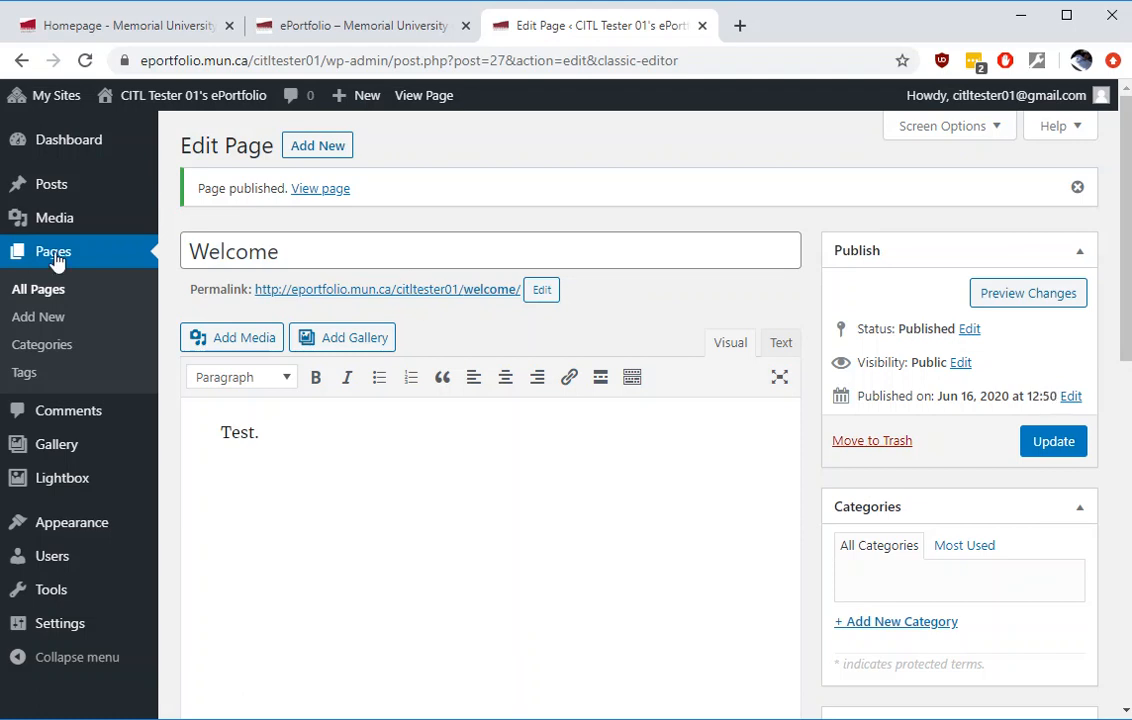
{"action": "mouse_move", "coordinate": [52, 252]}
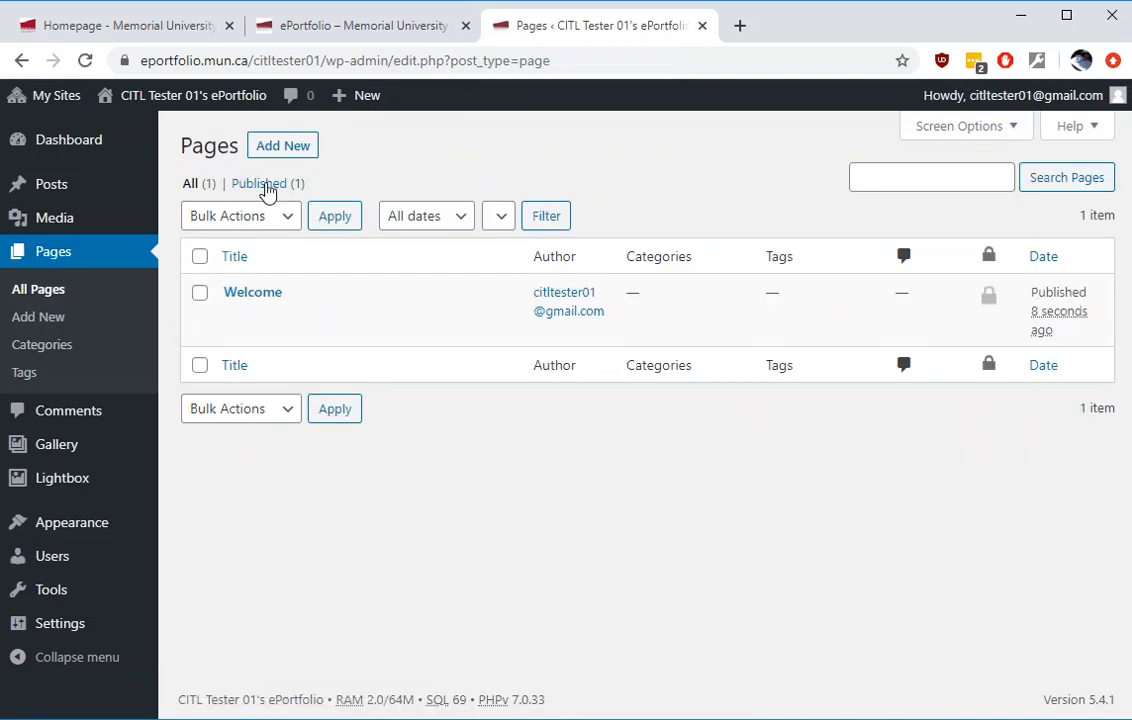
Step: Create and publish a page titled 'Course 1000' with body 'Assignments', then return to All Pages
{"action": "left_click", "coordinate": [284, 144]}
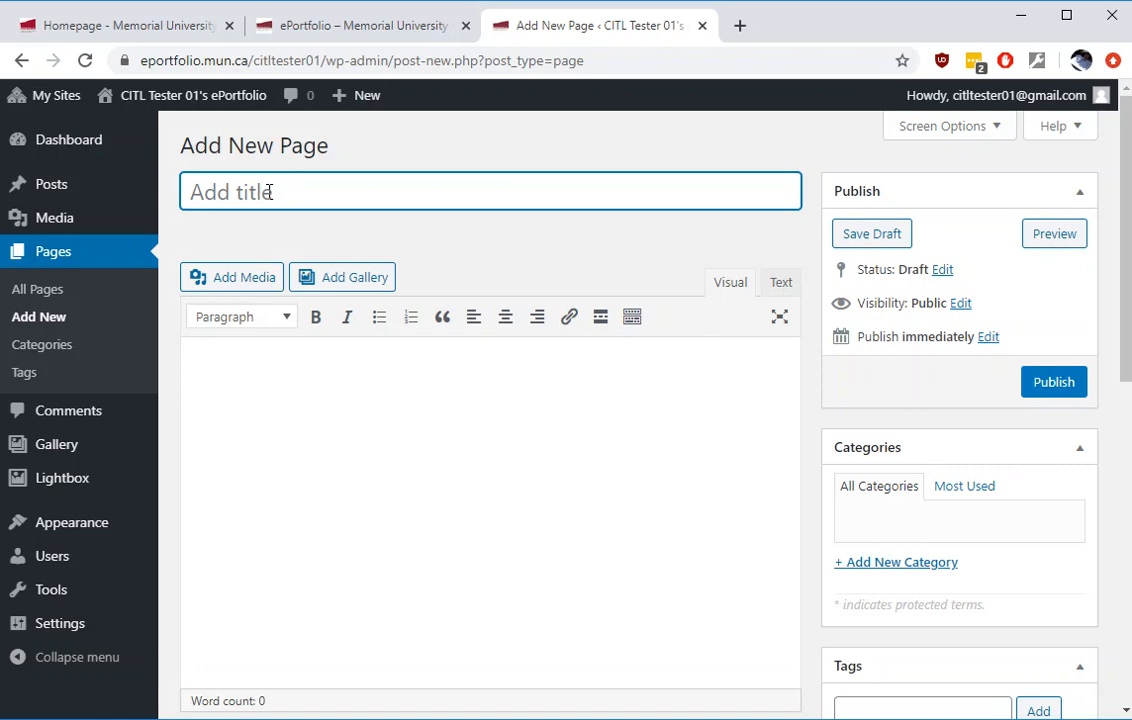
{"action": "type", "text": "Co"}
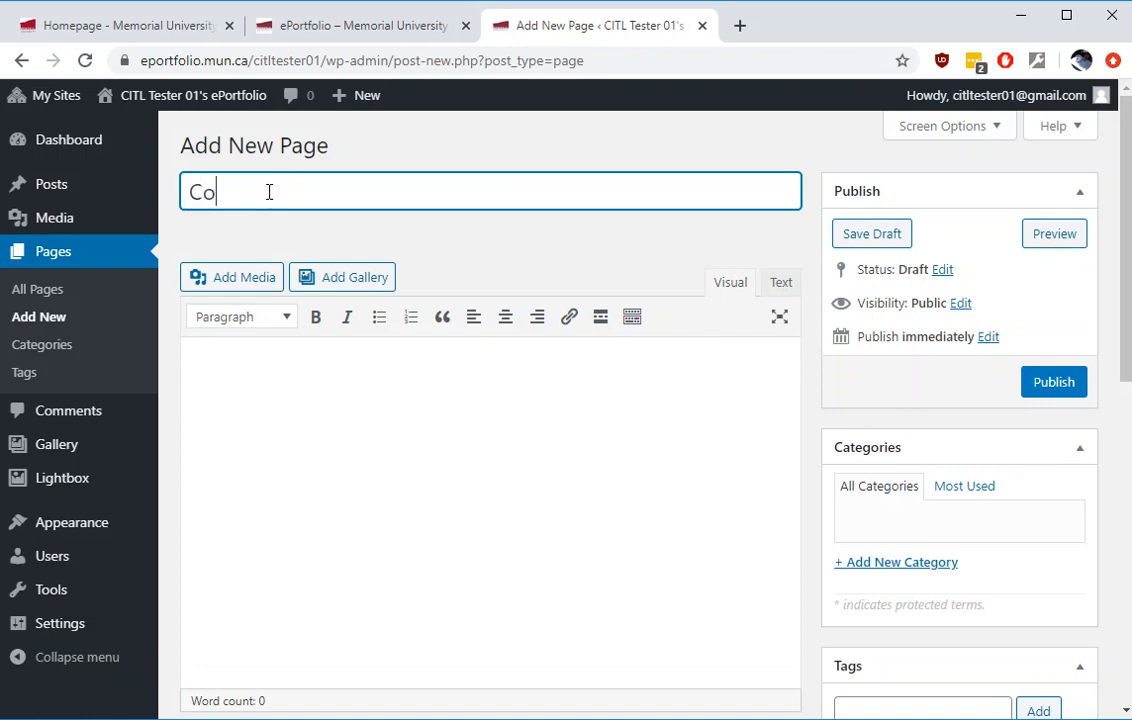
{"action": "type", "text": "urse 10"}
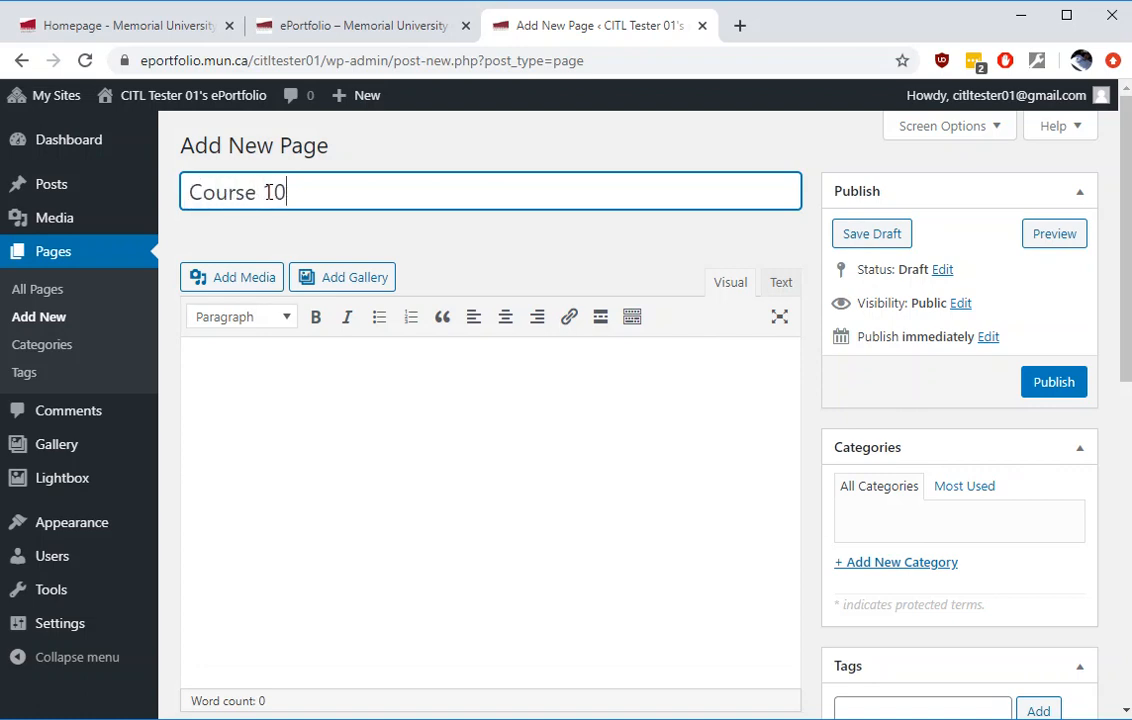
{"action": "type", "text": "00"}
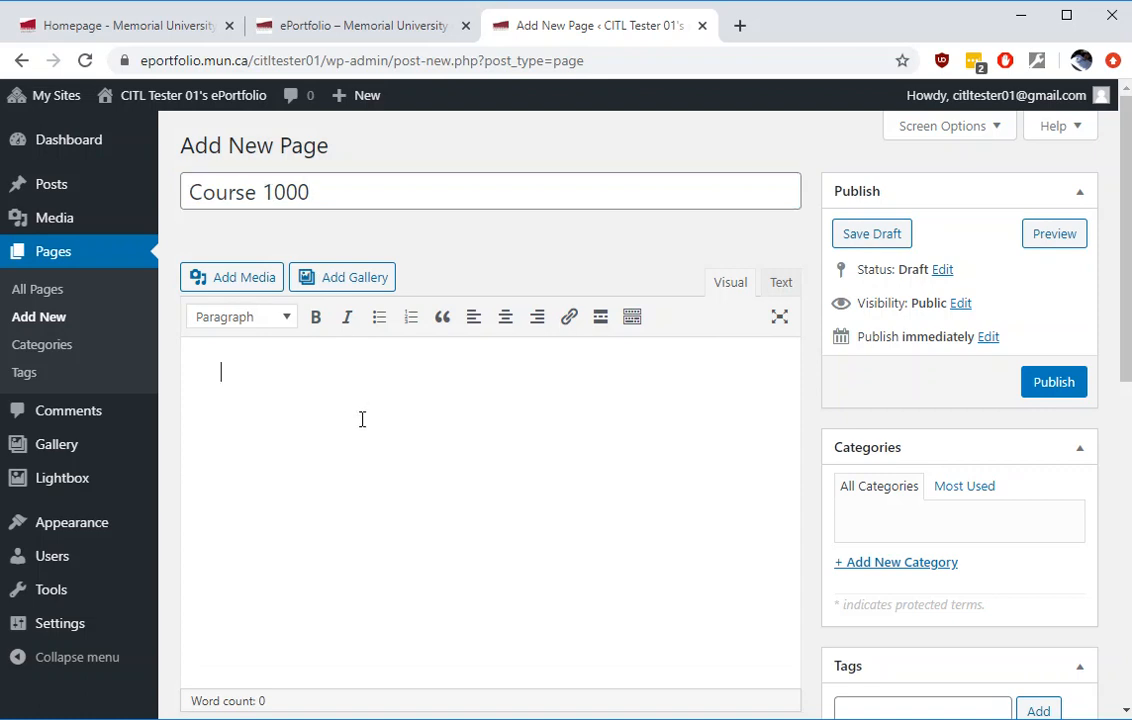
{"action": "type", "text": "Assi"}
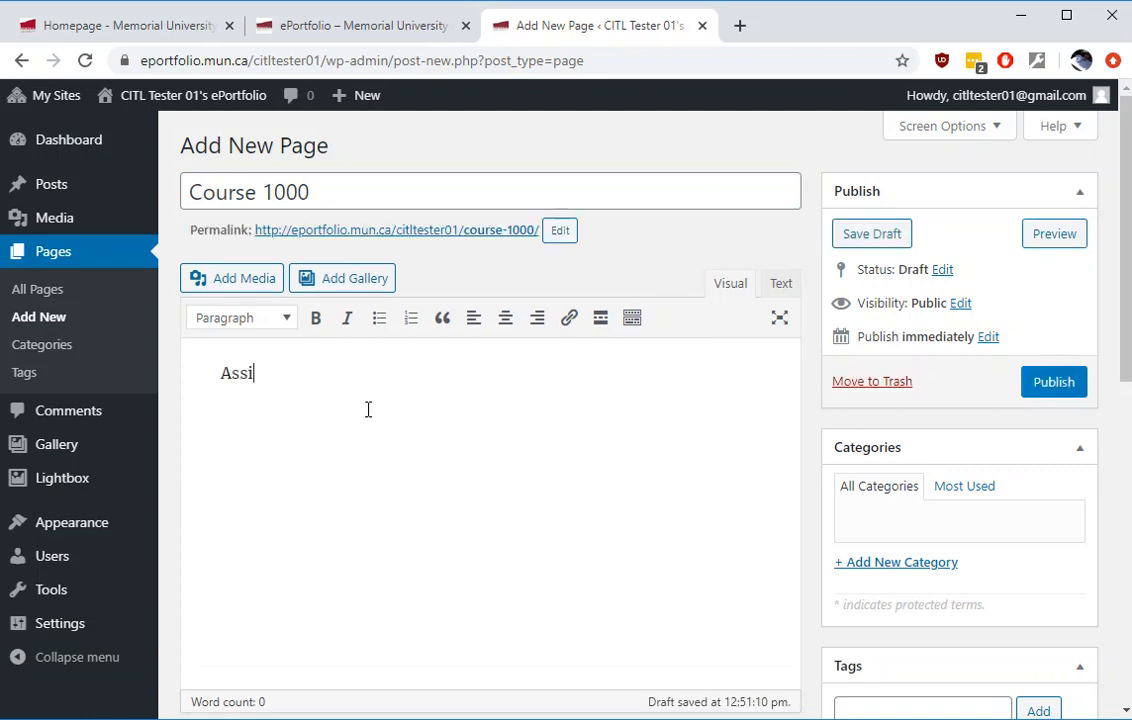
{"action": "type", "text": "gnments"}
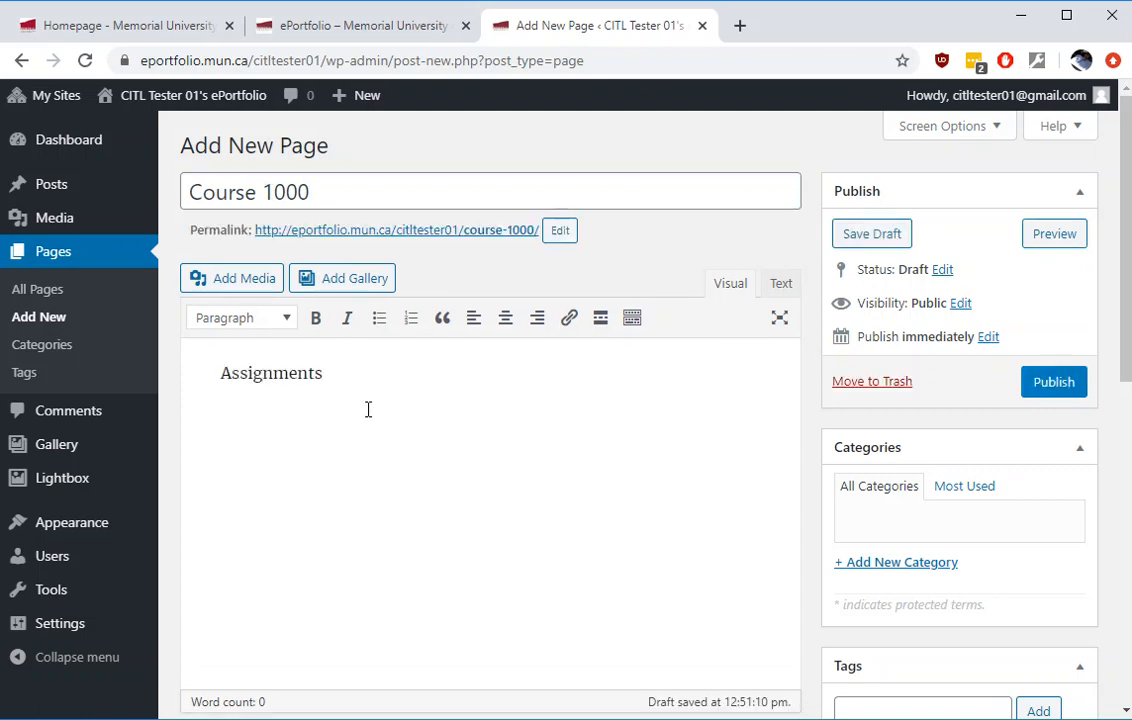
{"action": "left_click", "coordinate": [330, 374]}
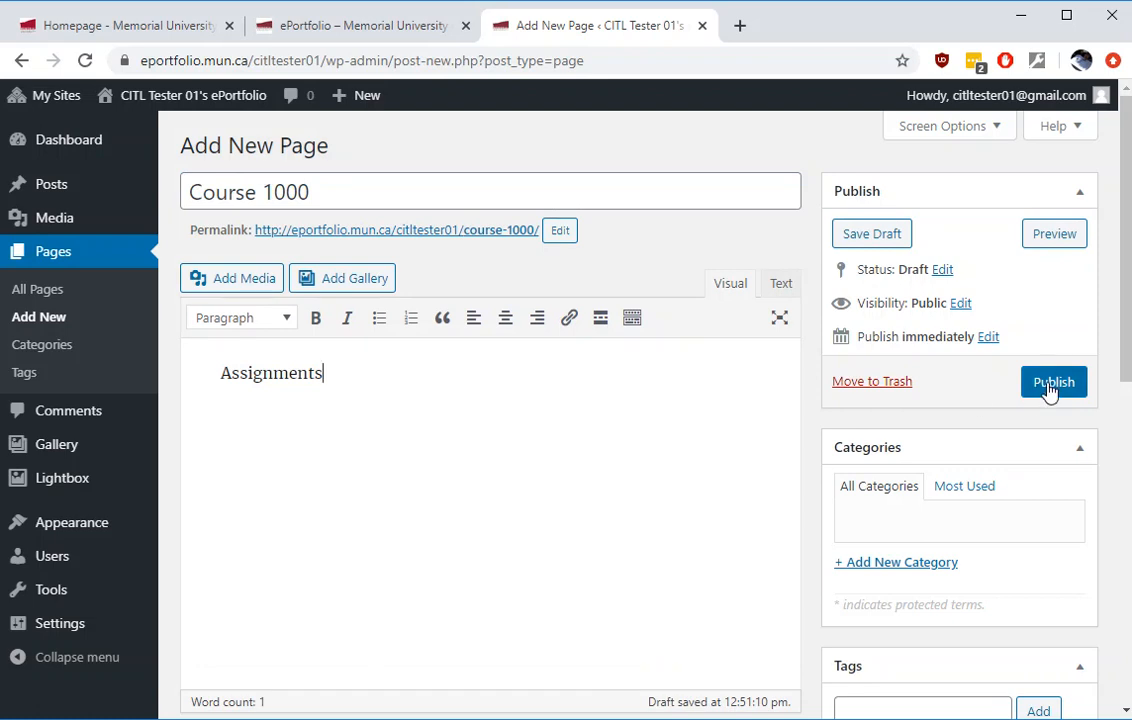
{"action": "left_click", "coordinate": [1052, 382]}
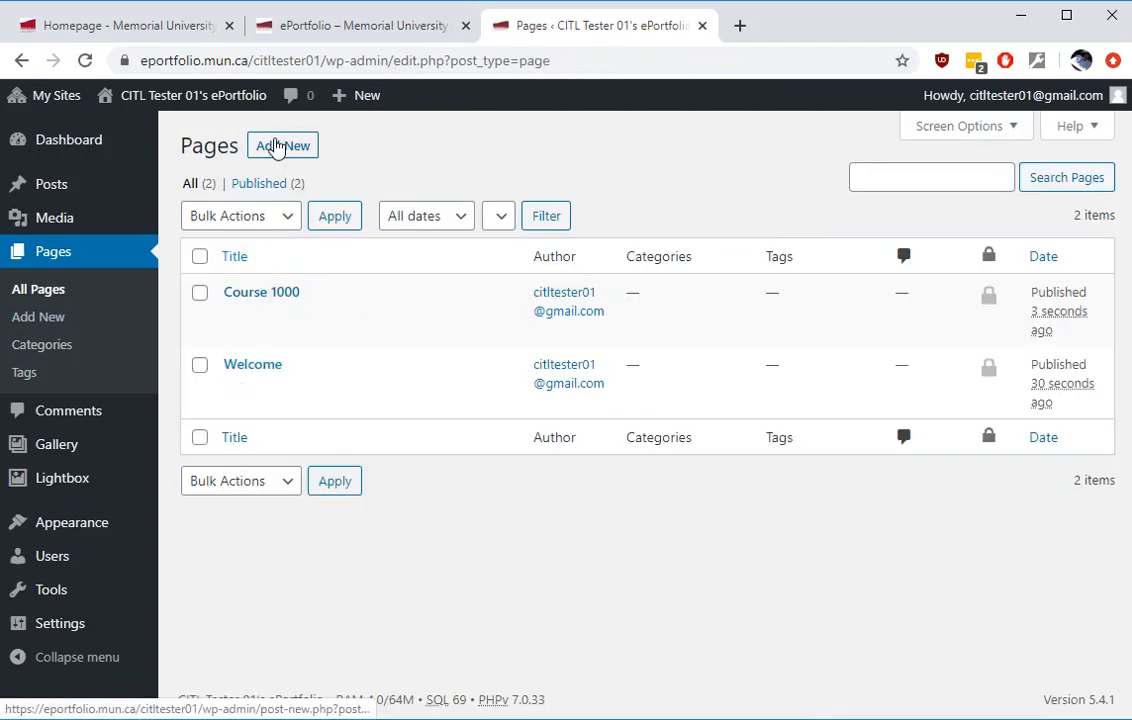
Step: Create and publish a page titled 'Assignment #1' with body 'Testing...'
{"action": "left_click", "coordinate": [282, 144]}
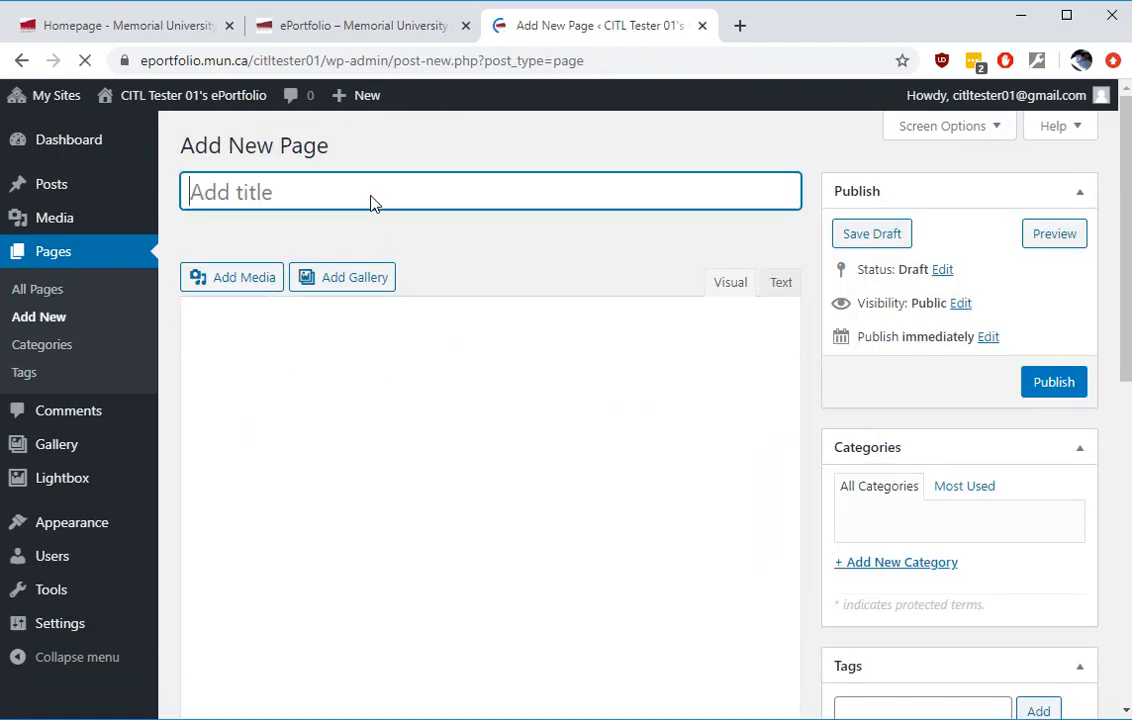
{"action": "type", "text": "As"}
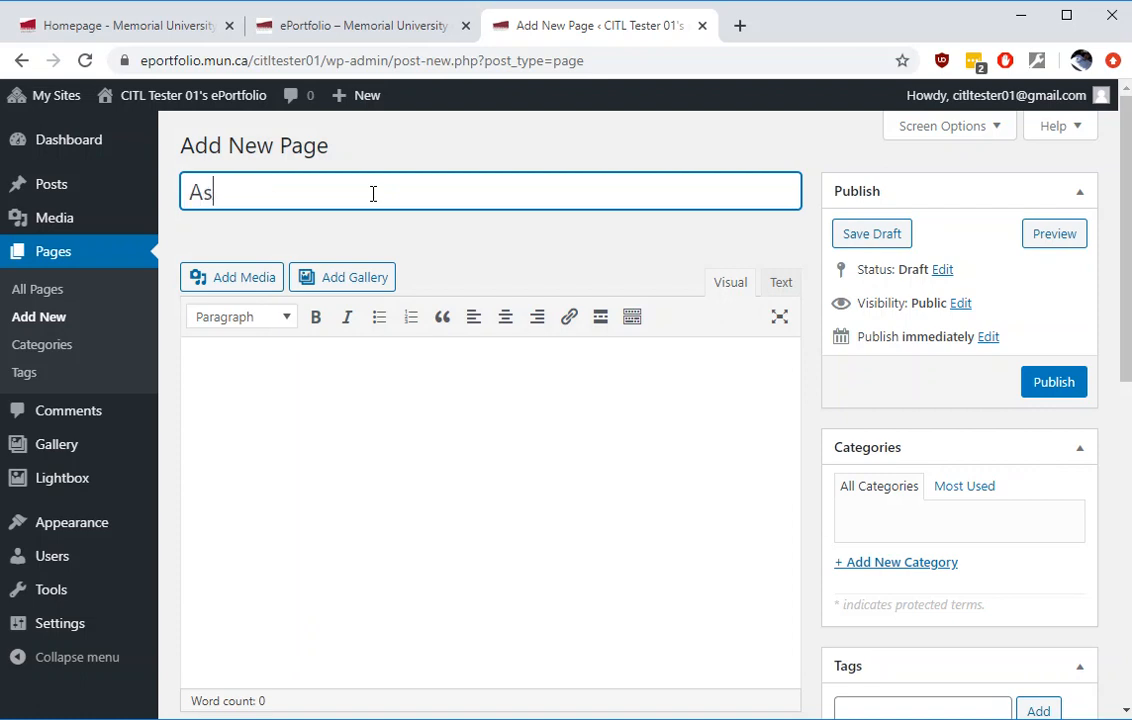
{"action": "type", "text": "signment"}
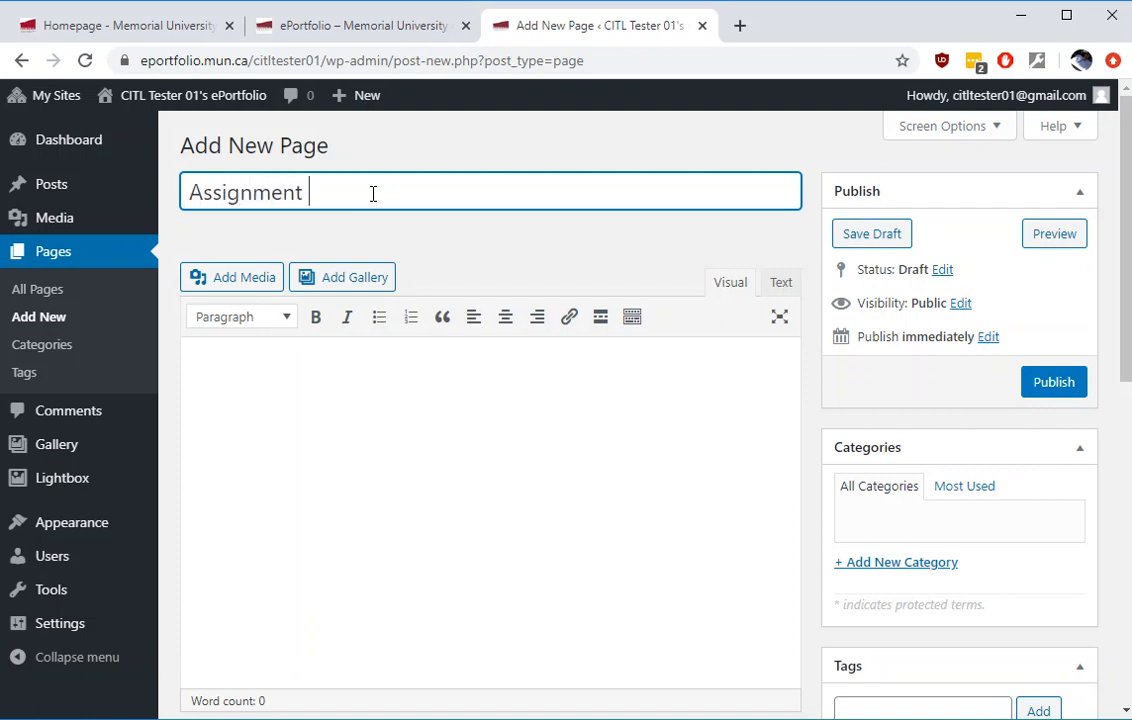
{"action": "type", "text": "#1"}
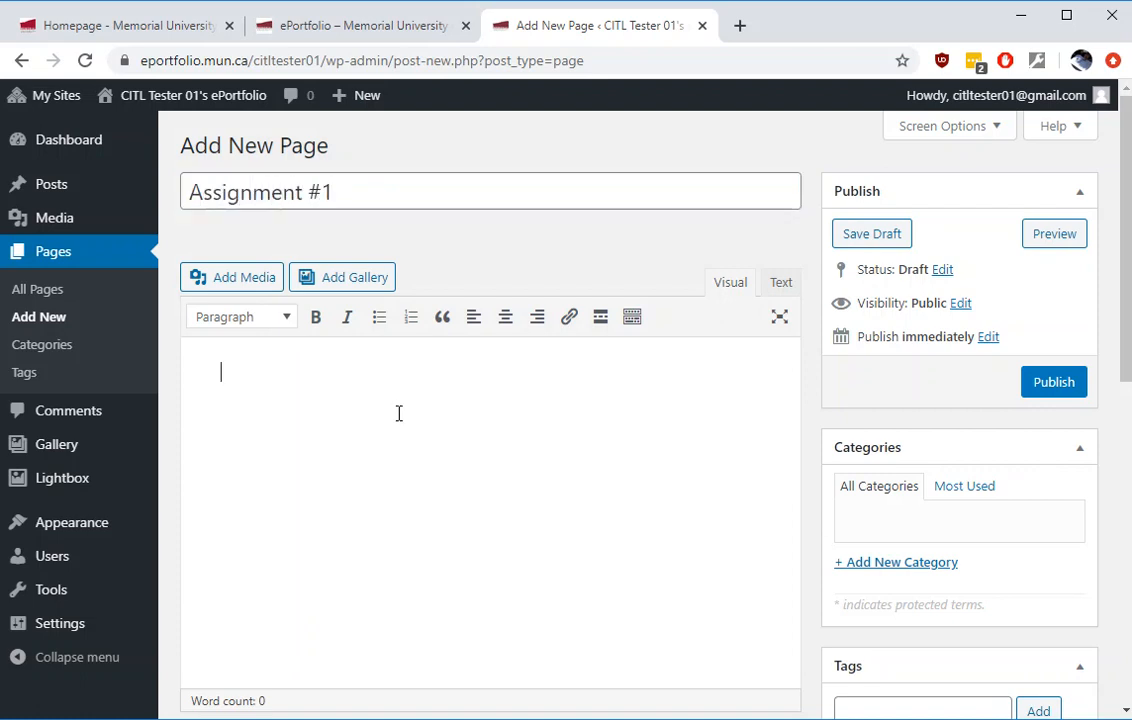
{"action": "type", "text": "Testing"}
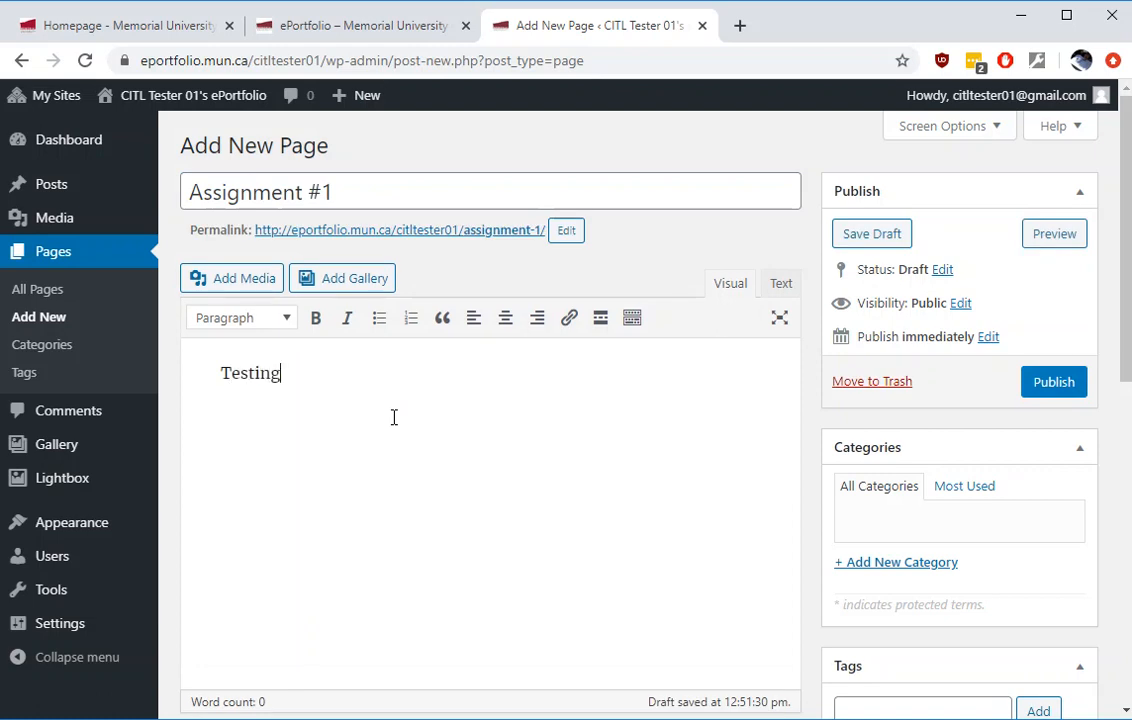
{"action": "type", "text": "..."}
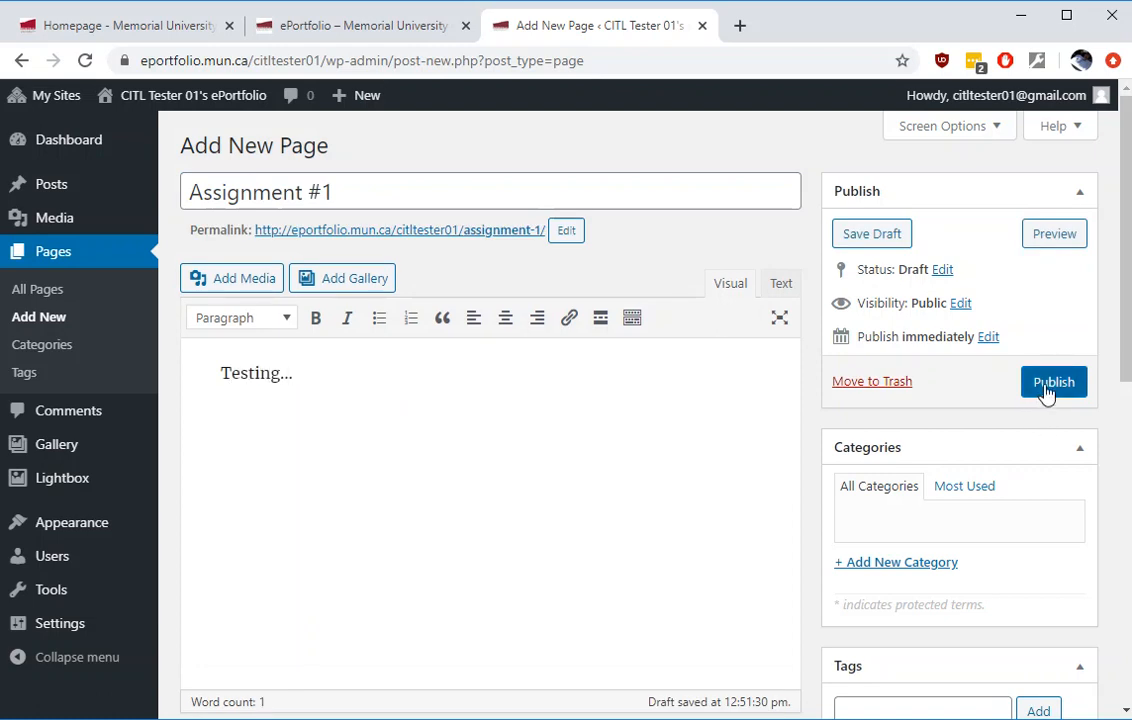
{"action": "left_click", "coordinate": [1052, 382]}
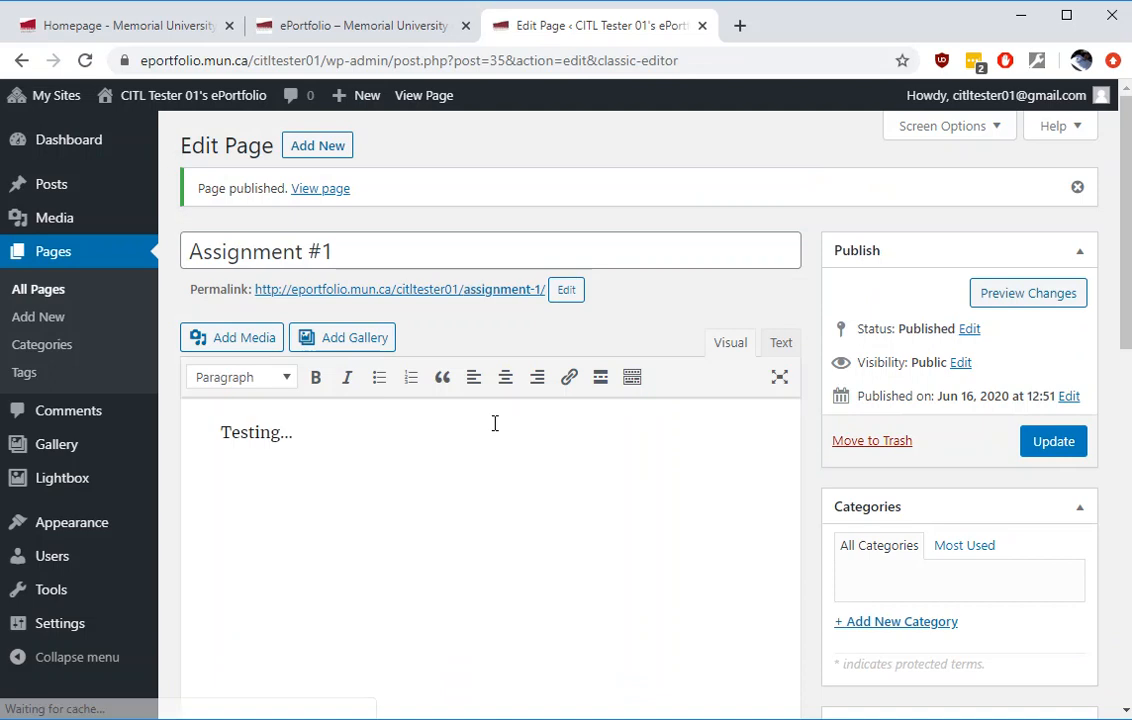
{"action": "mouse_move", "coordinate": [366, 454]}
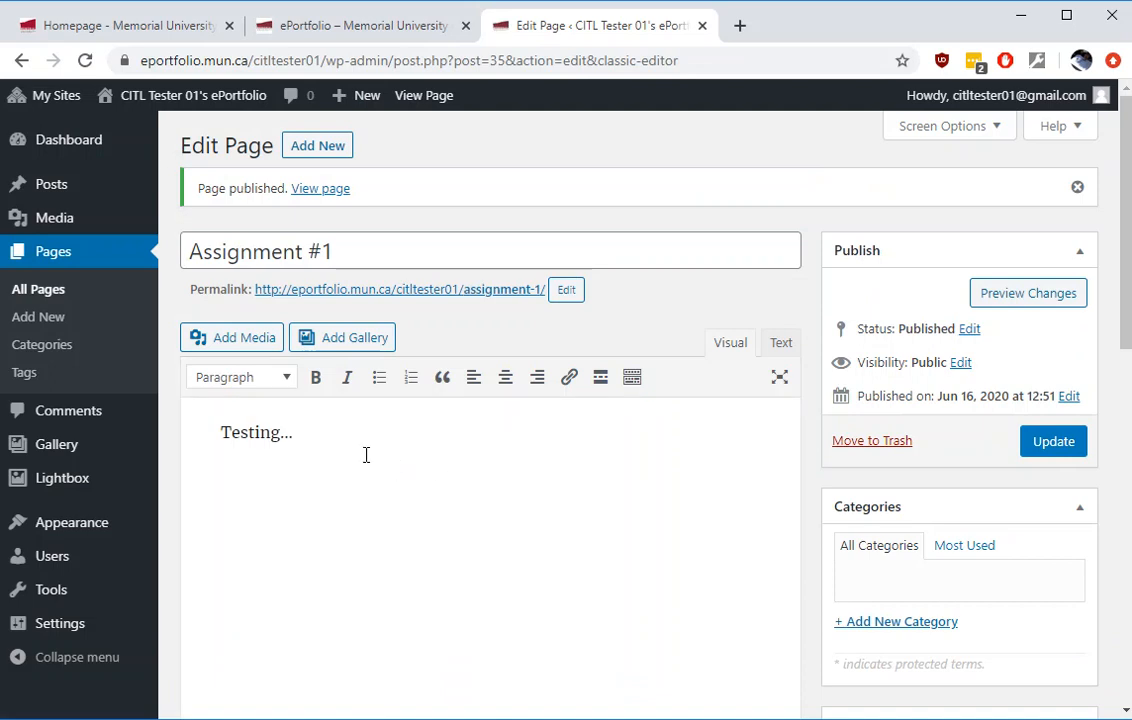
{"action": "mouse_move", "coordinate": [320, 188]}
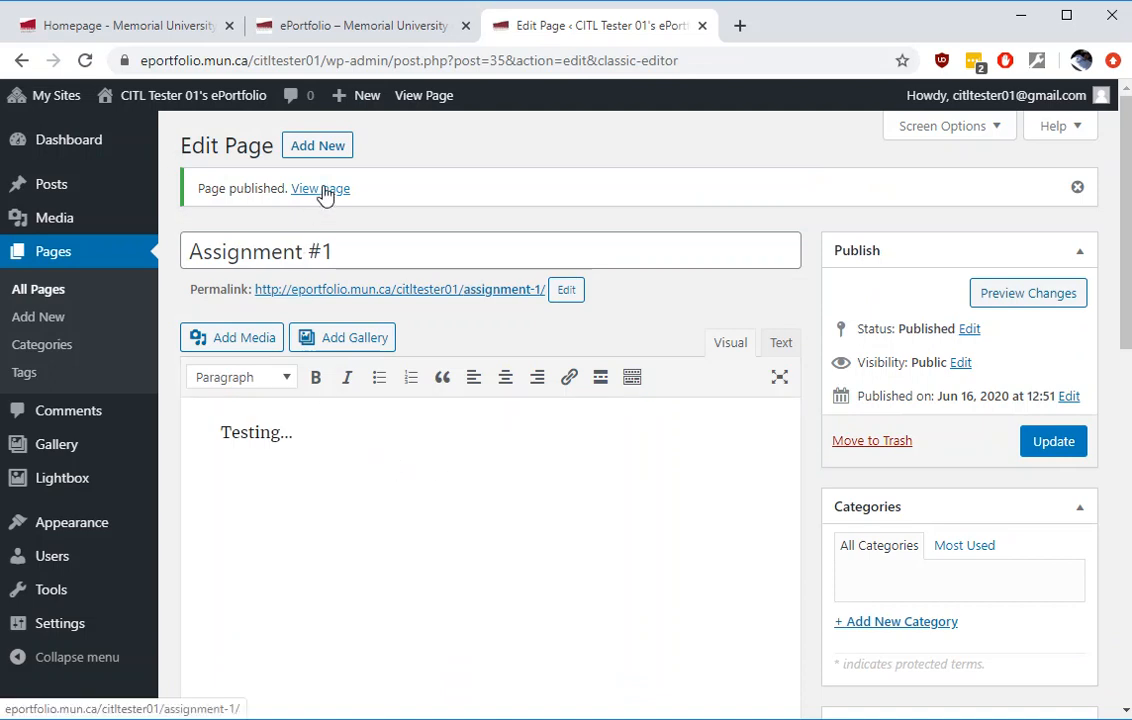
{"action": "mouse_move", "coordinate": [330, 200]}
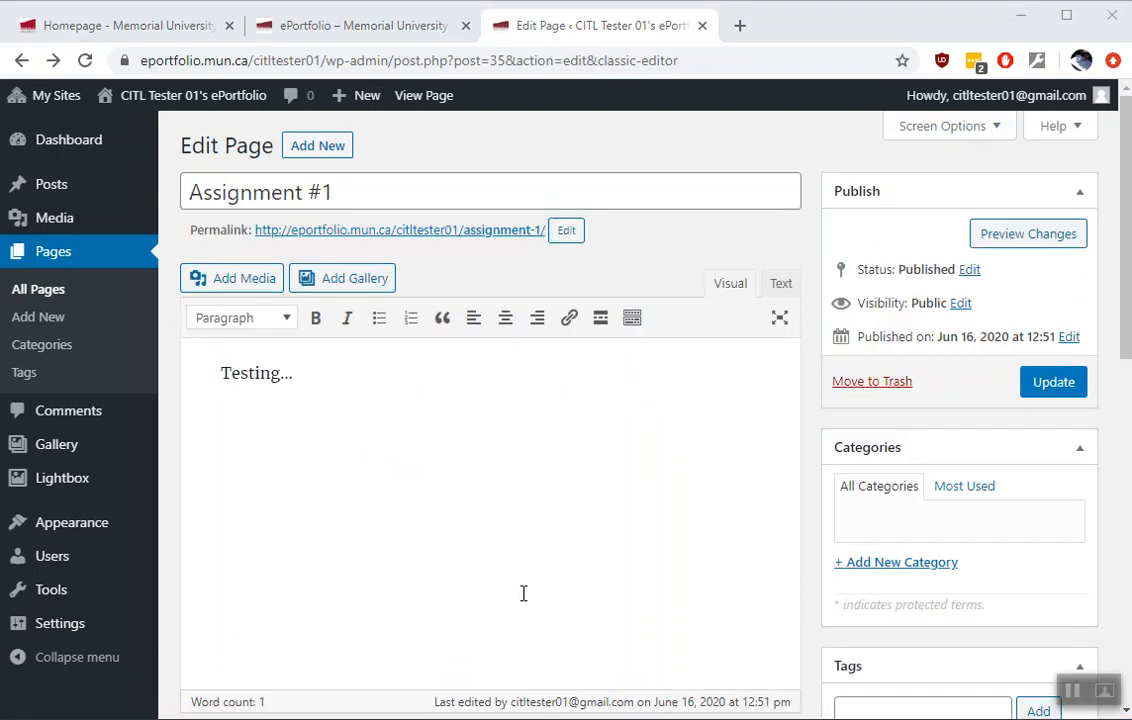
{"action": "mouse_move", "coordinate": [270, 224]}
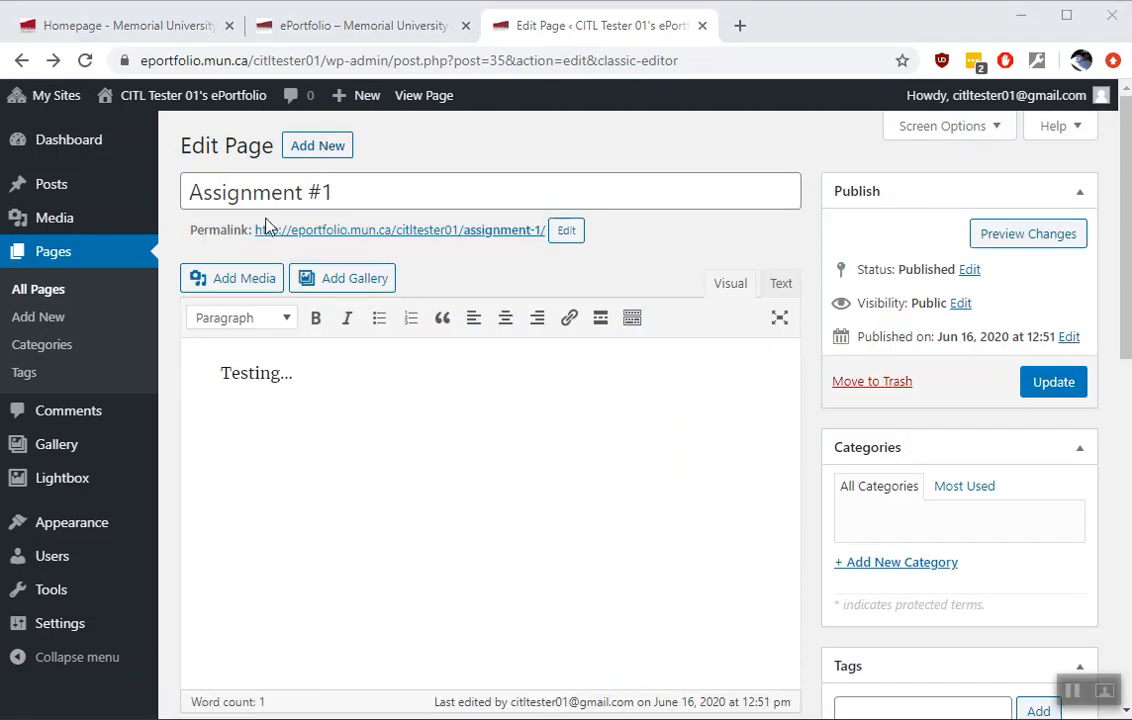
{"action": "mouse_move", "coordinate": [52, 252]}
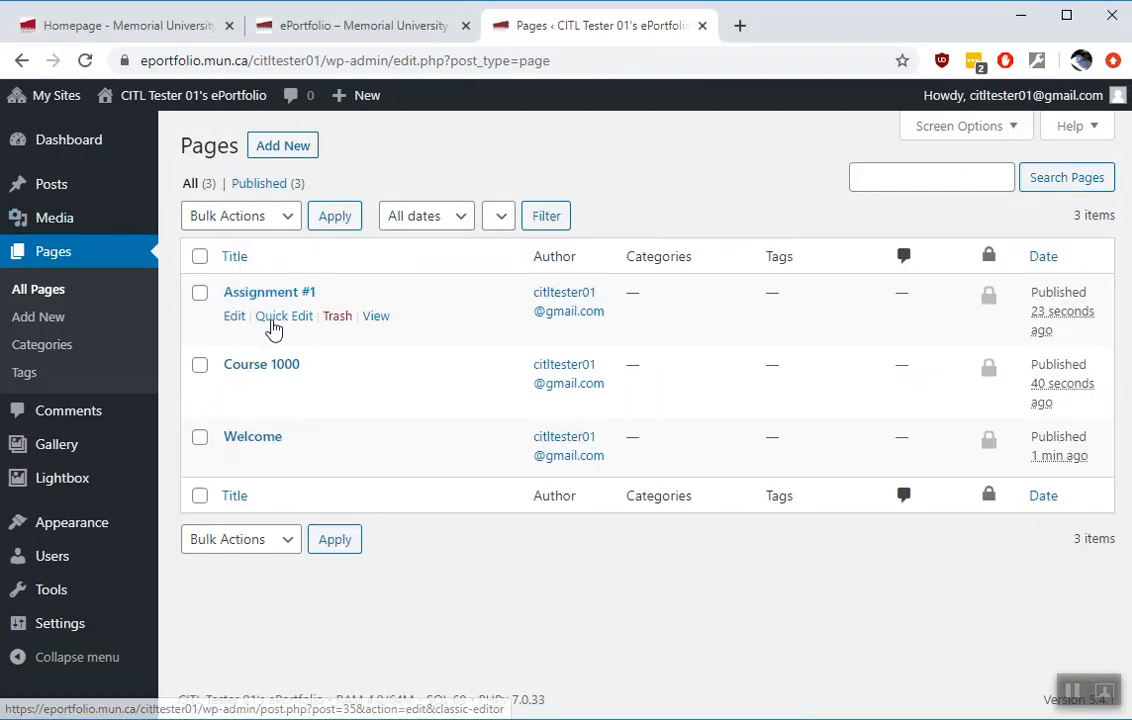
Step: View the live Assignment #1 page, then go back to the Pages list
{"action": "left_click", "coordinate": [376, 316]}
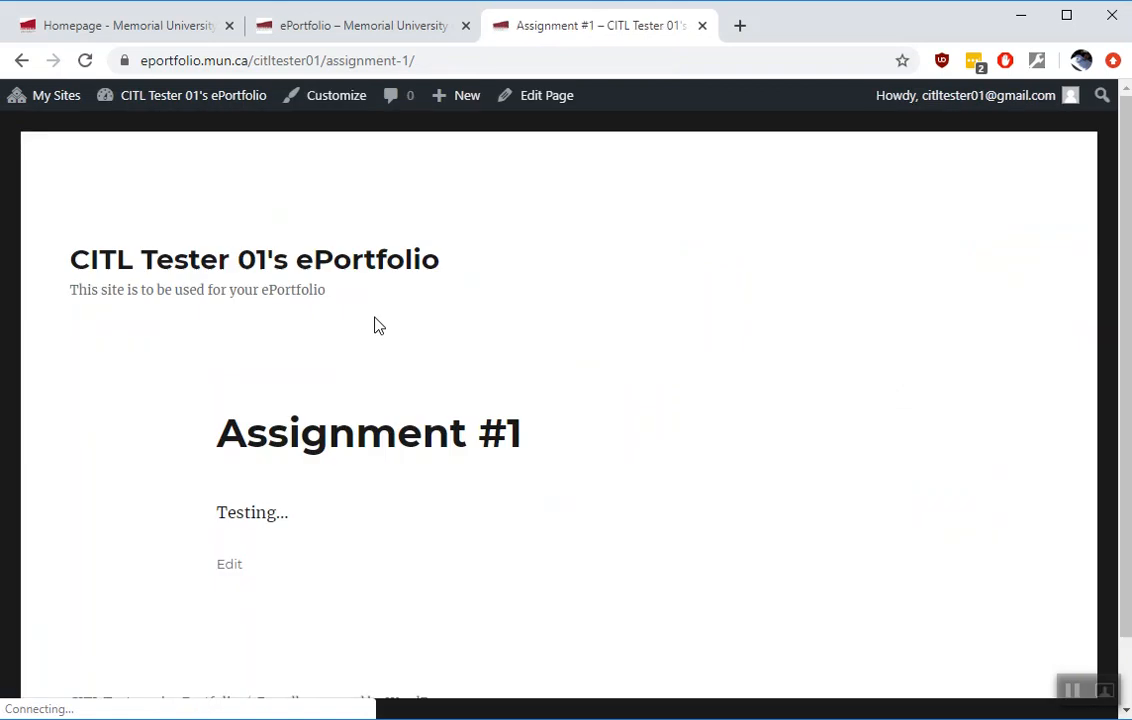
{"action": "mouse_move", "coordinate": [476, 300]}
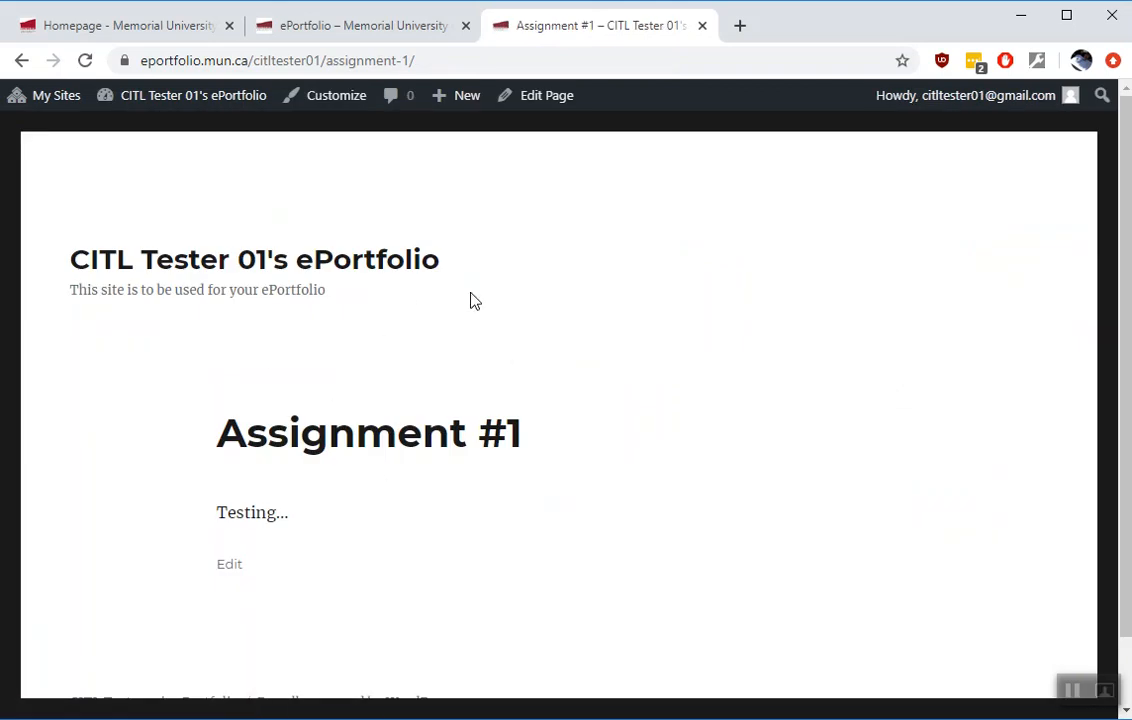
{"action": "mouse_move", "coordinate": [72, 140]}
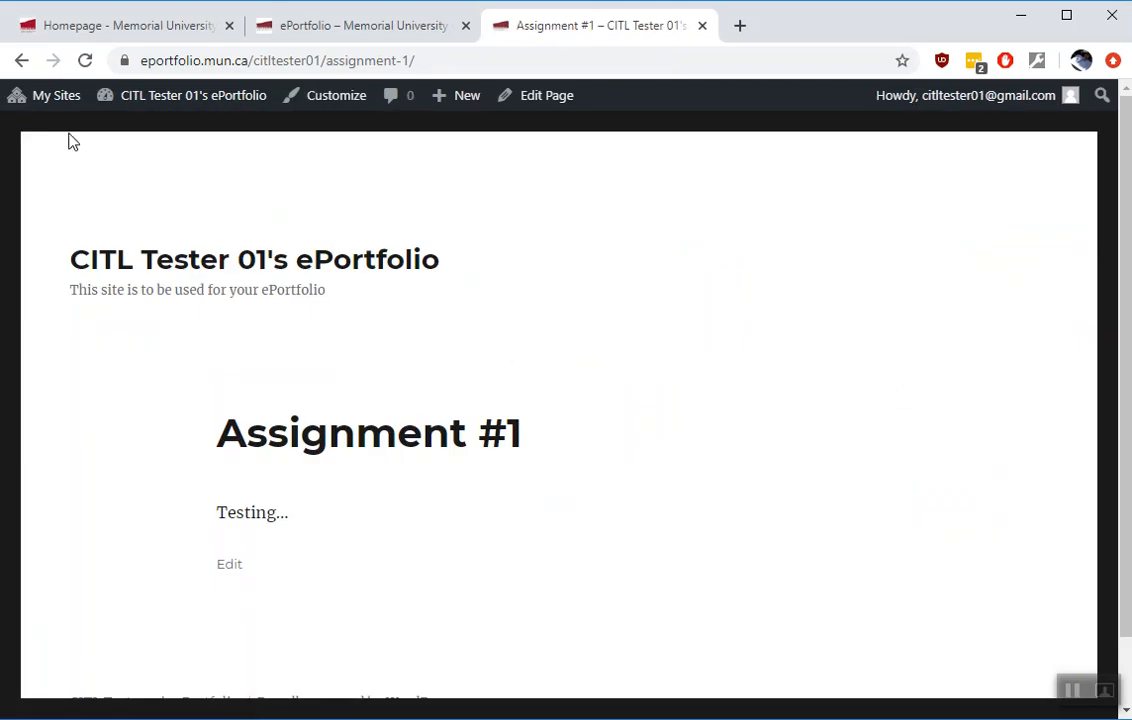
{"action": "left_click", "coordinate": [22, 60]}
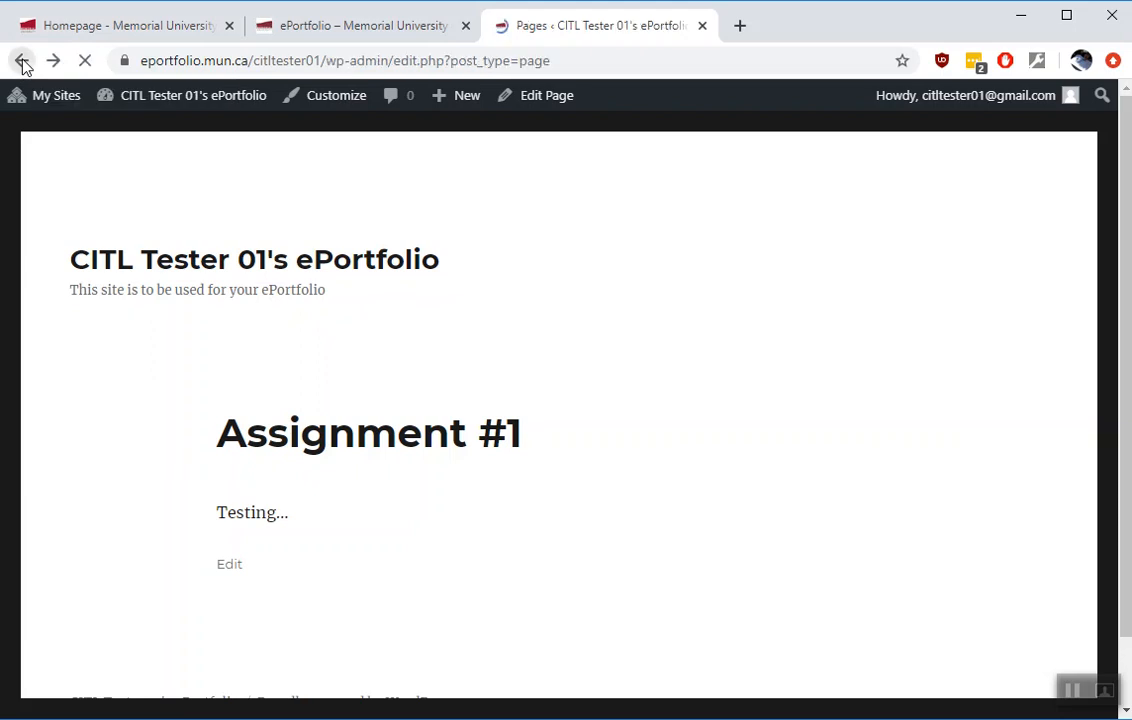
Step: Return to the Pages list showing Welcome, Course 1000 and Assignment #1 published
{"action": "left_click", "coordinate": [24, 60]}
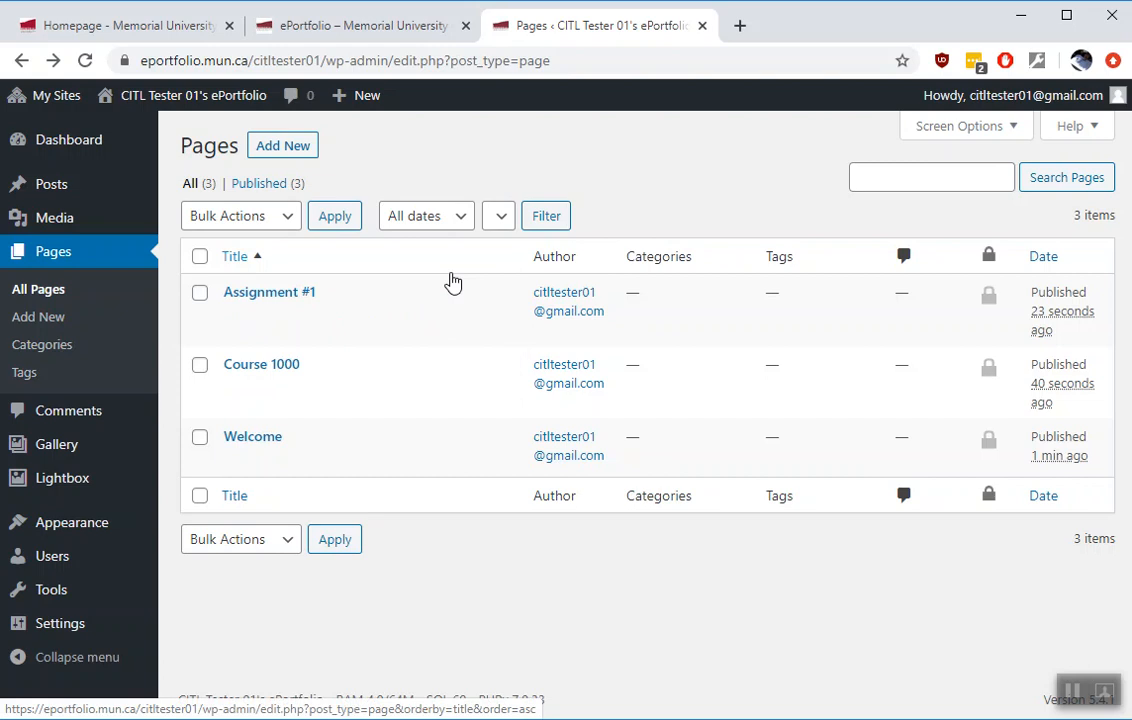
{"action": "mouse_move", "coordinate": [260, 364]}
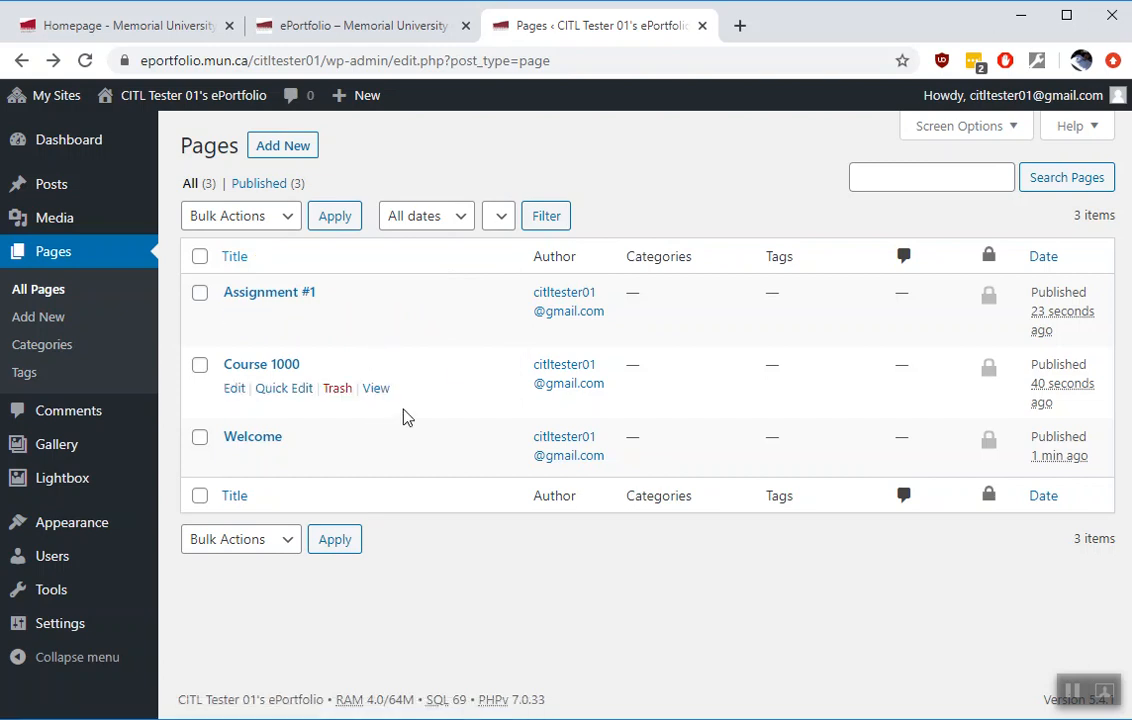
{"action": "mouse_move", "coordinate": [374, 384]}
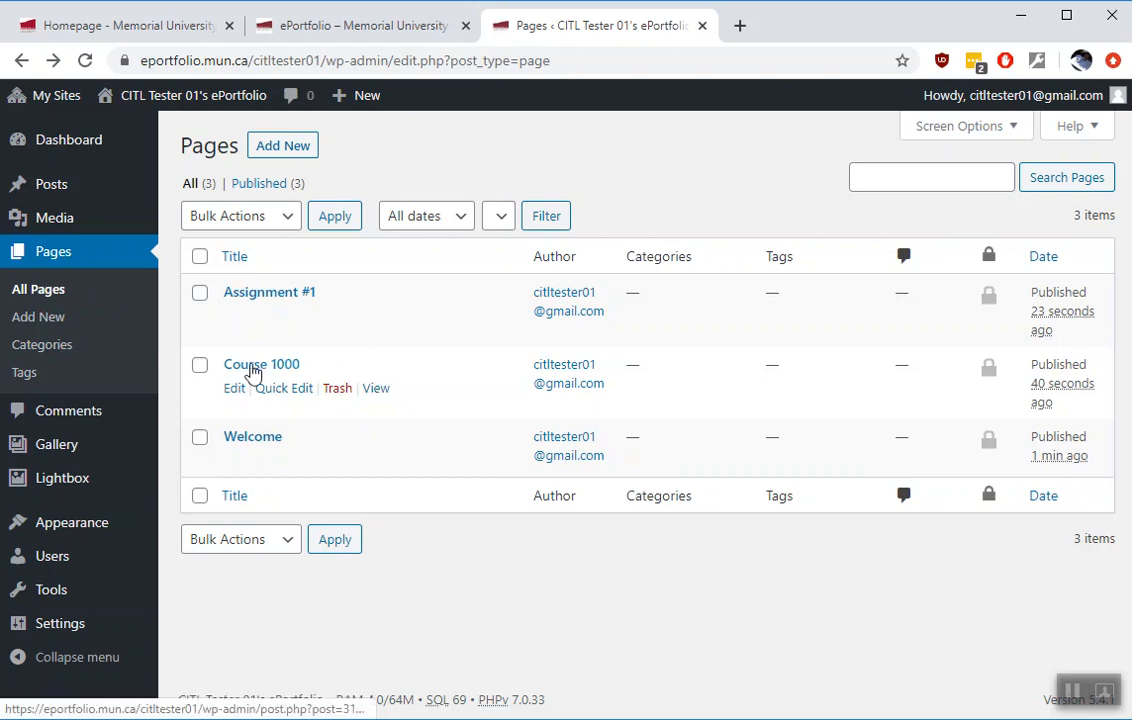
{"action": "mouse_move", "coordinate": [252, 436]}
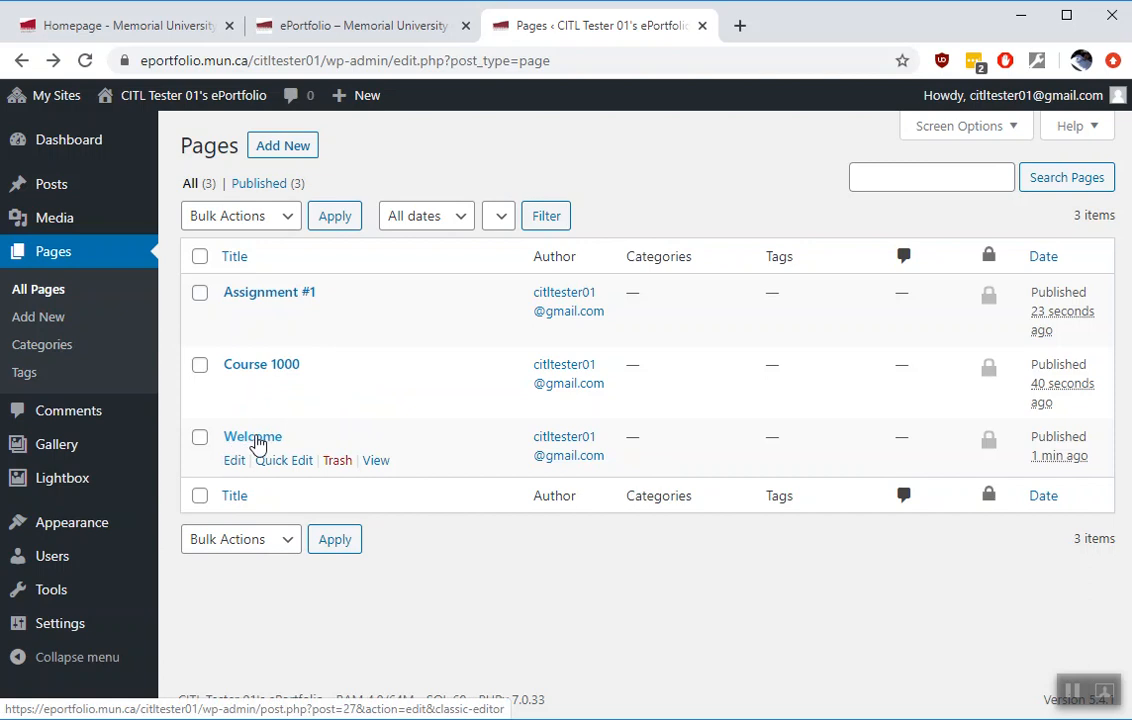
{"action": "mouse_move", "coordinate": [250, 304]}
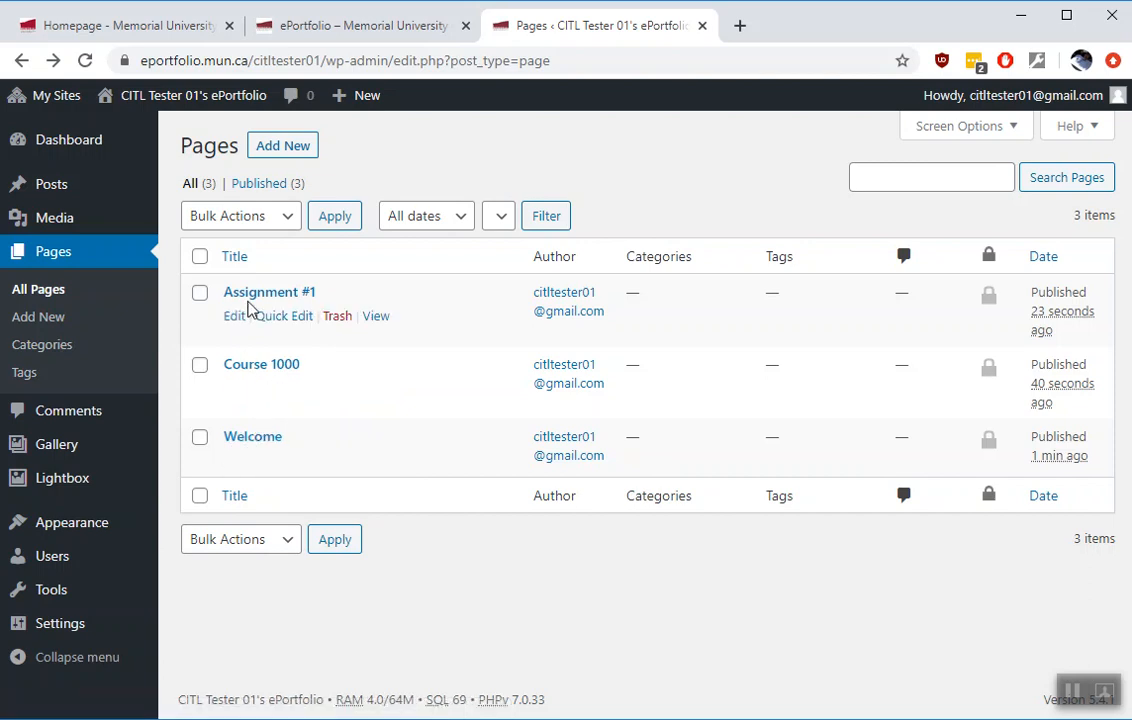
{"action": "mouse_move", "coordinate": [72, 520]}
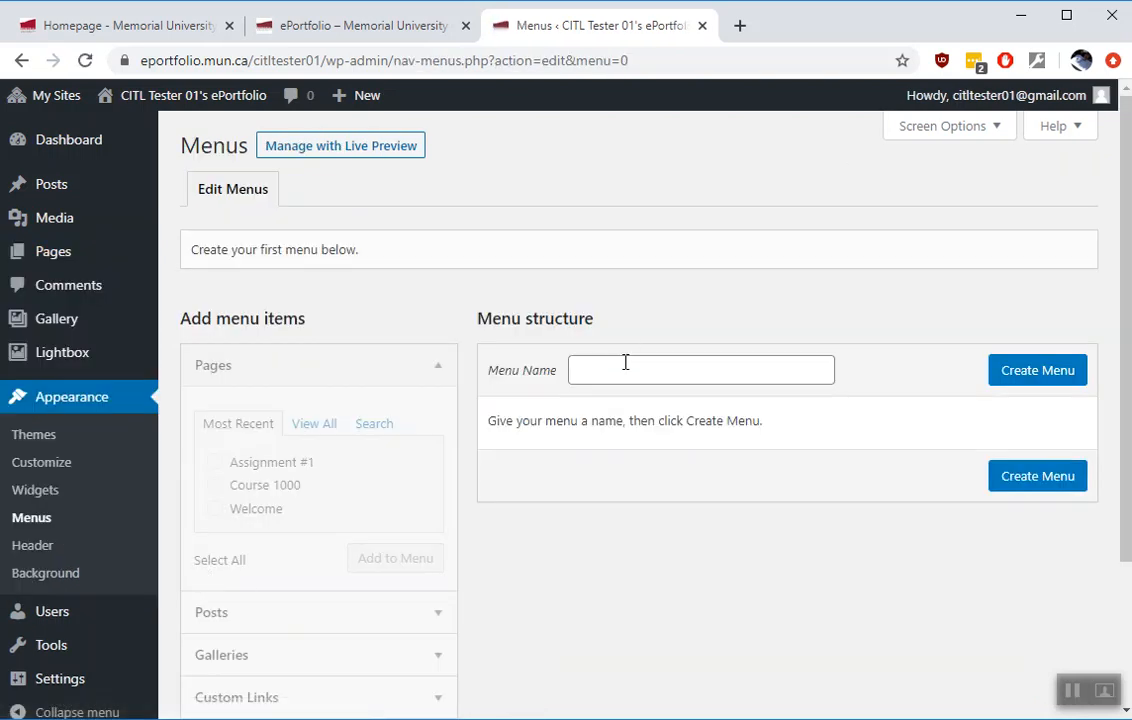
Step: Create a menu named 'My Menu' and tick Course 1000 and Assignment #1 to add
{"action": "type", "text": "My Menu"}
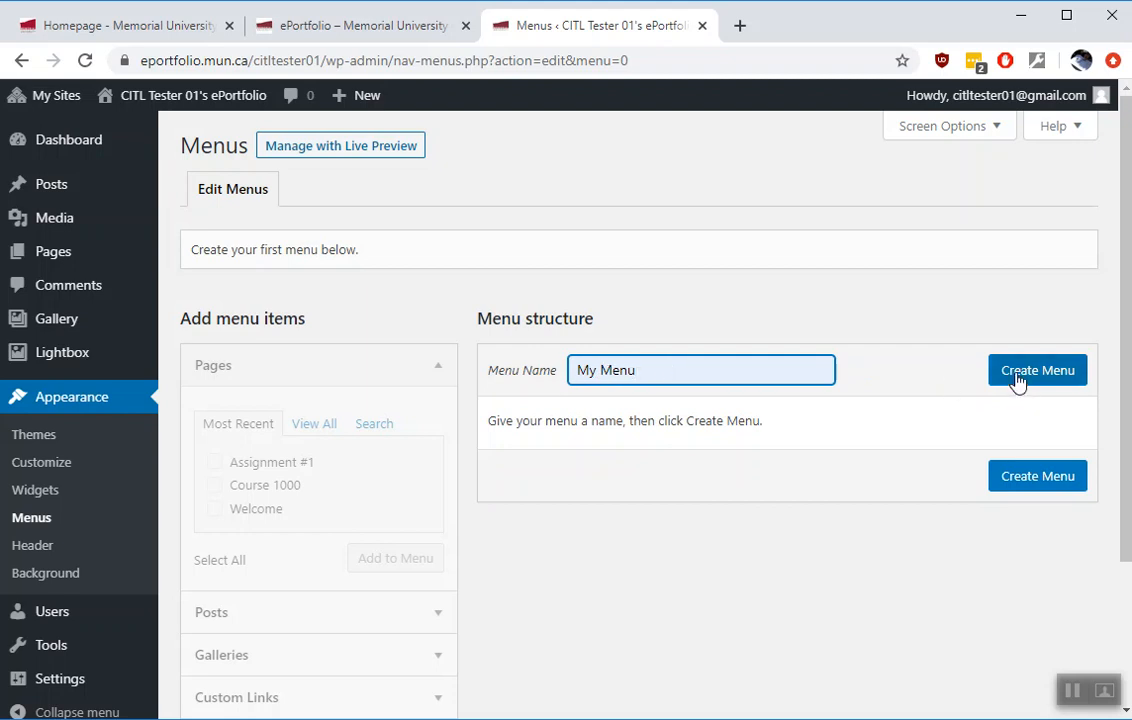
{"action": "left_click", "coordinate": [1036, 370]}
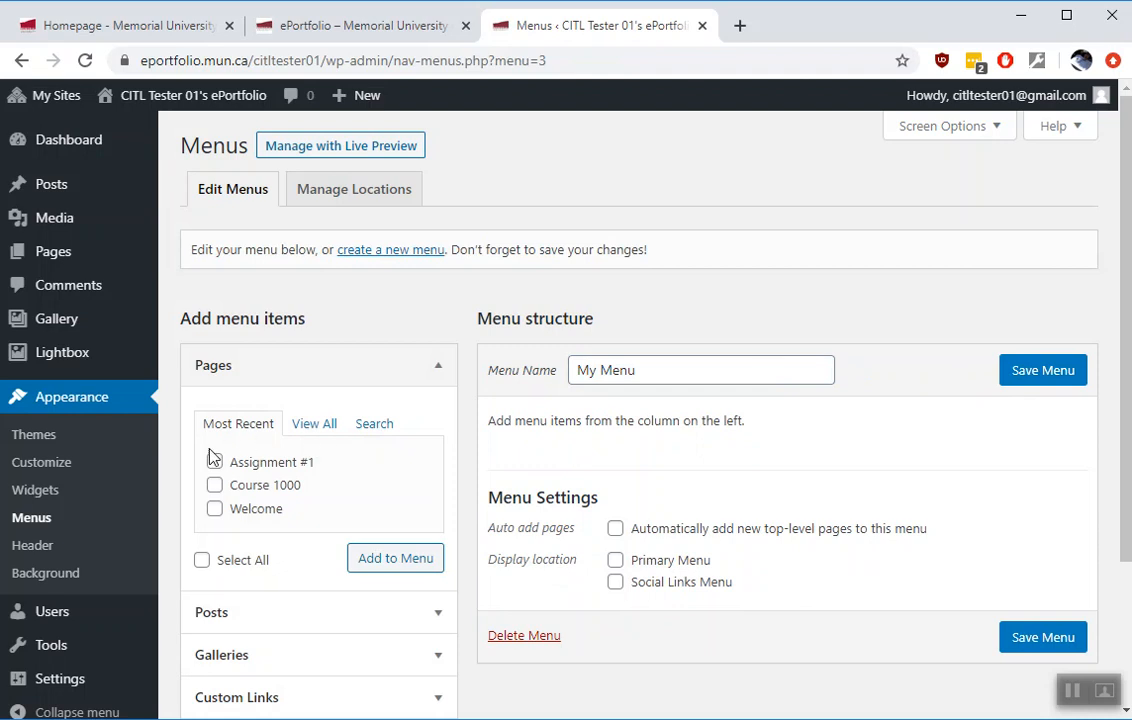
{"action": "scroll", "scroll_direction": "down", "scroll_amount": 3}
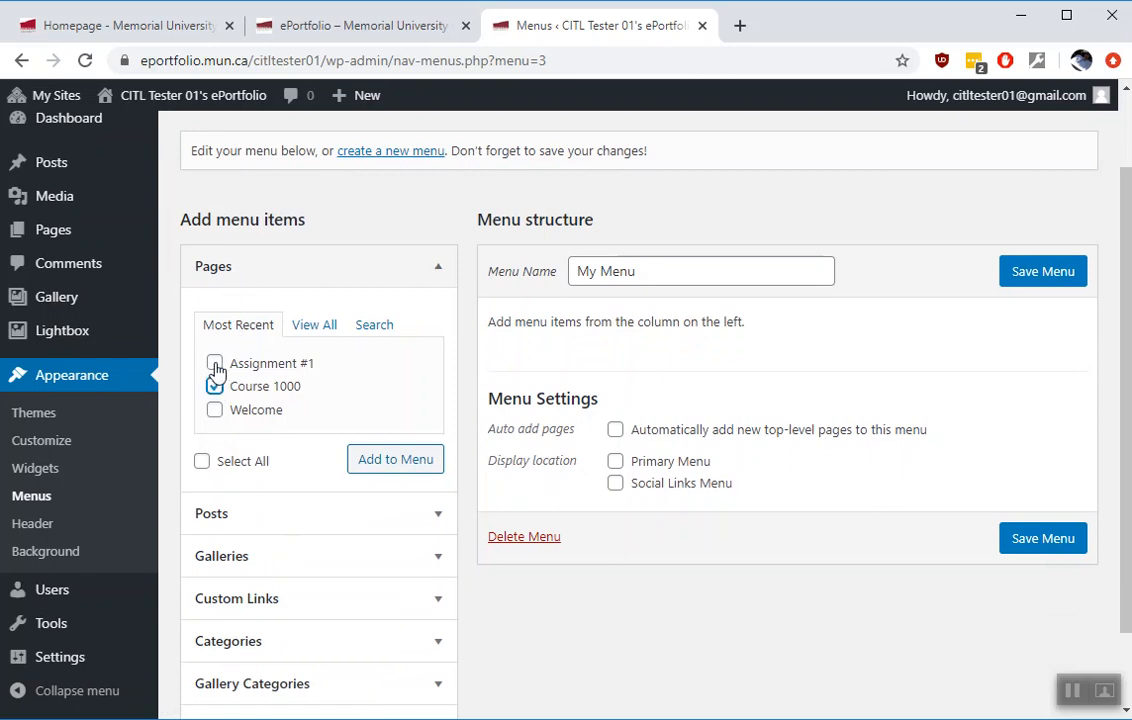
{"action": "left_click", "coordinate": [214, 364]}
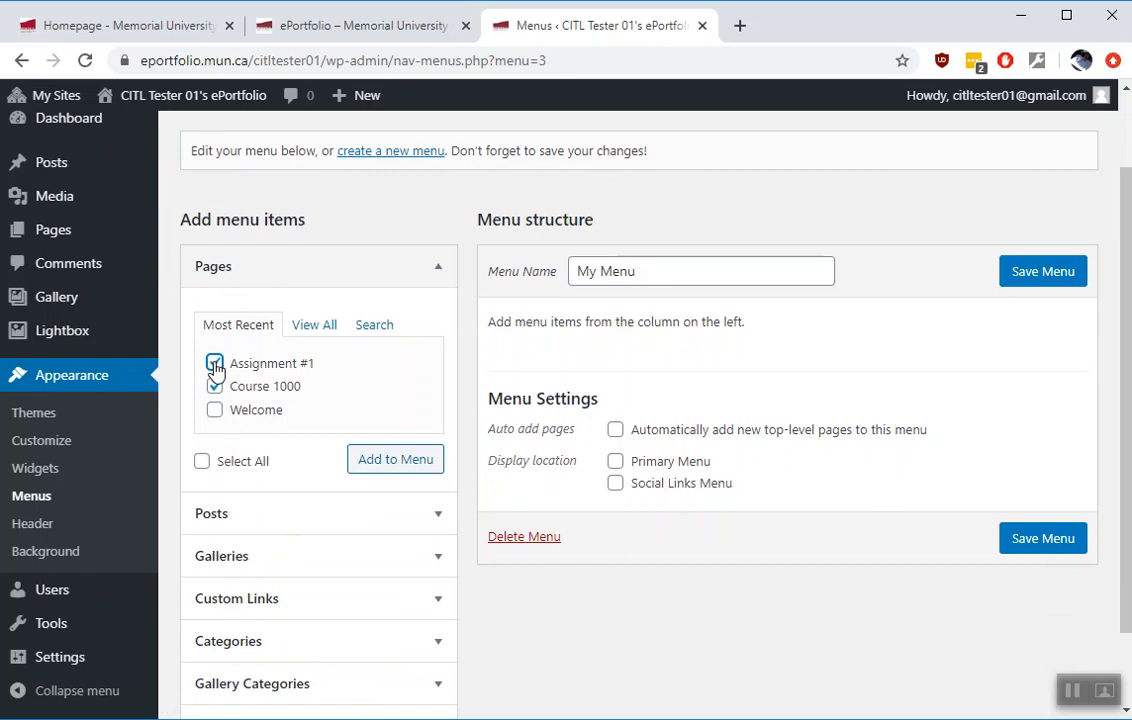
{"action": "left_click", "coordinate": [216, 364]}
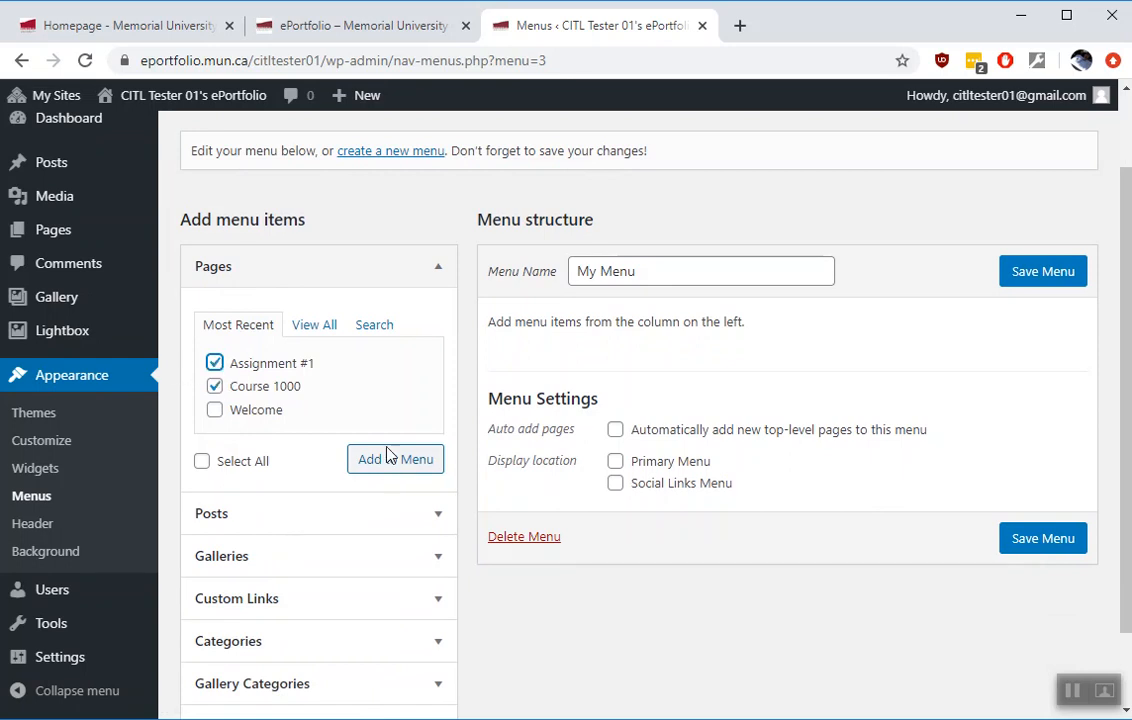
Step: Add both pages to My Menu, set it as the Primary Menu, and save
{"action": "left_click", "coordinate": [396, 458]}
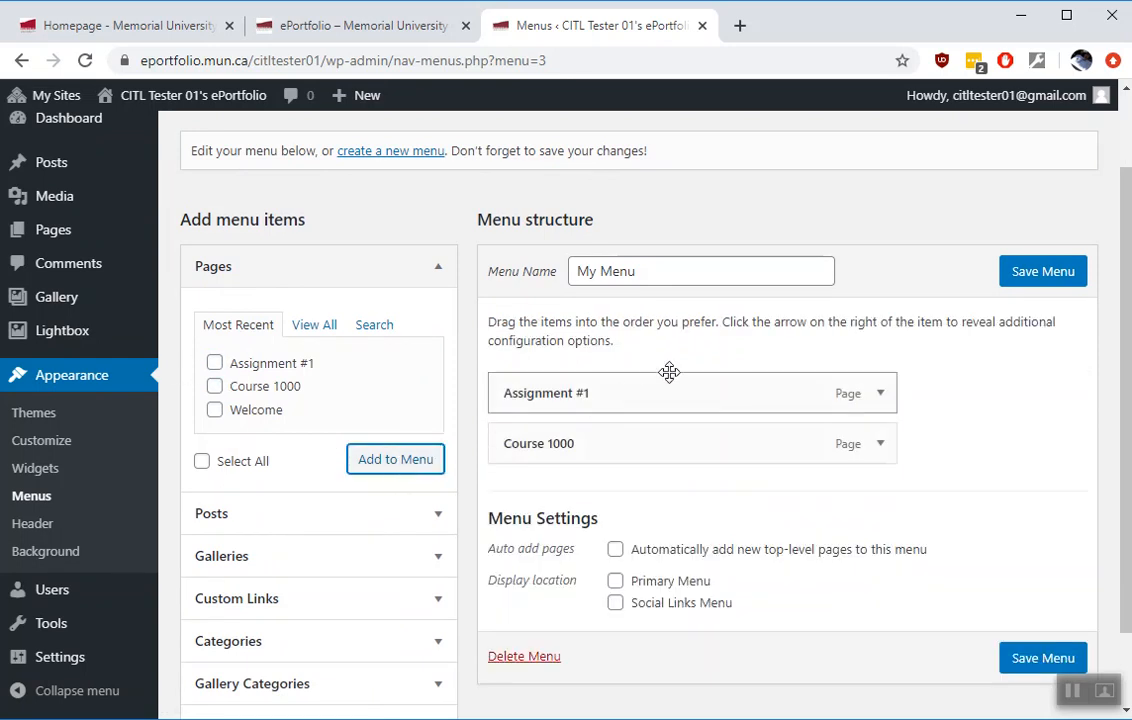
{"action": "mouse_move", "coordinate": [592, 404]}
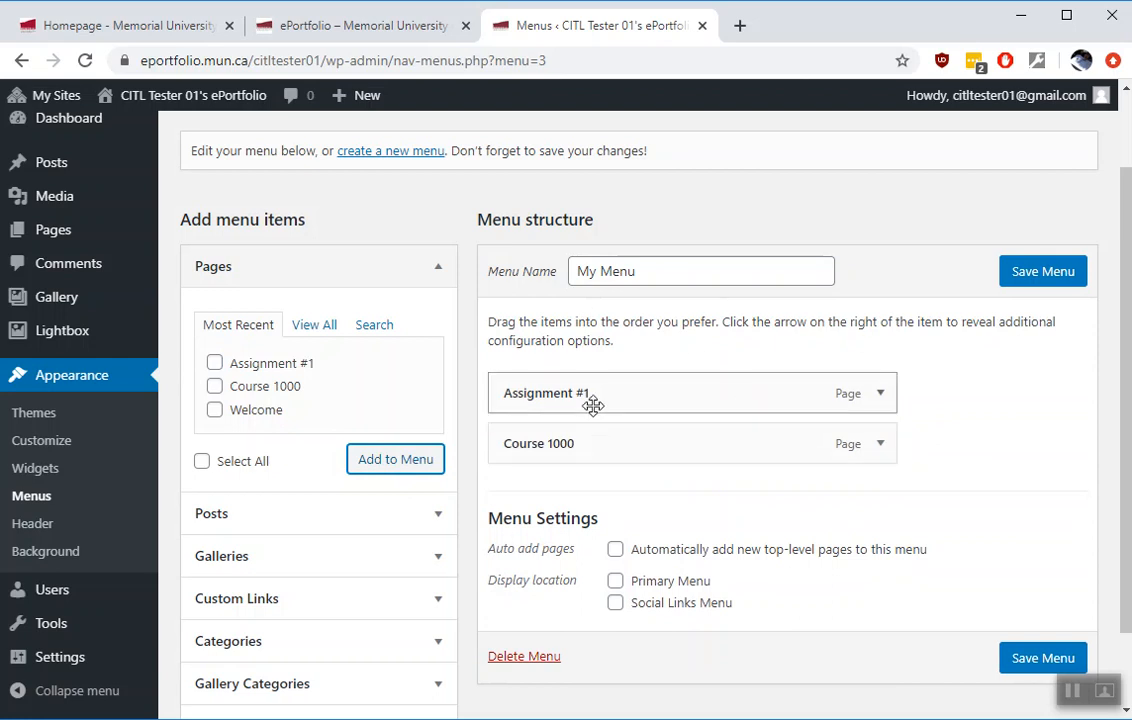
{"action": "mouse_move", "coordinate": [592, 392]}
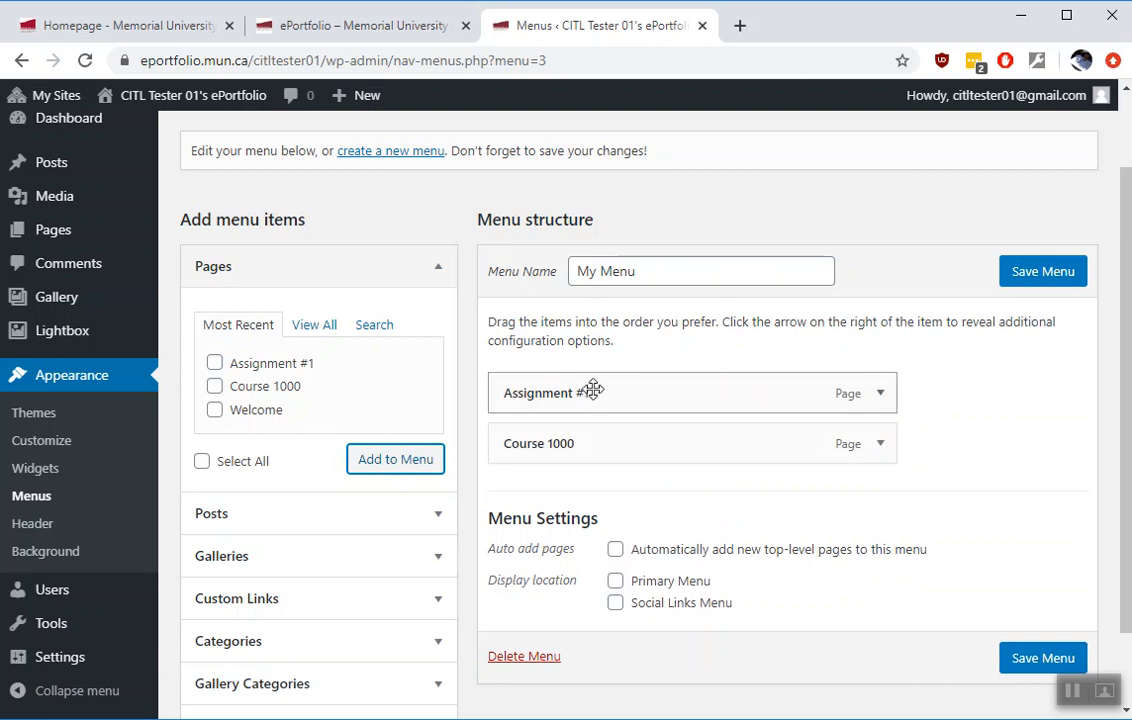
{"action": "mouse_move", "coordinate": [572, 444]}
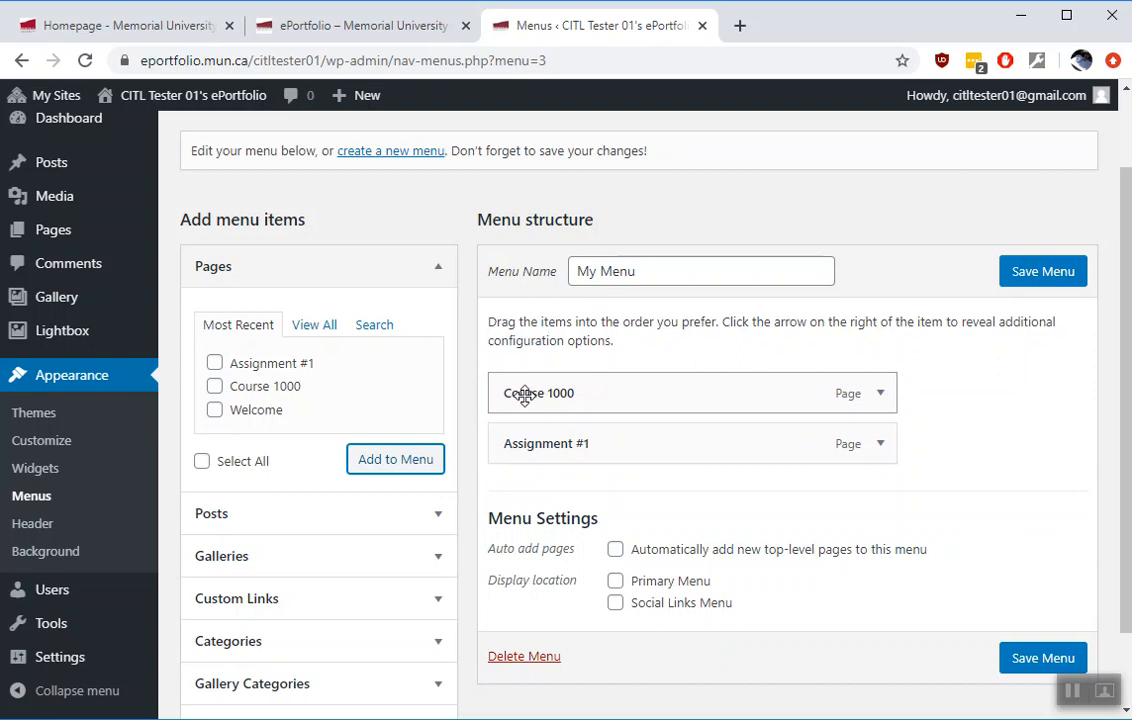
{"action": "mouse_move", "coordinate": [580, 394]}
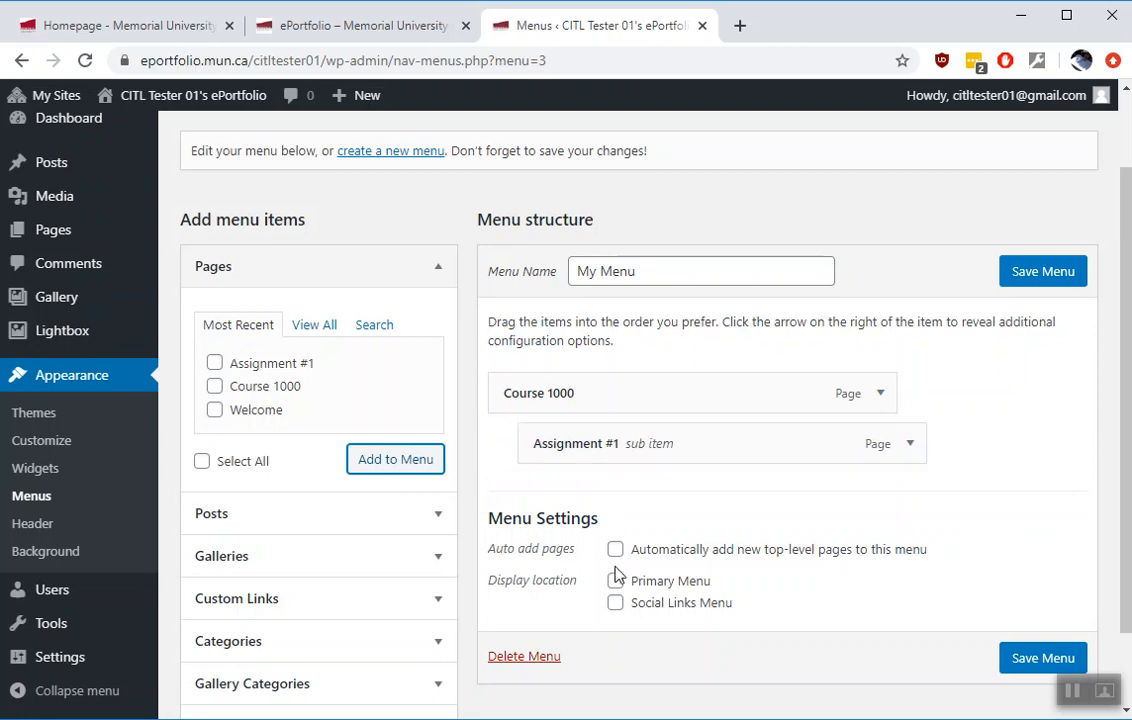
{"action": "left_click", "coordinate": [616, 580]}
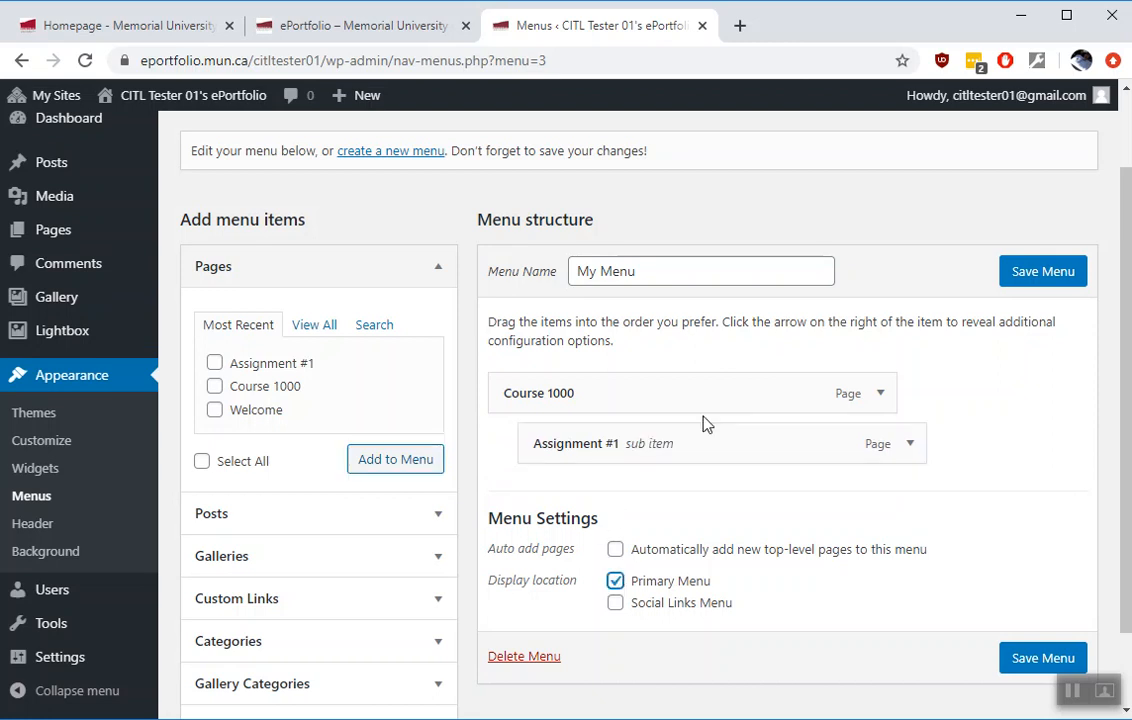
{"action": "mouse_move", "coordinate": [808, 424]}
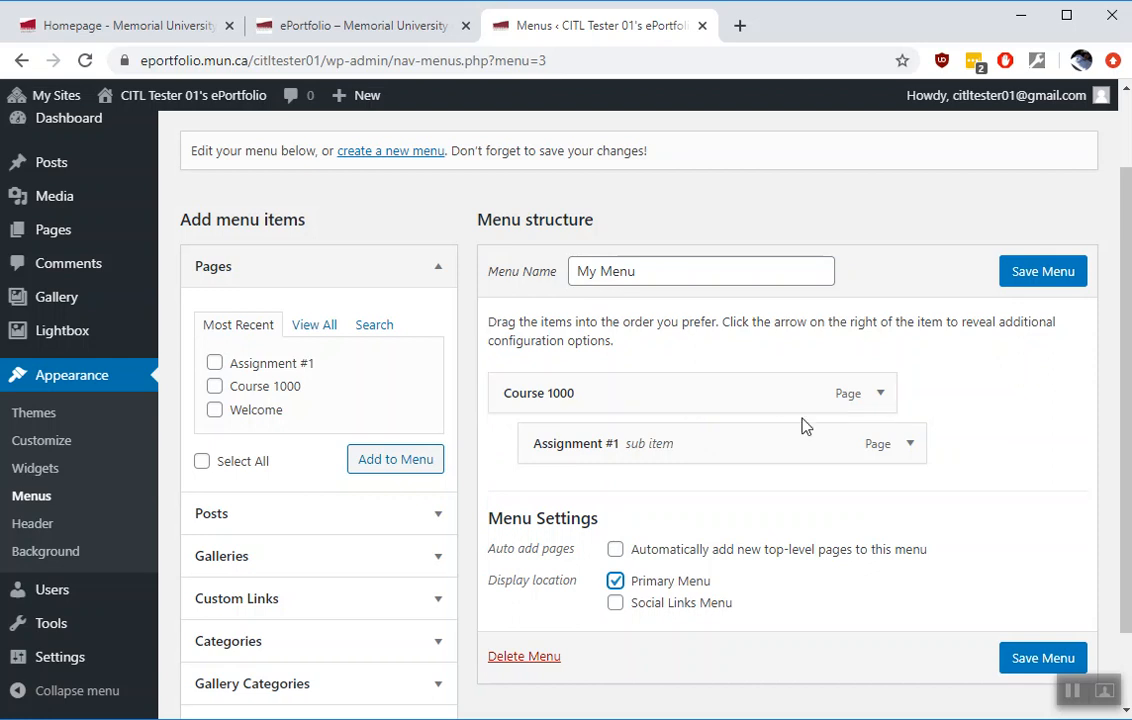
{"action": "left_click", "coordinate": [1042, 272]}
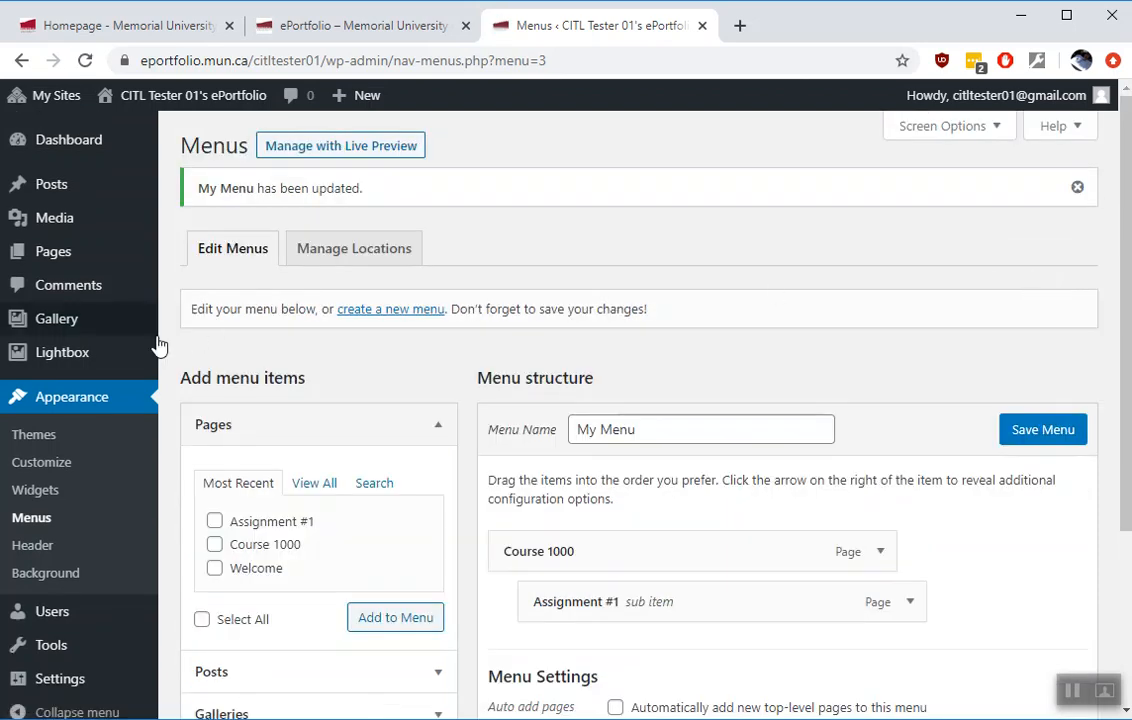
Step: Go to All Pages and preview the live Course 1000 page
{"action": "left_click", "coordinate": [52, 252]}
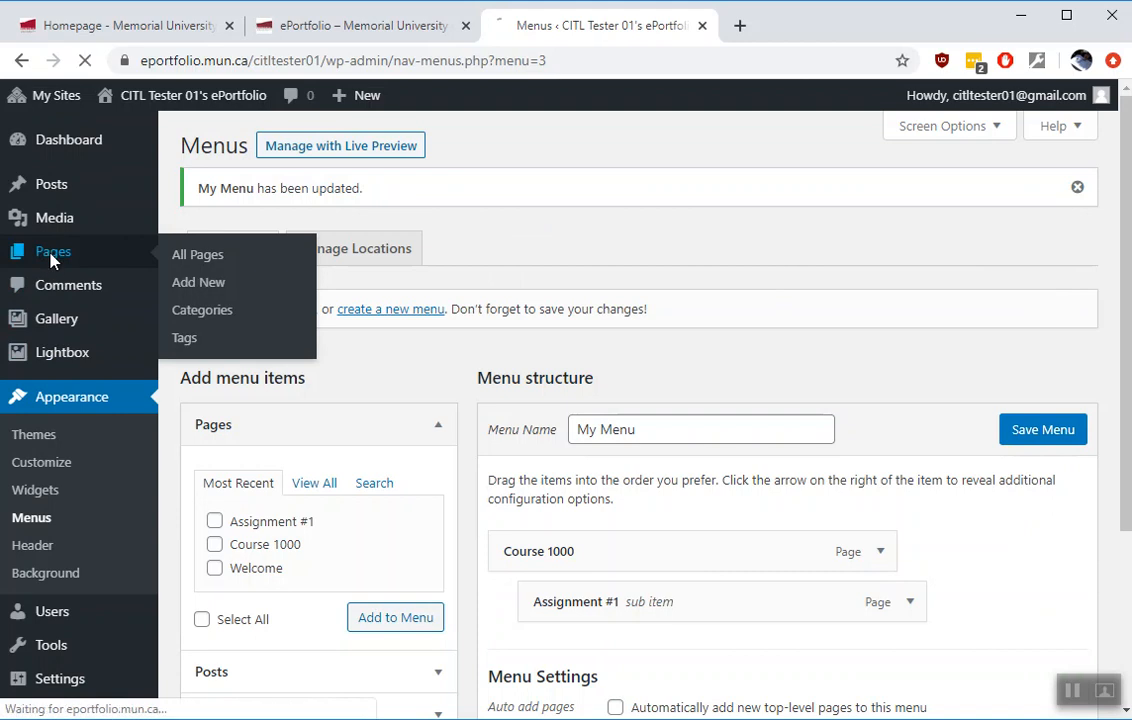
{"action": "left_click", "coordinate": [196, 254]}
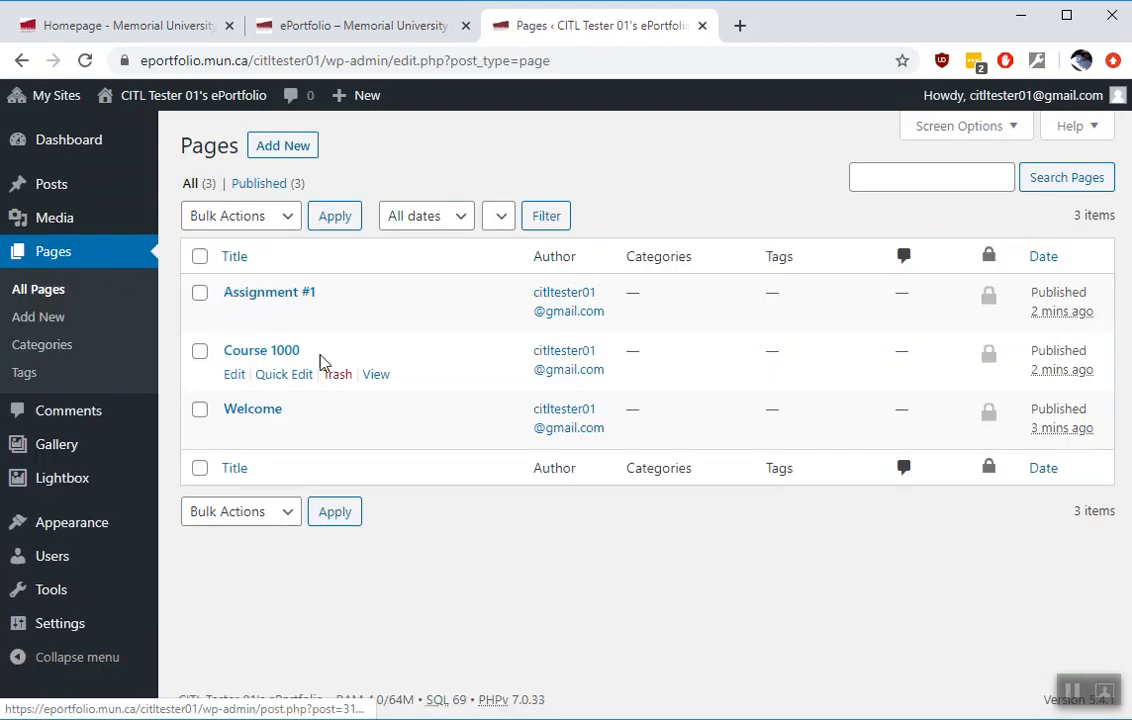
{"action": "mouse_move", "coordinate": [376, 374]}
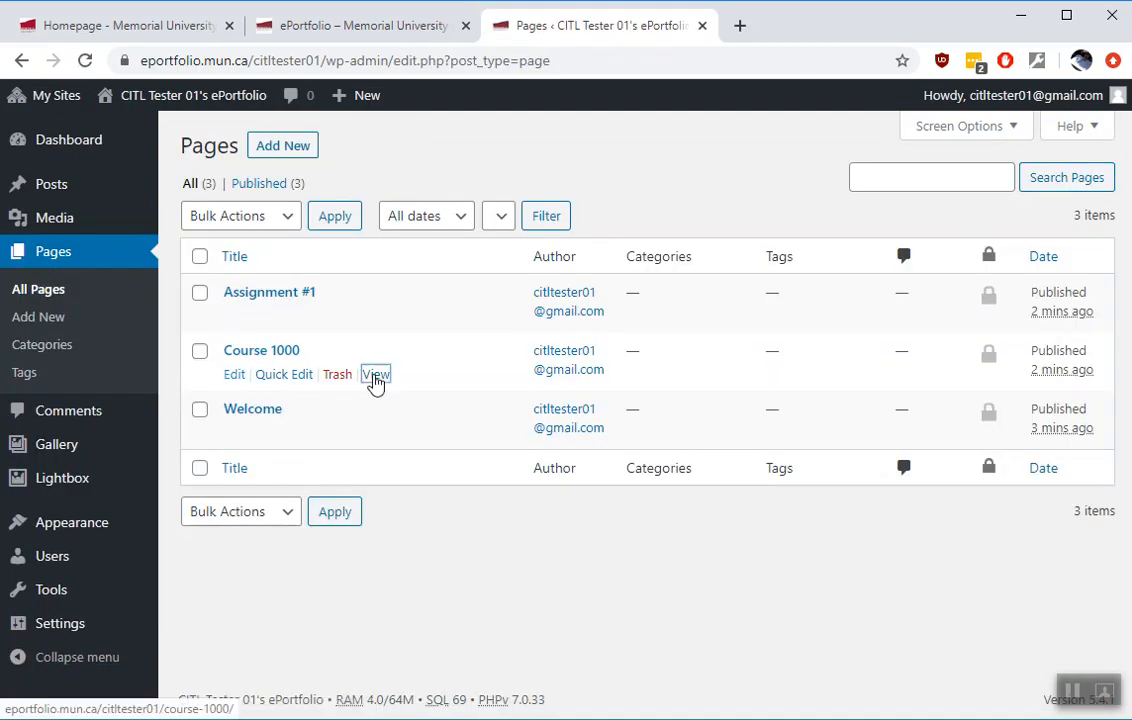
{"action": "left_click", "coordinate": [376, 374]}
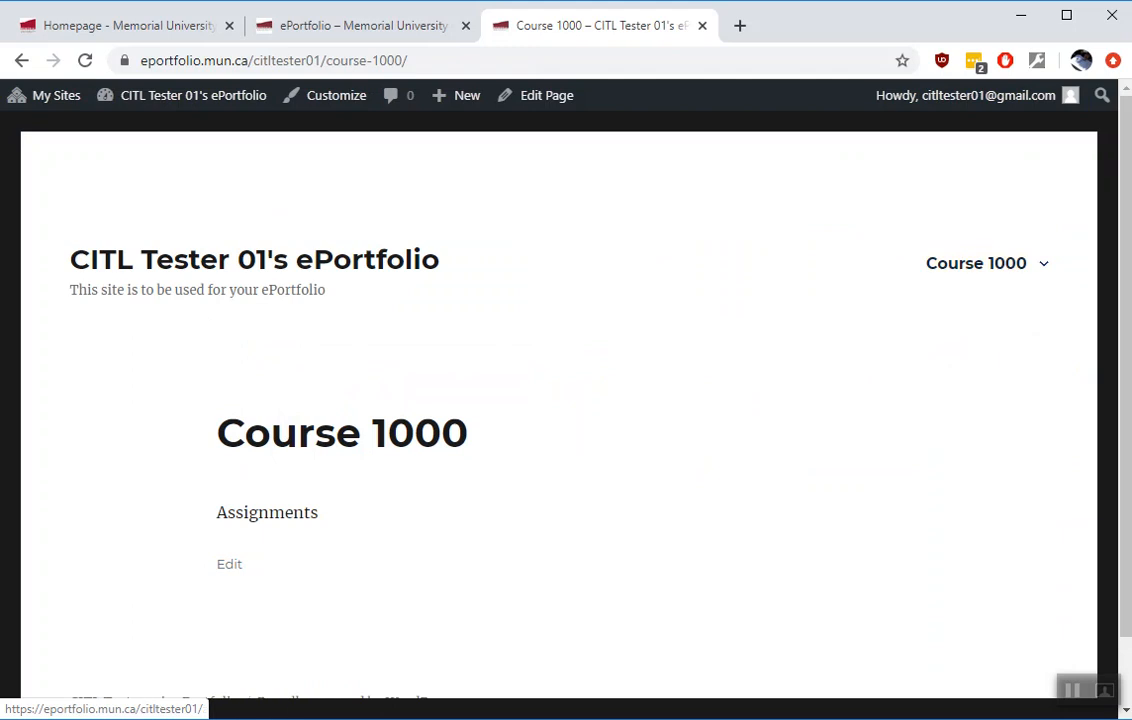
{"action": "mouse_move", "coordinate": [576, 660]}
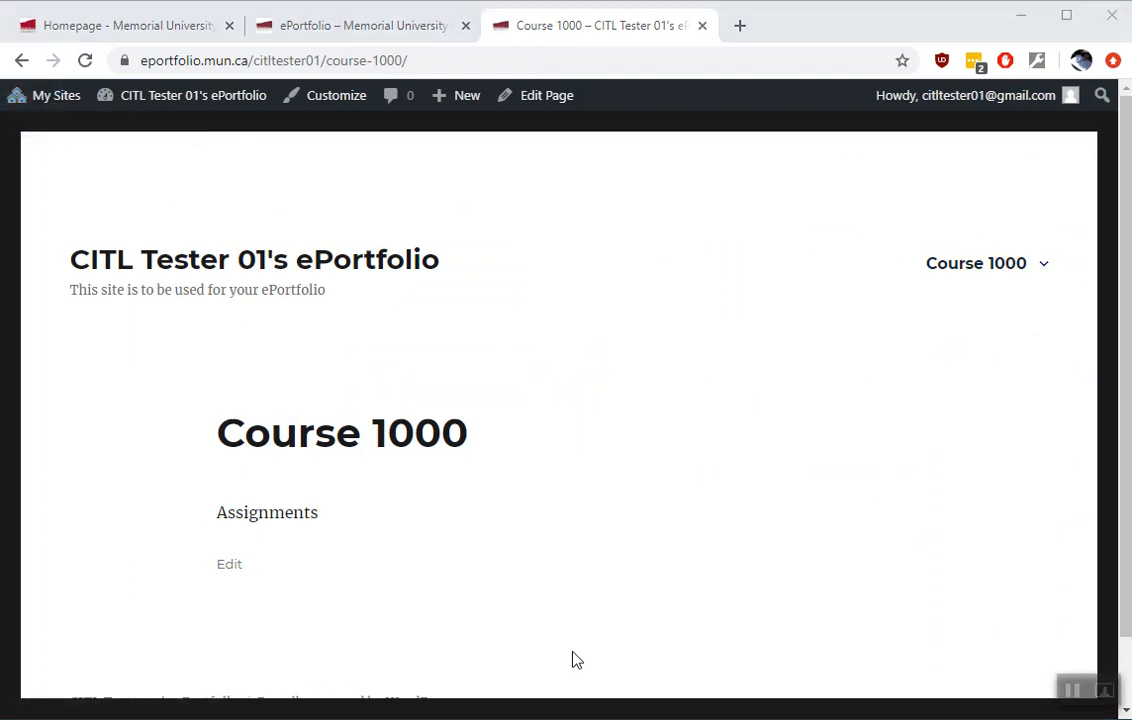
{"action": "mouse_move", "coordinate": [568, 404]}
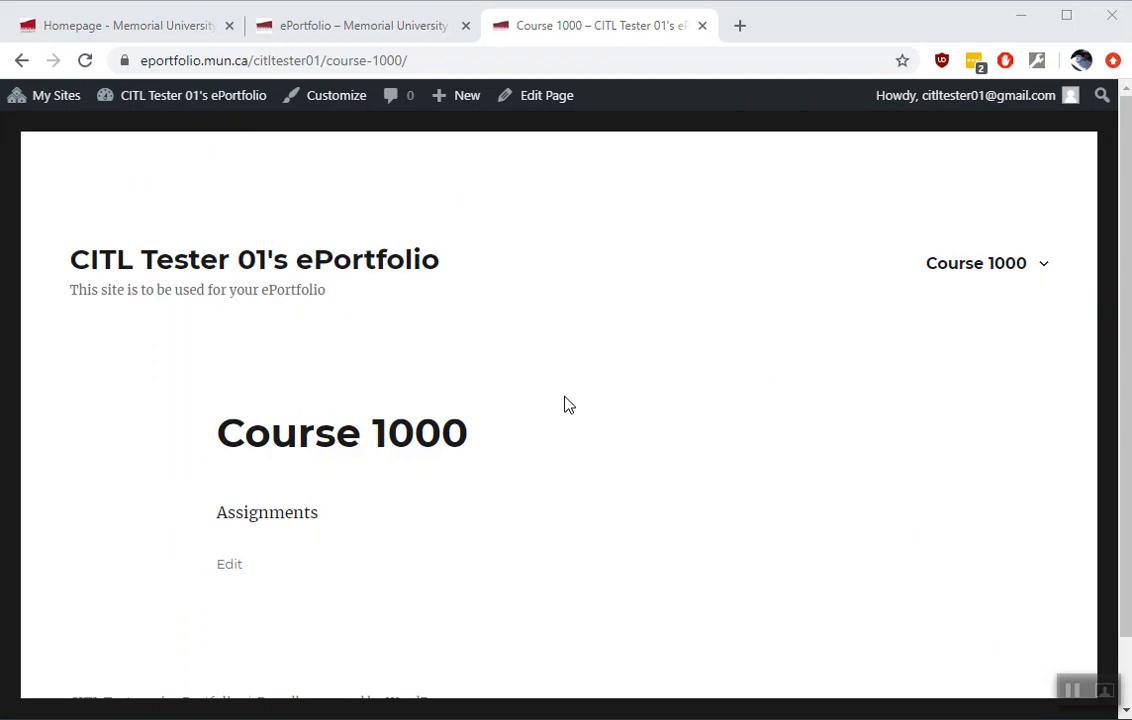
{"action": "mouse_move", "coordinate": [628, 448]}
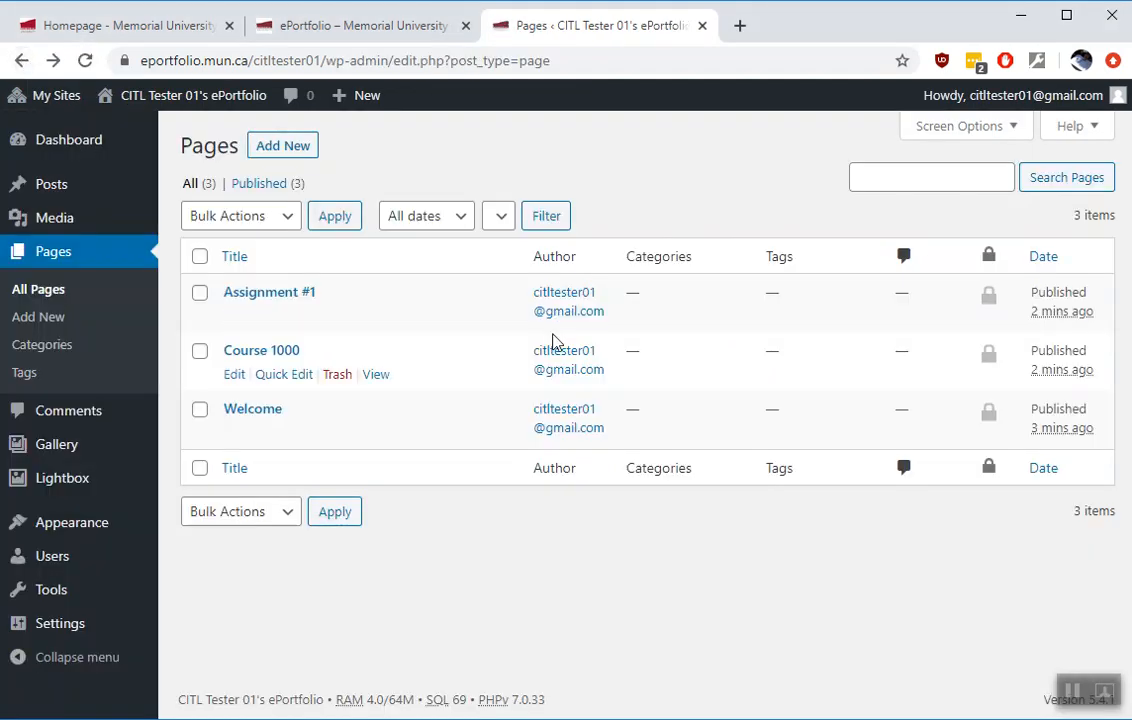
{"action": "mouse_move", "coordinate": [408, 292]}
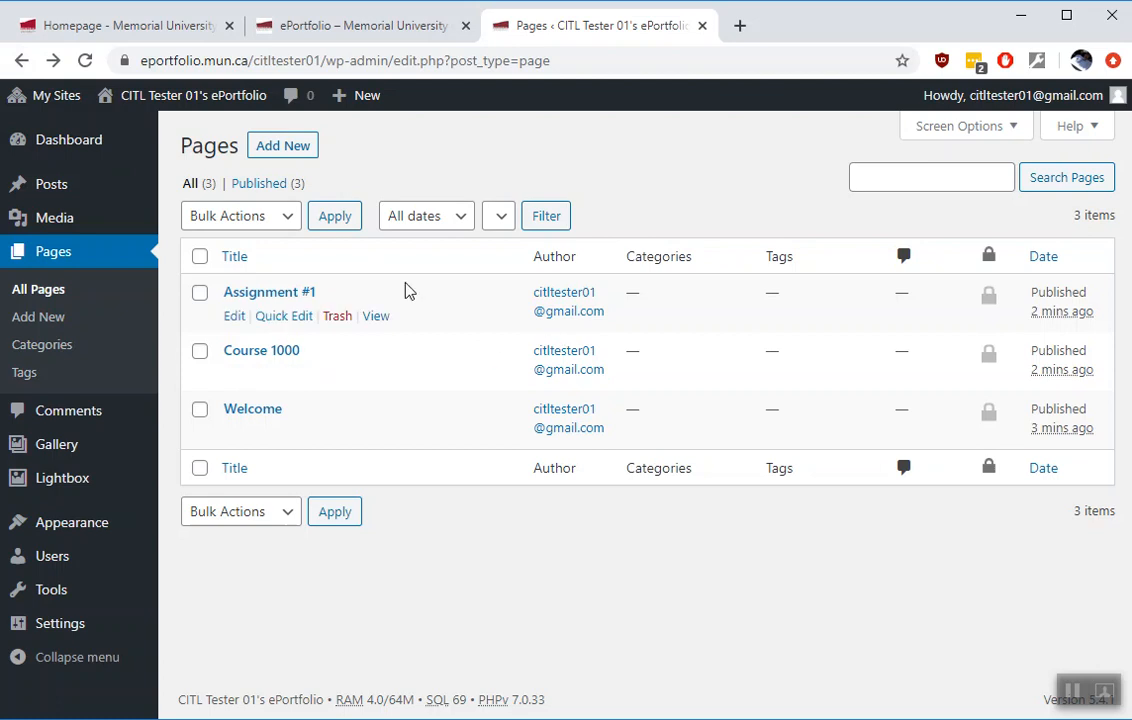
{"action": "mouse_move", "coordinate": [262, 378]}
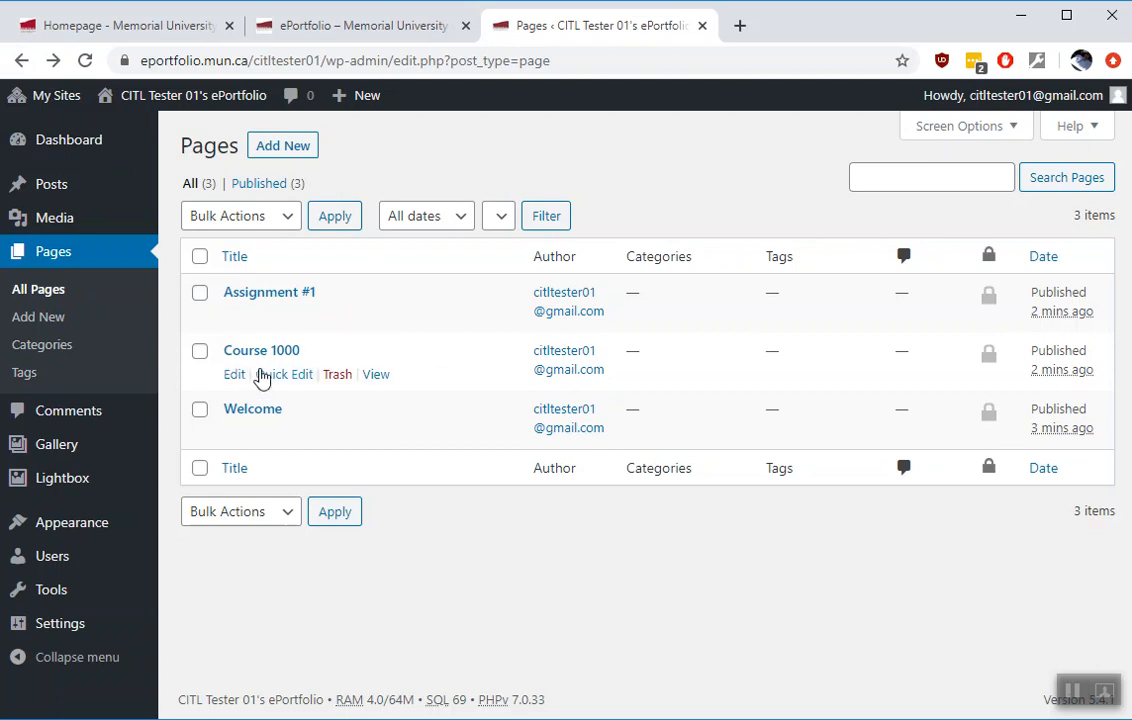
{"action": "mouse_move", "coordinate": [156, 398]}
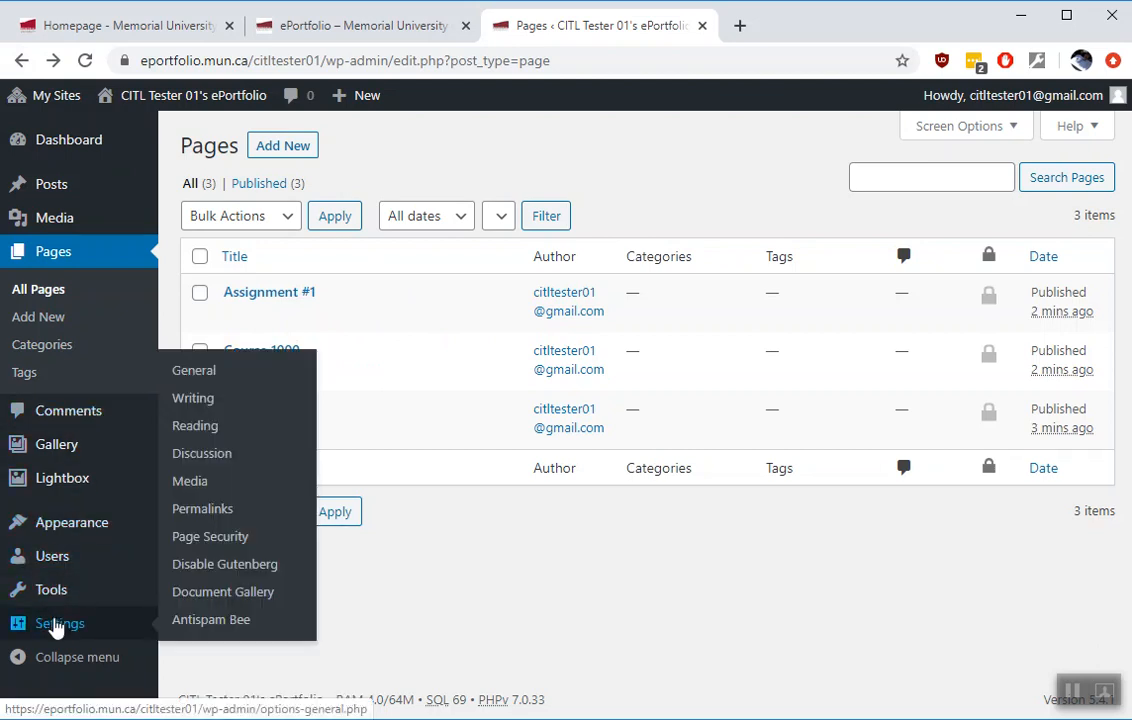
Step: In Reading settings, set a static homepage using the Welcome page and save changes
{"action": "left_click", "coordinate": [196, 424]}
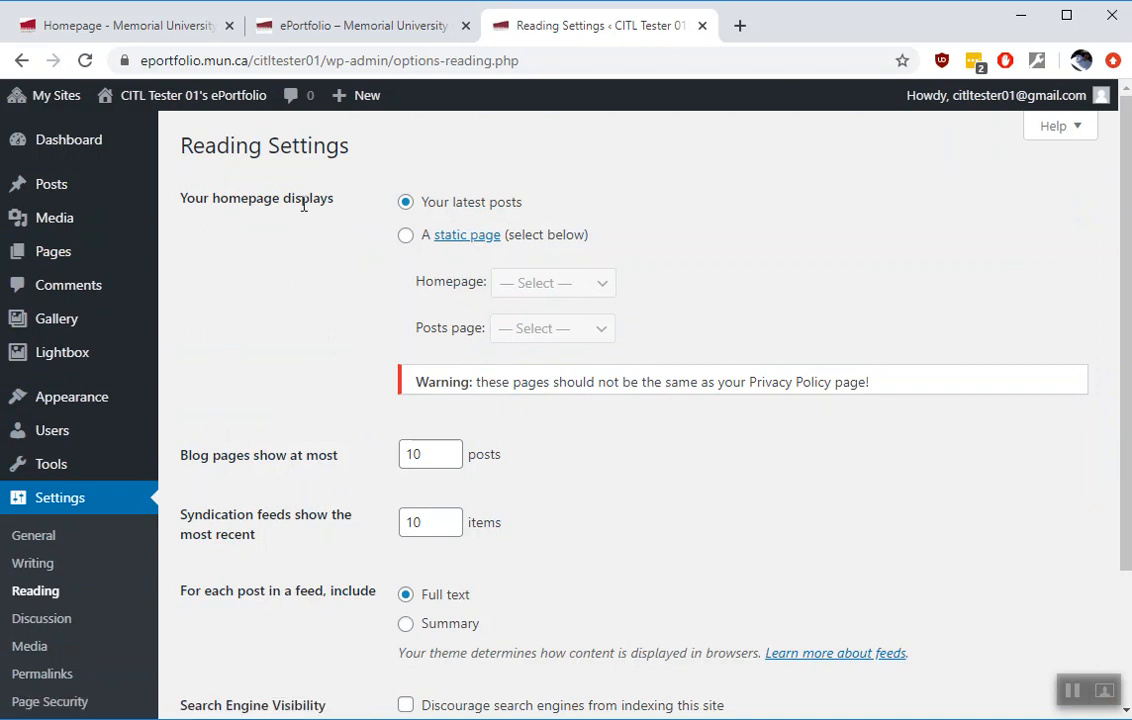
{"action": "mouse_move", "coordinate": [404, 236]}
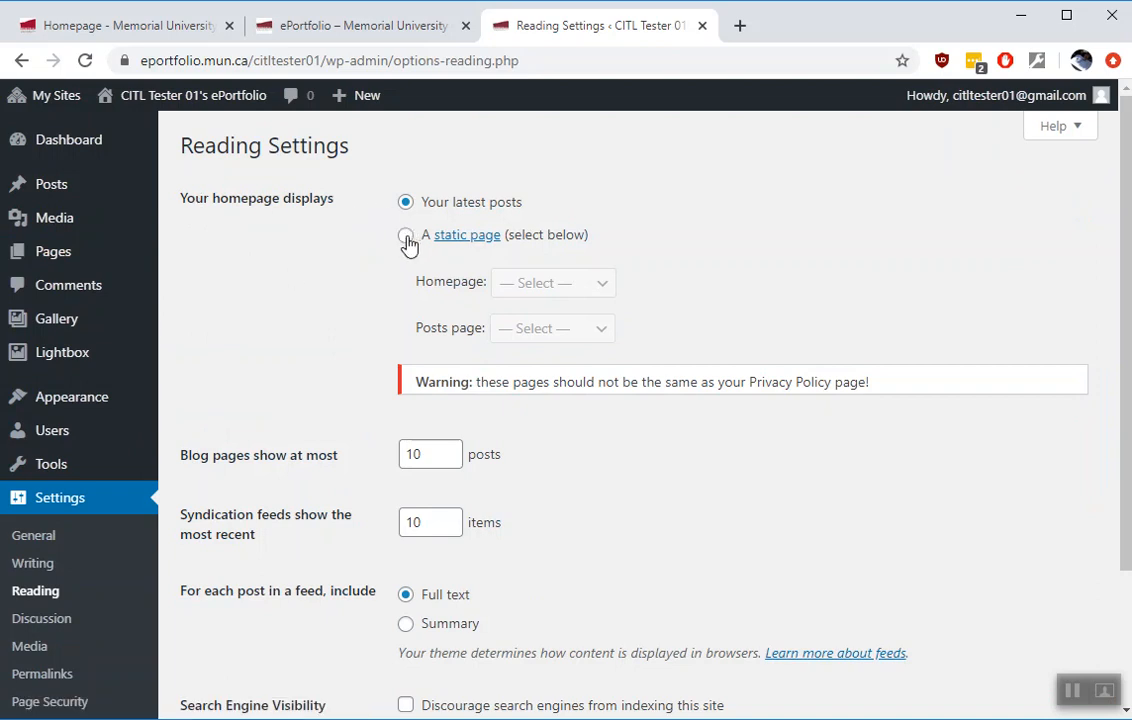
{"action": "left_click", "coordinate": [404, 234]}
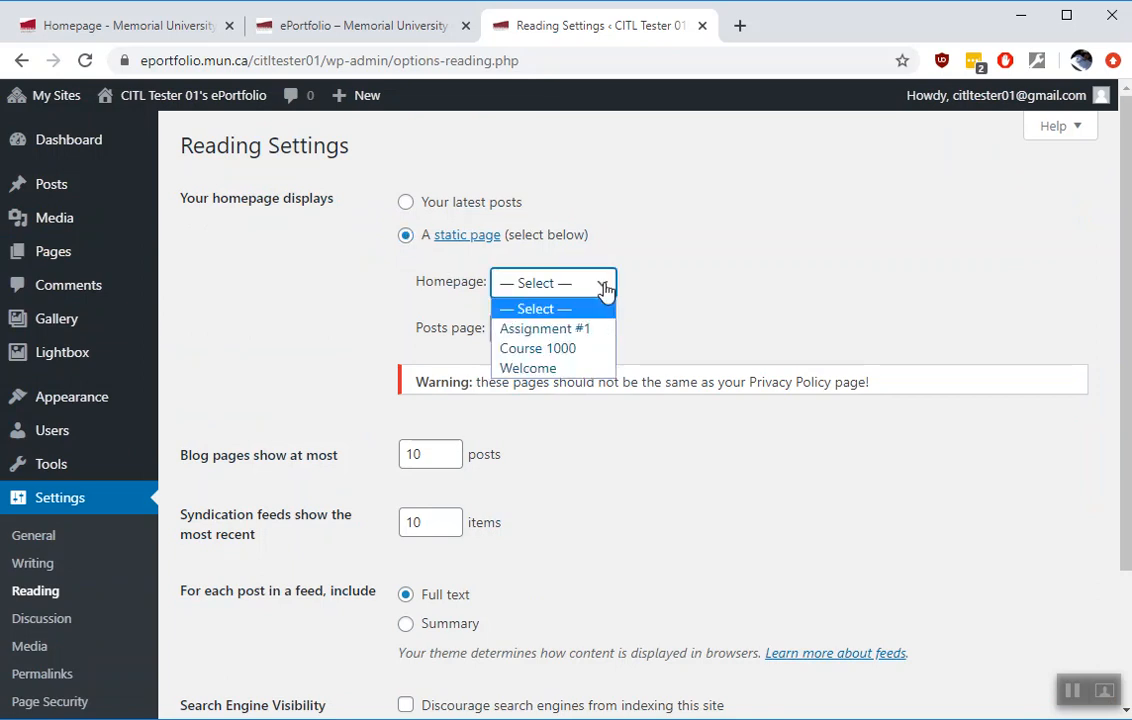
{"action": "left_click", "coordinate": [528, 368]}
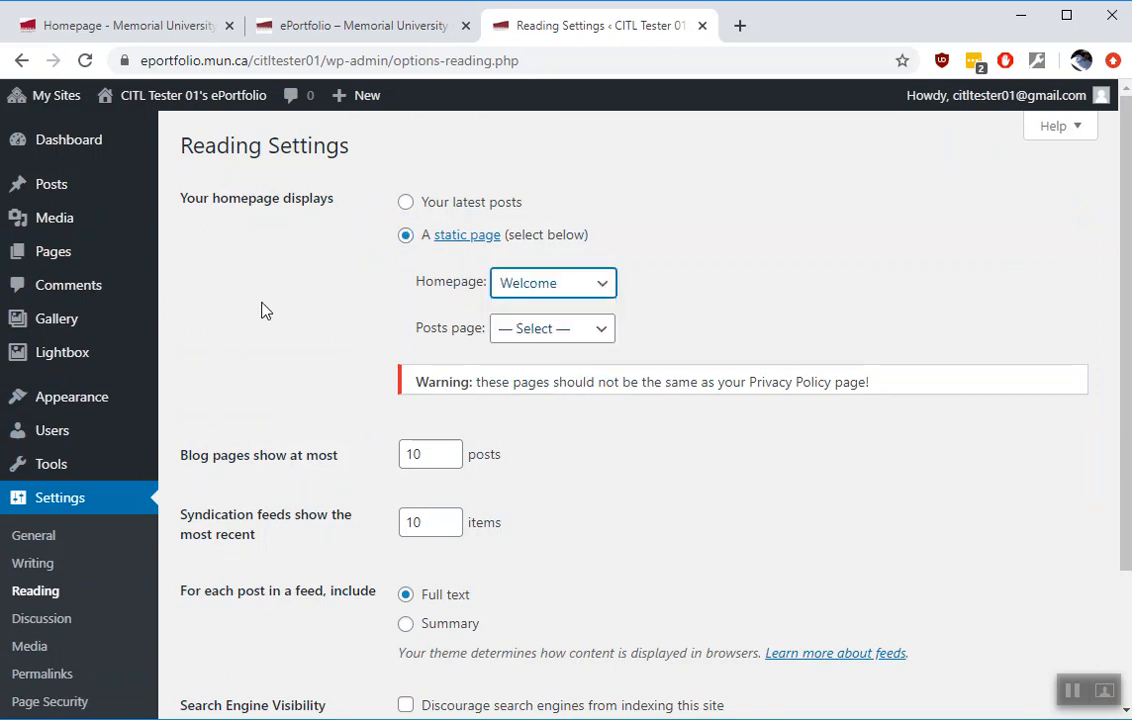
{"action": "scroll", "scroll_direction": "down", "scroll_amount": 3}
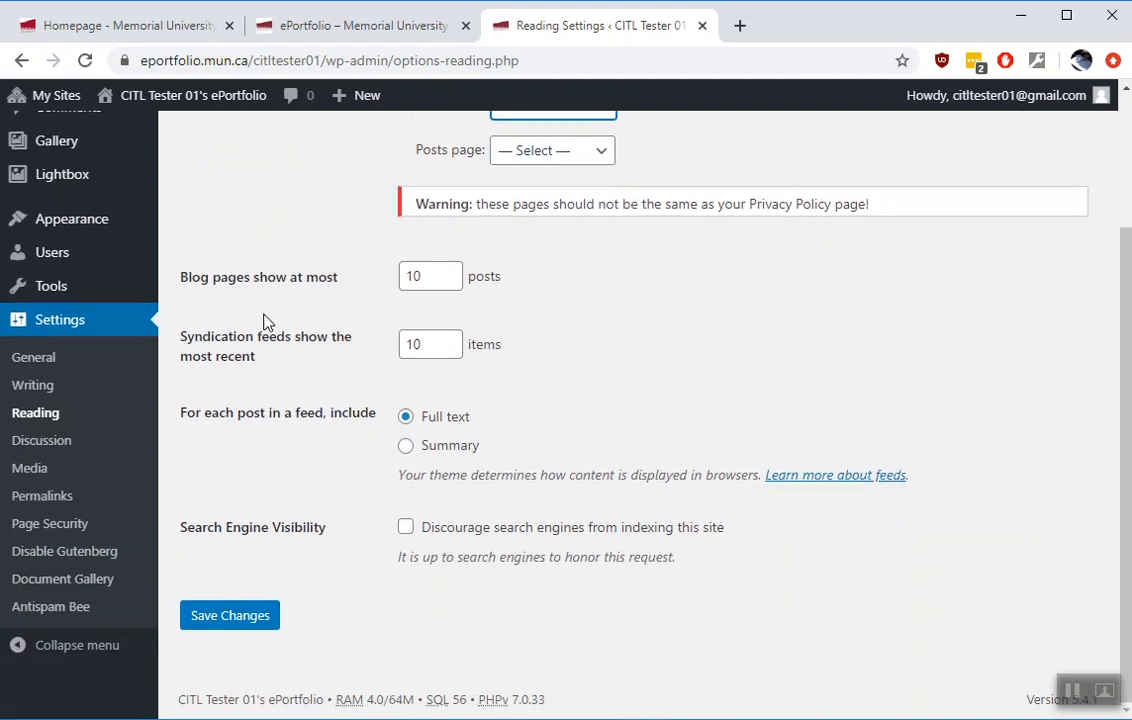
{"action": "left_click", "coordinate": [228, 616]}
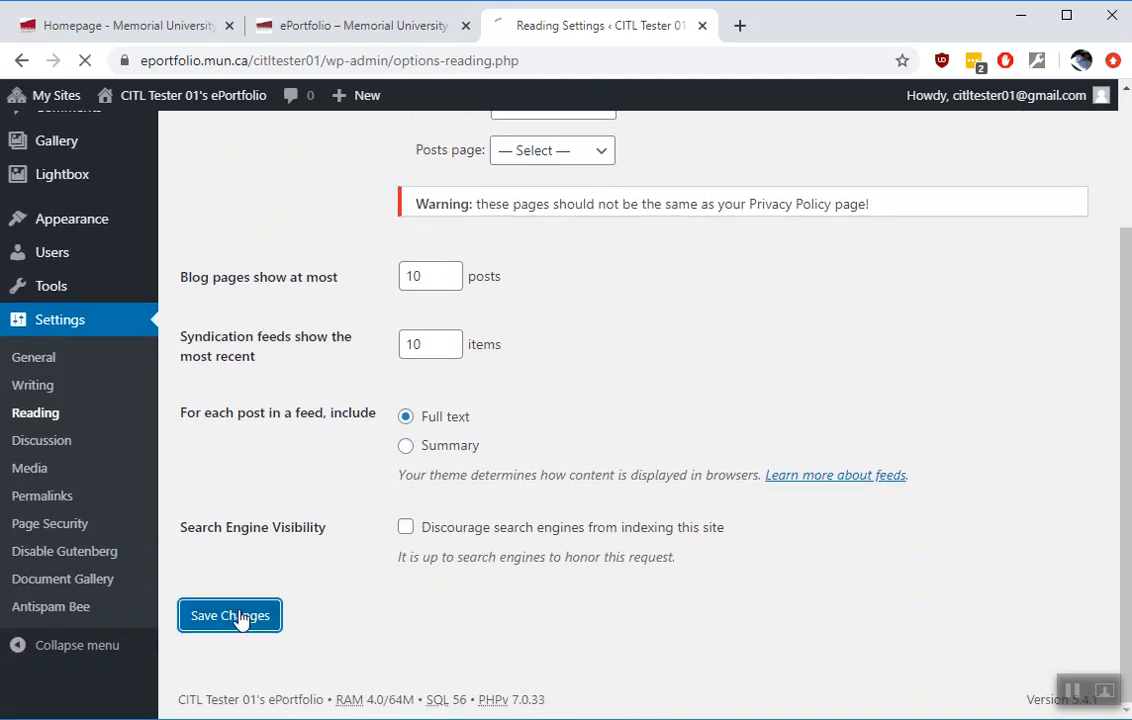
{"action": "left_click", "coordinate": [228, 616]}
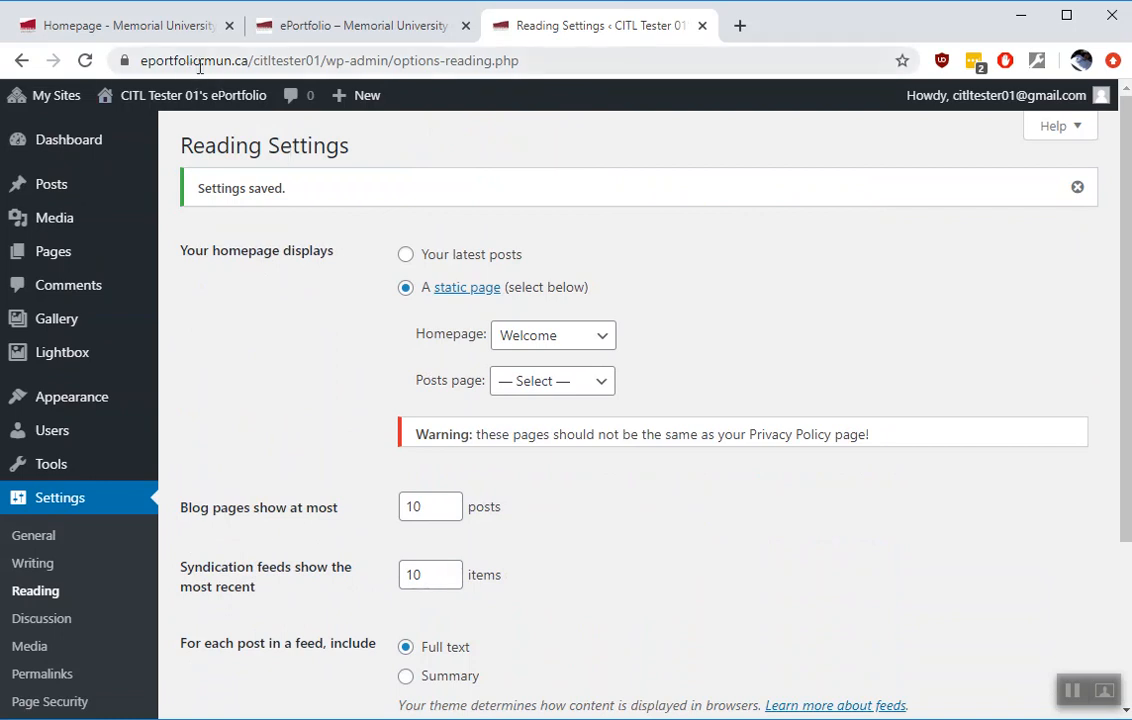
{"action": "left_click", "coordinate": [320, 60]}
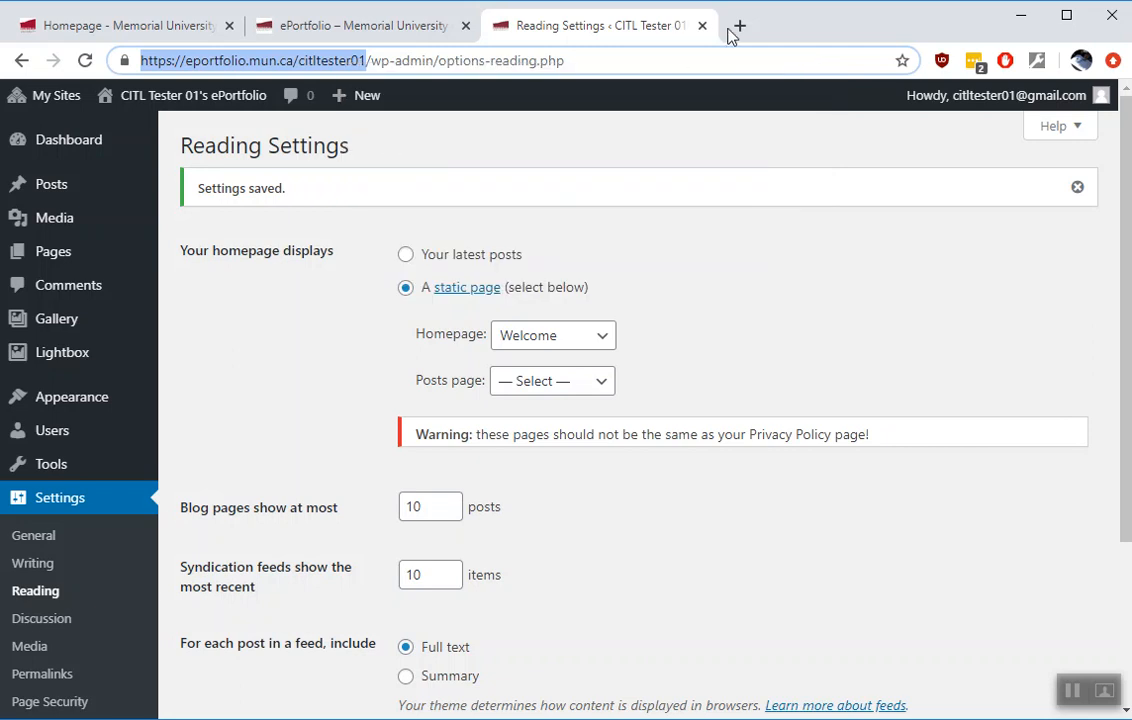
{"action": "left_click", "coordinate": [738, 24]}
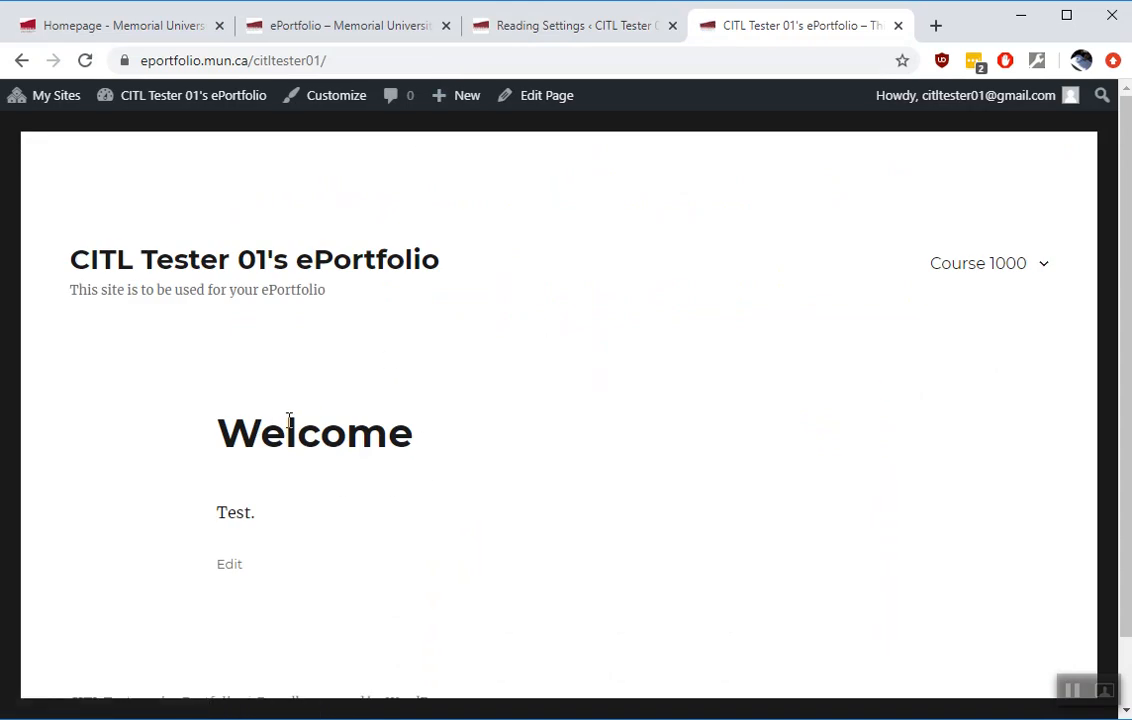
{"action": "mouse_move", "coordinate": [798, 596]}
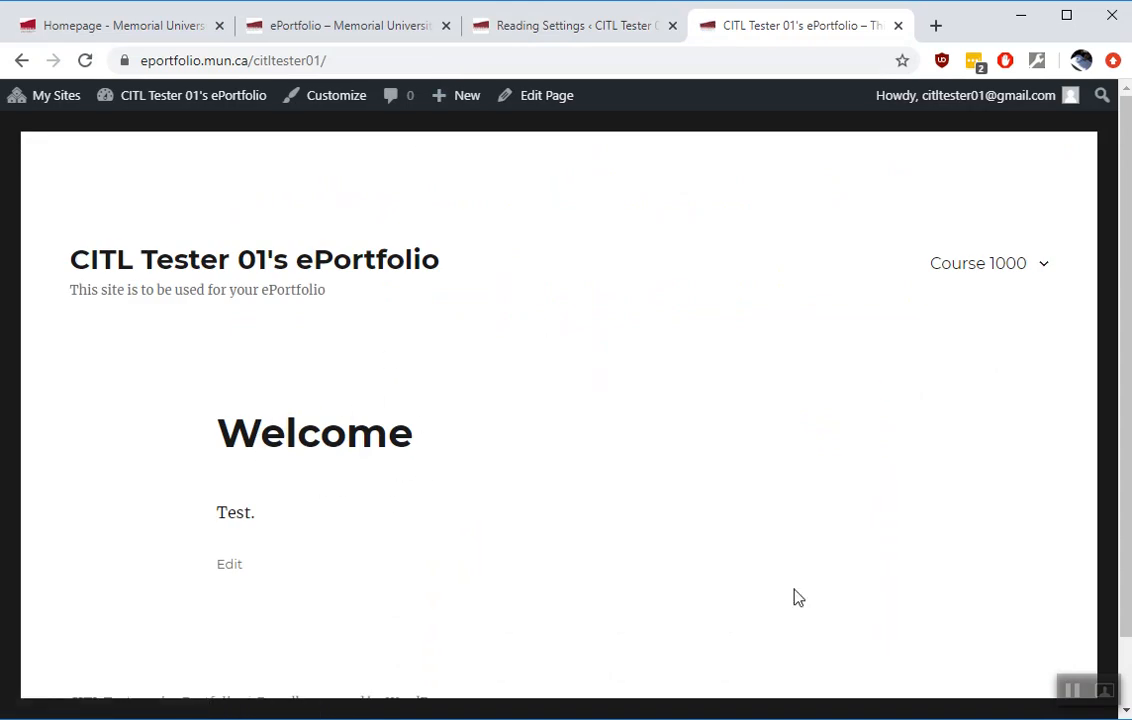
{"action": "mouse_move", "coordinate": [544, 428]}
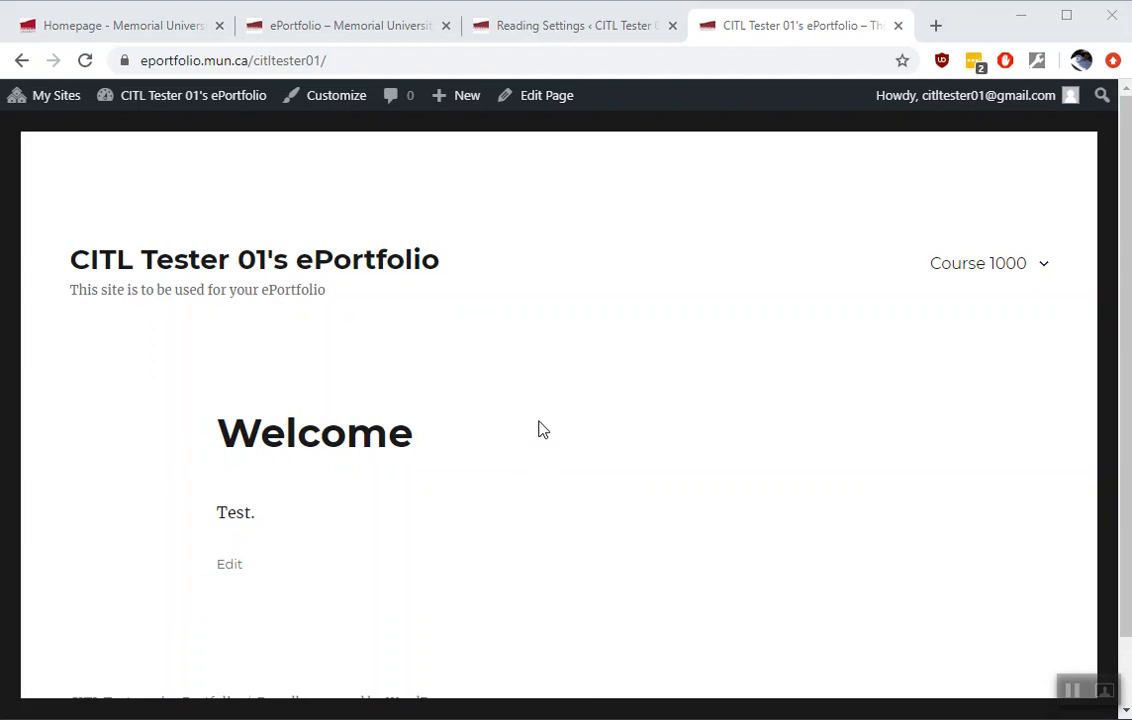
{"action": "mouse_move", "coordinate": [708, 118]}
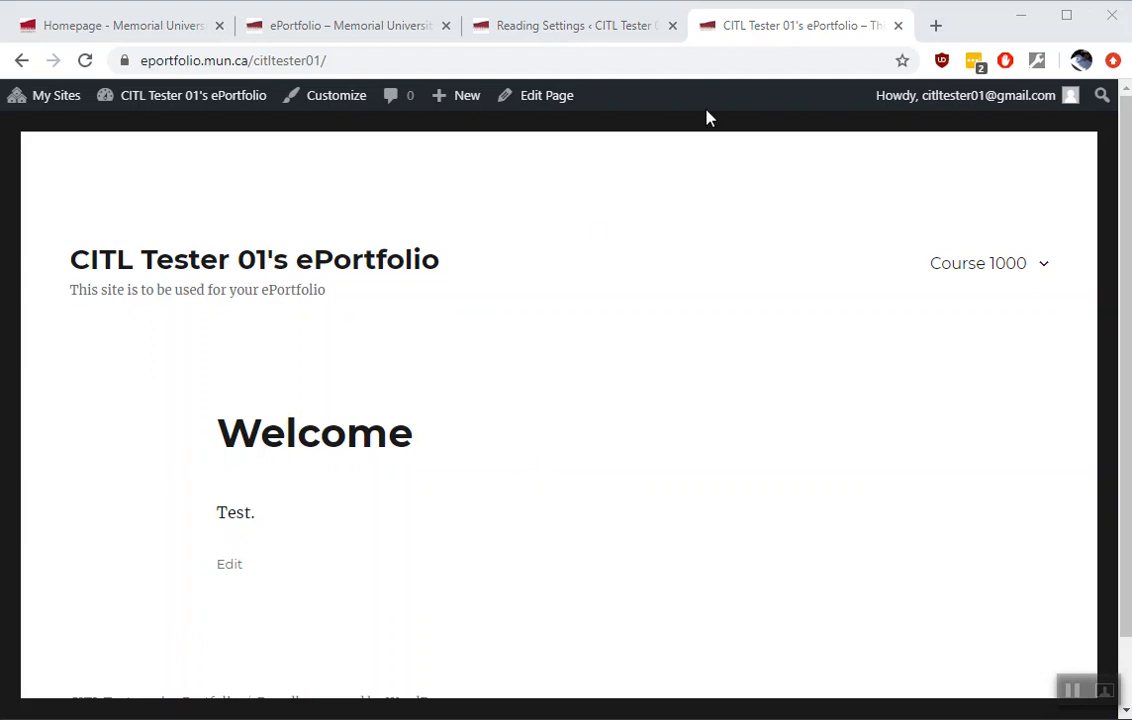
{"action": "mouse_move", "coordinate": [900, 24]}
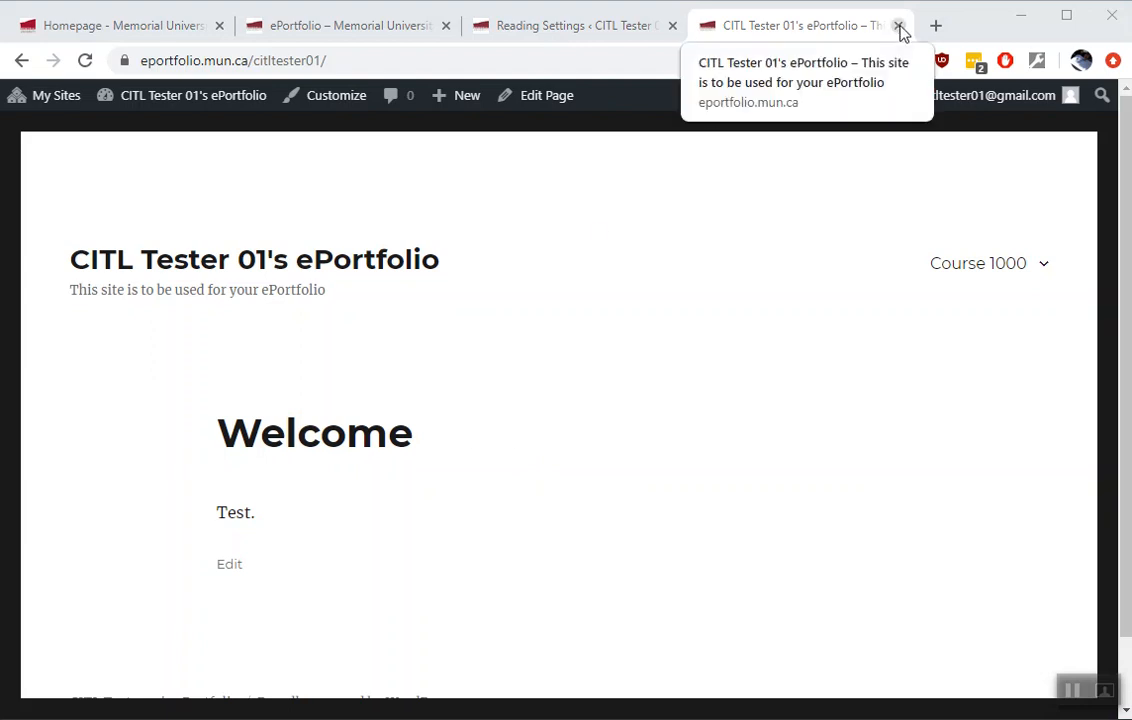
{"action": "left_click", "coordinate": [898, 24]}
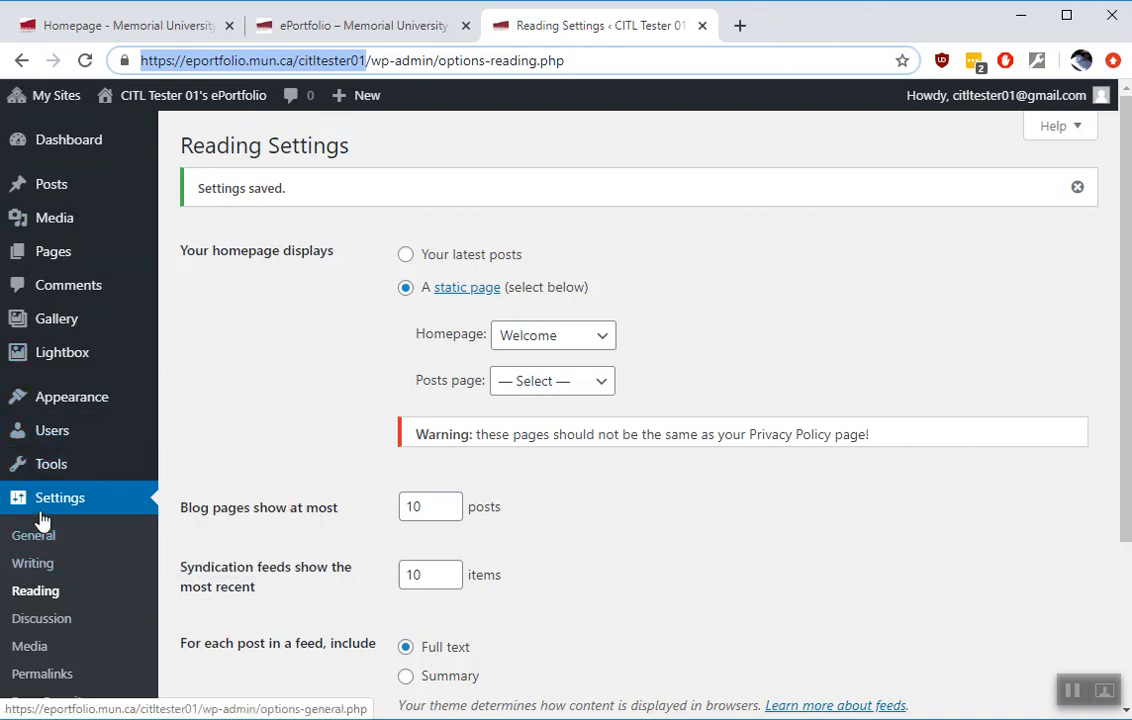
{"action": "mouse_move", "coordinate": [36, 590]}
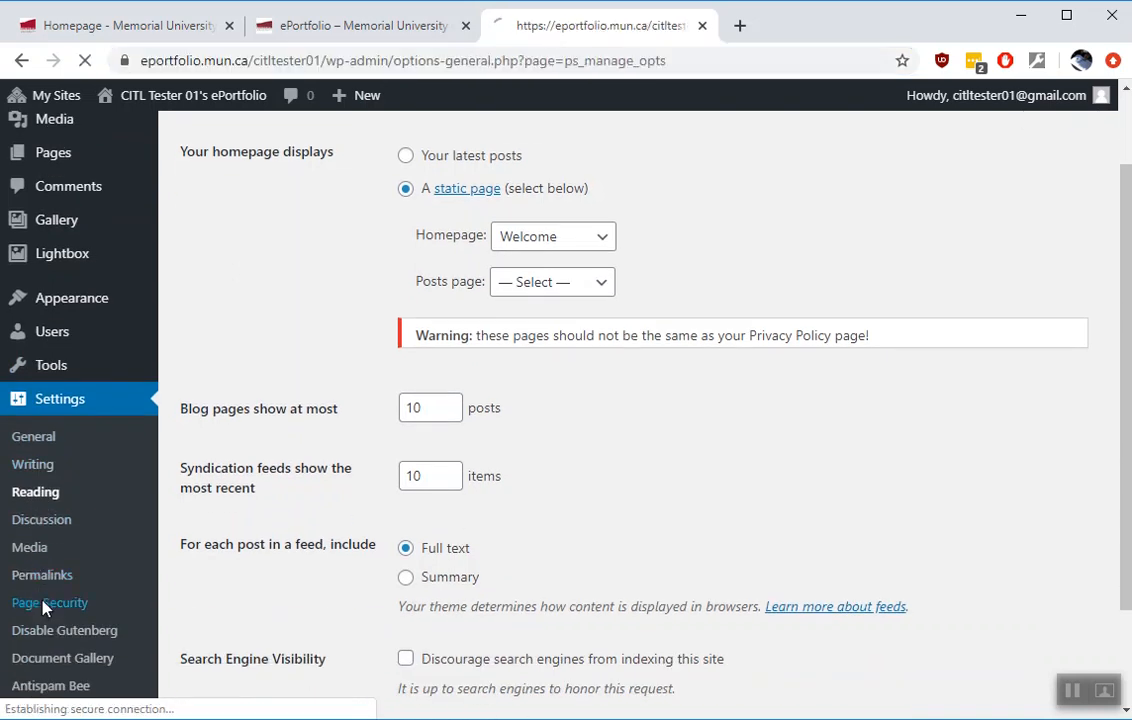
Step: Save the Page Security settings with Protect Entire Site unchecked and menu/RSS filtering enabled
{"action": "left_click", "coordinate": [48, 602]}
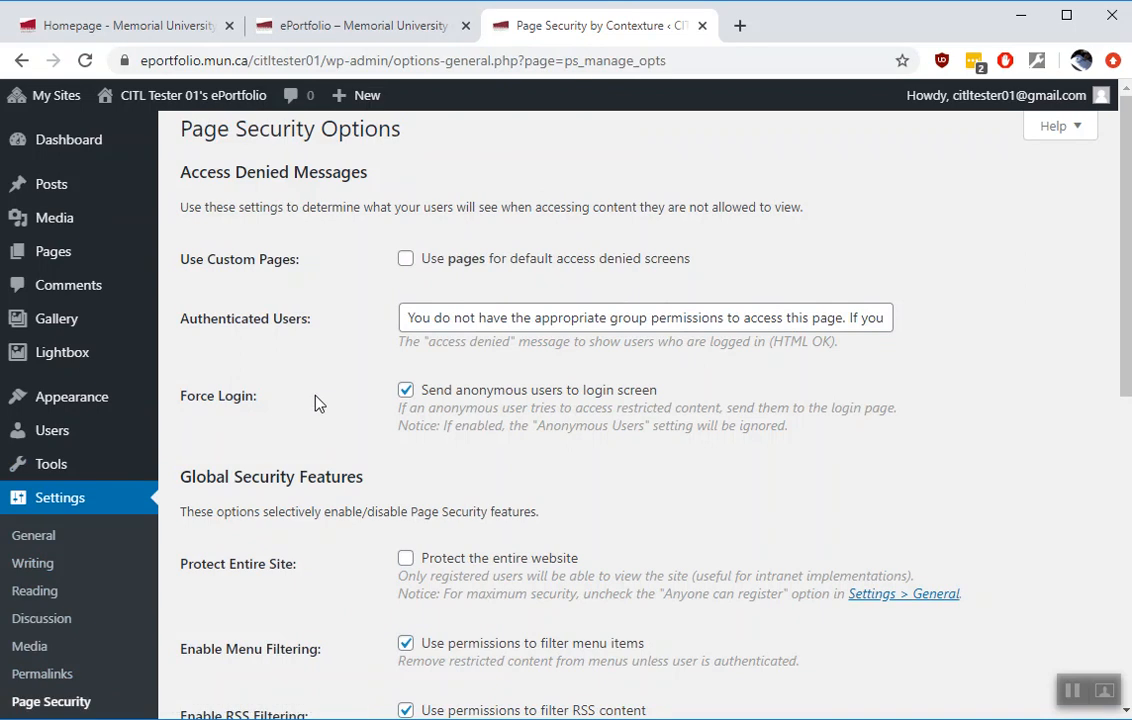
{"action": "mouse_move", "coordinate": [412, 568]}
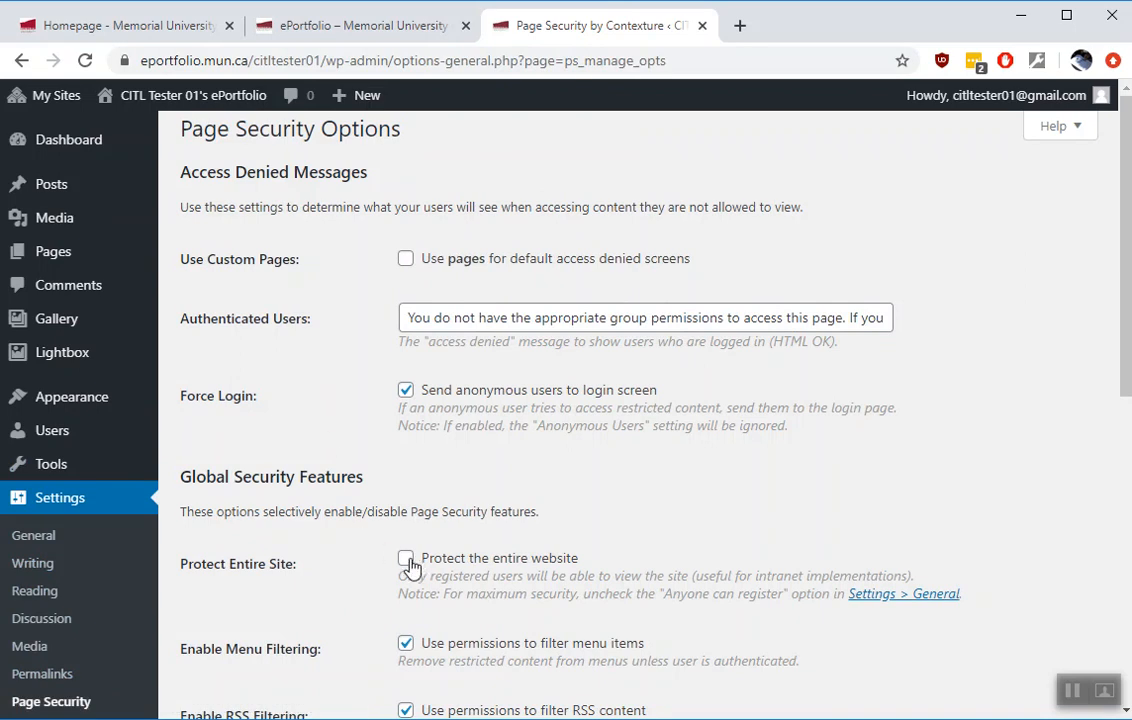
{"action": "mouse_move", "coordinate": [524, 568]}
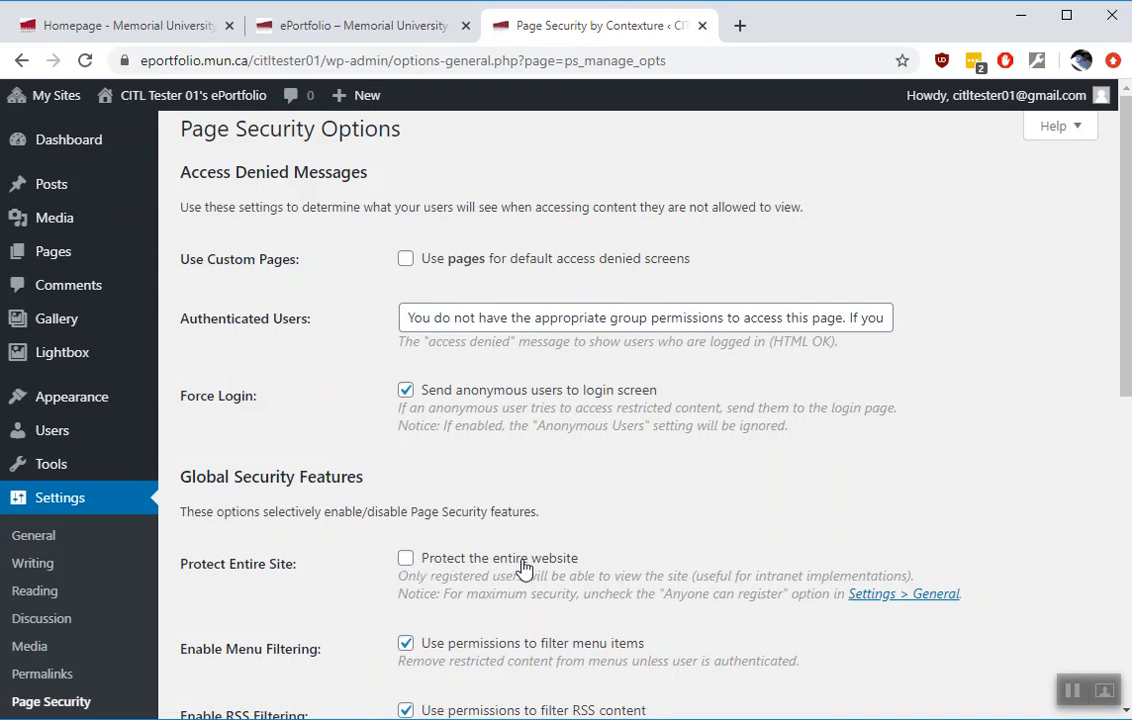
{"action": "mouse_move", "coordinate": [388, 572]}
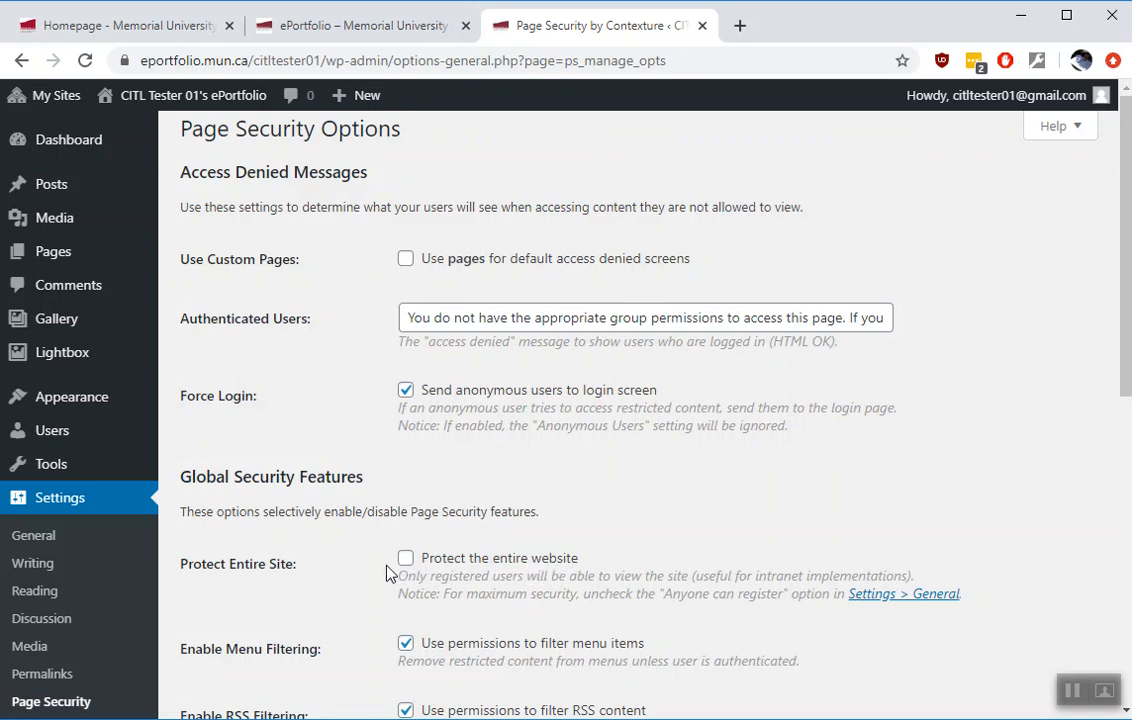
{"action": "mouse_move", "coordinate": [636, 584]}
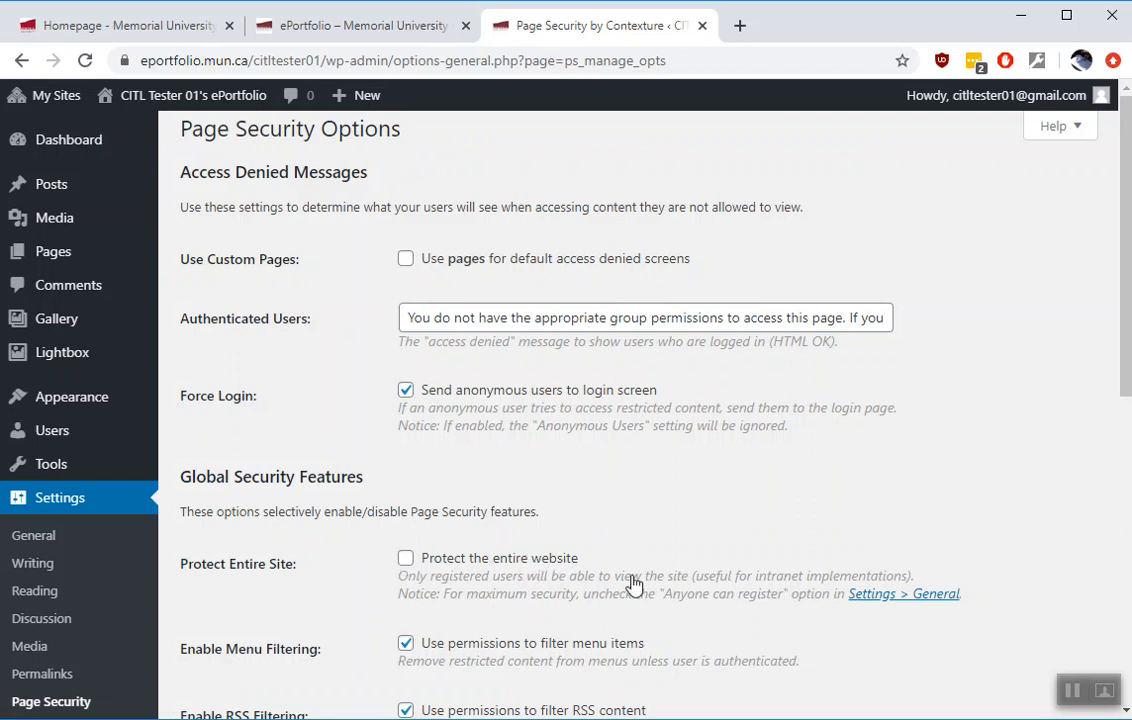
{"action": "mouse_move", "coordinate": [548, 596]}
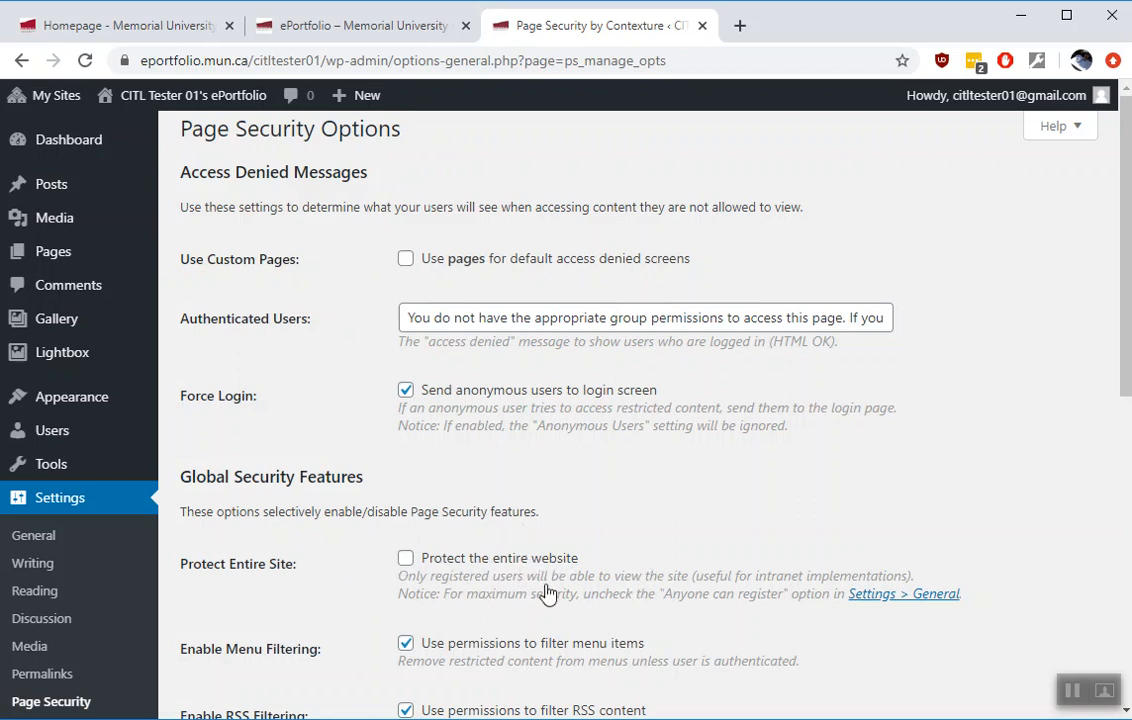
{"action": "scroll", "scroll_direction": "down", "scroll_amount": 3}
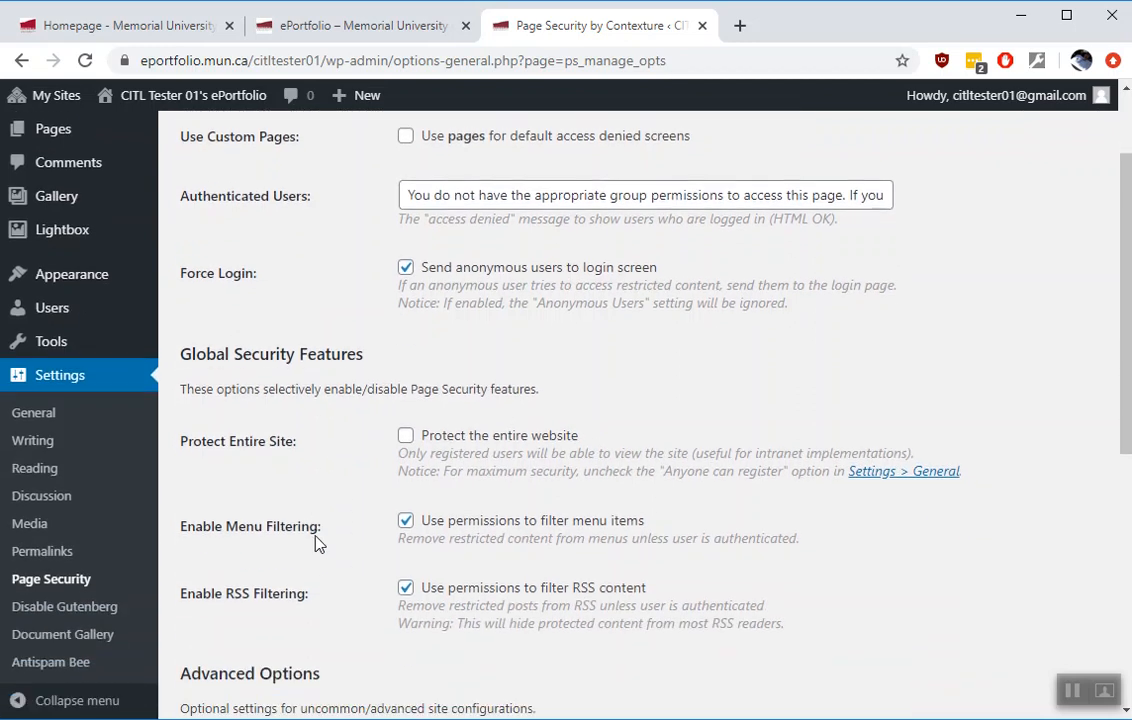
{"action": "scroll", "scroll_direction": "down", "scroll_amount": 3}
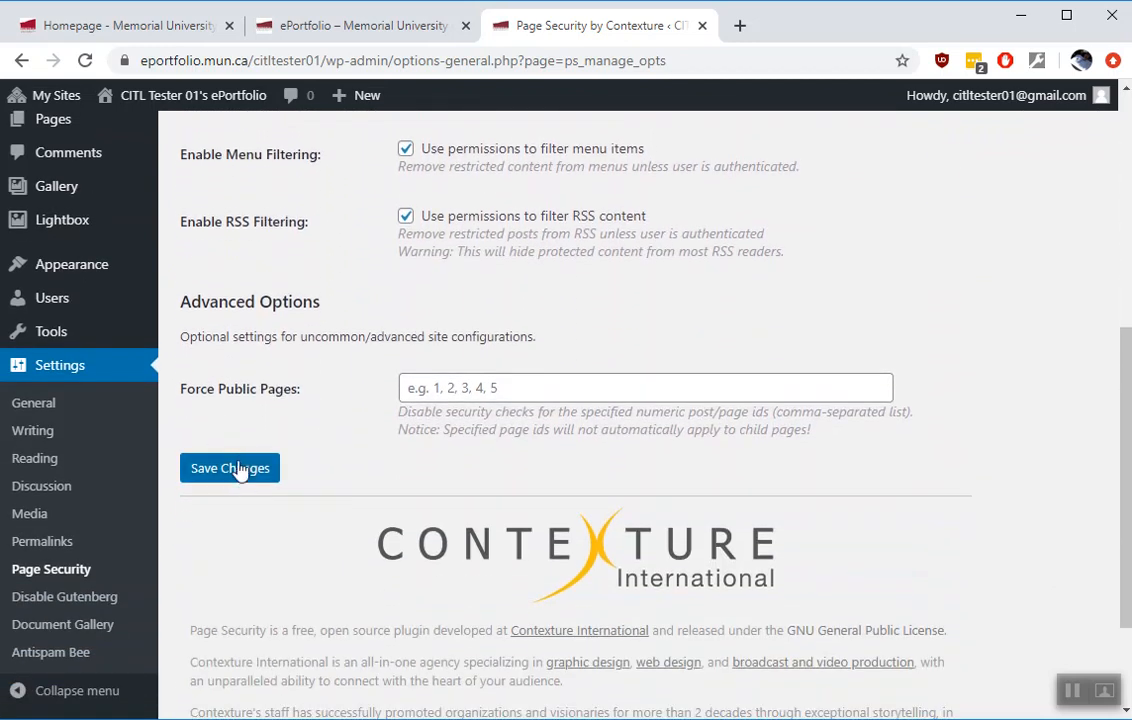
{"action": "left_click", "coordinate": [228, 468]}
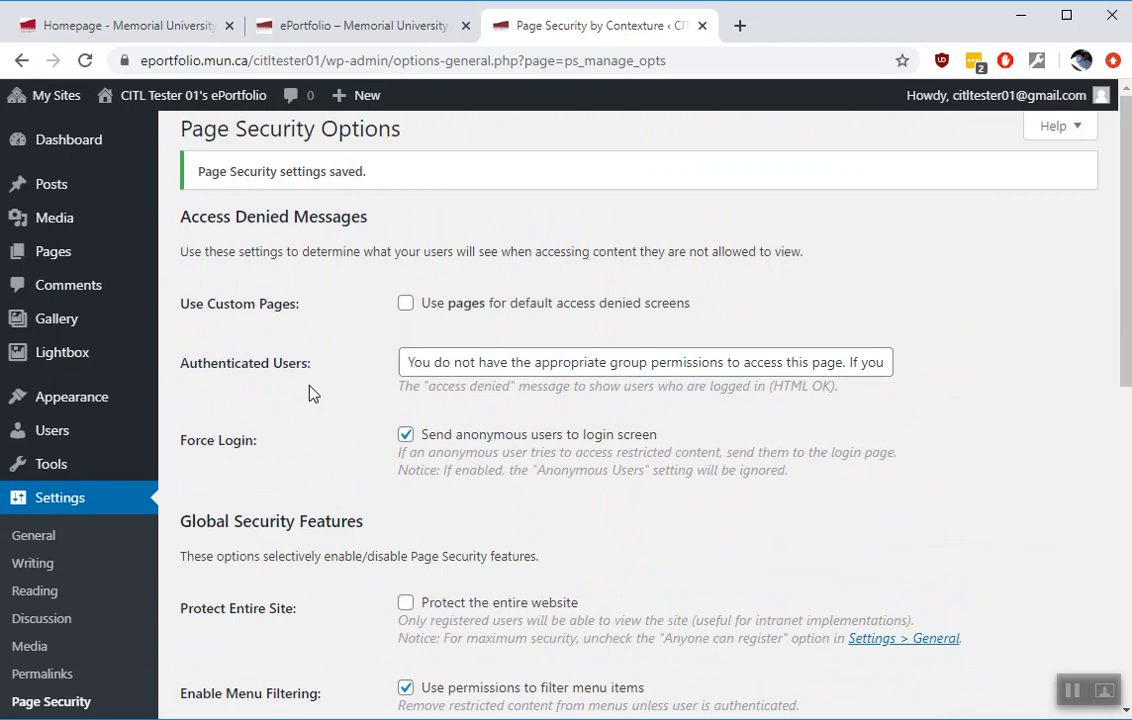
{"action": "mouse_move", "coordinate": [54, 216]}
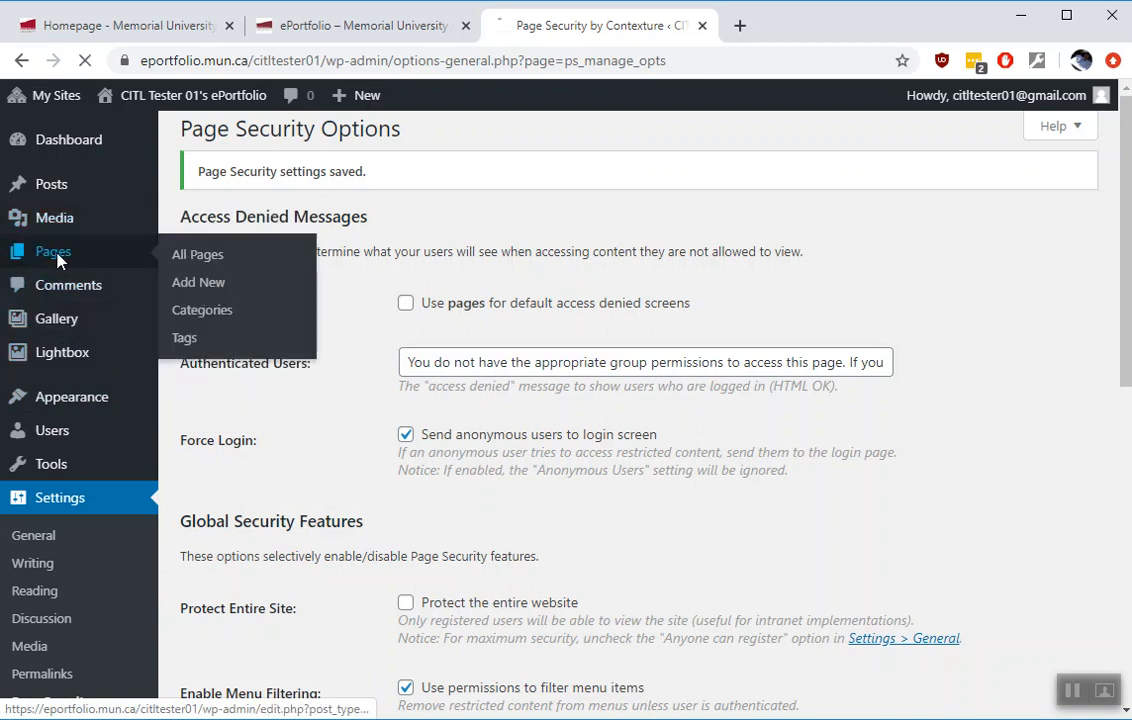
Step: Uncheck 'Protect this page and its descendants' on the Welcome page, confirm, and update it
{"action": "left_click", "coordinate": [196, 254]}
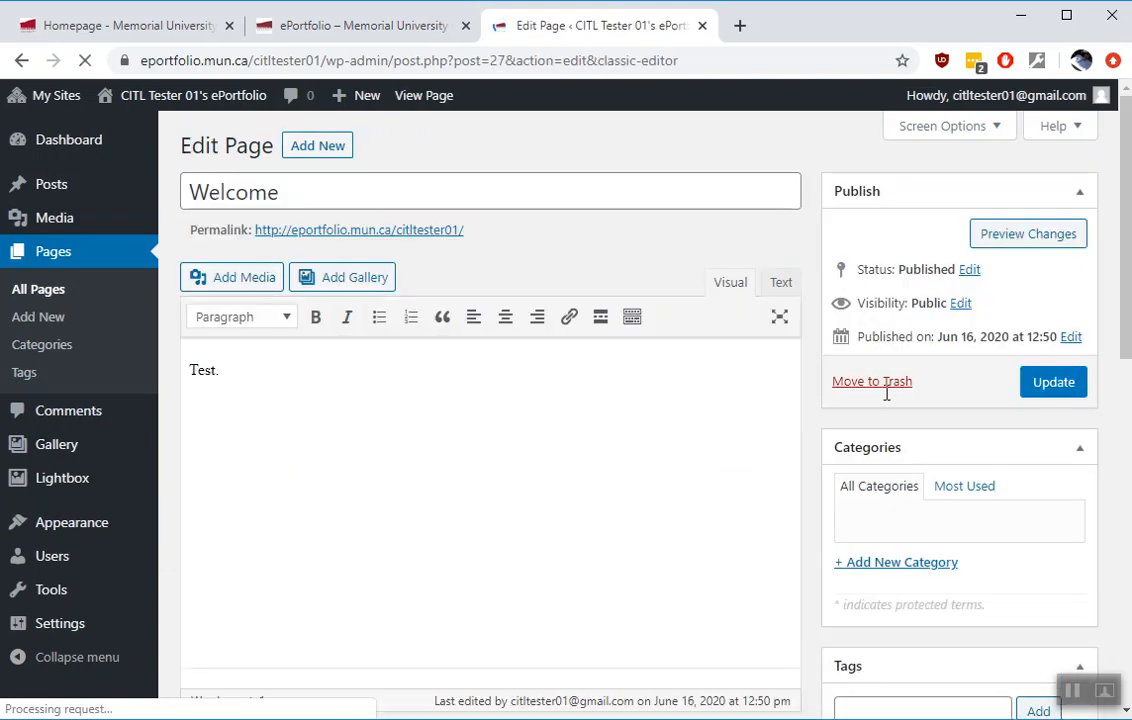
{"action": "scroll", "scroll_direction": "down", "scroll_amount": 3}
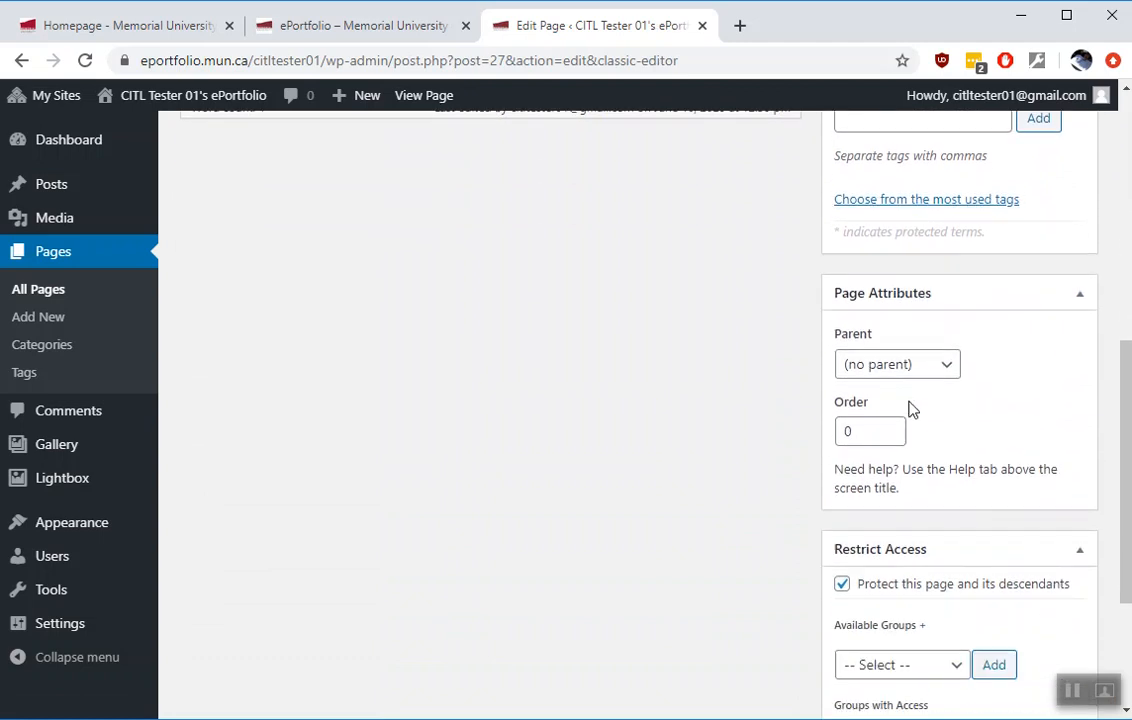
{"action": "scroll", "scroll_direction": "down", "scroll_amount": 3}
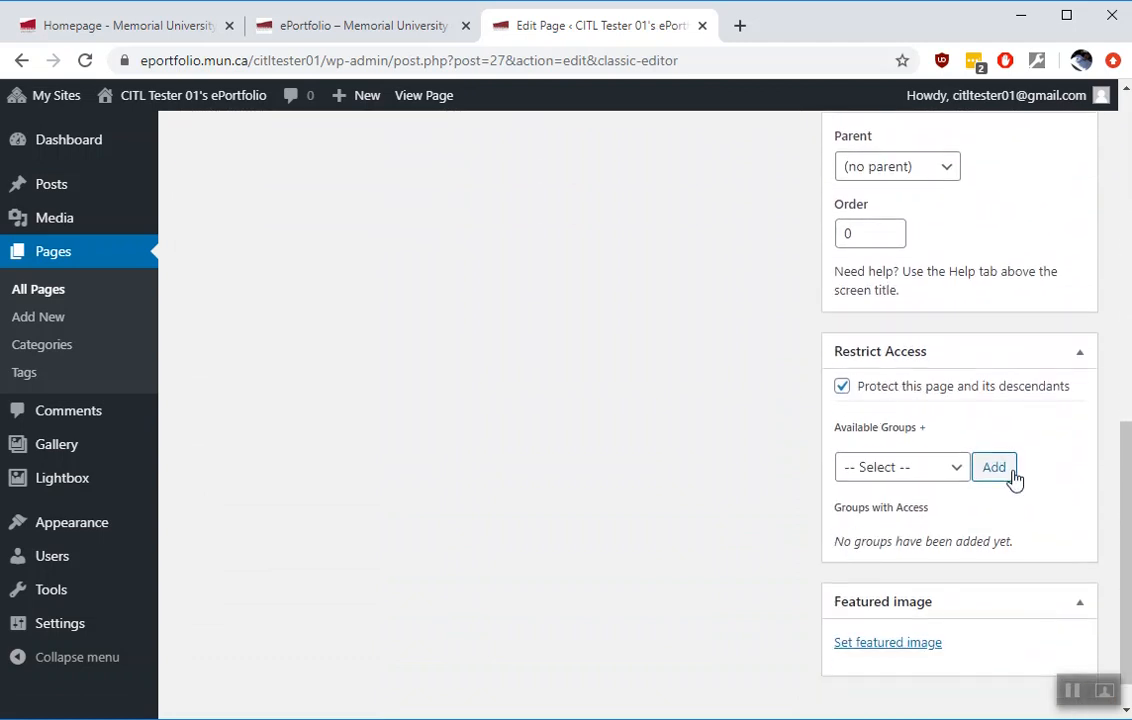
{"action": "mouse_move", "coordinate": [890, 466]}
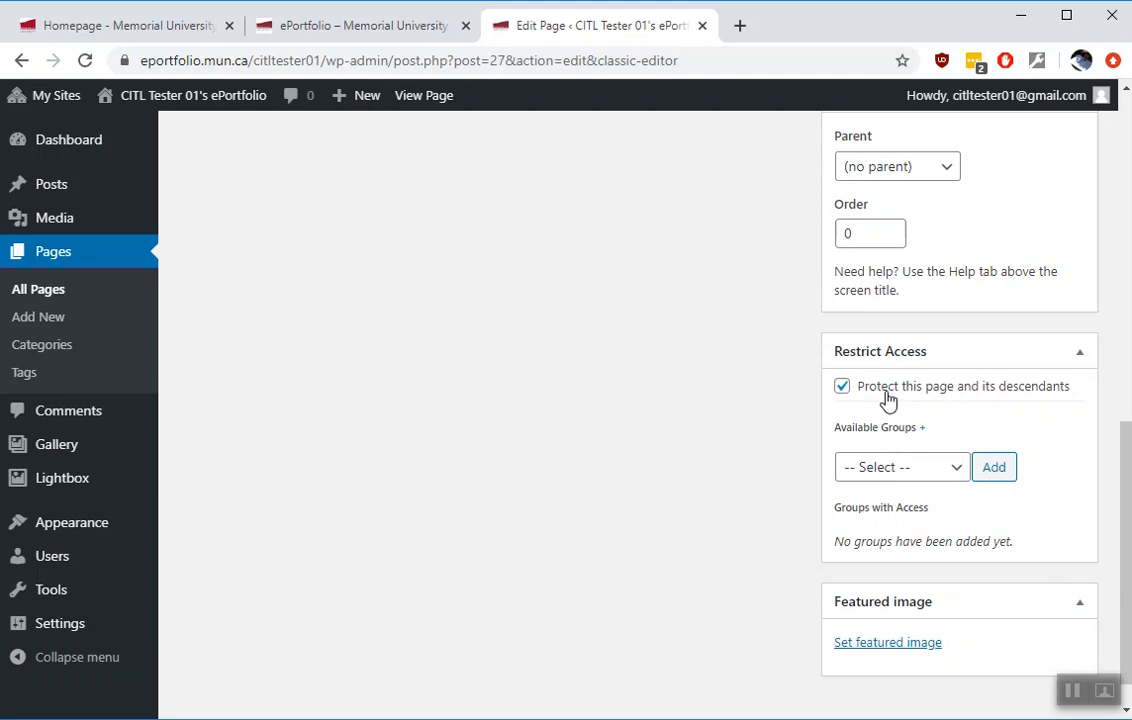
{"action": "mouse_move", "coordinate": [848, 408]}
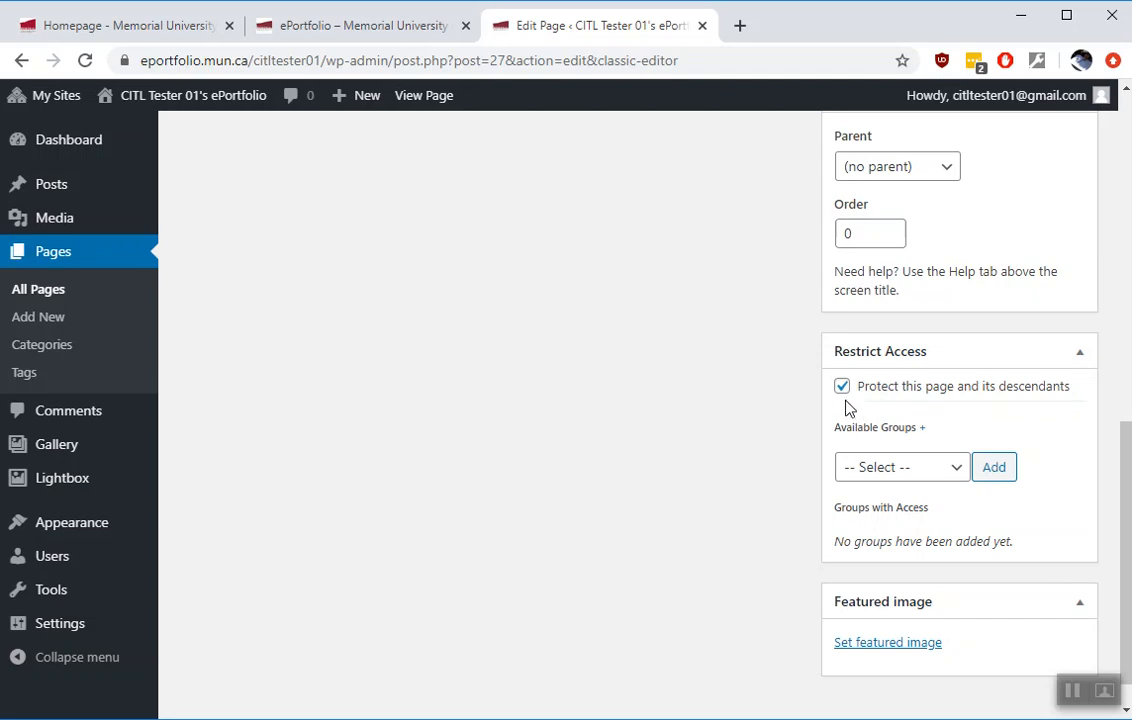
{"action": "left_click", "coordinate": [840, 386]}
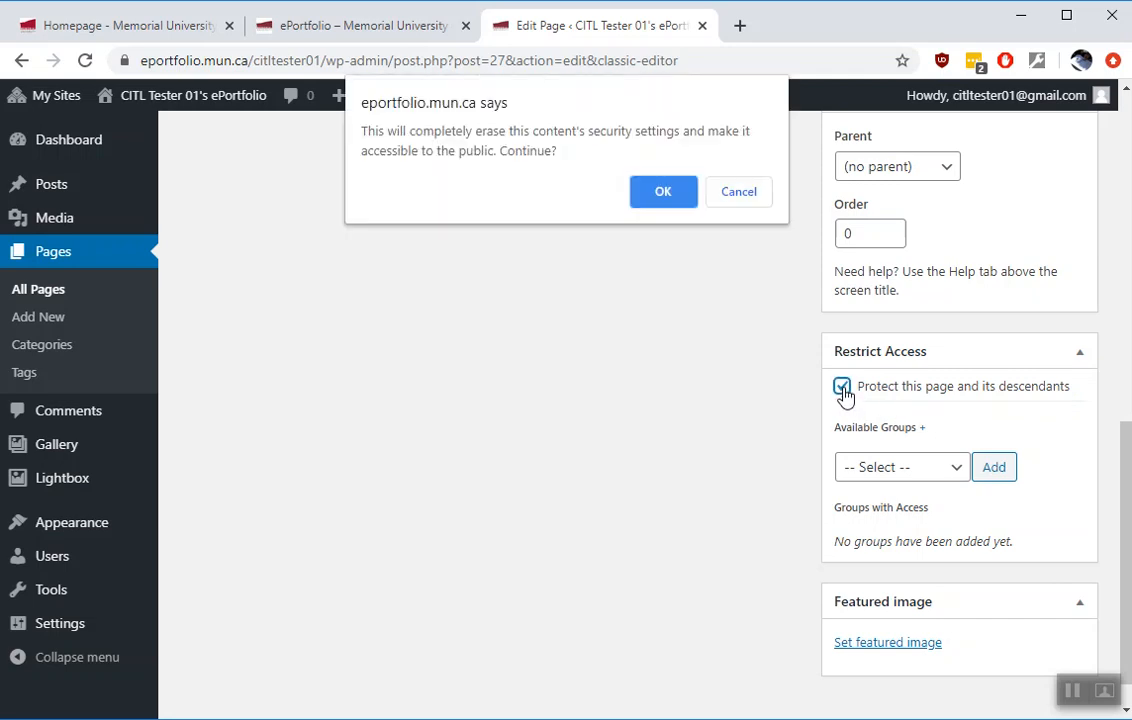
{"action": "mouse_move", "coordinate": [652, 138]}
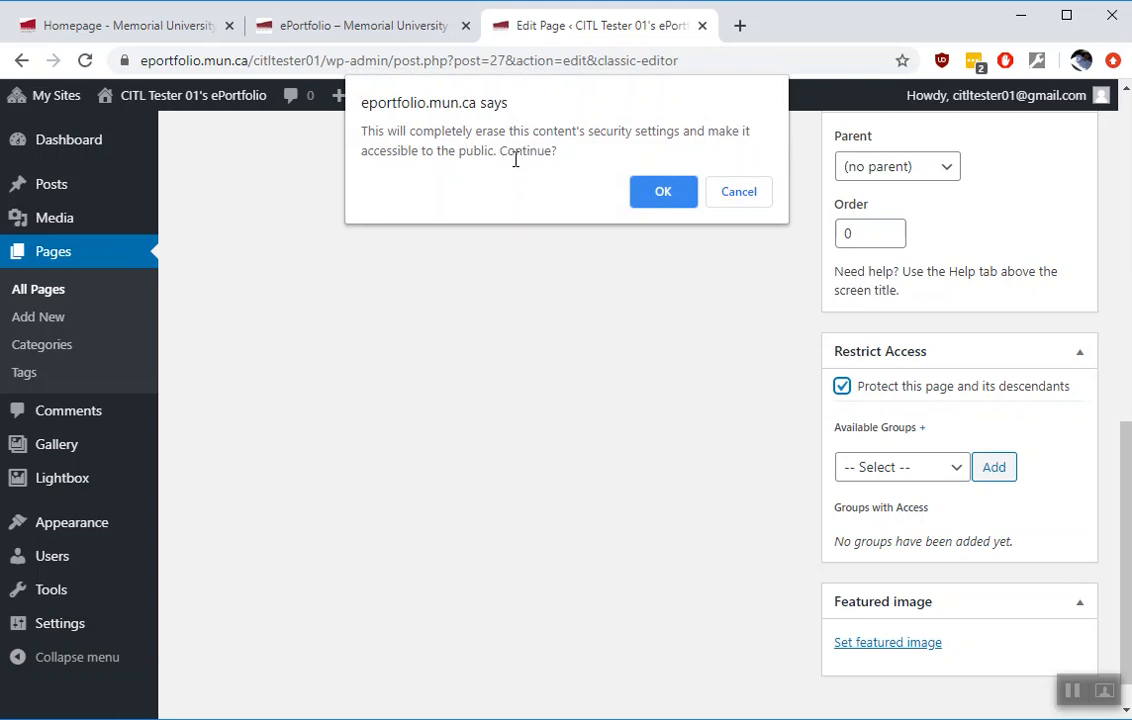
{"action": "mouse_move", "coordinate": [620, 288]}
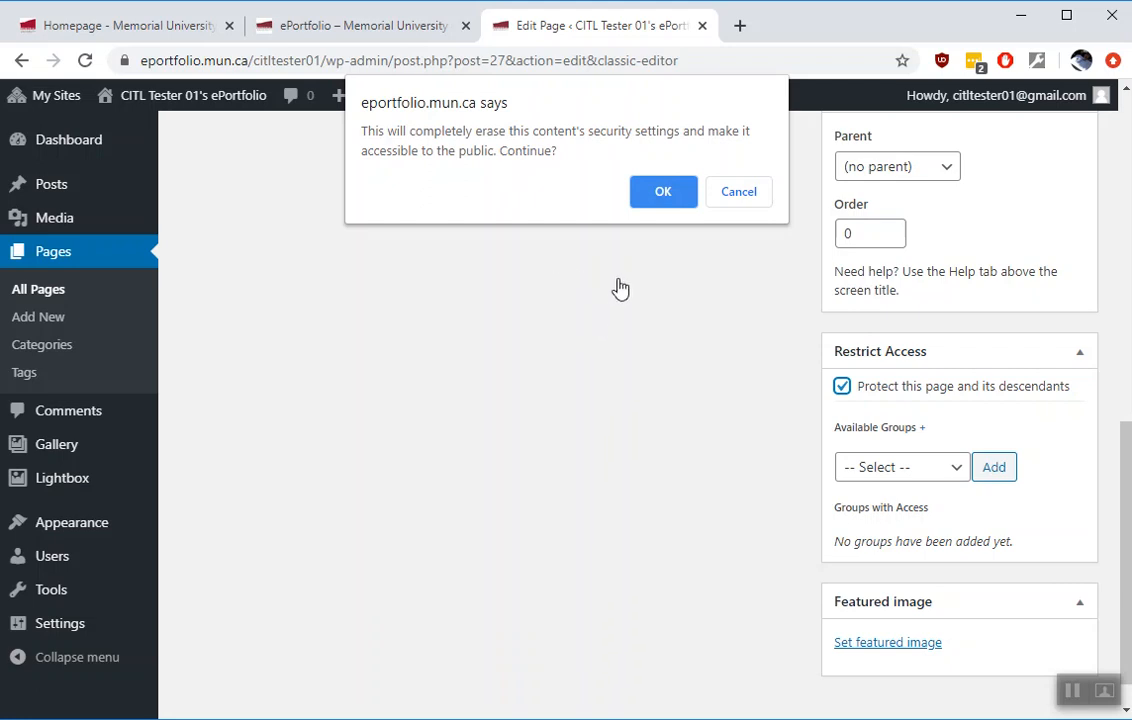
{"action": "left_click", "coordinate": [664, 192]}
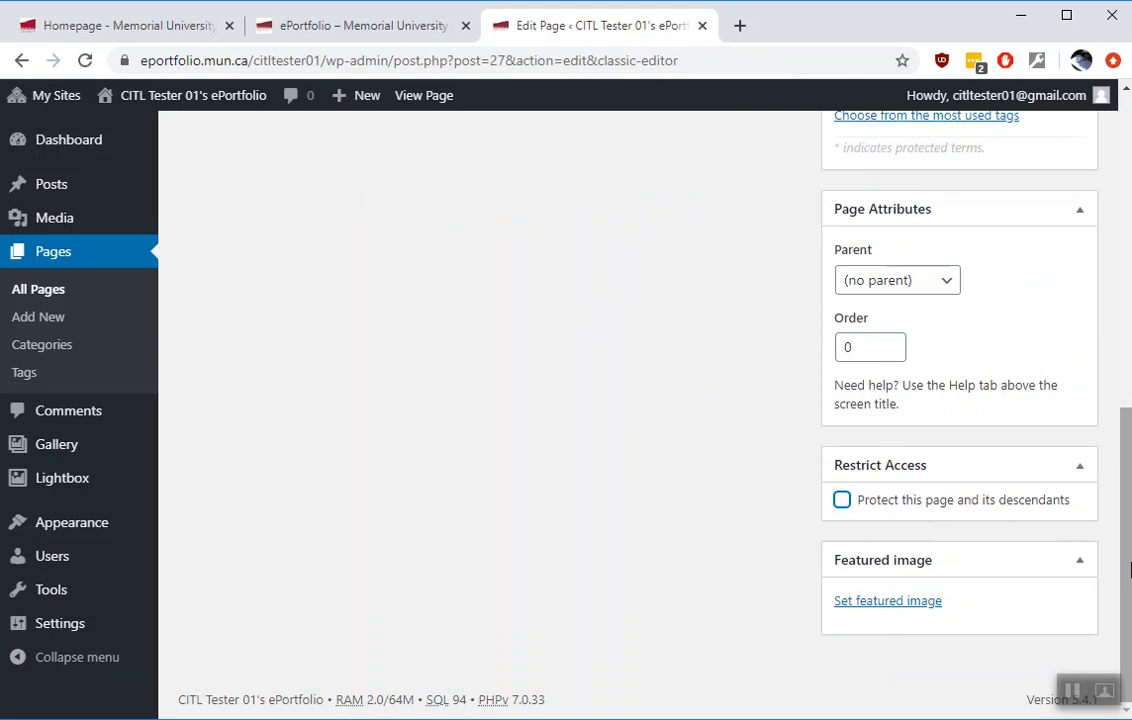
{"action": "scroll", "scroll_direction": "up", "scroll_amount": 3}
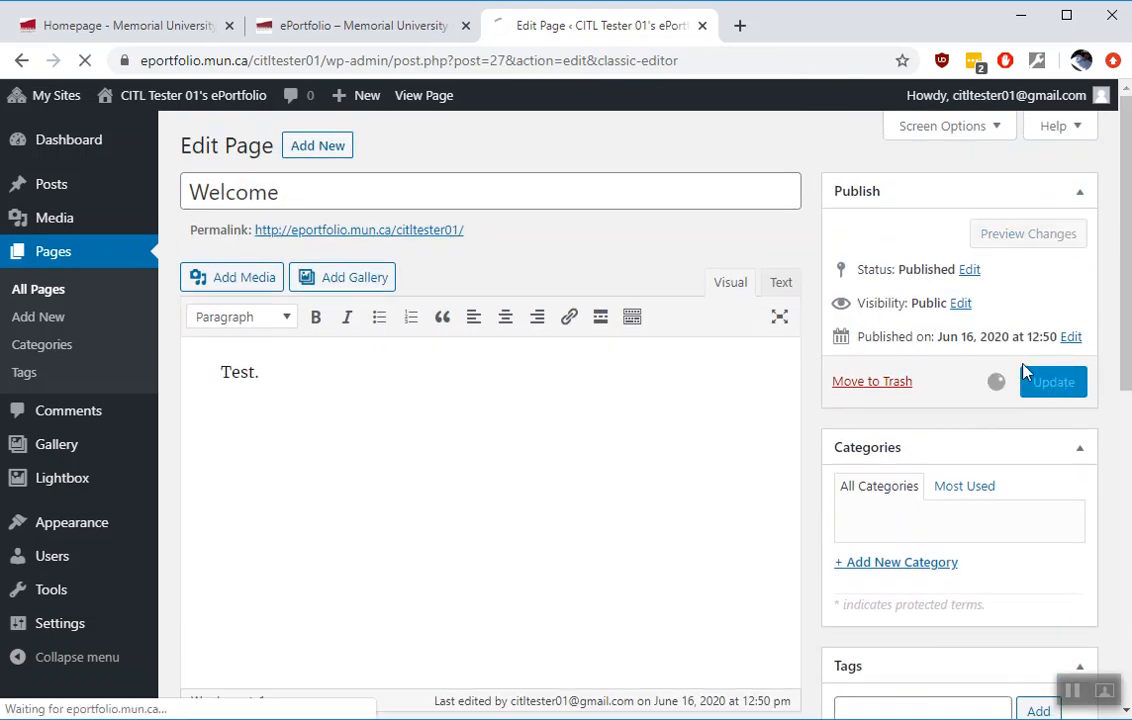
{"action": "left_click", "coordinate": [1052, 380]}
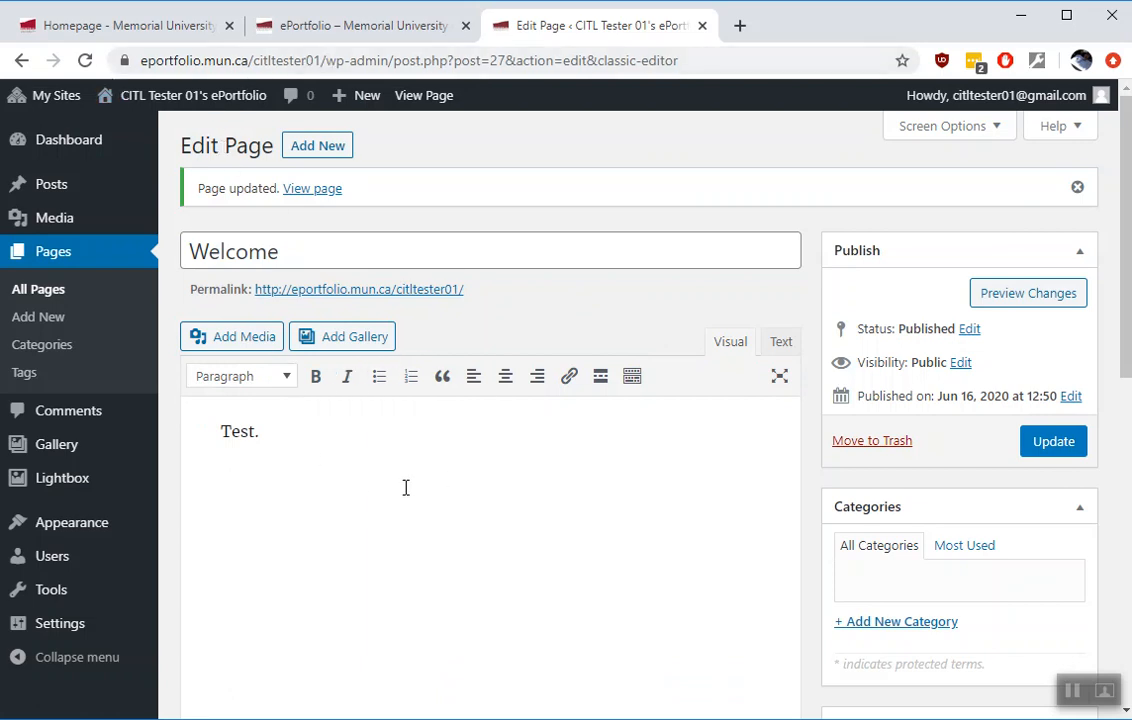
{"action": "mouse_move", "coordinate": [1076, 692]}
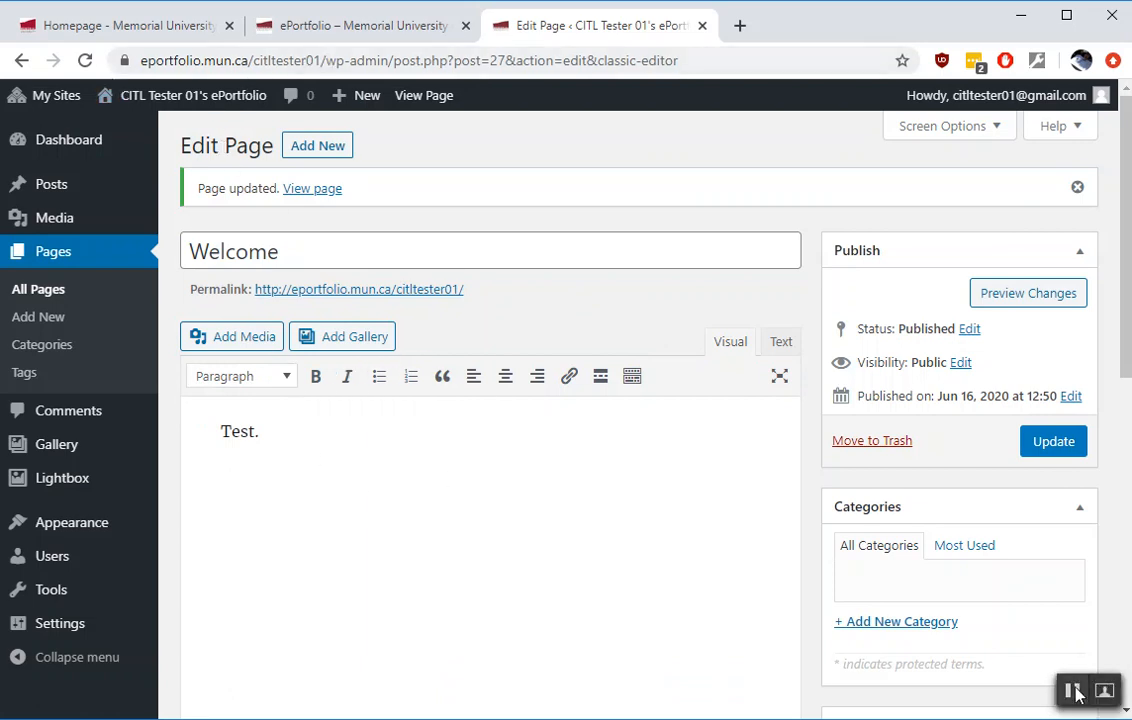
Step: Review the All Pages list, then go to Users > Add Group
{"action": "left_click", "coordinate": [52, 252]}
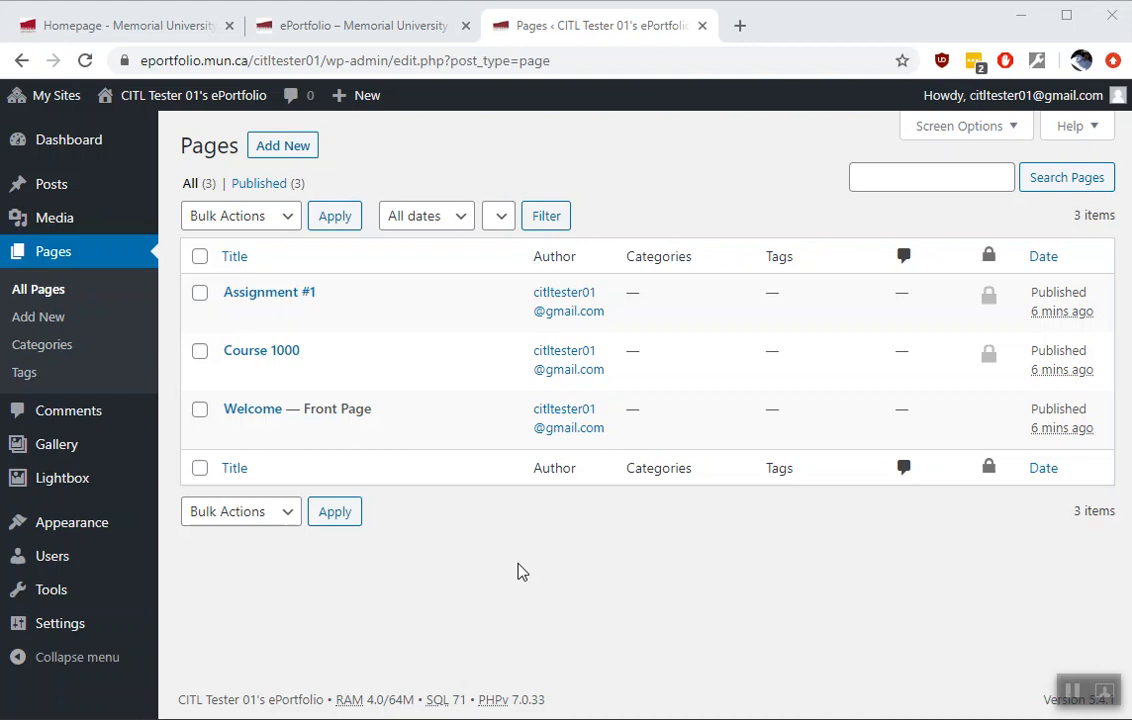
{"action": "mouse_move", "coordinate": [52, 556]}
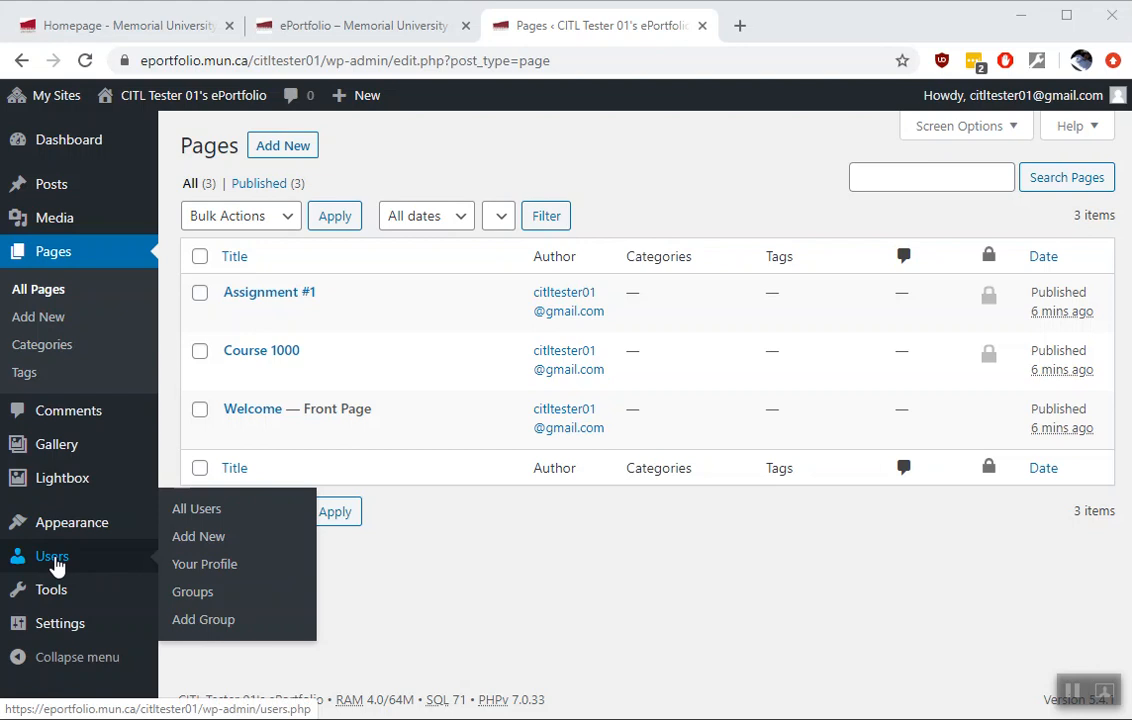
{"action": "mouse_move", "coordinate": [204, 564]}
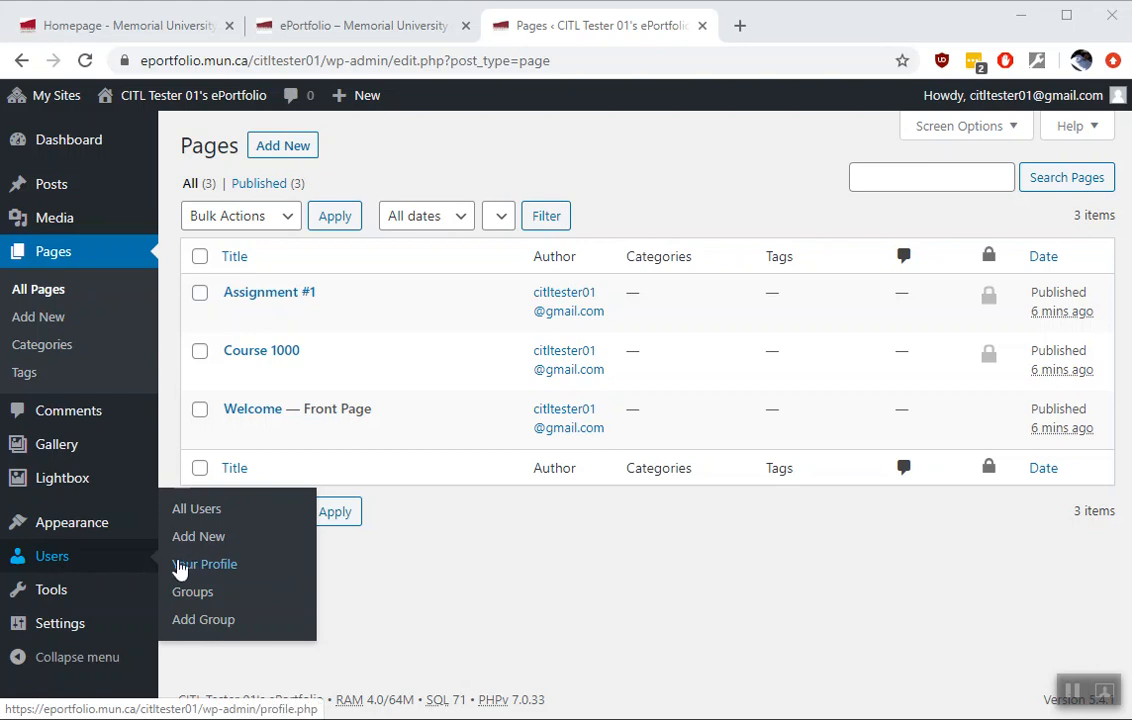
{"action": "left_click", "coordinate": [204, 620]}
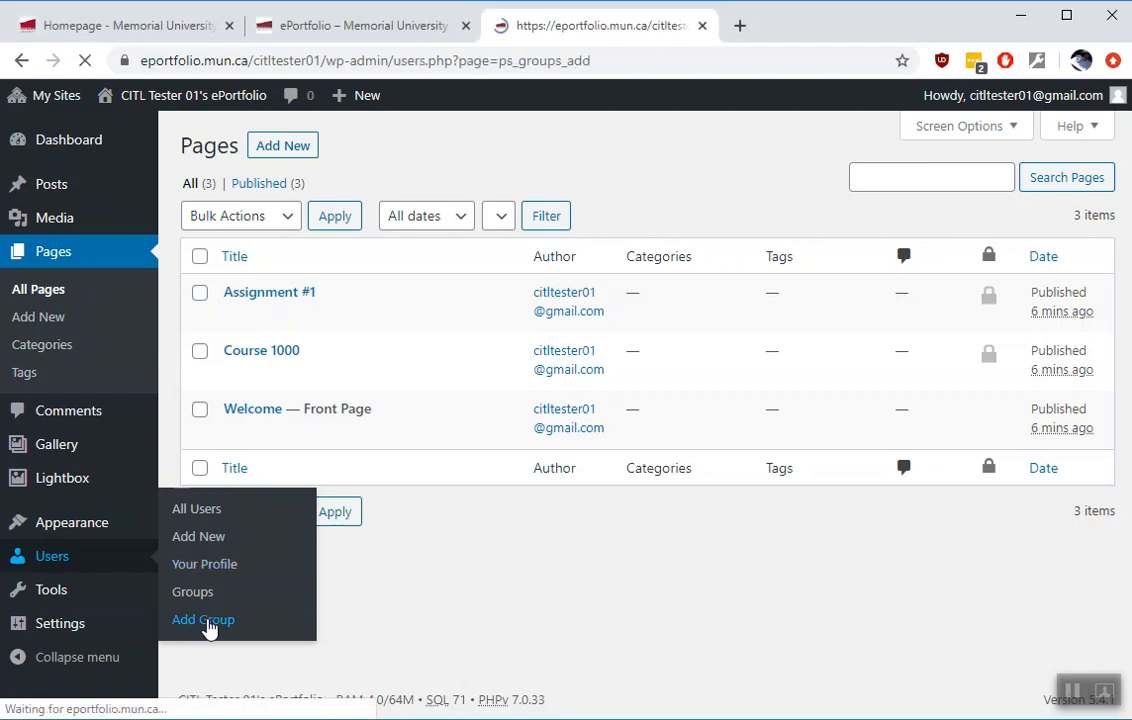
Step: Add a new user group with Group Name 'My Instructor'
{"action": "left_click", "coordinate": [204, 620]}
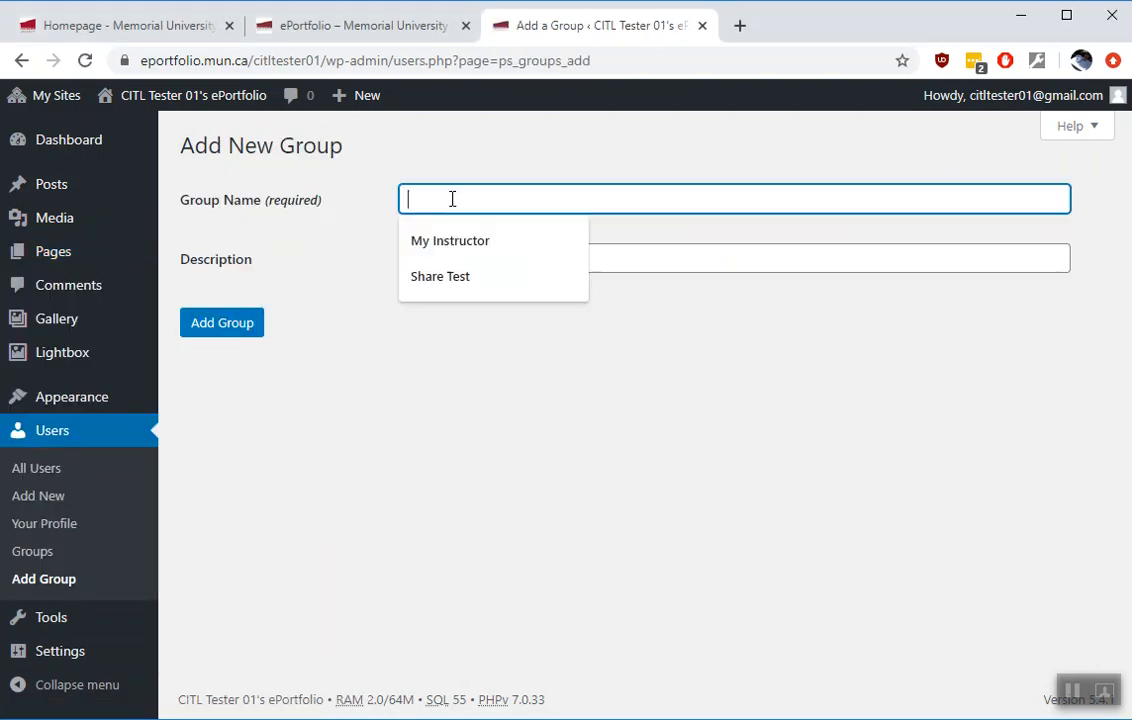
{"action": "left_click", "coordinate": [450, 240]}
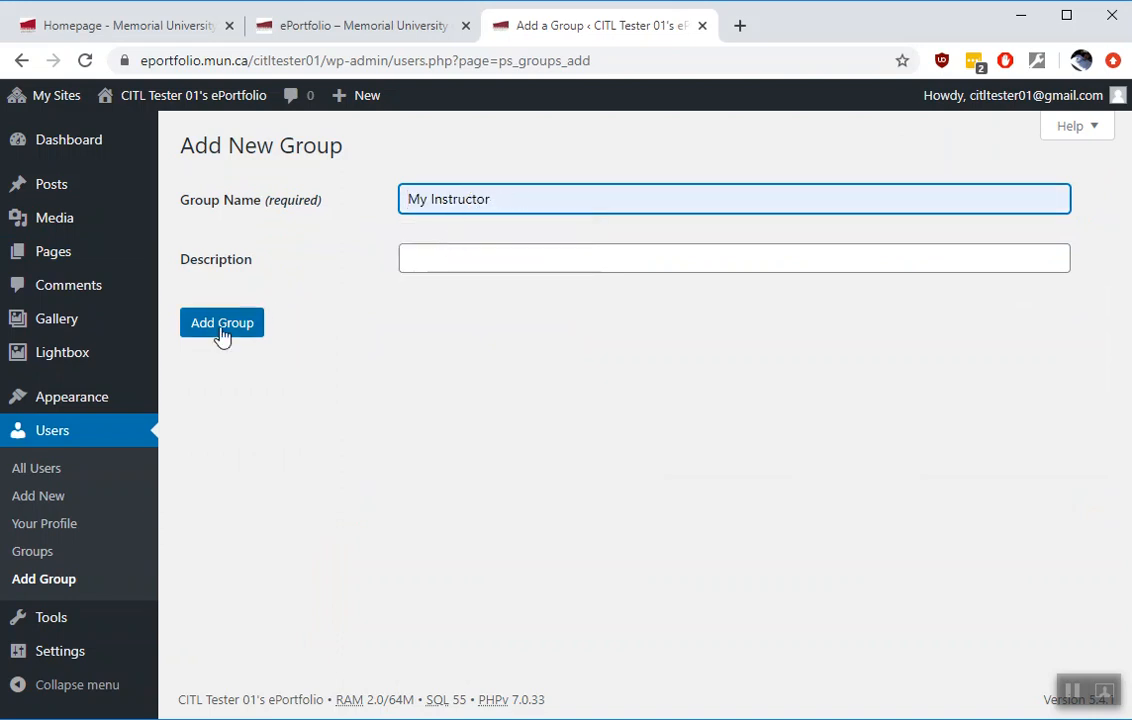
{"action": "left_click", "coordinate": [220, 322]}
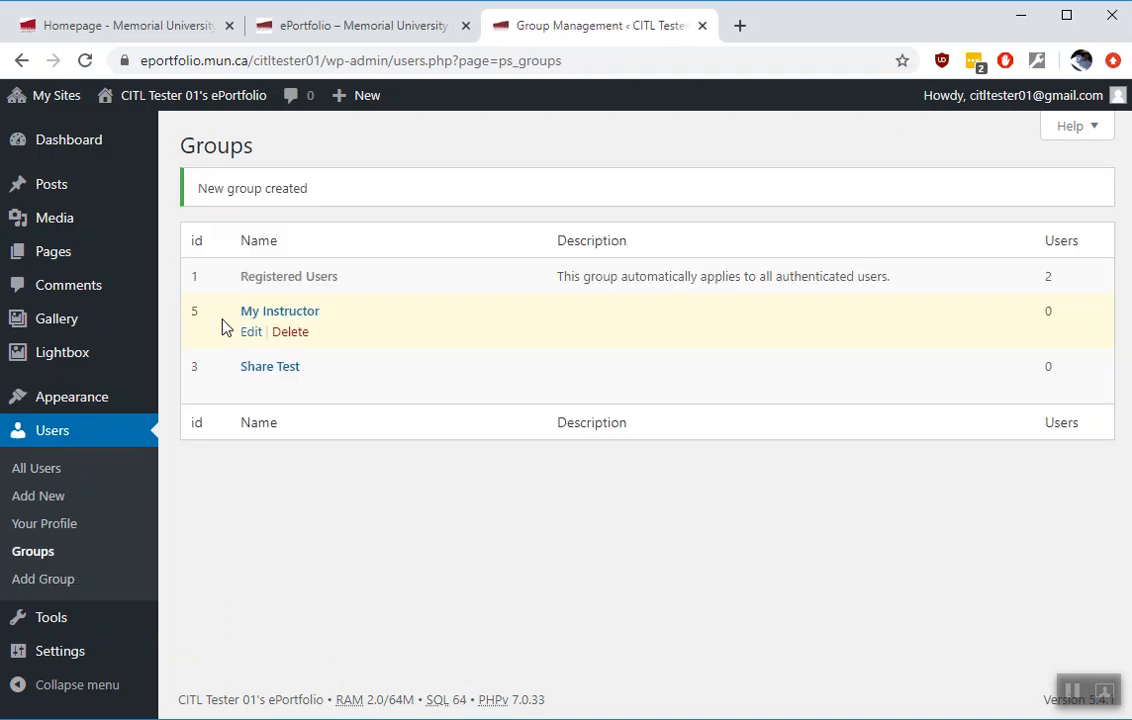
{"action": "mouse_move", "coordinate": [316, 316]}
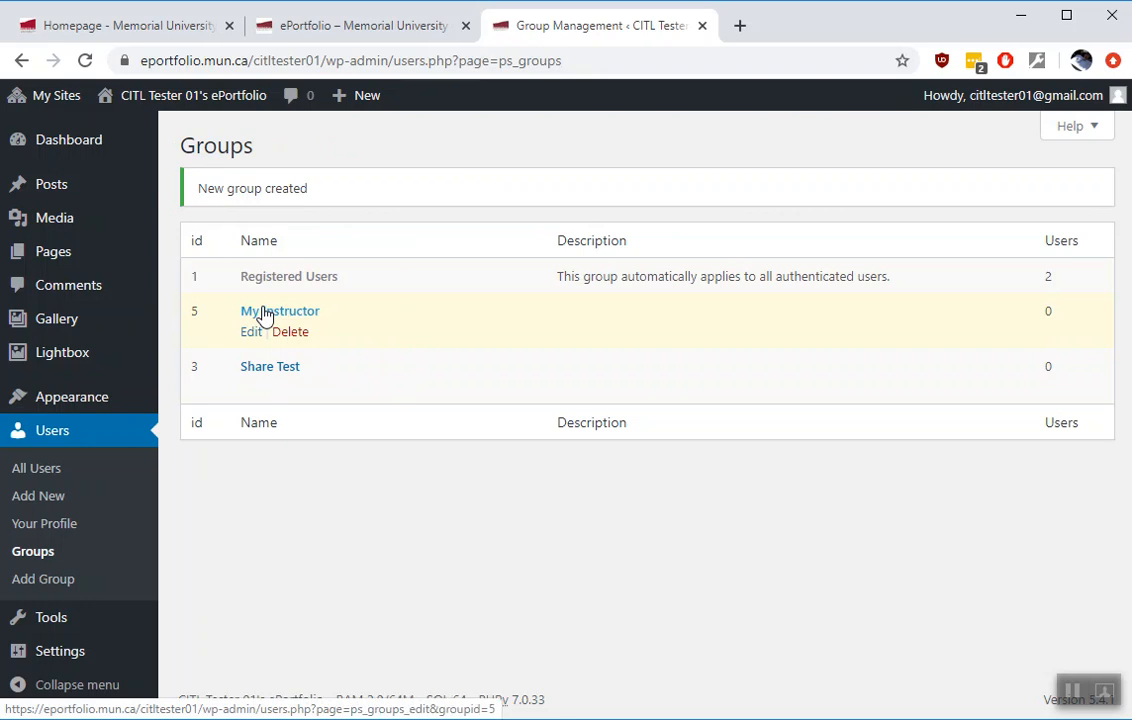
{"action": "mouse_move", "coordinate": [472, 326]}
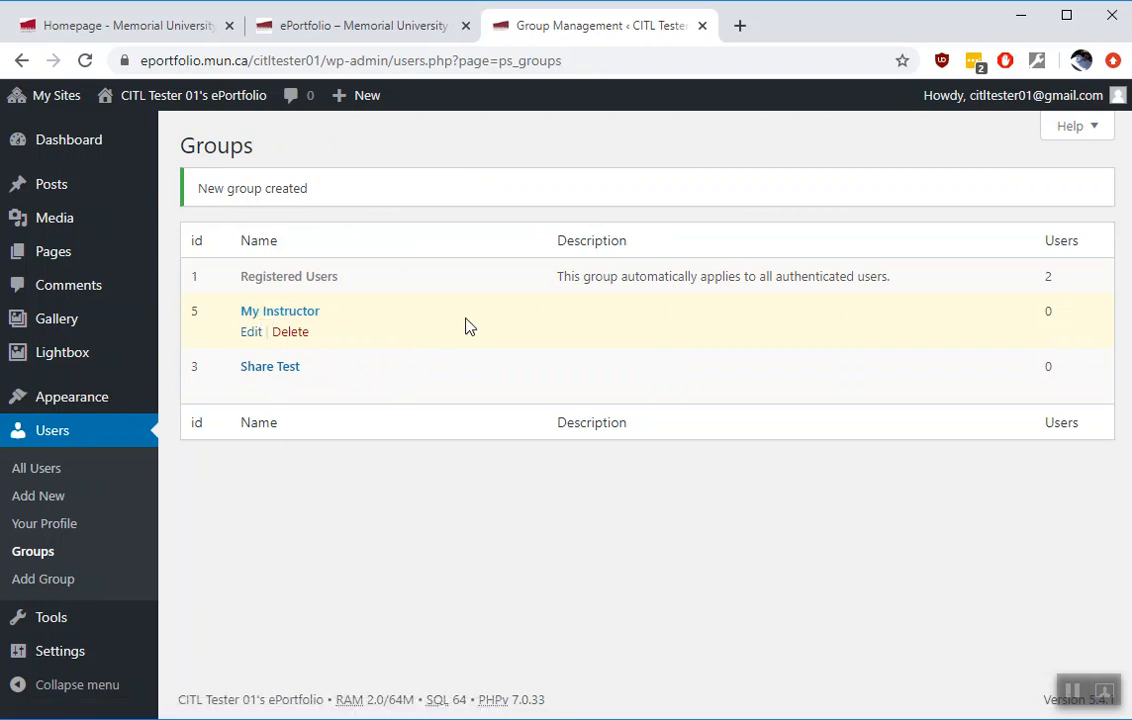
{"action": "left_click", "coordinate": [280, 310]}
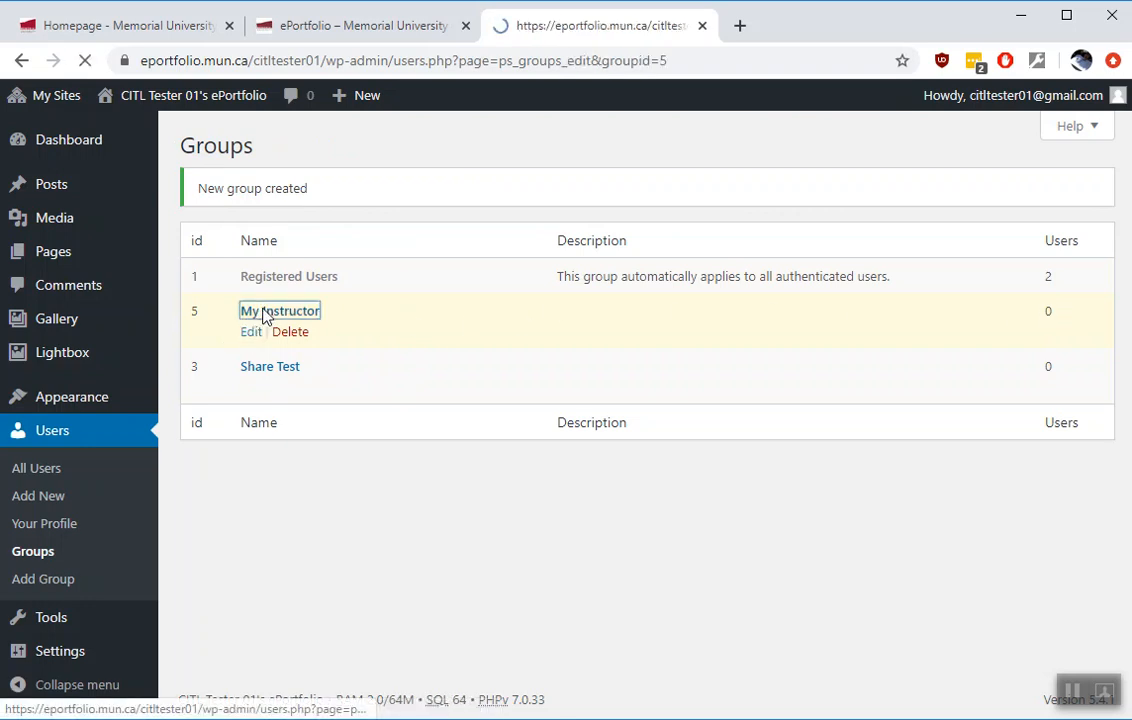
{"action": "left_click", "coordinate": [250, 332]}
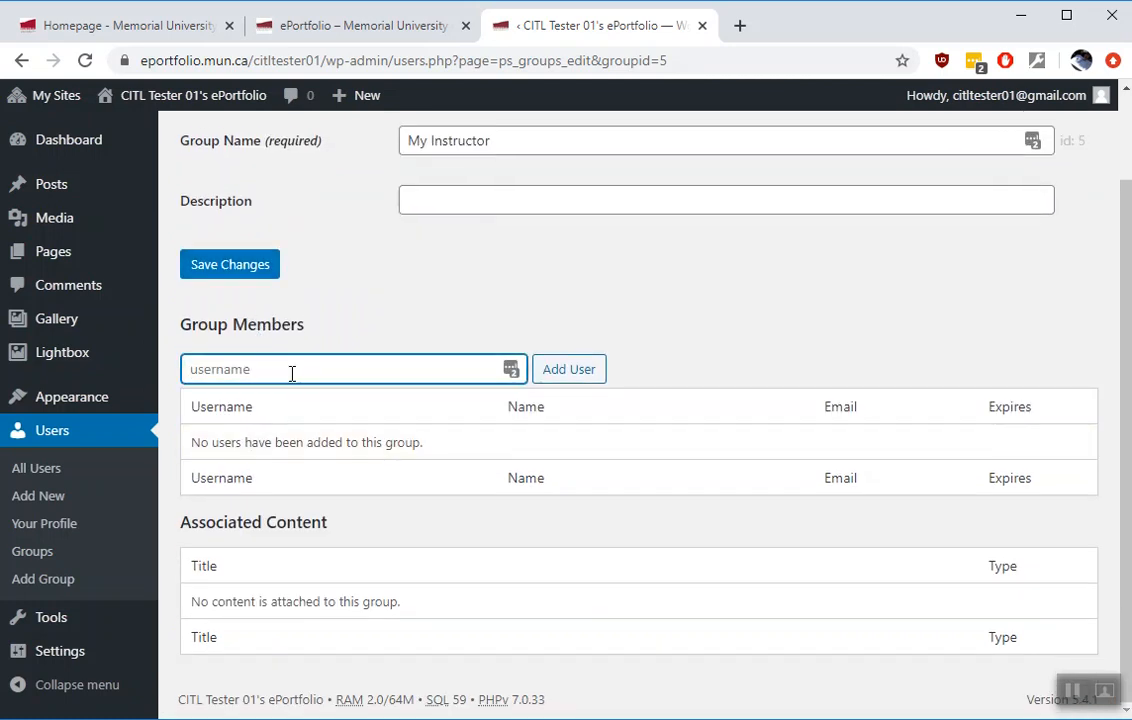
{"action": "left_click", "coordinate": [344, 368]}
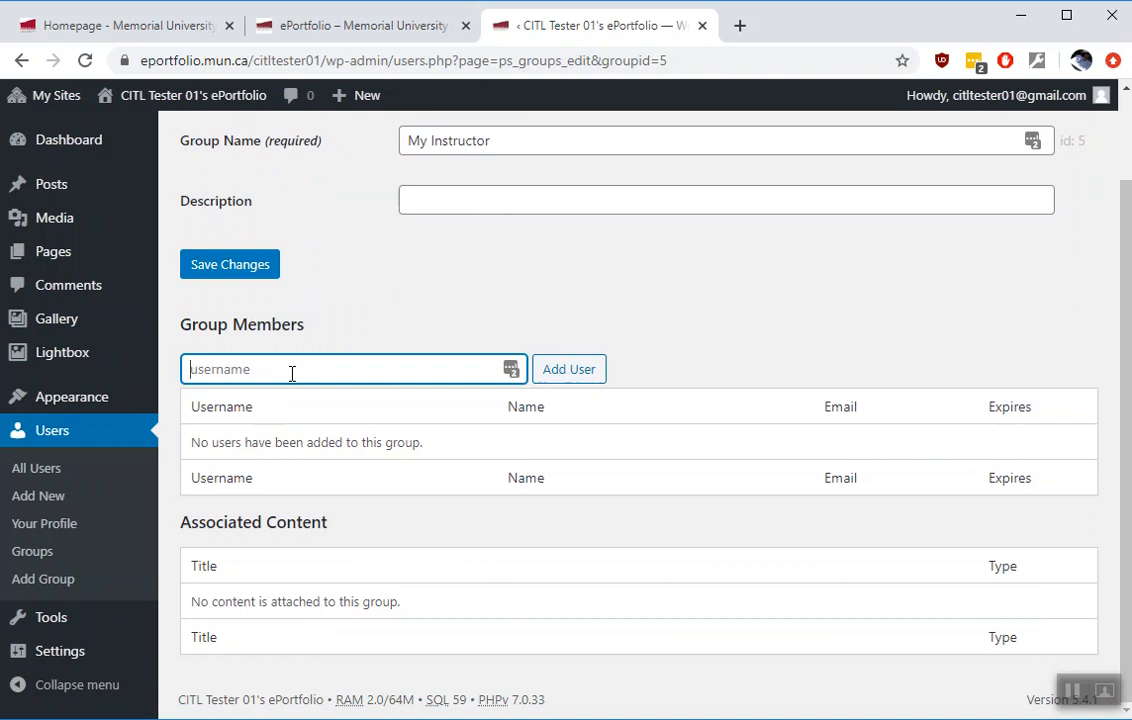
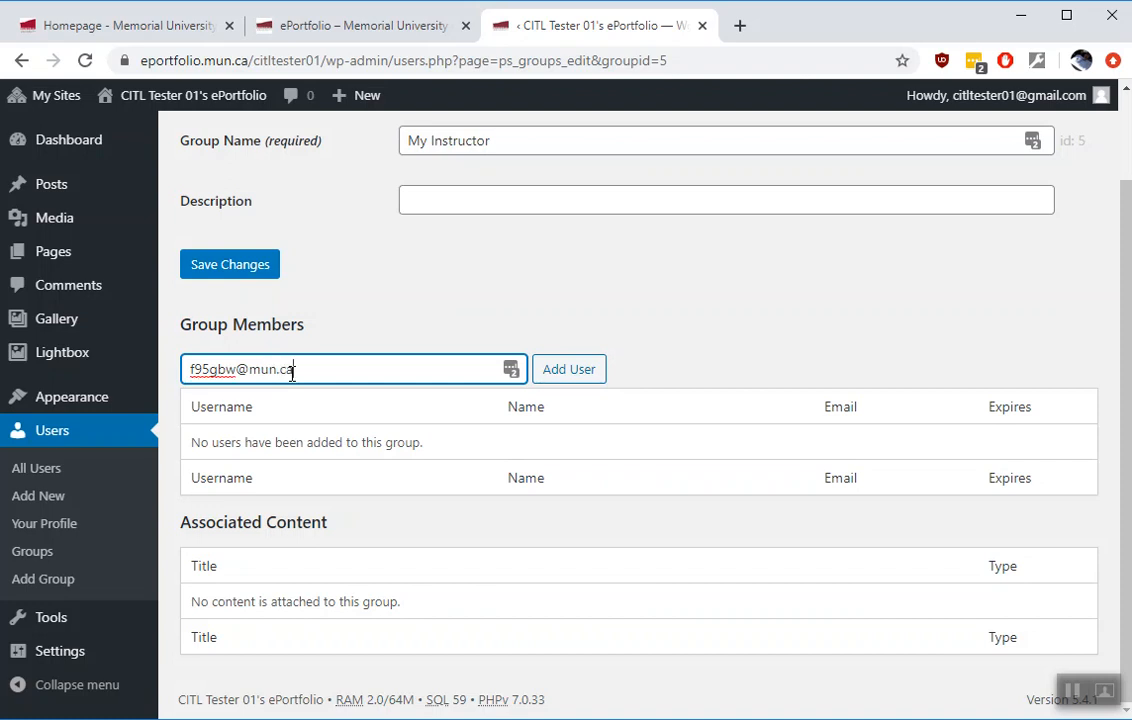
{"action": "left_click", "coordinate": [568, 368]}
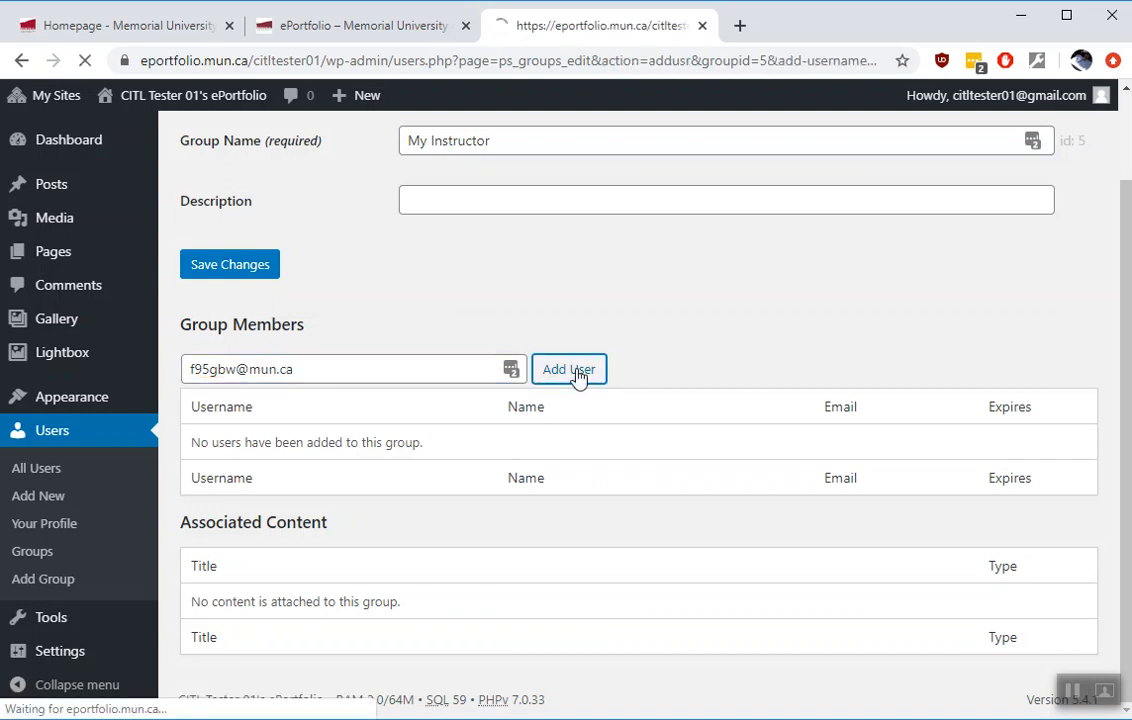
{"action": "left_click", "coordinate": [568, 368]}
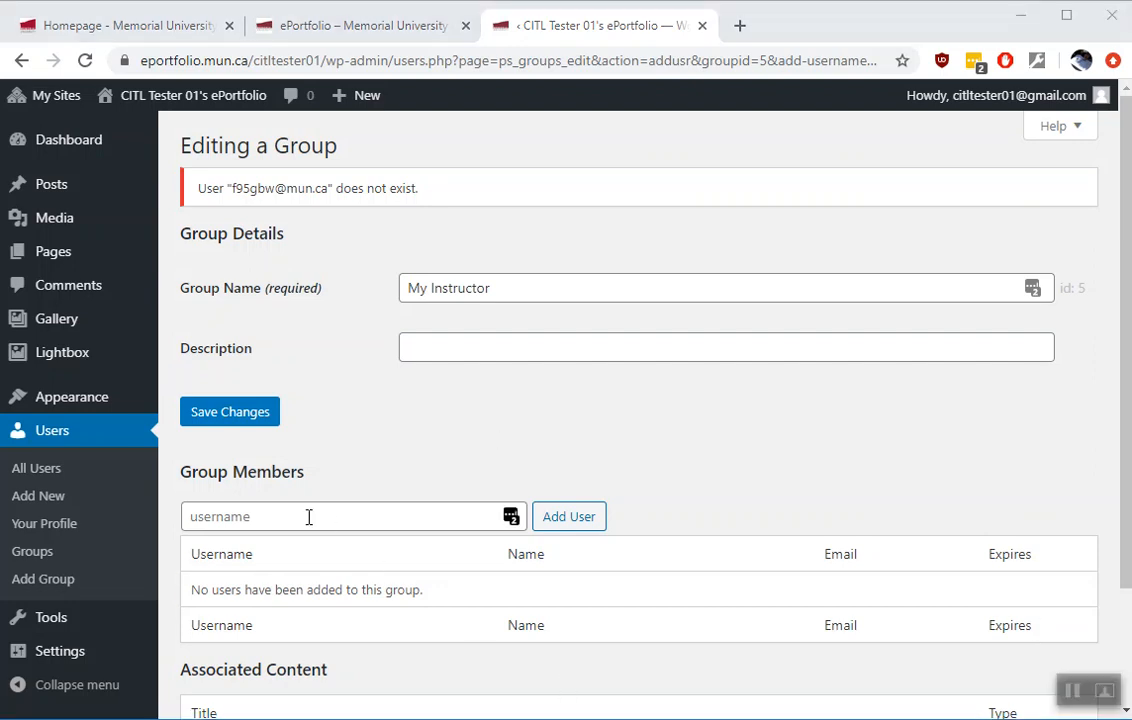
{"action": "left_click", "coordinate": [340, 516]}
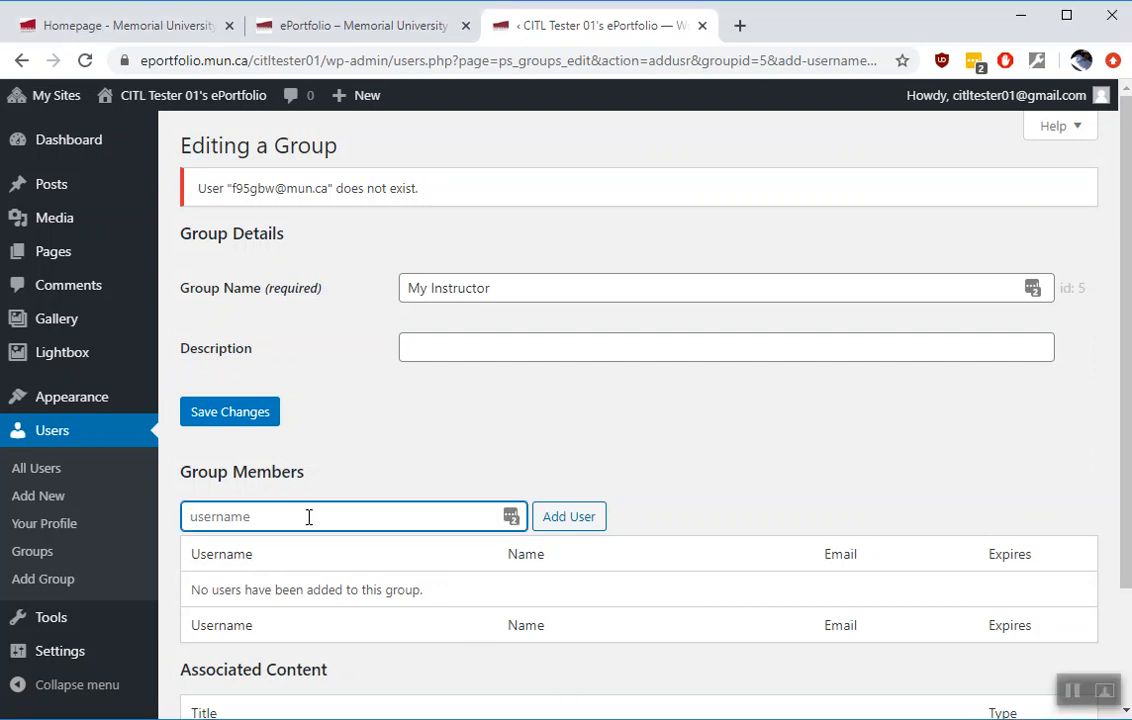
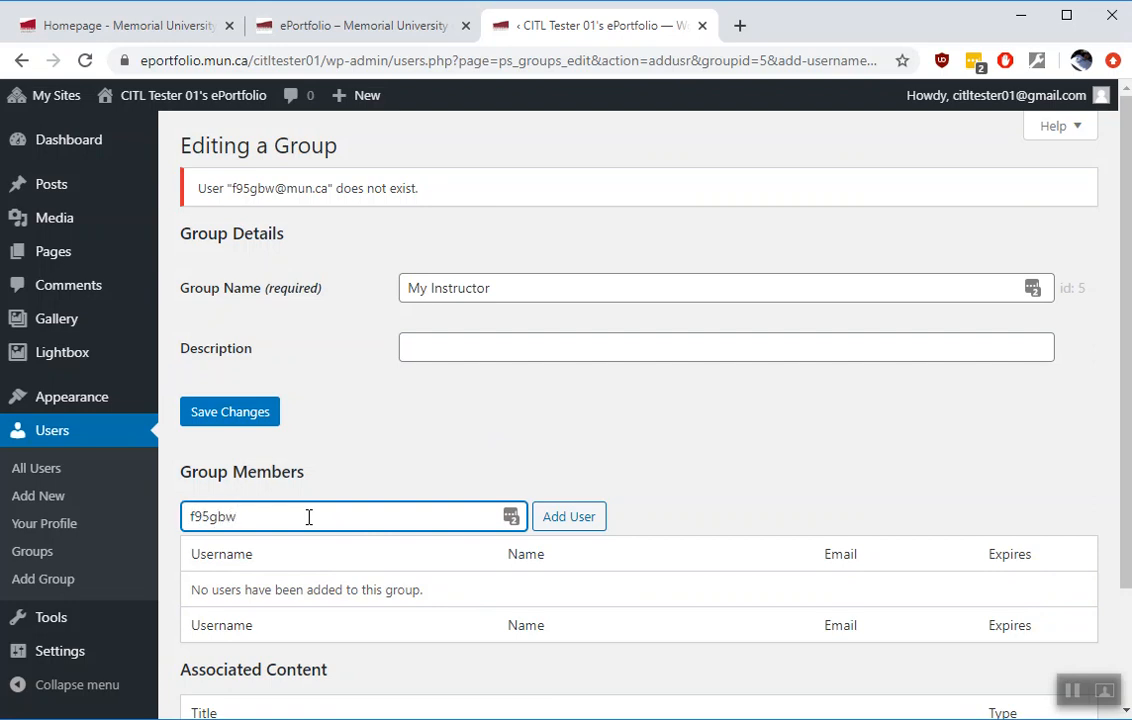
{"action": "left_click", "coordinate": [568, 516]}
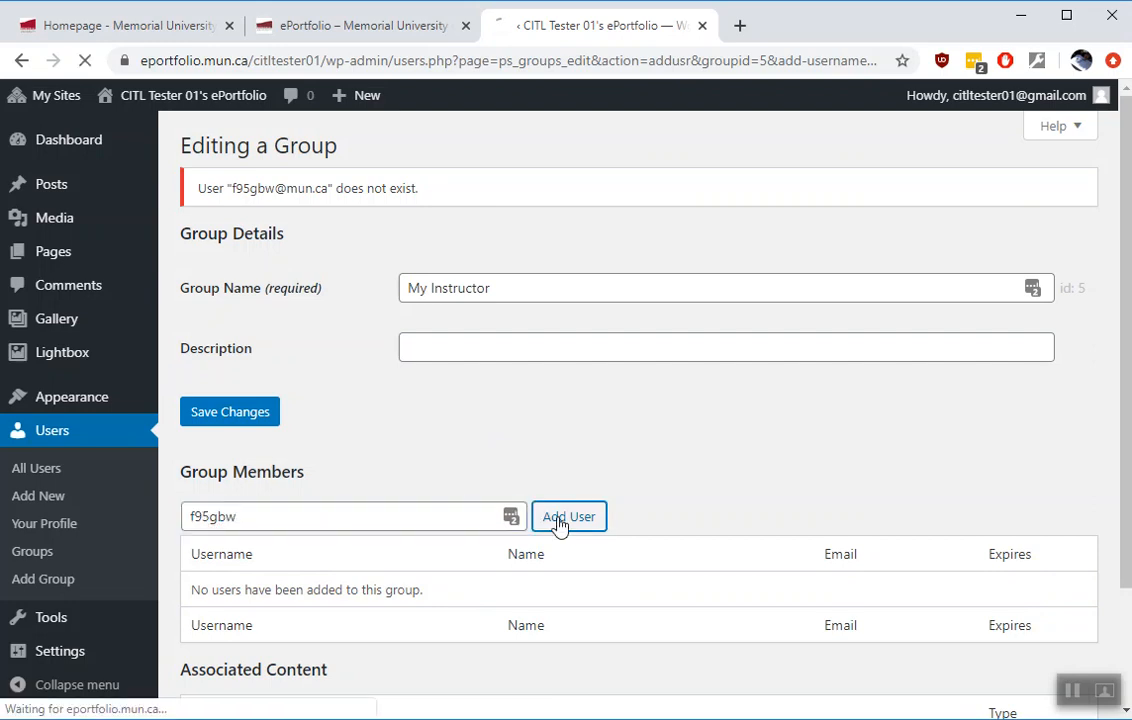
{"action": "left_click", "coordinate": [568, 516]}
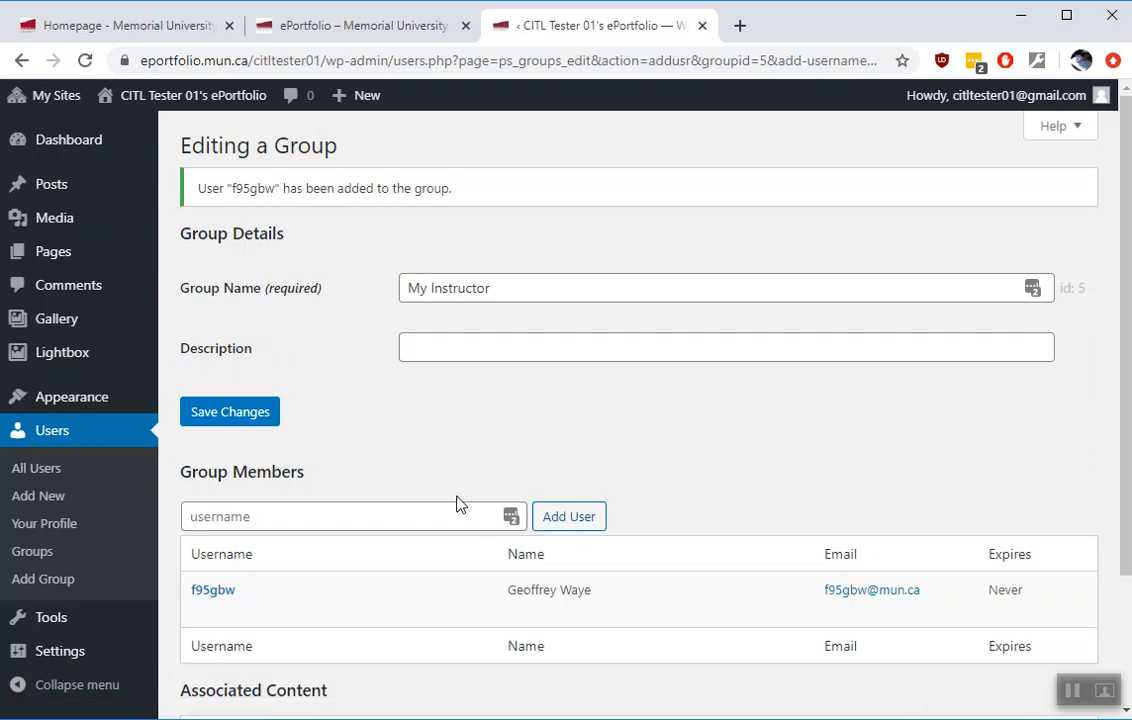
{"action": "scroll", "scroll_direction": "down", "scroll_amount": 3}
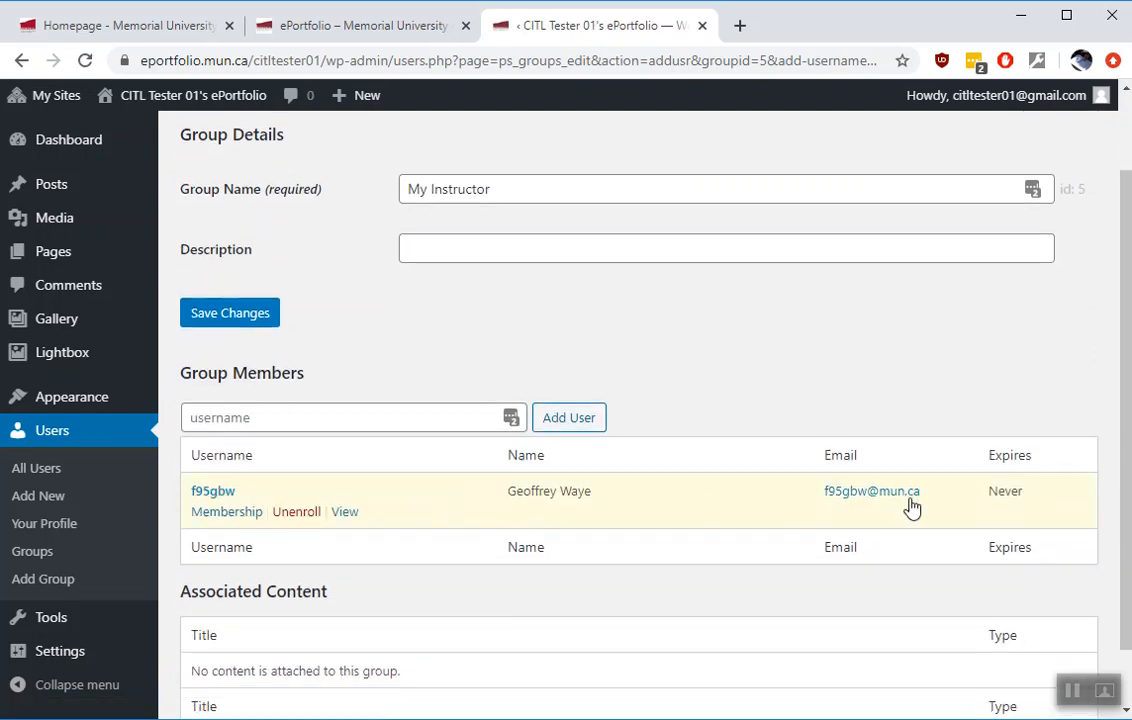
{"action": "mouse_move", "coordinate": [384, 508]}
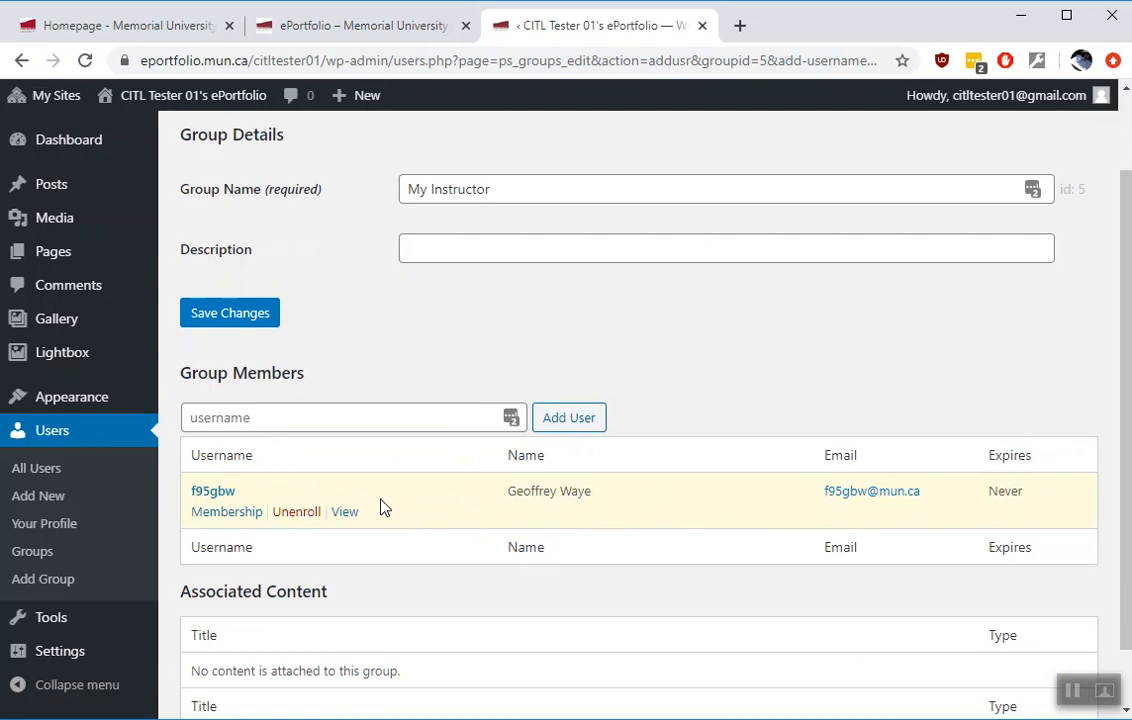
{"action": "left_click", "coordinate": [228, 312]}
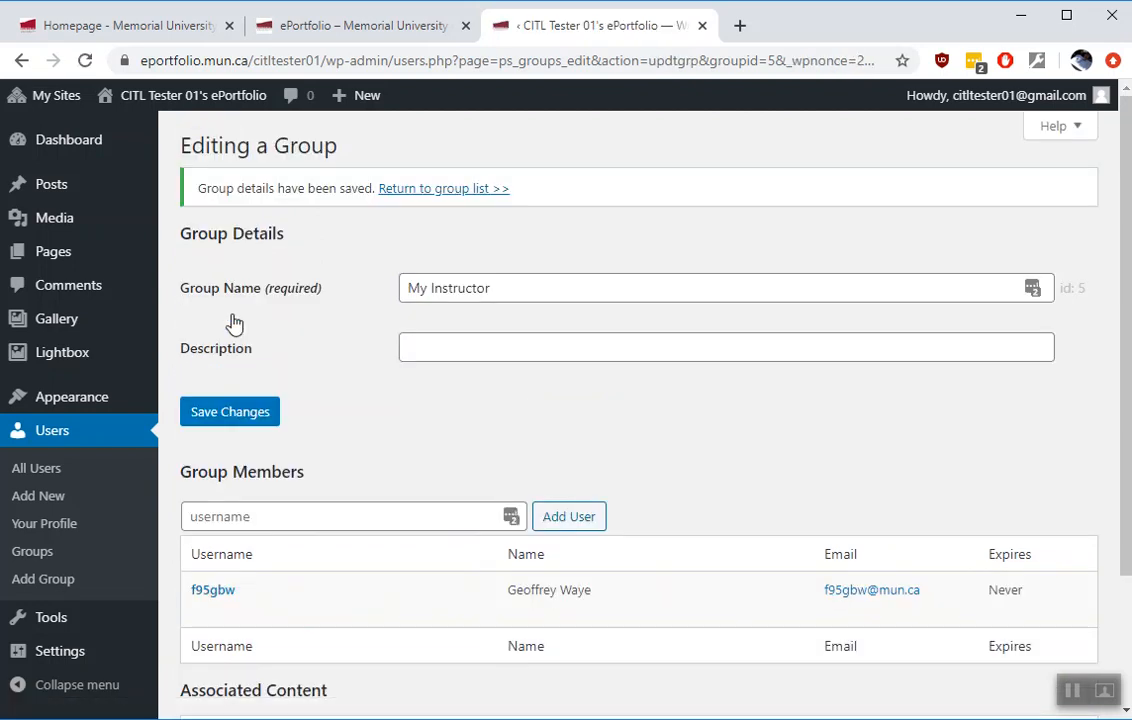
{"action": "mouse_move", "coordinate": [370, 432]}
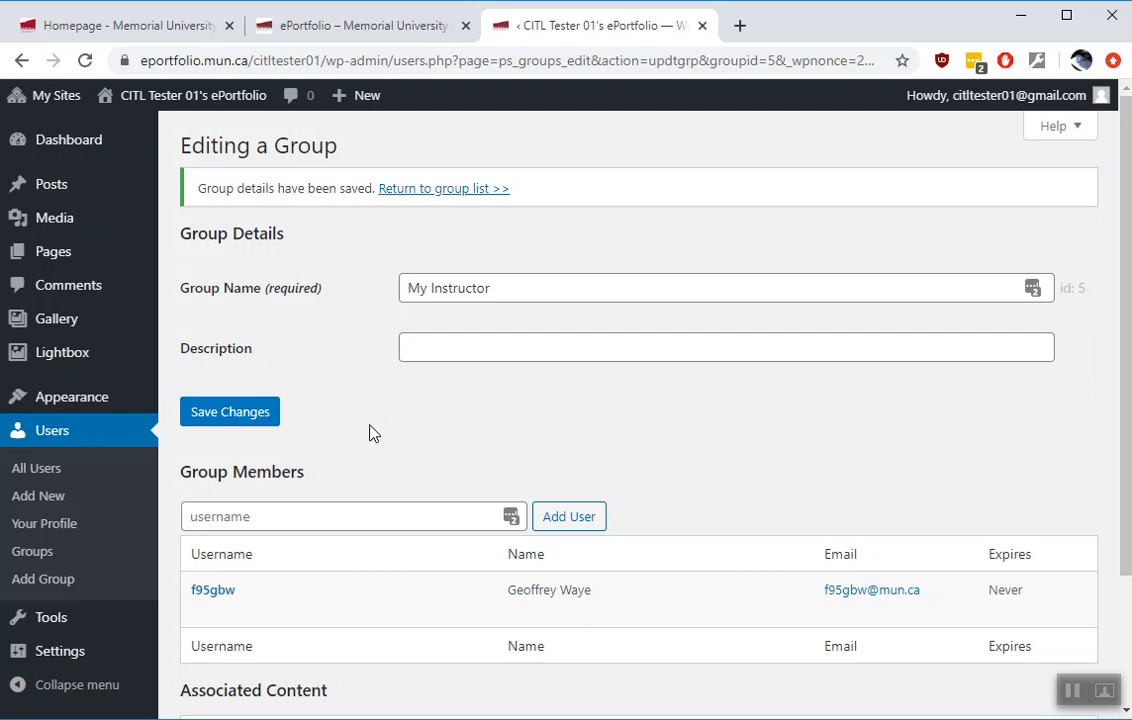
{"action": "mouse_move", "coordinate": [436, 596]}
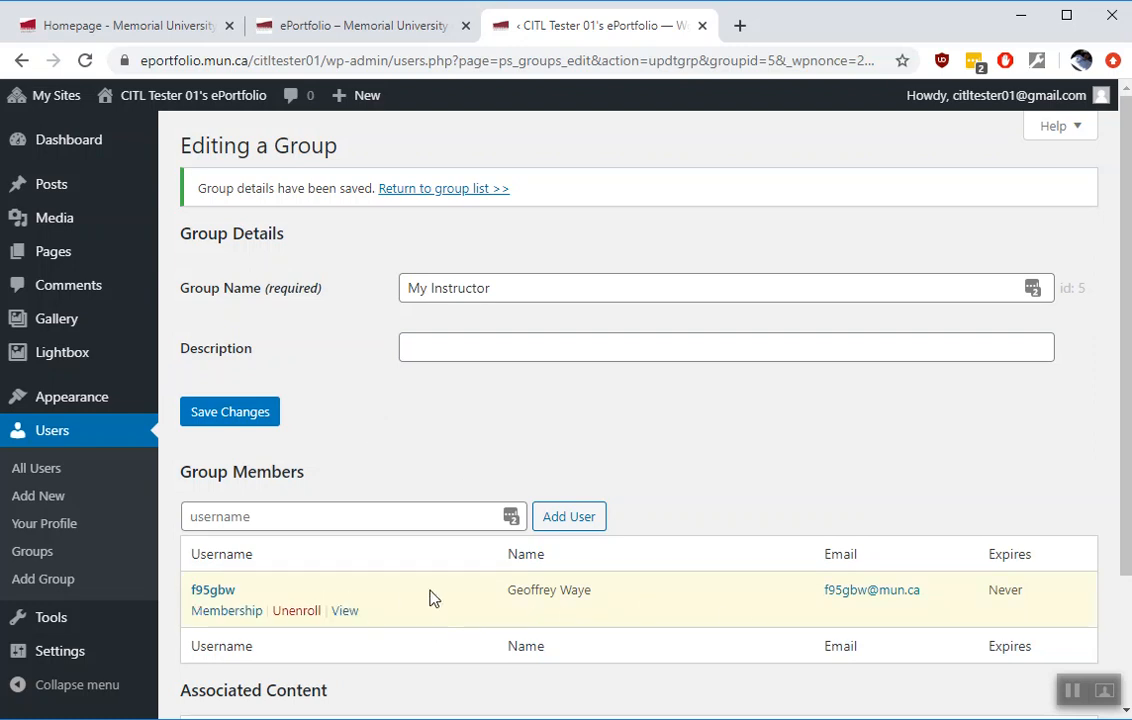
{"action": "mouse_move", "coordinate": [54, 252]}
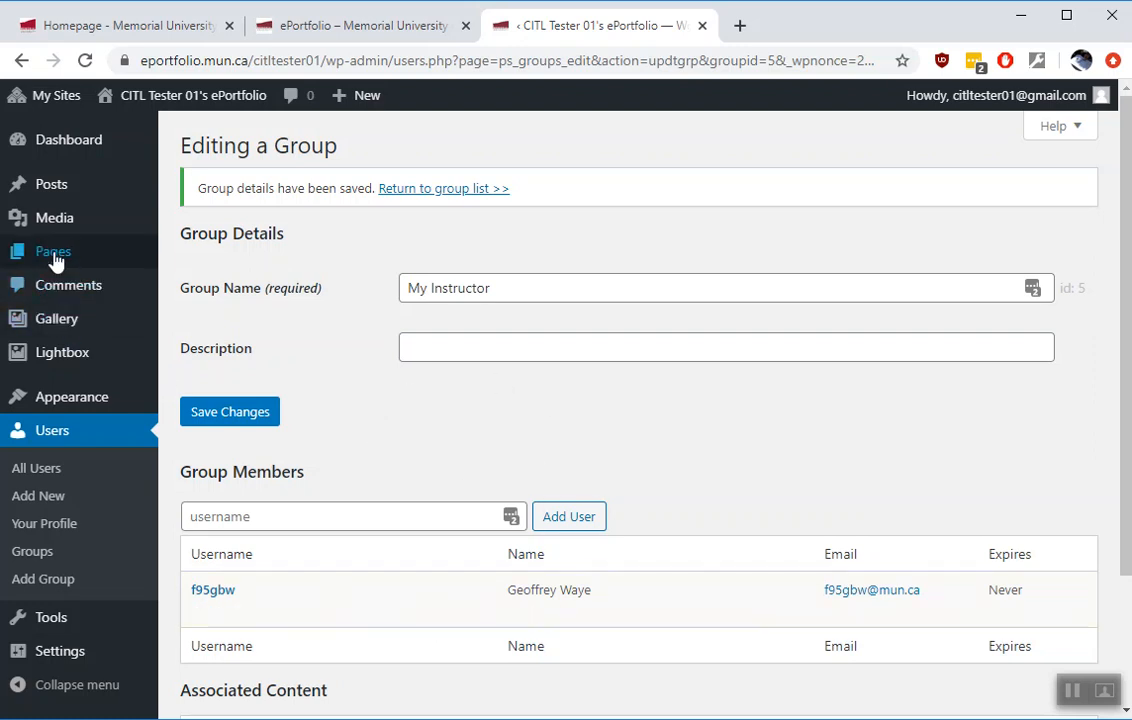
Step: On protected Course 1000, add My Instructor from Available Groups and update the page
{"action": "left_click", "coordinate": [52, 252]}
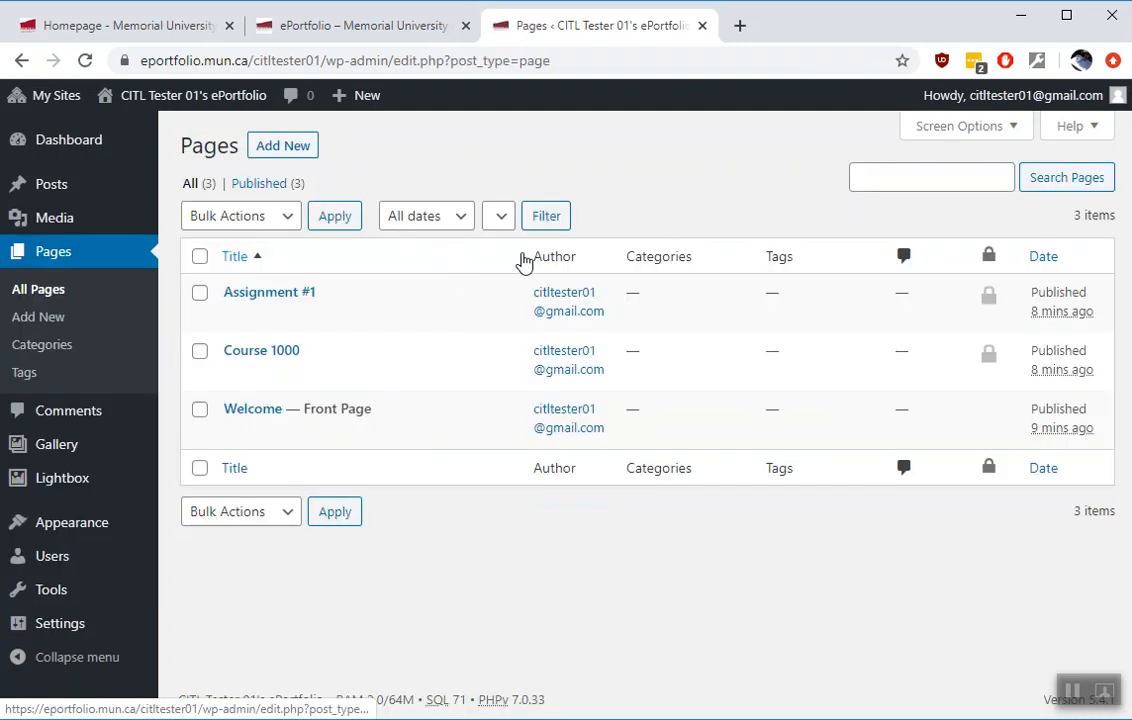
{"action": "mouse_move", "coordinate": [260, 350]}
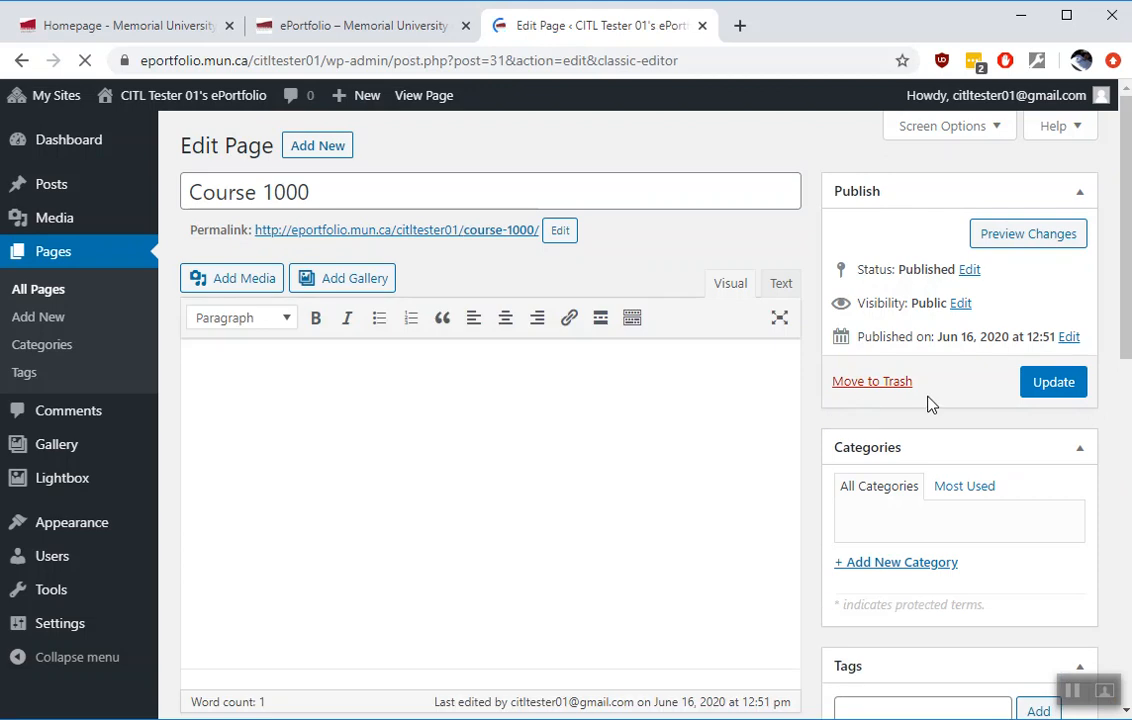
{"action": "scroll", "scroll_direction": "down", "scroll_amount": 3}
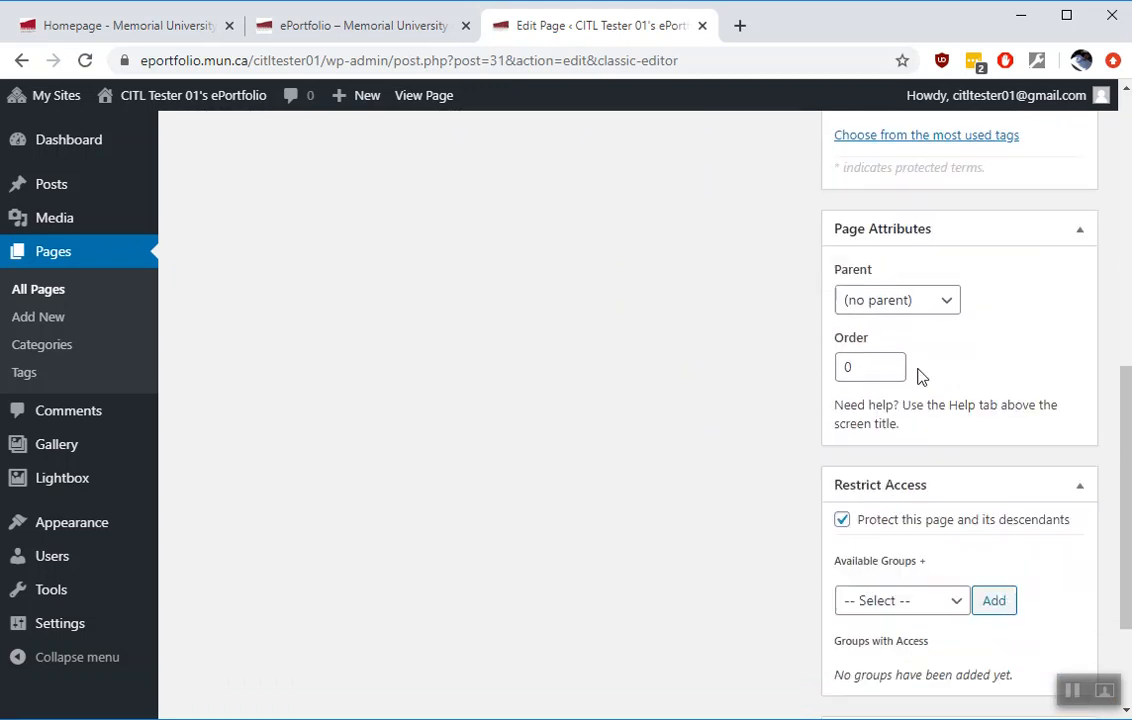
{"action": "scroll", "scroll_direction": "down", "scroll_amount": 3}
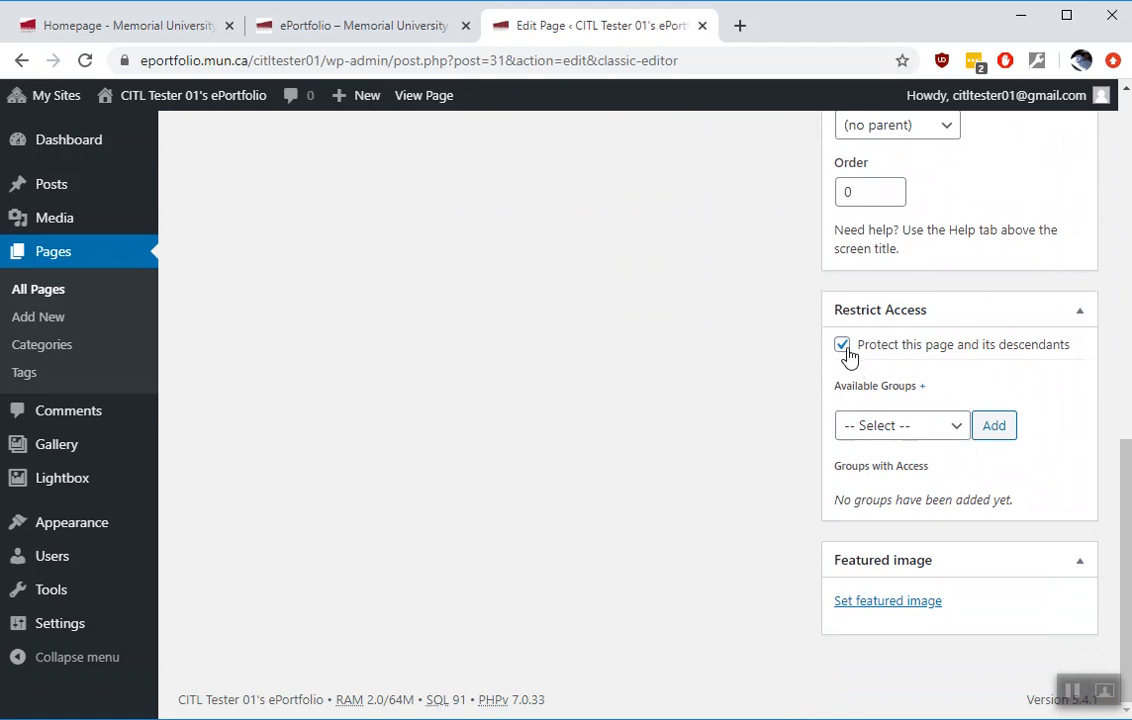
{"action": "left_click", "coordinate": [900, 424]}
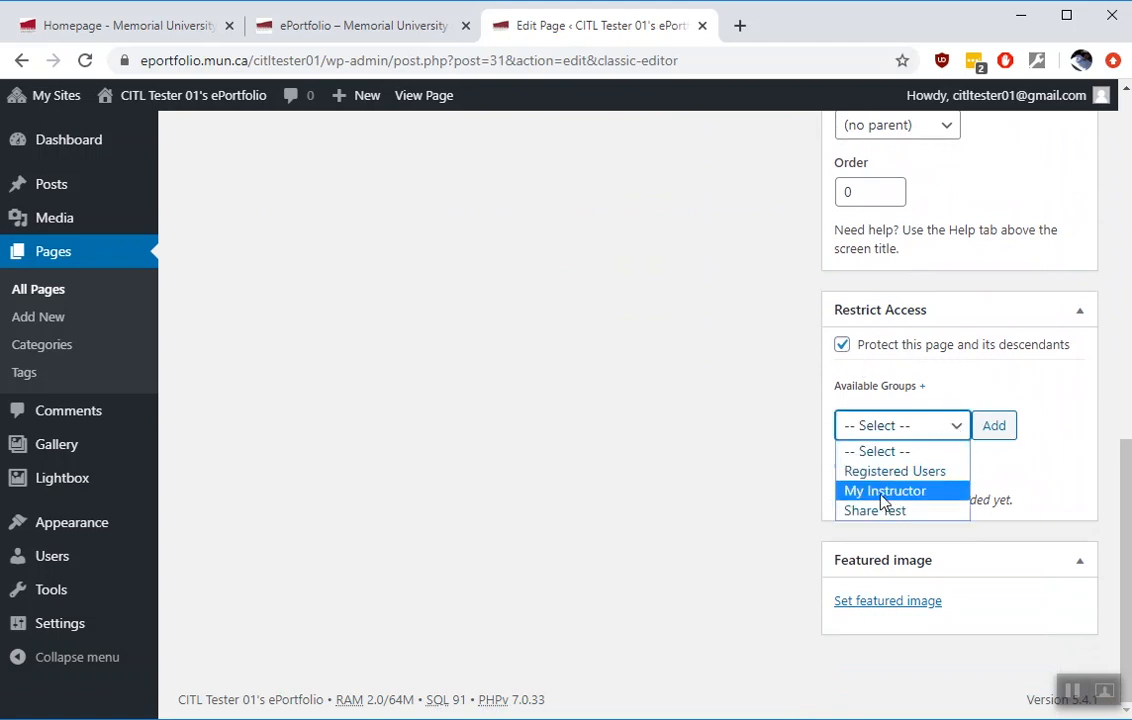
{"action": "left_click", "coordinate": [884, 490]}
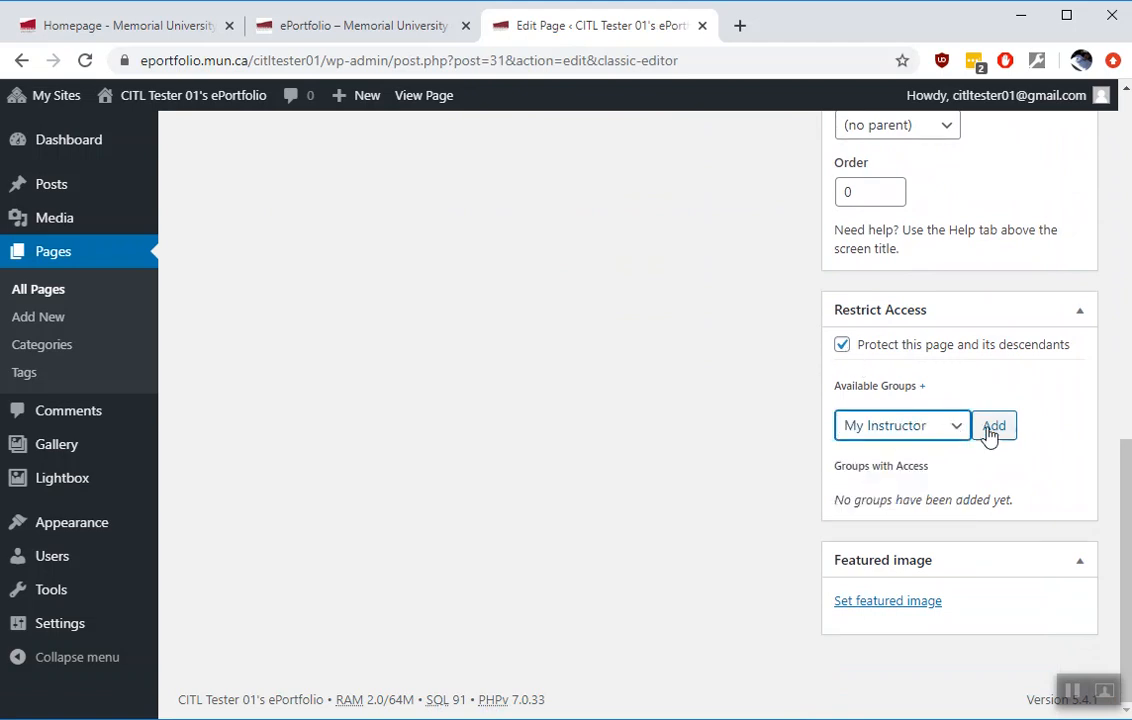
{"action": "left_click", "coordinate": [994, 424]}
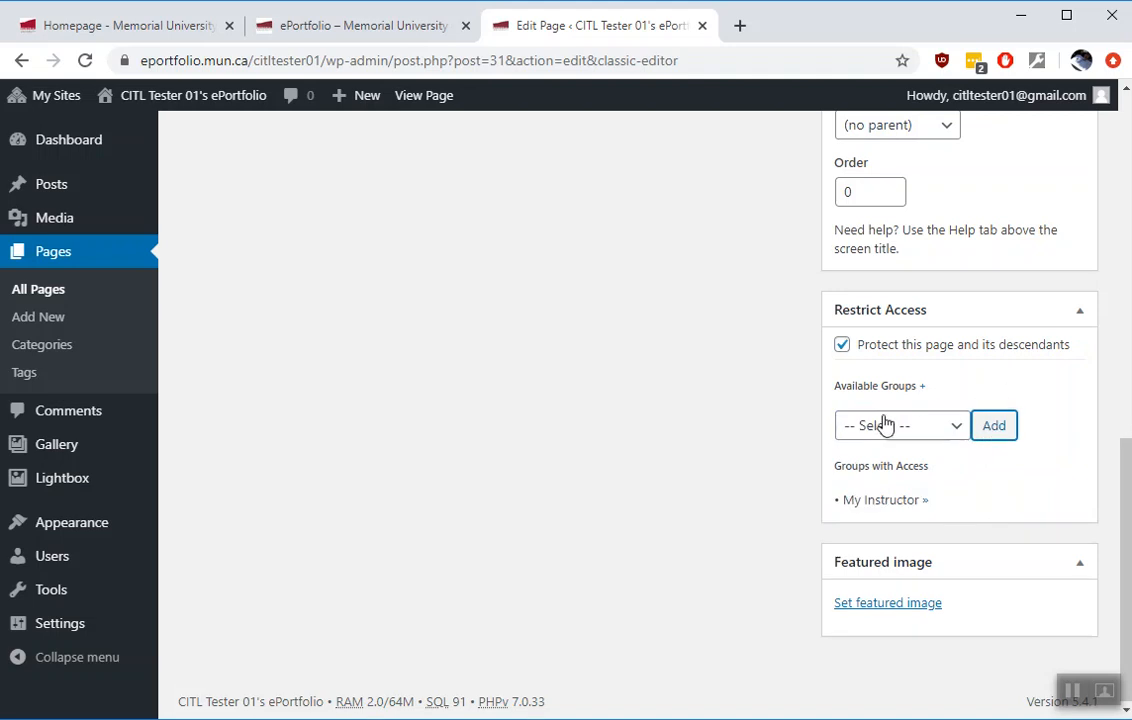
{"action": "mouse_move", "coordinate": [856, 472]}
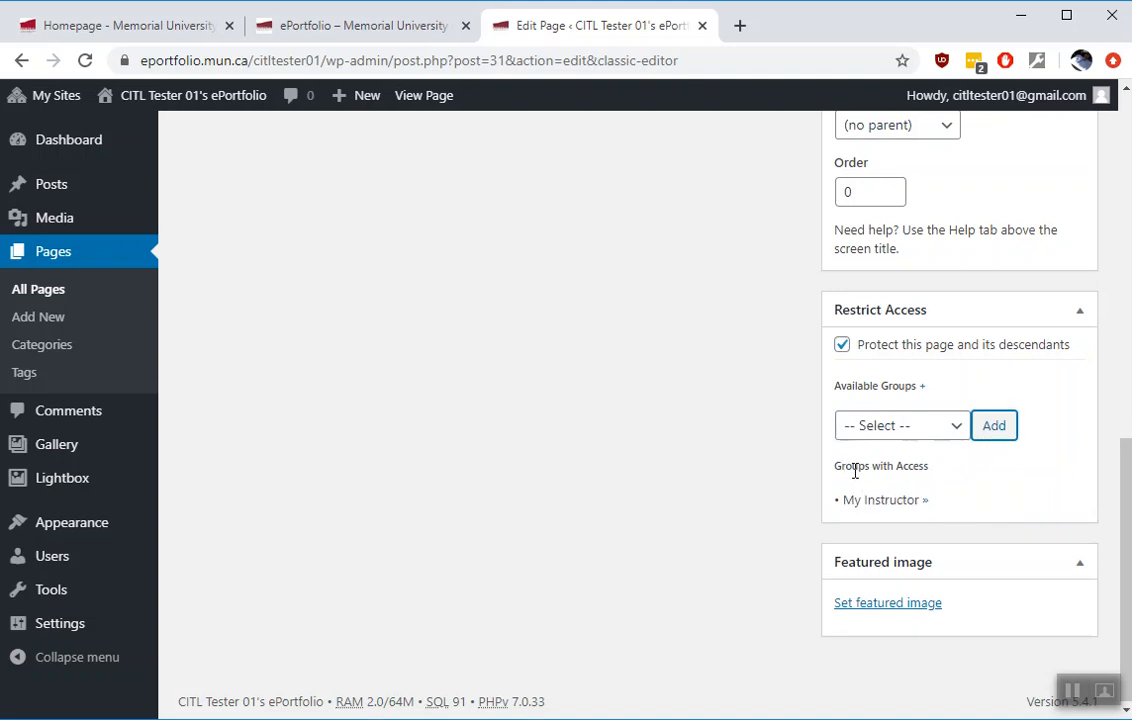
{"action": "mouse_move", "coordinate": [1040, 430]}
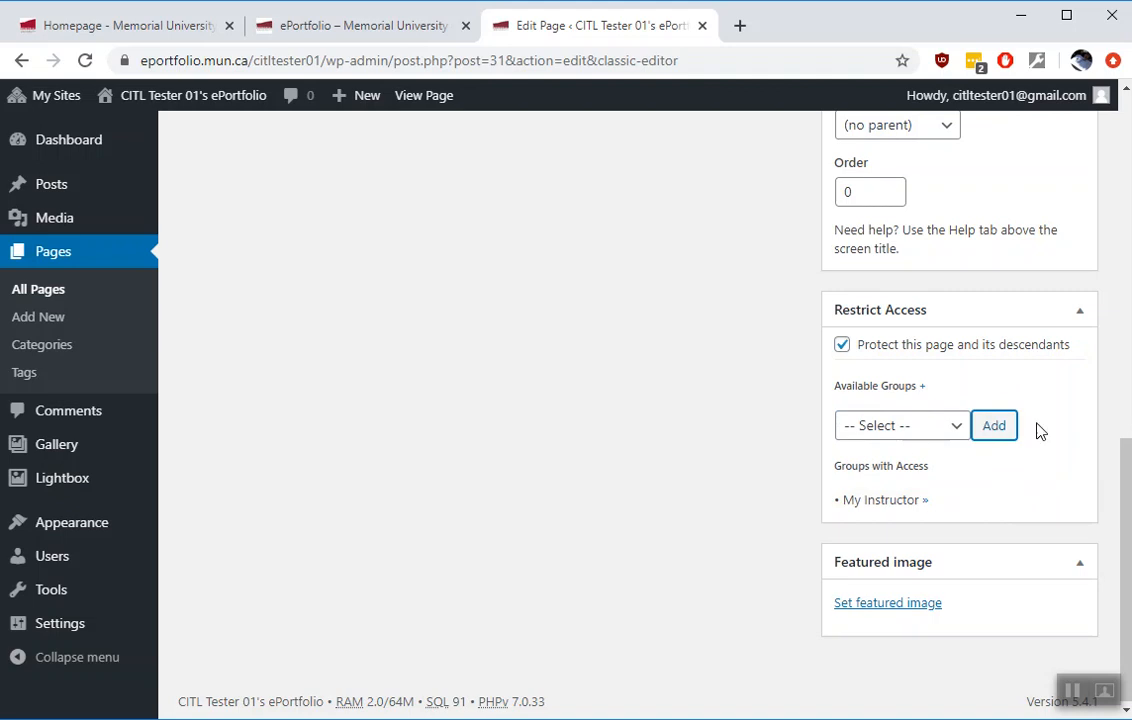
{"action": "mouse_move", "coordinate": [952, 356]}
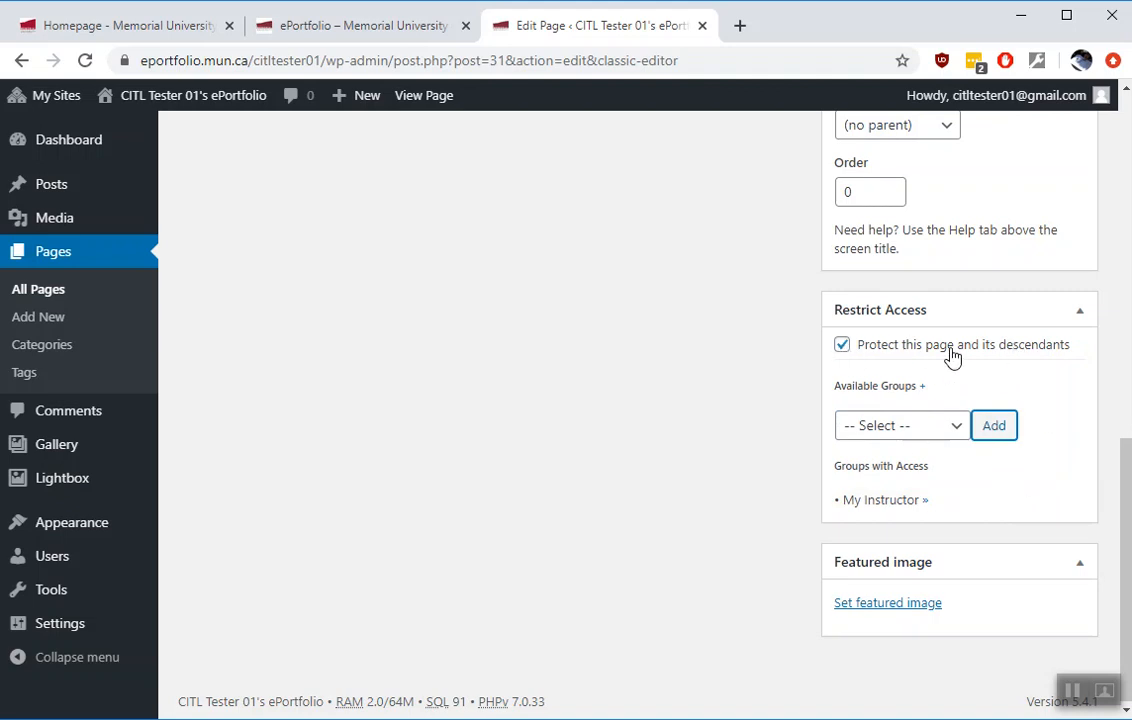
{"action": "mouse_move", "coordinate": [1040, 356]}
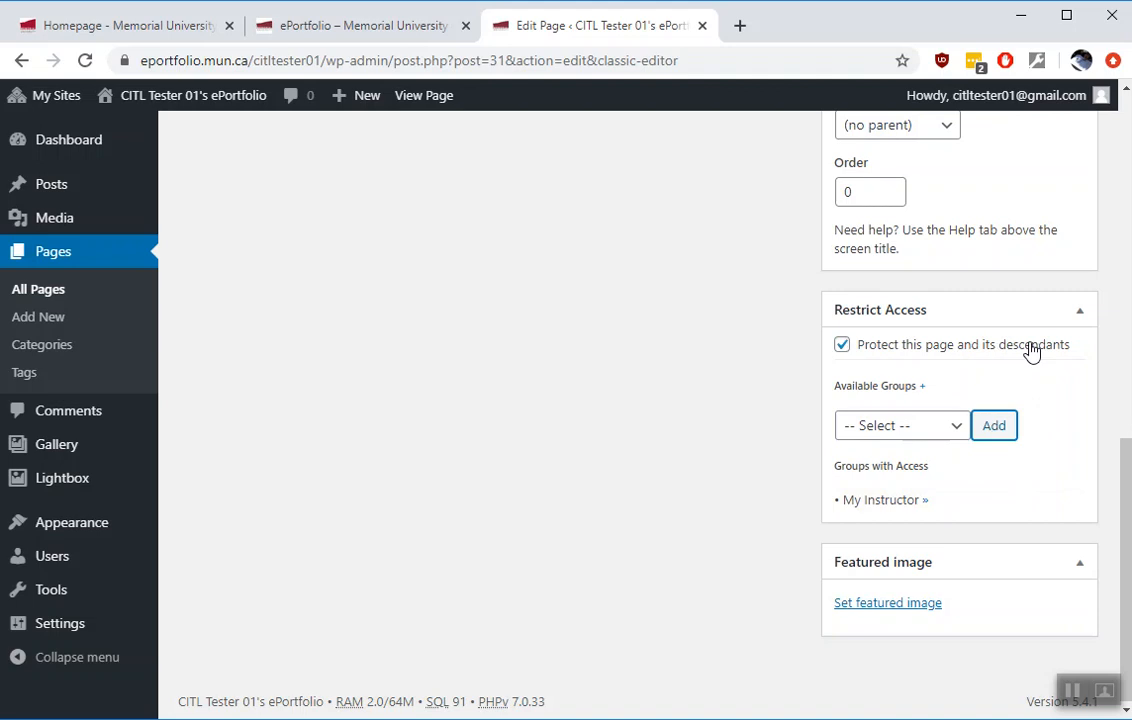
{"action": "mouse_move", "coordinate": [852, 350]}
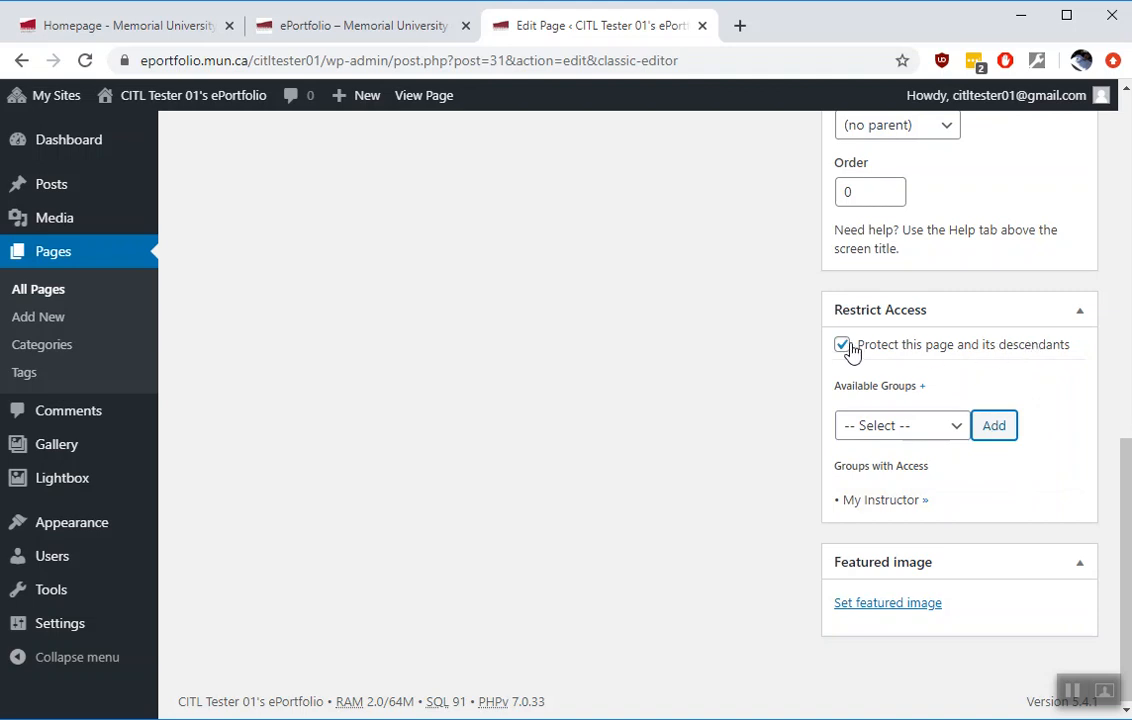
{"action": "mouse_move", "coordinate": [960, 500]}
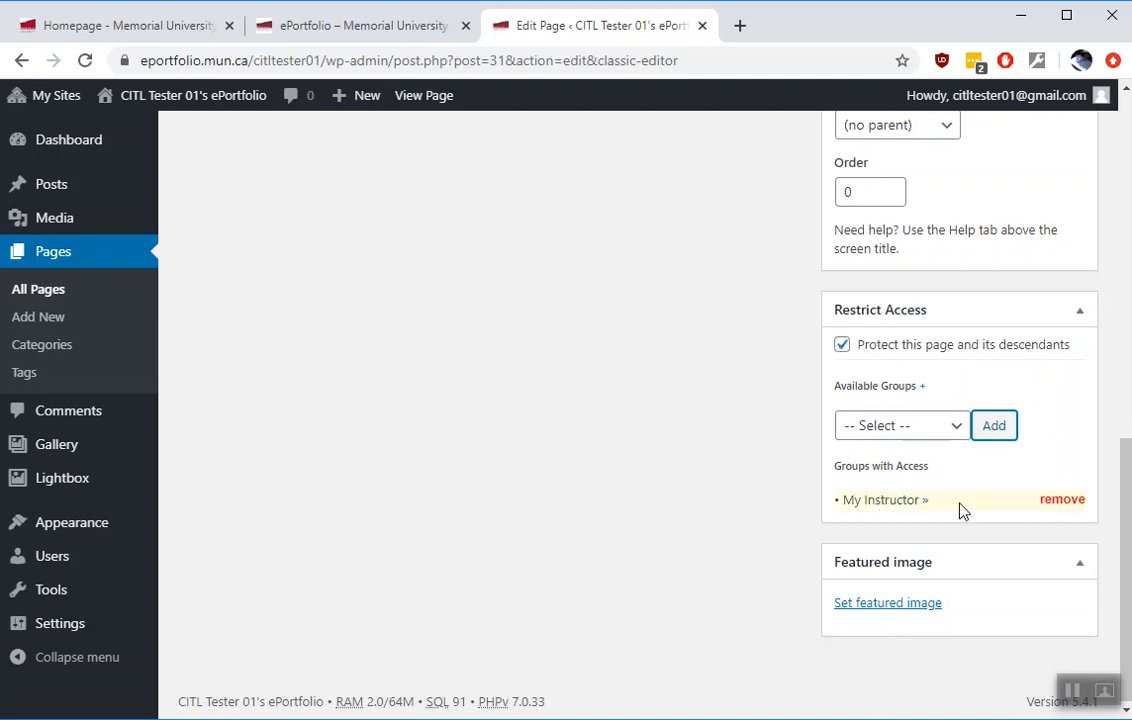
{"action": "scroll", "scroll_direction": "up", "scroll_amount": 3}
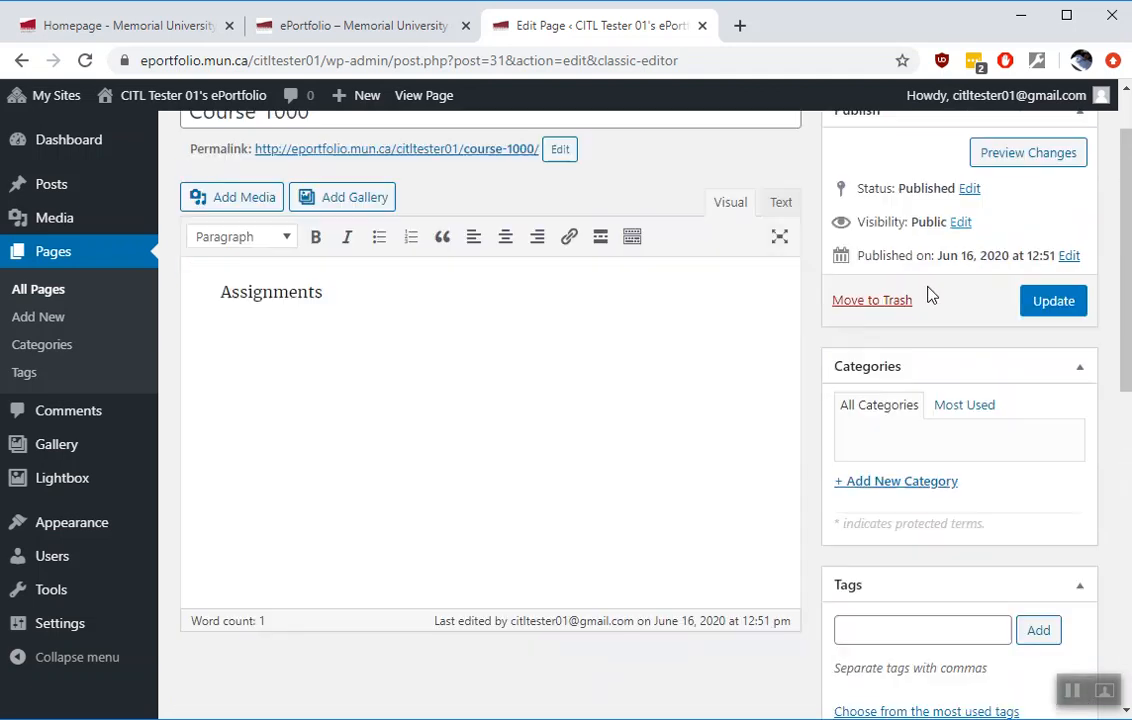
{"action": "left_click", "coordinate": [1052, 300]}
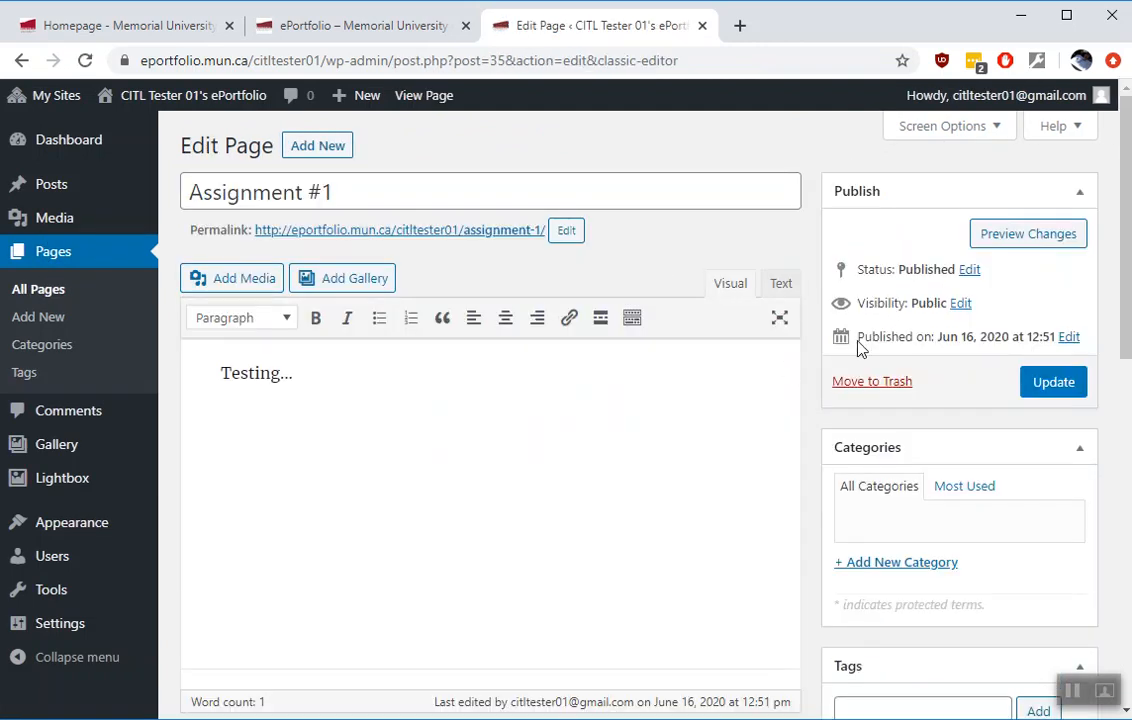
Step: Add My Instructor to Assignment #1's Restrict Access groups and update the page
{"action": "scroll", "scroll_direction": "down", "scroll_amount": 3}
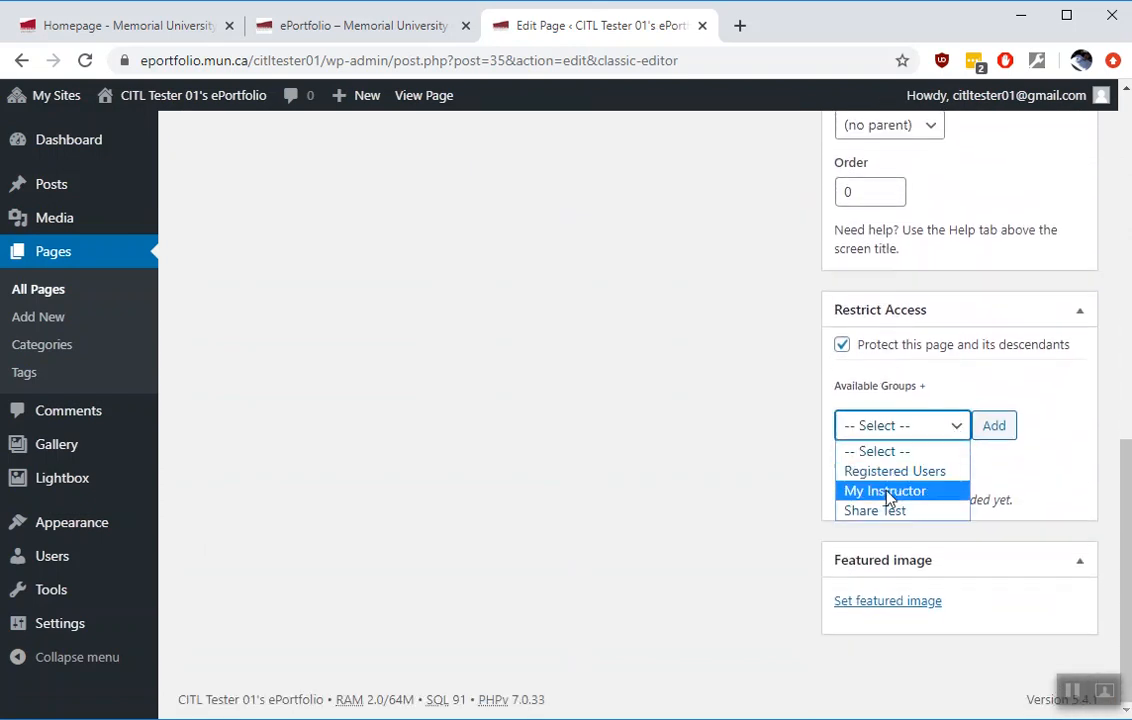
{"action": "left_click", "coordinate": [884, 490]}
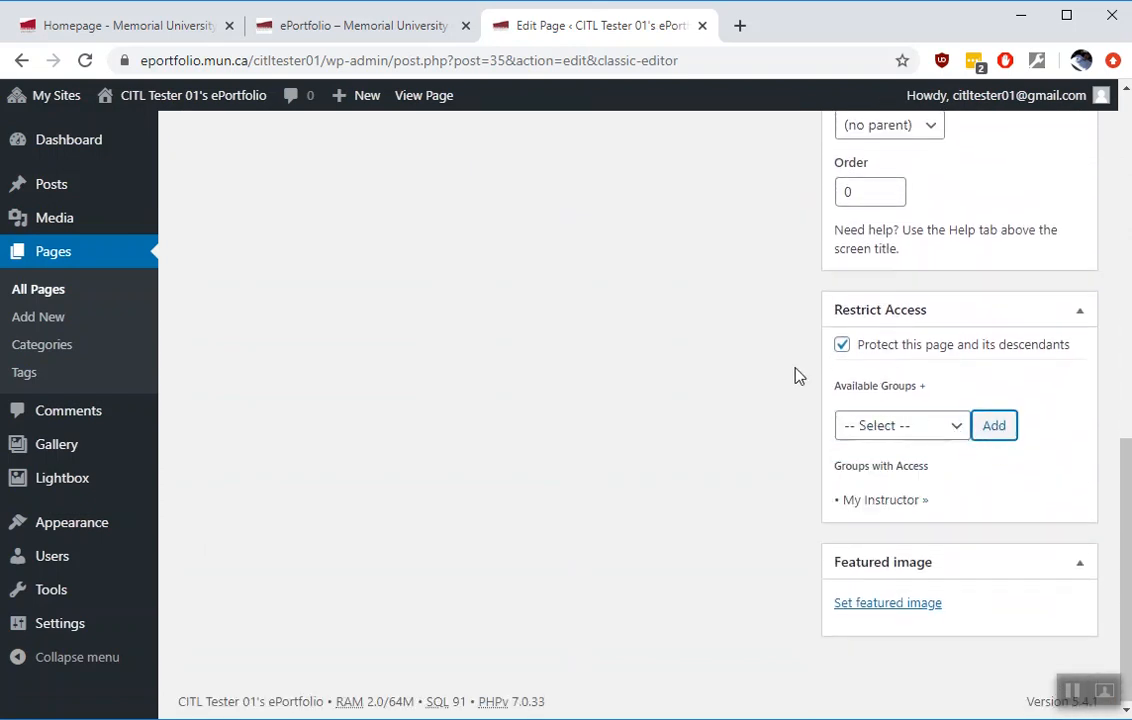
{"action": "scroll", "scroll_direction": "up", "scroll_amount": 3}
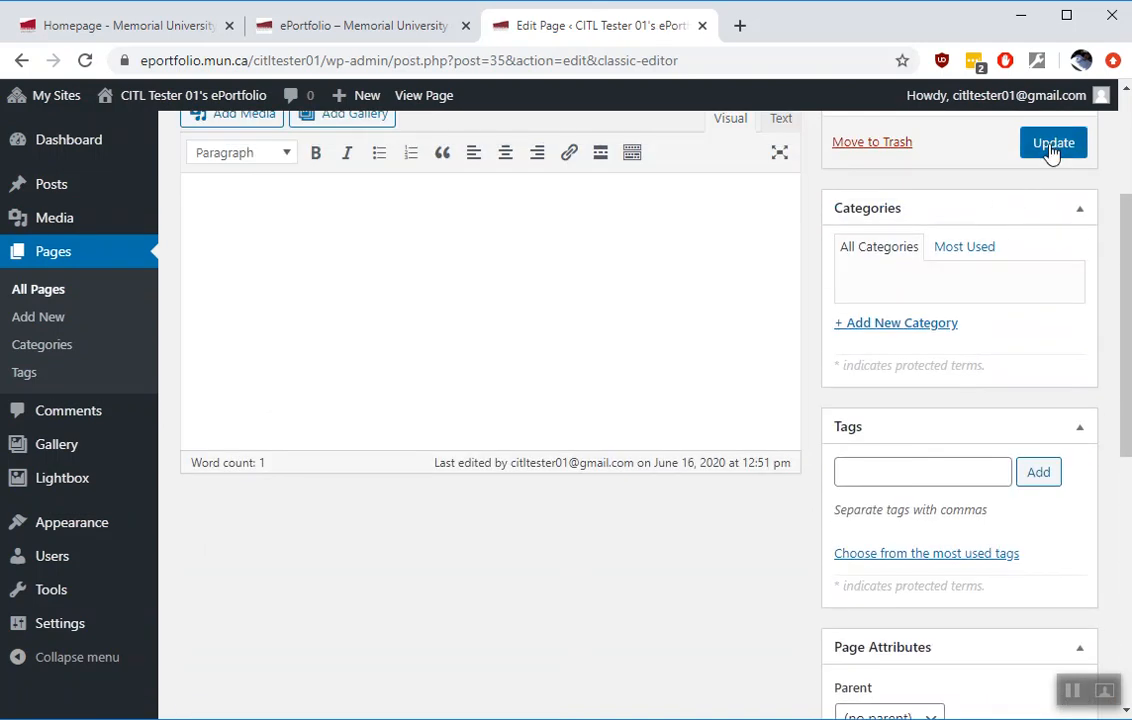
{"action": "left_click", "coordinate": [1052, 142]}
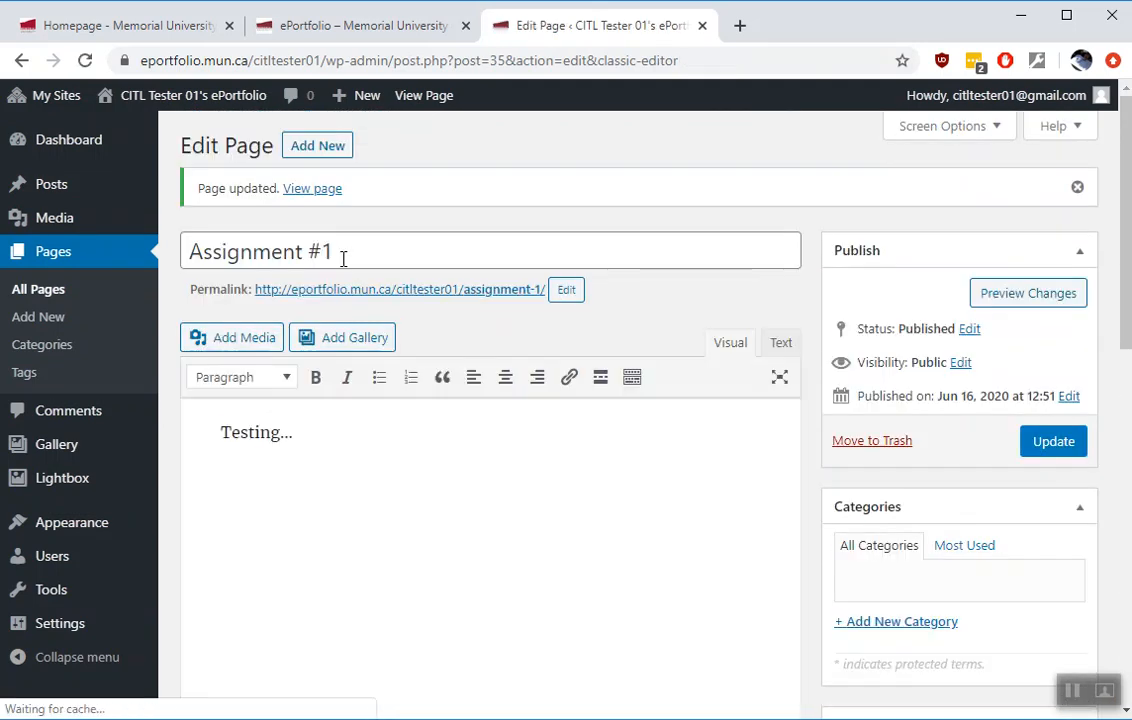
{"action": "mouse_move", "coordinate": [536, 376]}
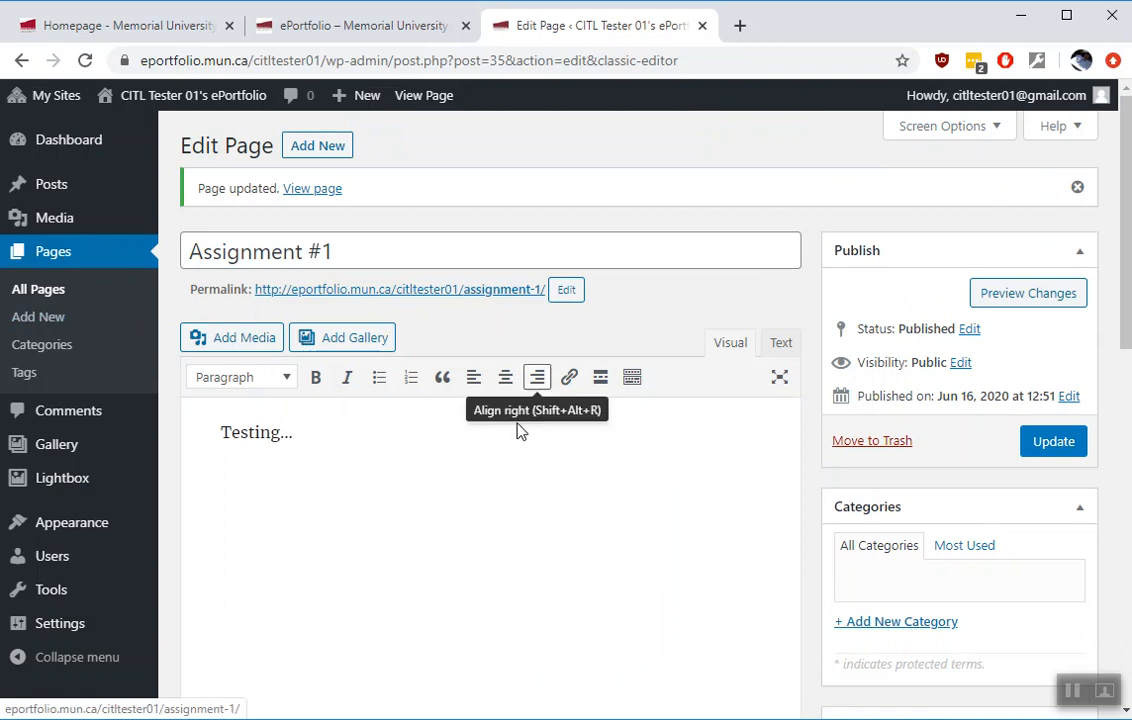
{"action": "mouse_move", "coordinate": [72, 282]}
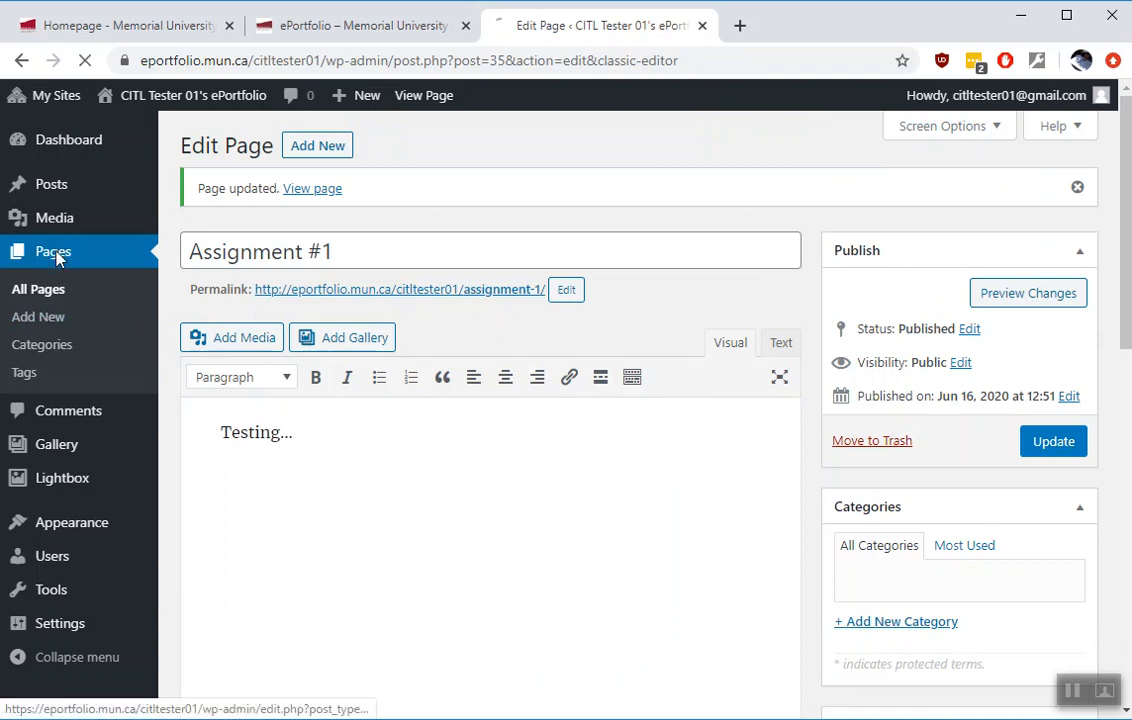
Step: Return to the All Pages list showing Assignment #1, Course 1000 and Welcome
{"action": "left_click", "coordinate": [52, 252]}
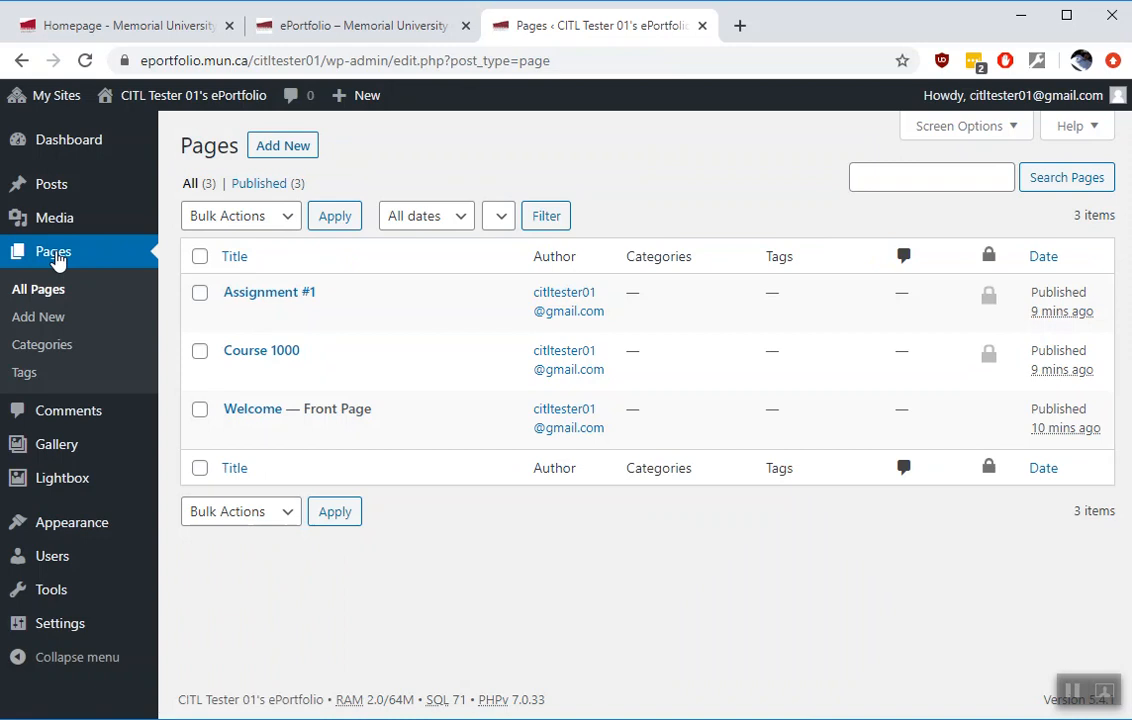
{"action": "mouse_move", "coordinate": [1064, 692]}
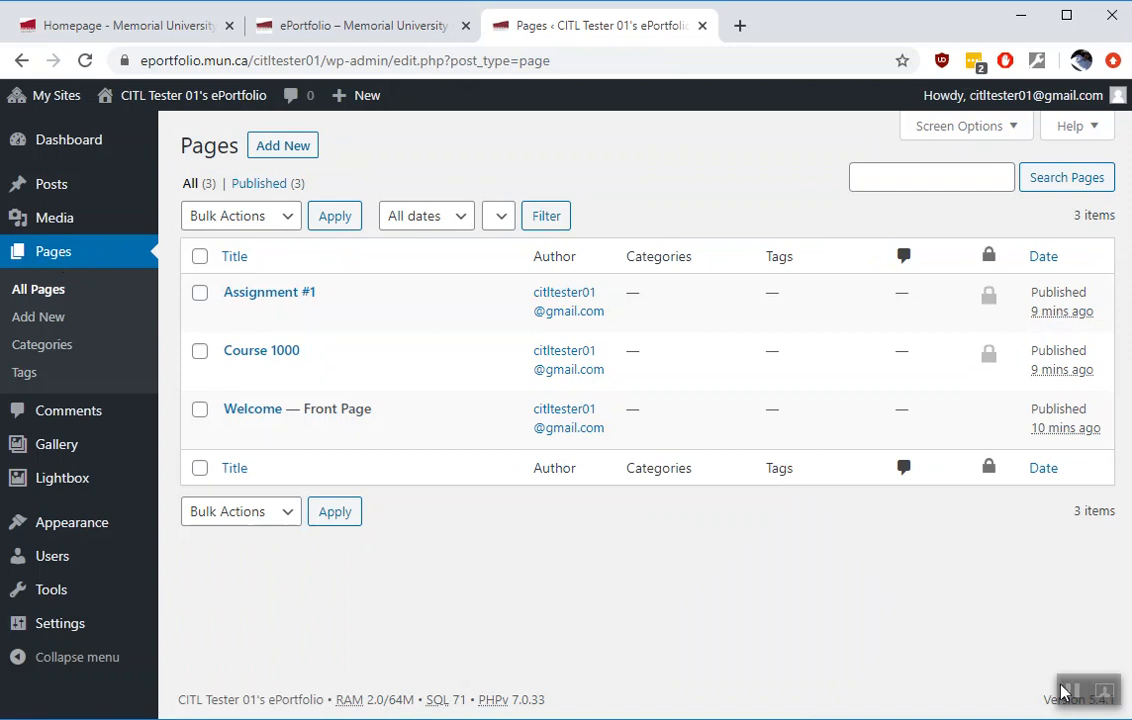
{"action": "mouse_move", "coordinate": [524, 568]}
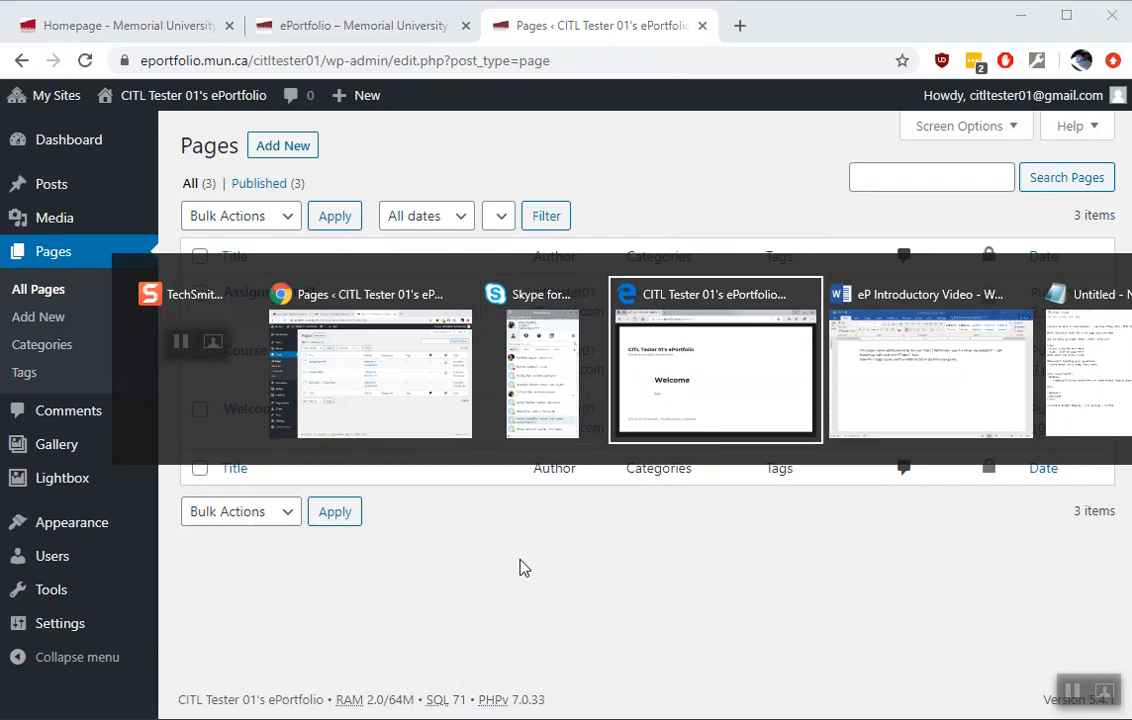
{"action": "left_click", "coordinate": [716, 360]}
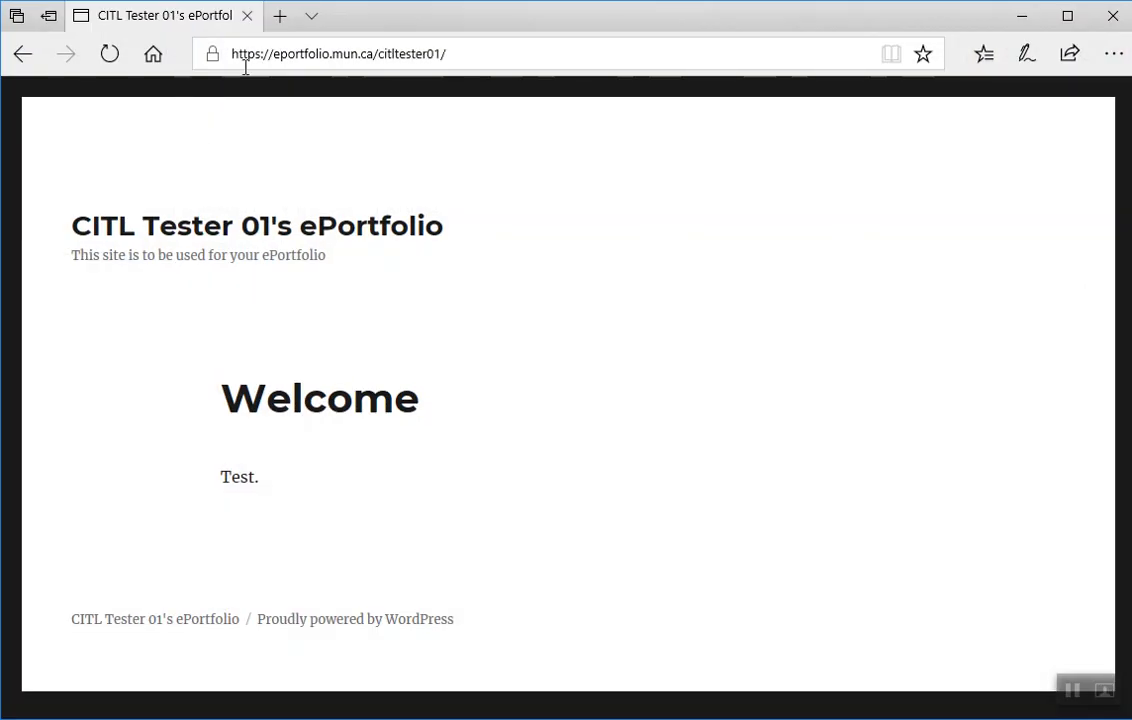
{"action": "mouse_move", "coordinate": [310, 364]}
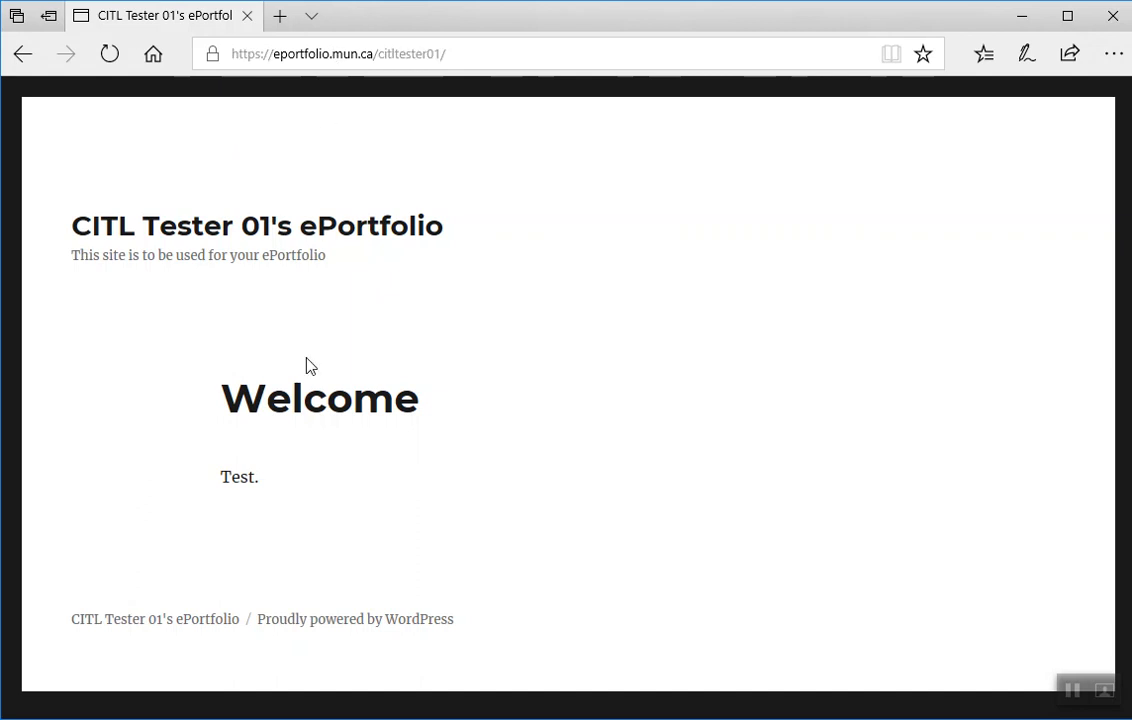
{"action": "mouse_move", "coordinate": [178, 324]}
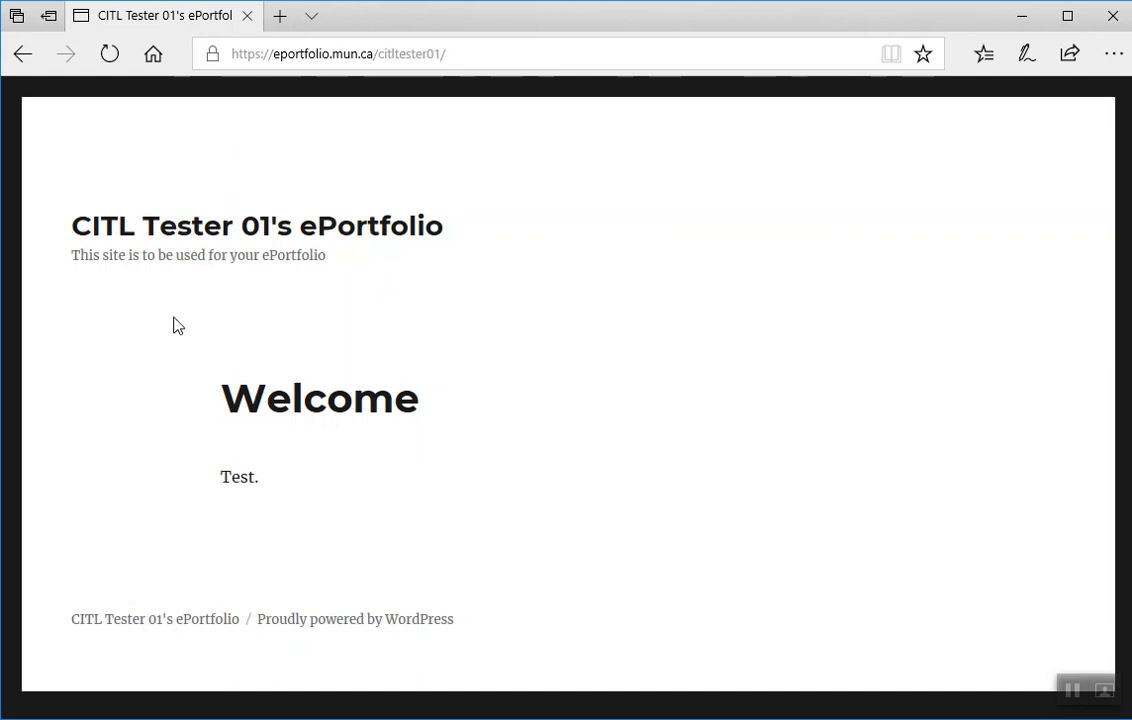
{"action": "mouse_move", "coordinate": [218, 254]}
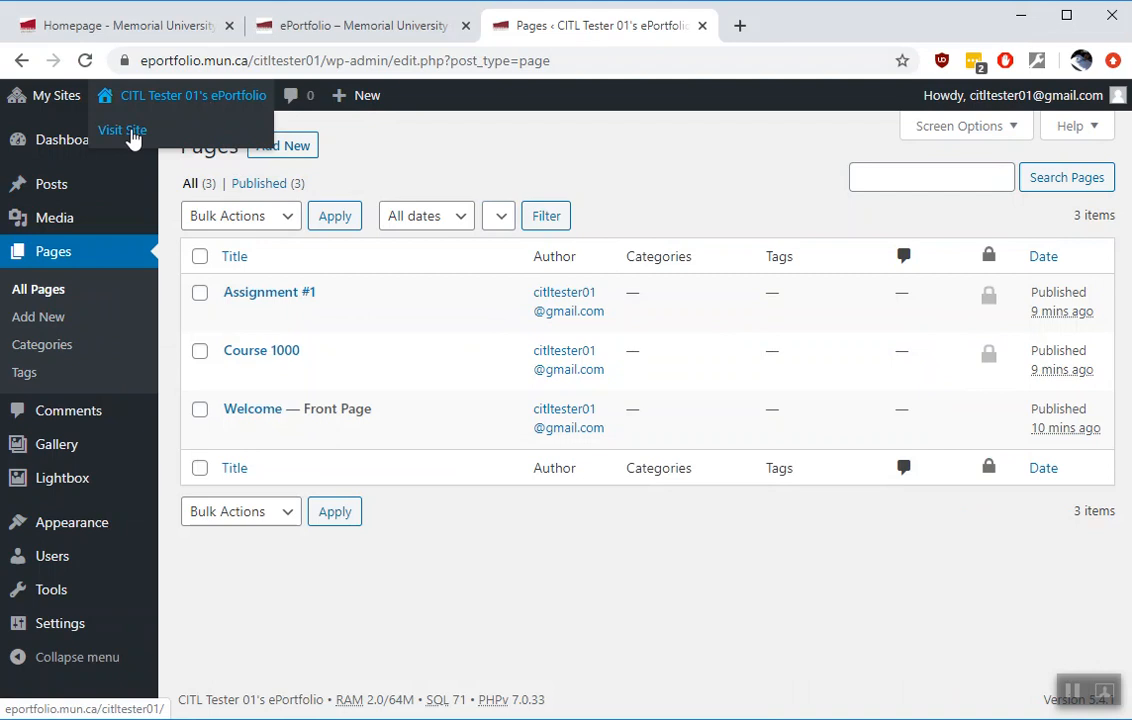
Step: Visit the live site, view Course 1000 and Assignment #1, then return to Welcome
{"action": "left_click", "coordinate": [122, 130]}
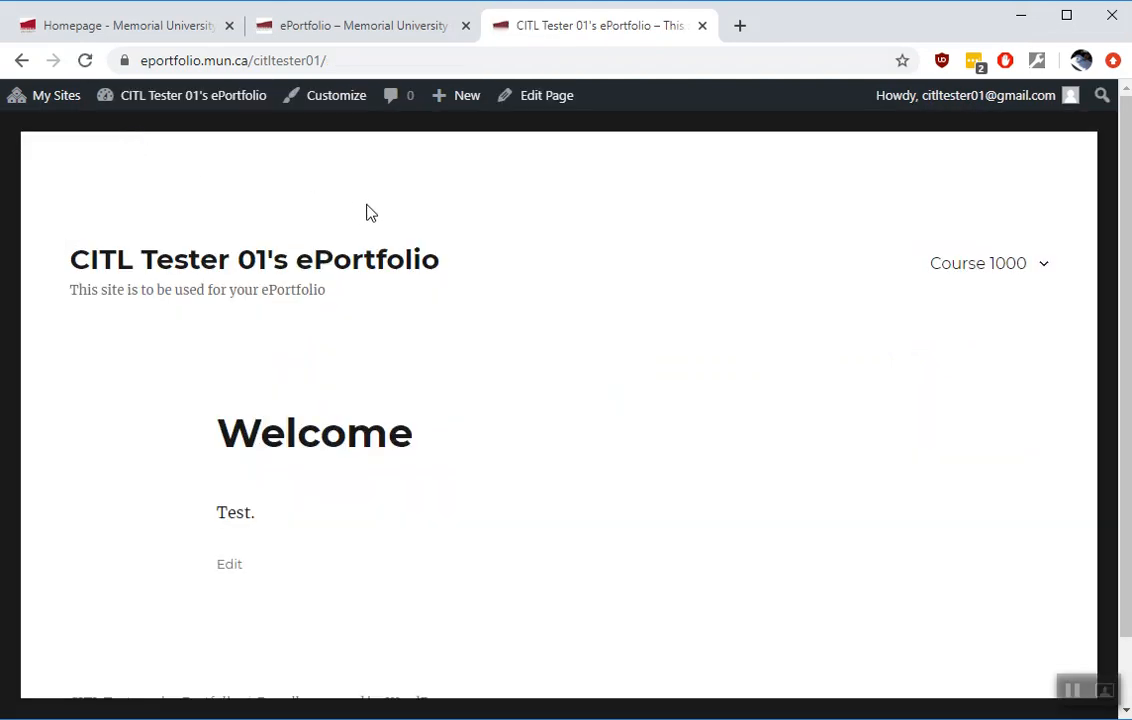
{"action": "left_click", "coordinate": [978, 264]}
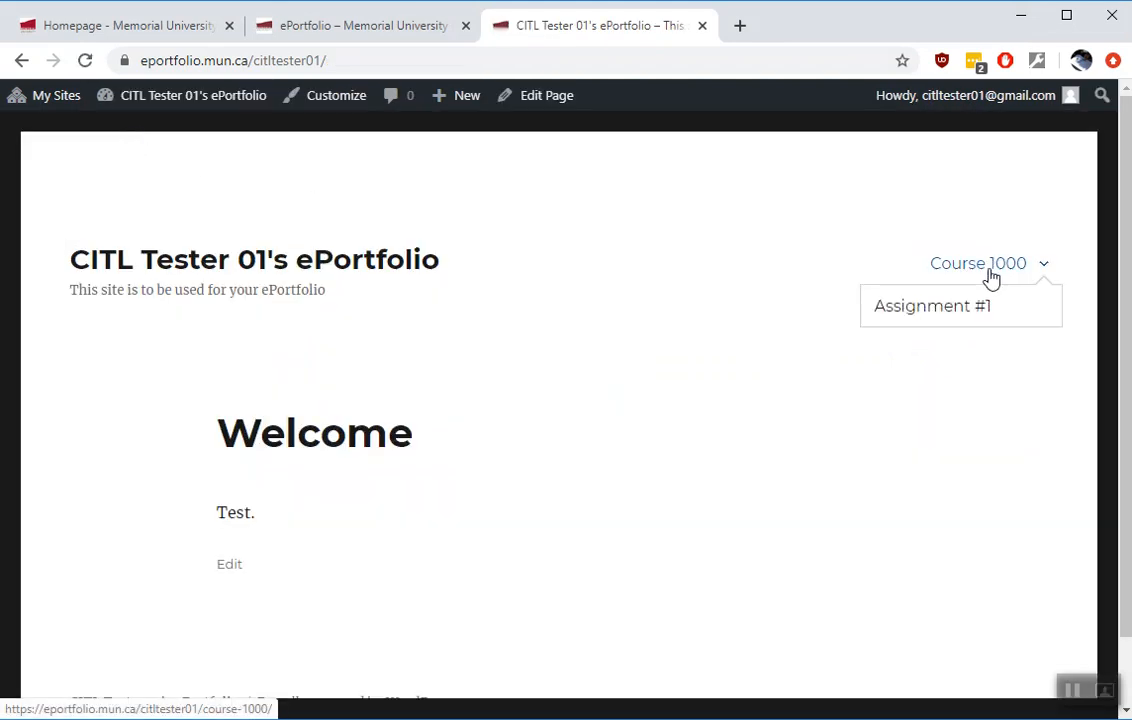
{"action": "mouse_move", "coordinate": [984, 282]}
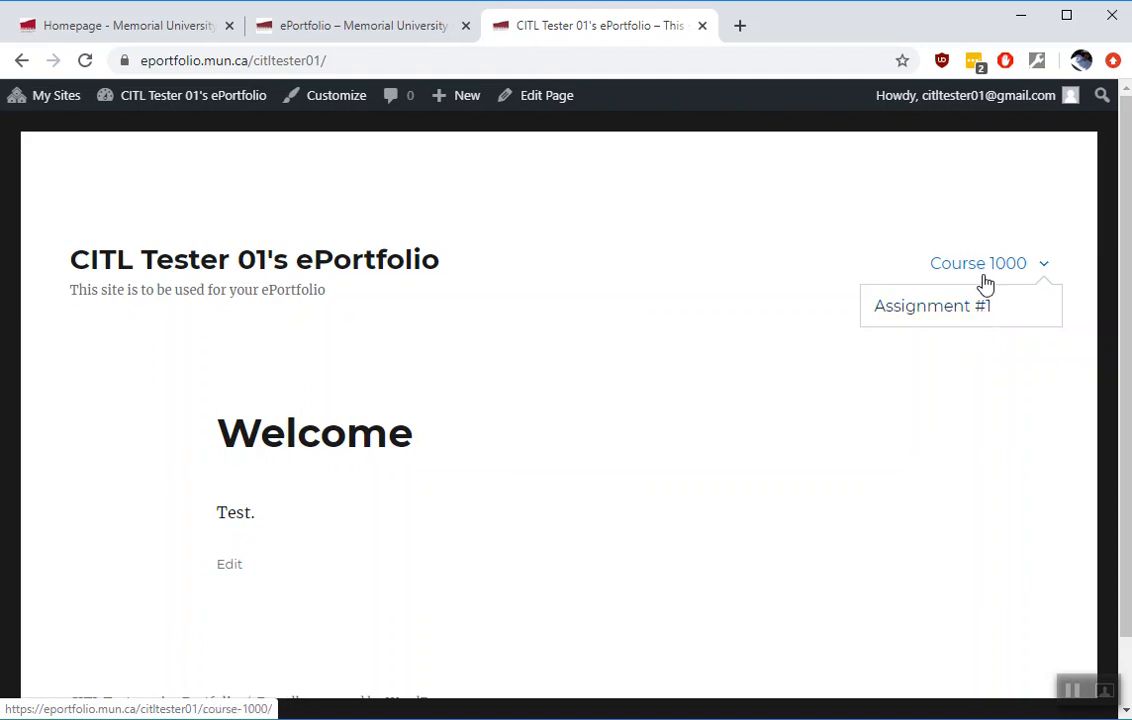
{"action": "mouse_move", "coordinate": [980, 256]}
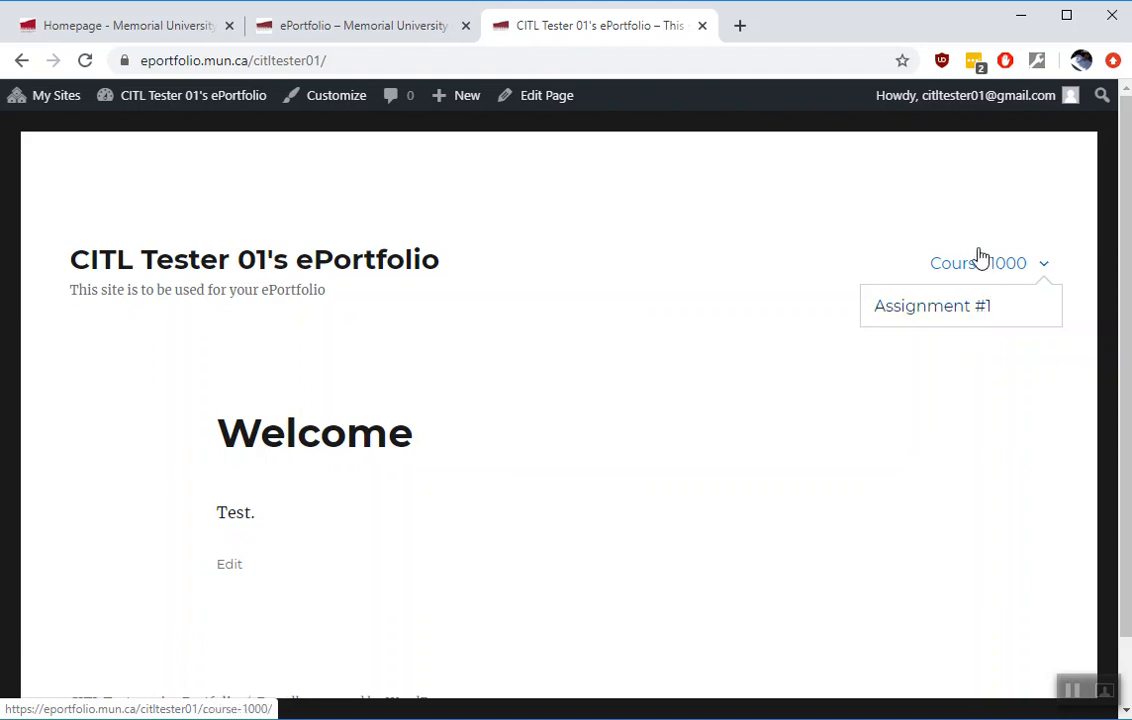
{"action": "mouse_move", "coordinate": [932, 306]}
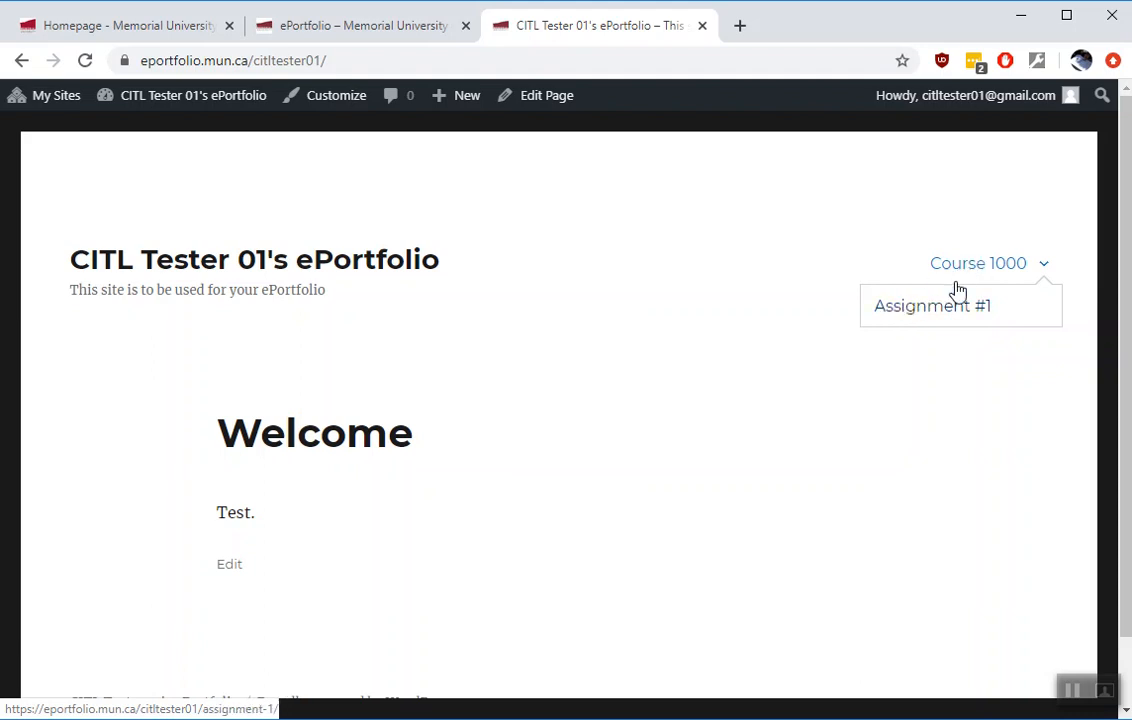
{"action": "left_click", "coordinate": [976, 264]}
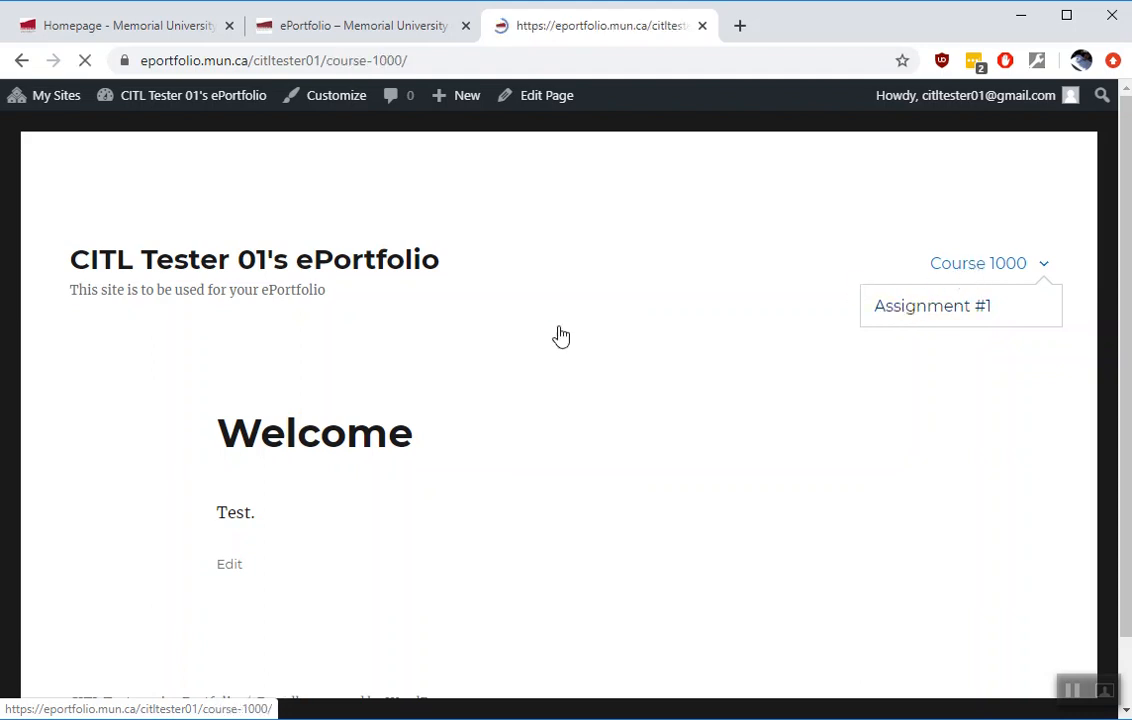
{"action": "left_click", "coordinate": [976, 264]}
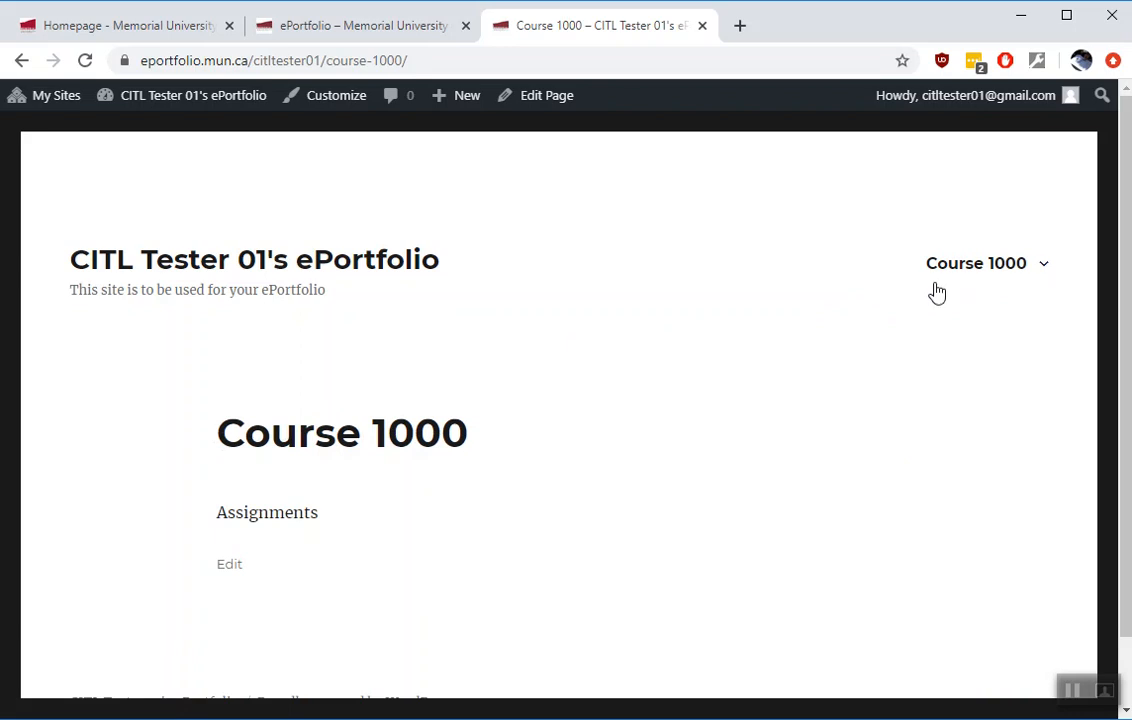
{"action": "left_click", "coordinate": [268, 512]}
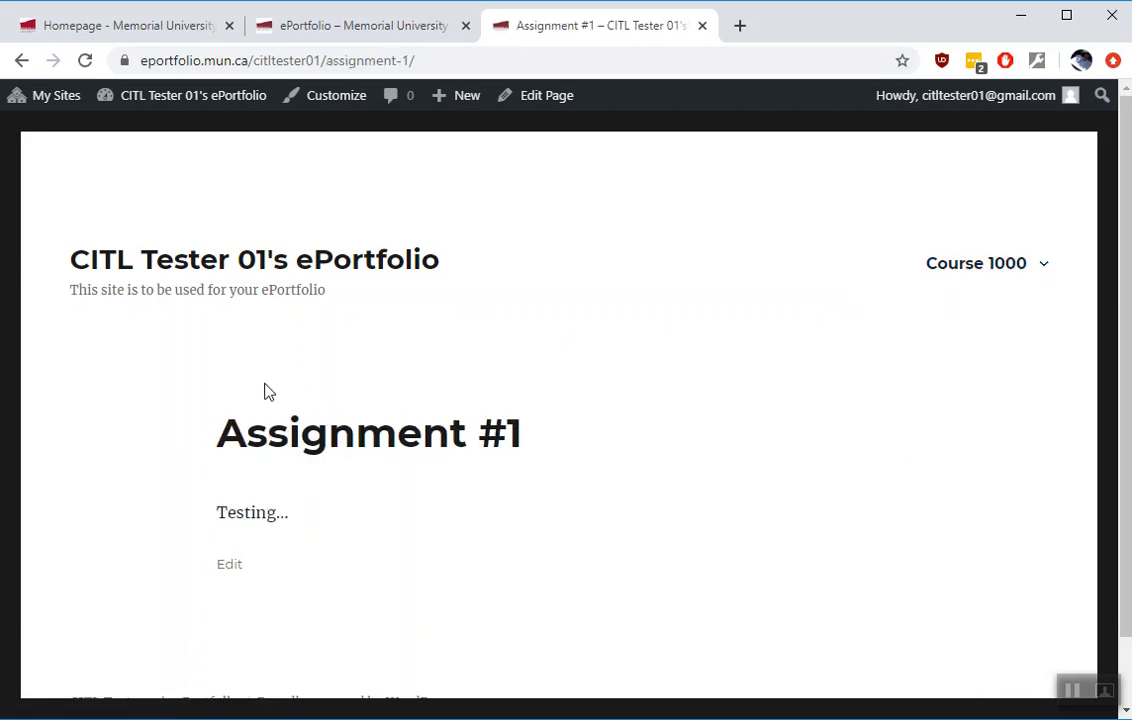
{"action": "mouse_move", "coordinate": [310, 288]}
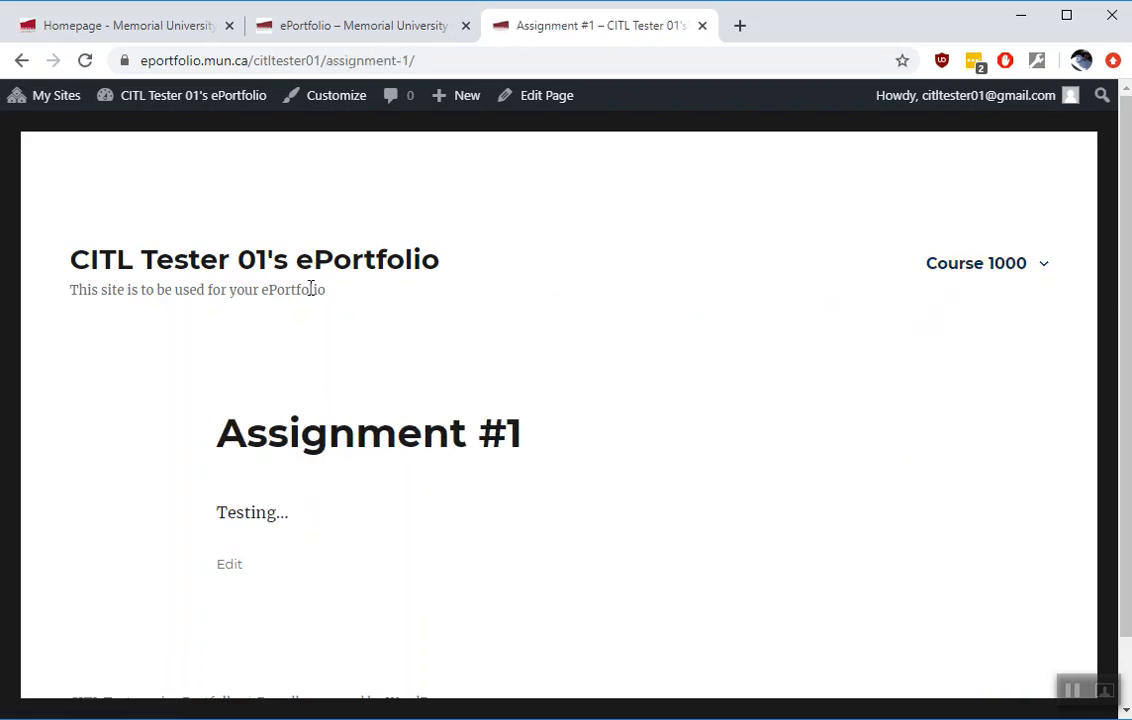
{"action": "mouse_move", "coordinate": [204, 270]}
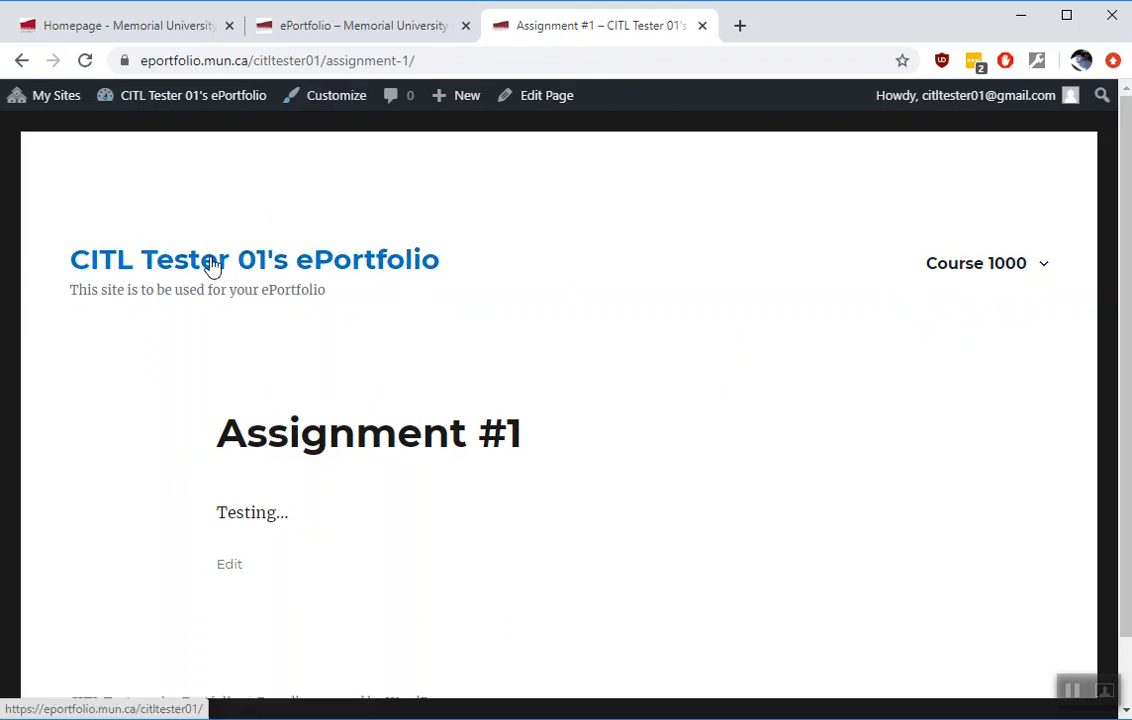
{"action": "left_click", "coordinate": [254, 260]}
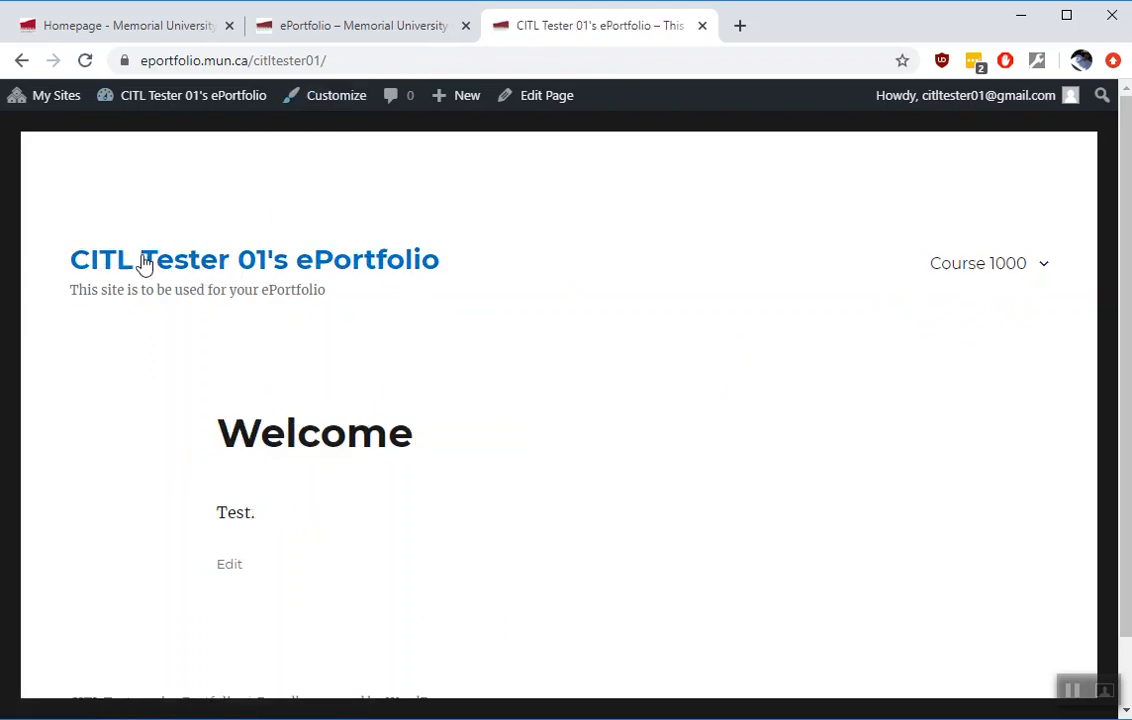